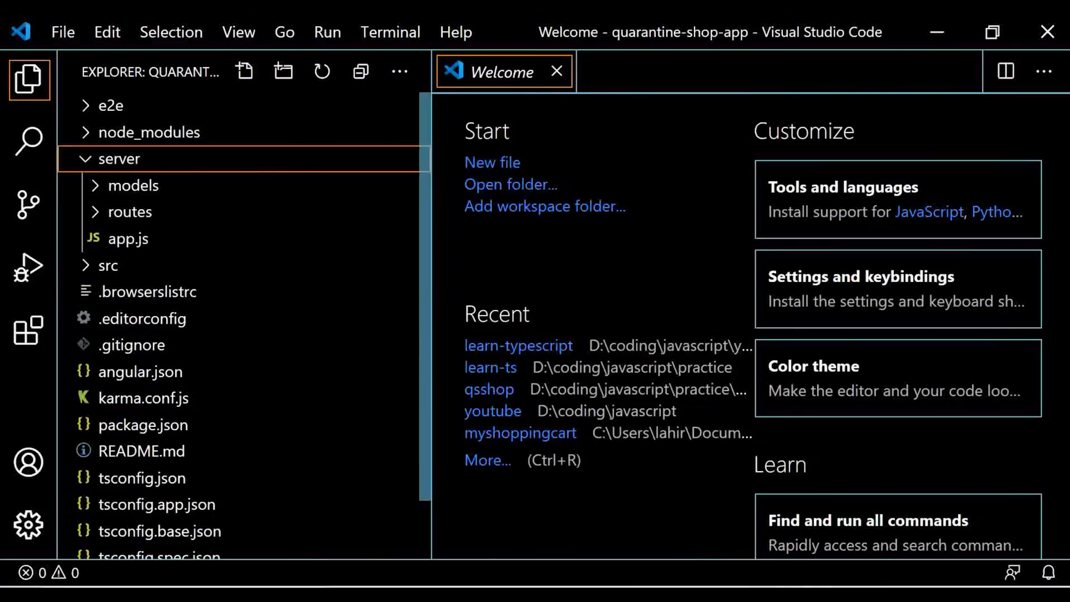
# Create a seed folder under server containing a new file product-seed.js
pyautogui.rightClick(119, 159)
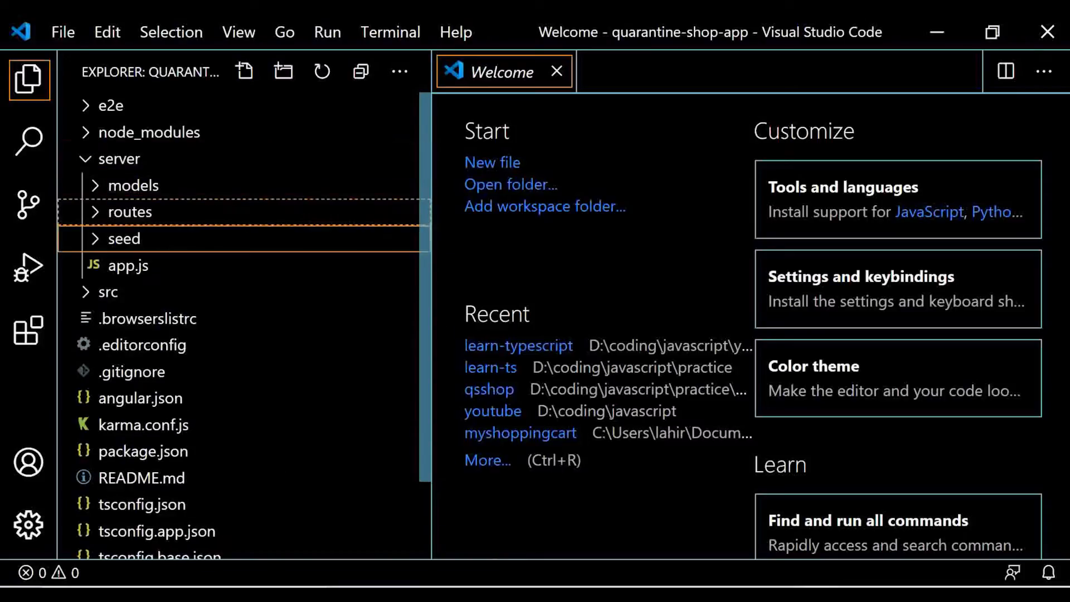
pyautogui.rightClick(129, 211)
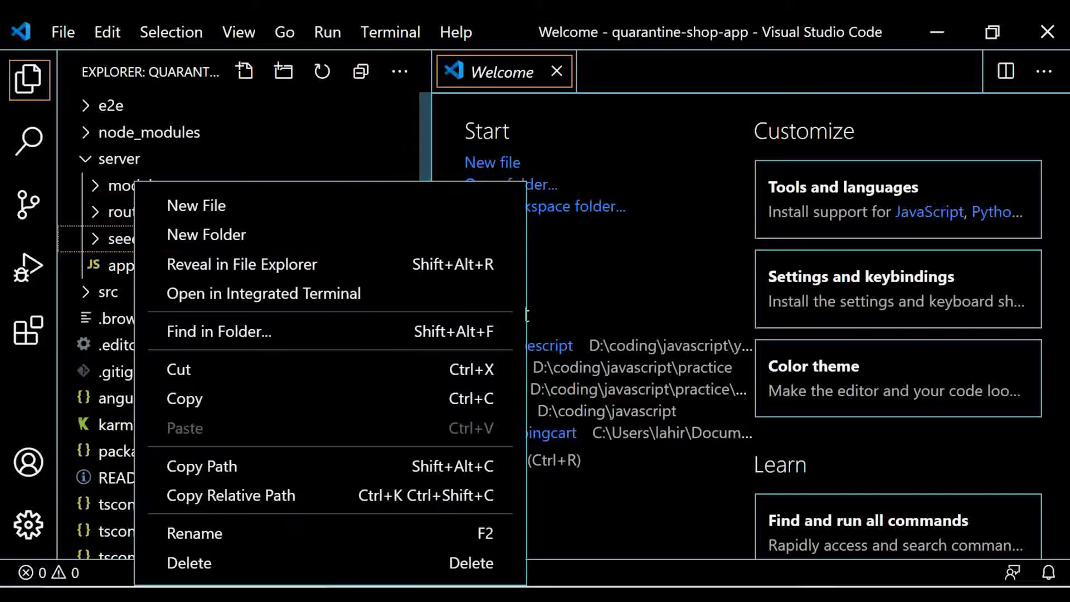
pyautogui.click(196, 205)
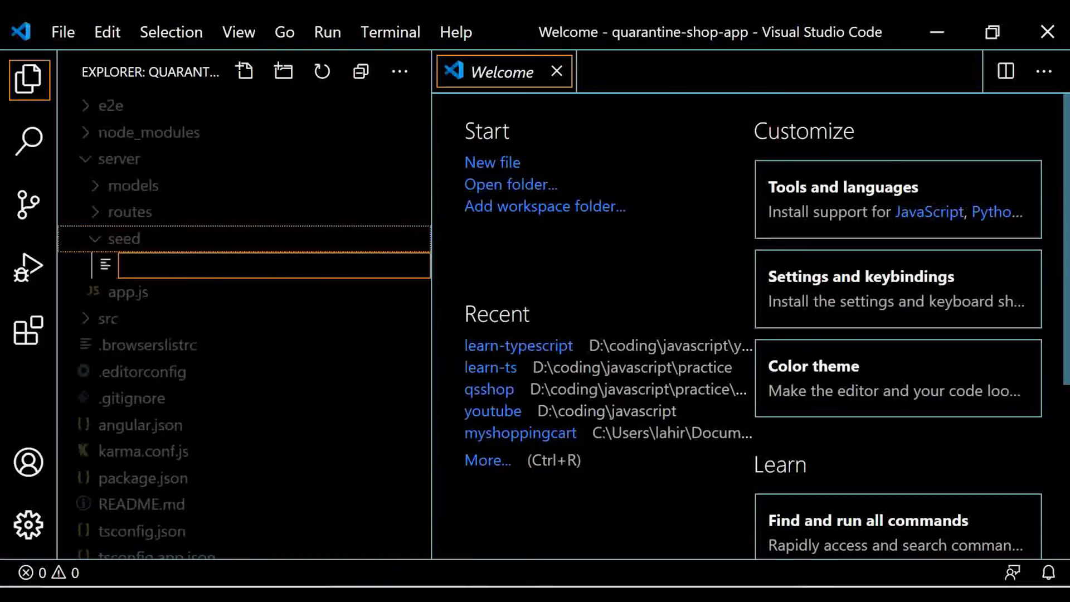
pyautogui.write('product')
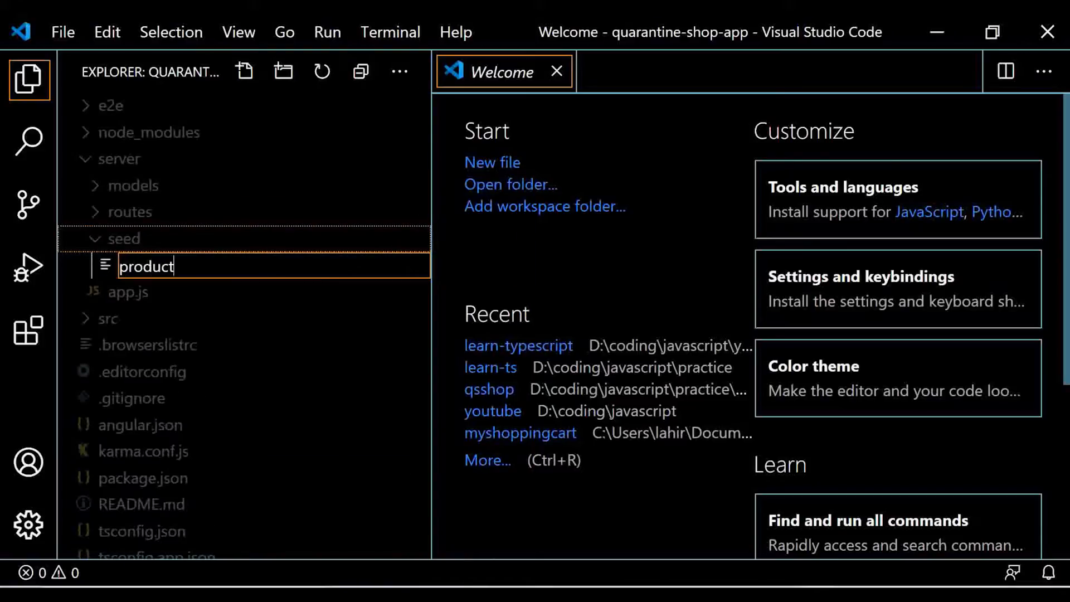
pyautogui.press('Escape')
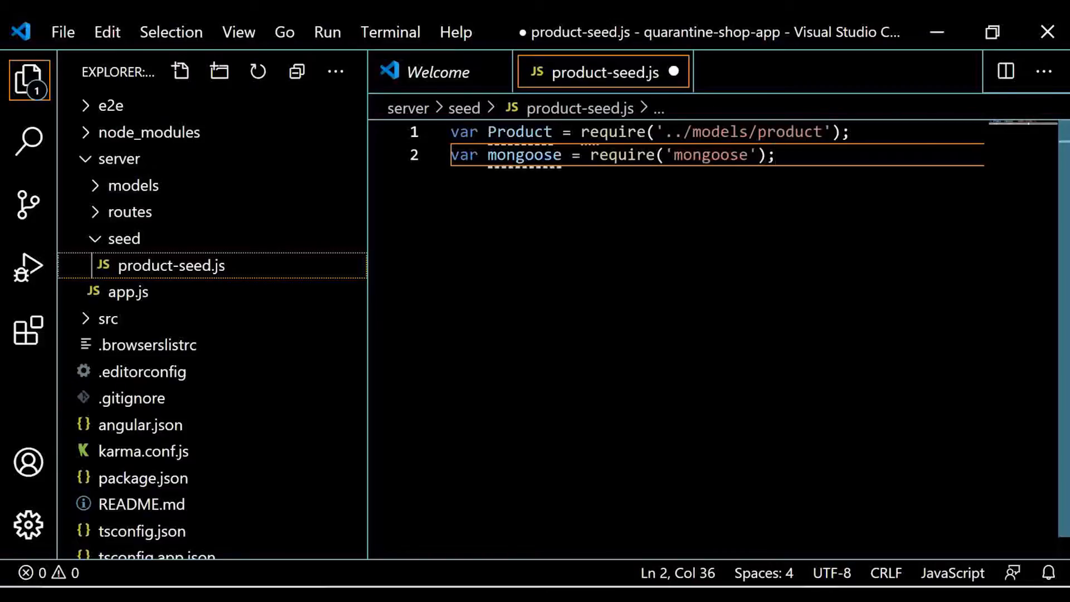
# Connect mongoose to mongodb://localhost:27017/quarantine-shop-db and start a products array of Product entries
pyautogui.write('mongoose.connect(')
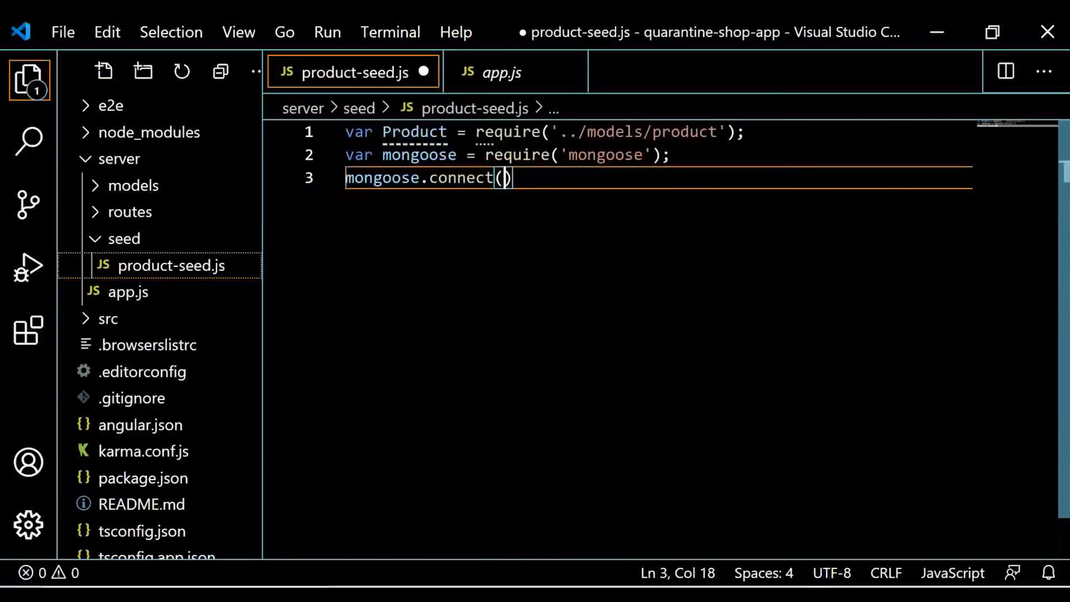
pyautogui.write("'mongodb://localhost:27017/quarantine-shop-db'")
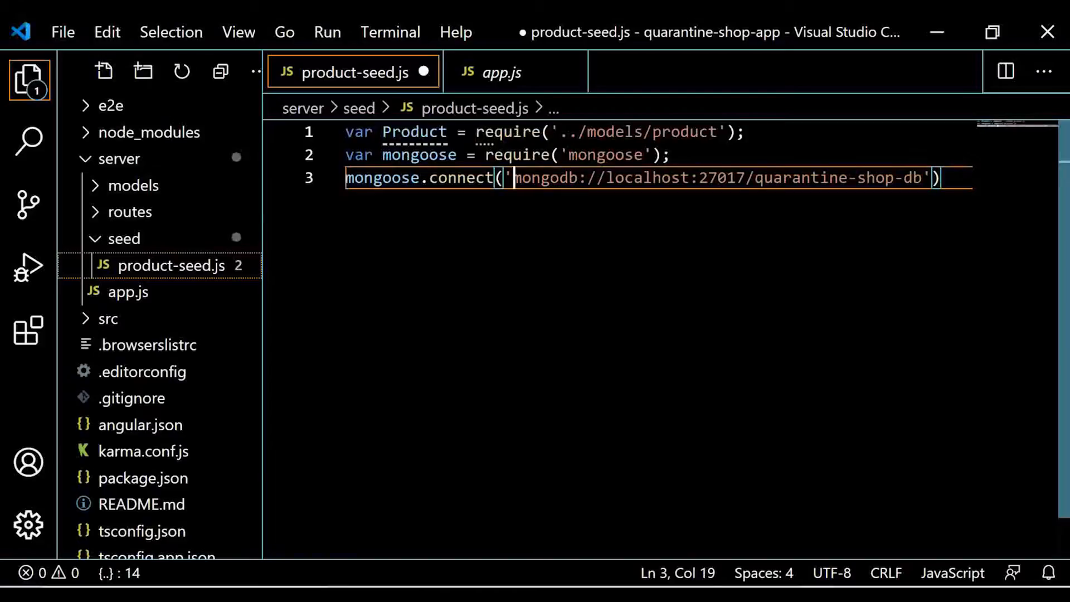
pyautogui.press('Enter')
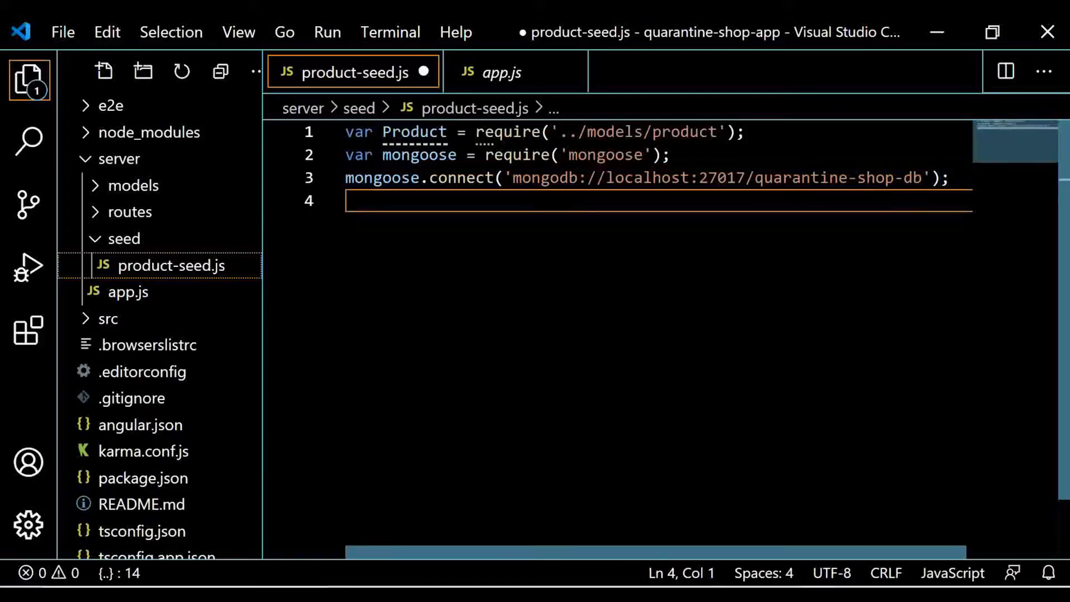
pyautogui.write('var')
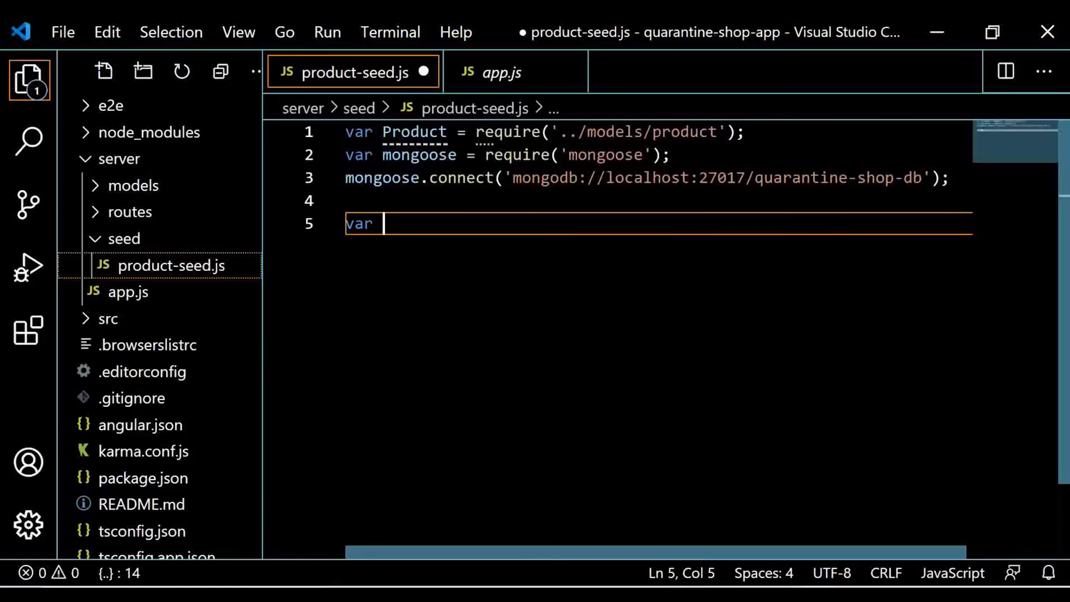
pyautogui.write('products')
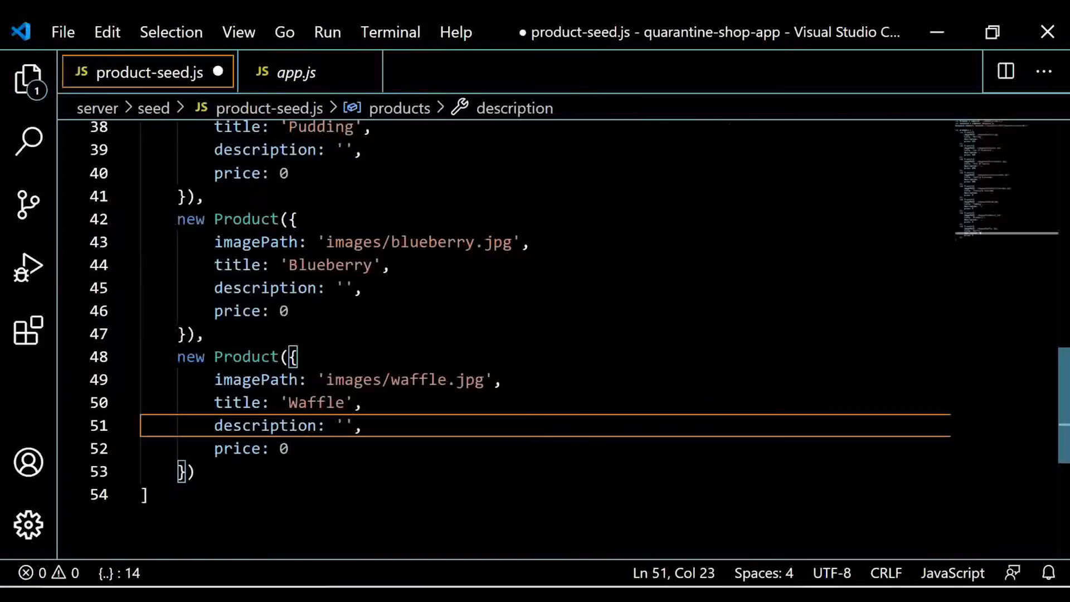
# Scroll through product-seed.js reviewing the pasted multi-line dessert descriptions
pyautogui.scroll(3)
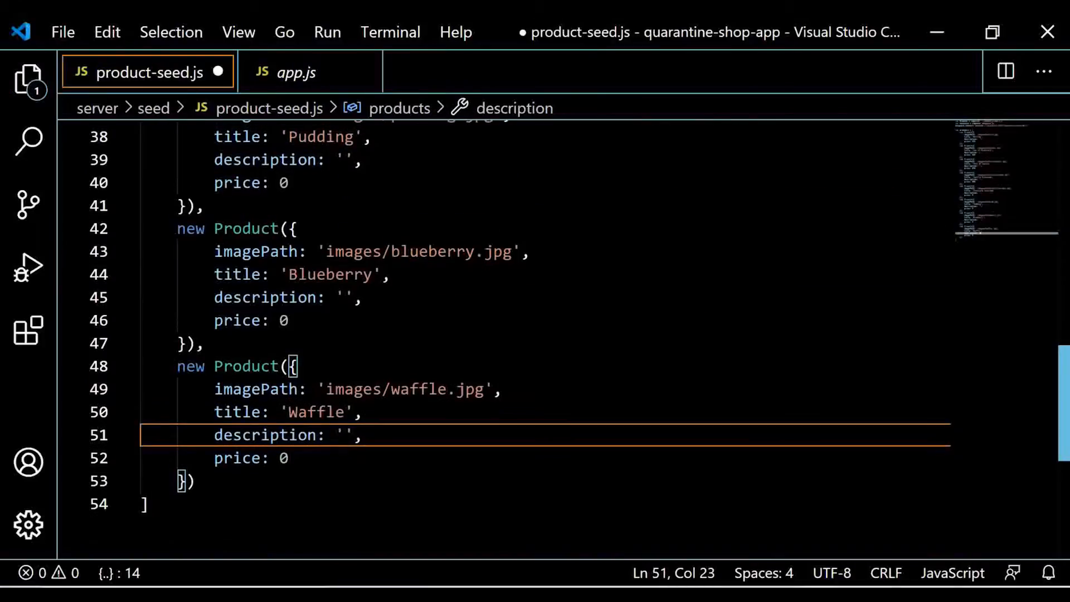
pyautogui.scroll(3)
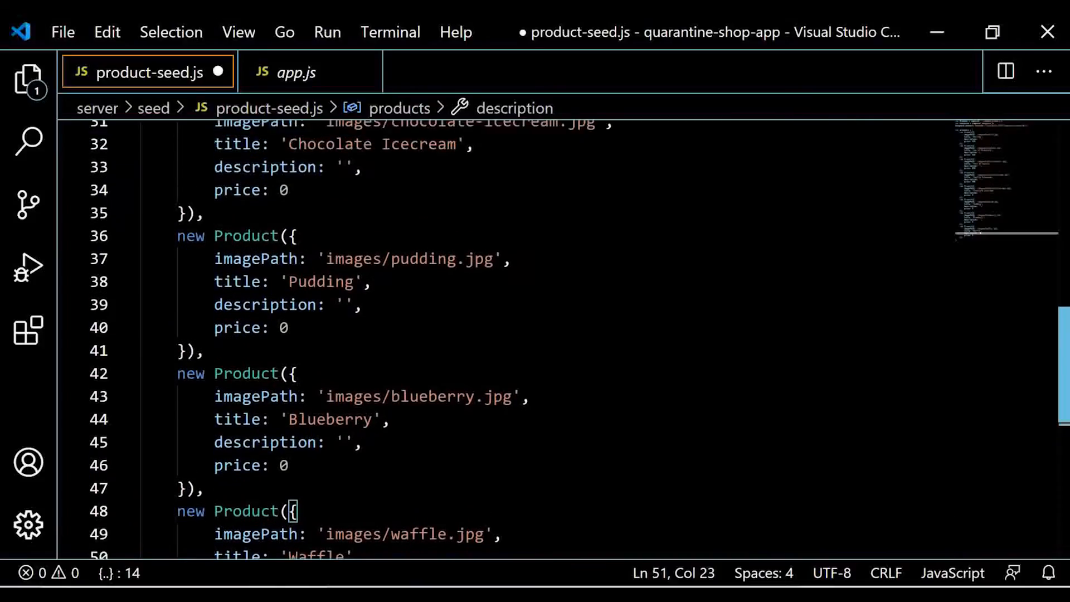
pyautogui.scroll(3)
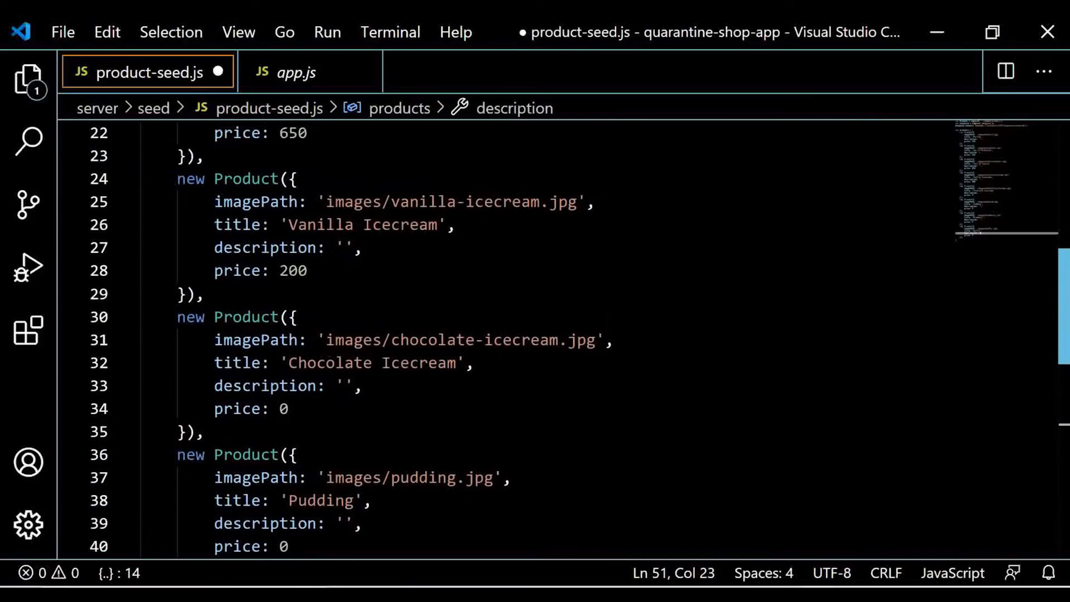
pyautogui.scroll(3)
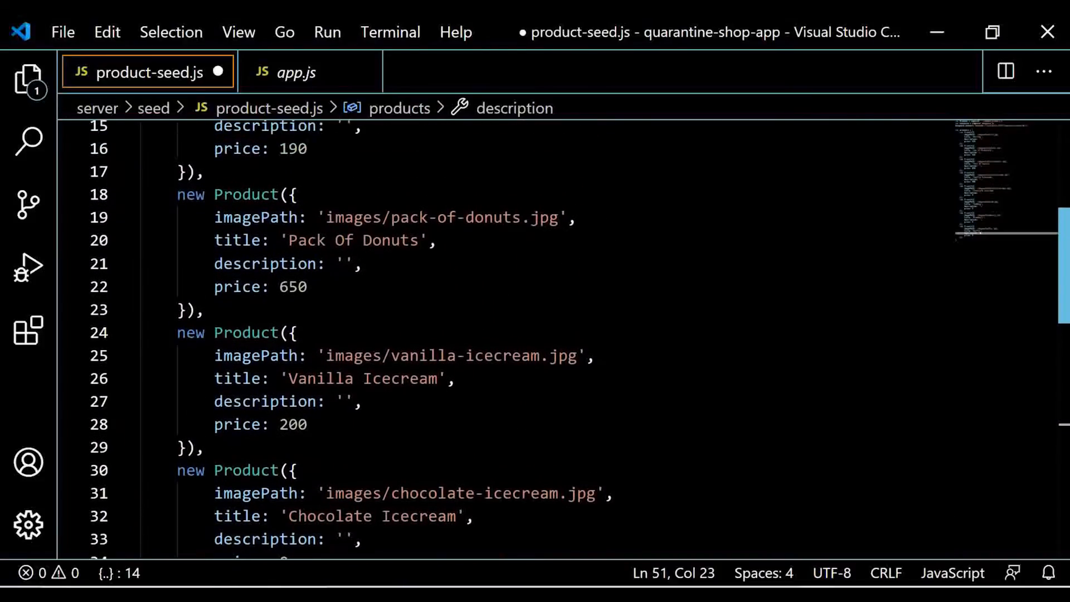
pyautogui.scroll(3)
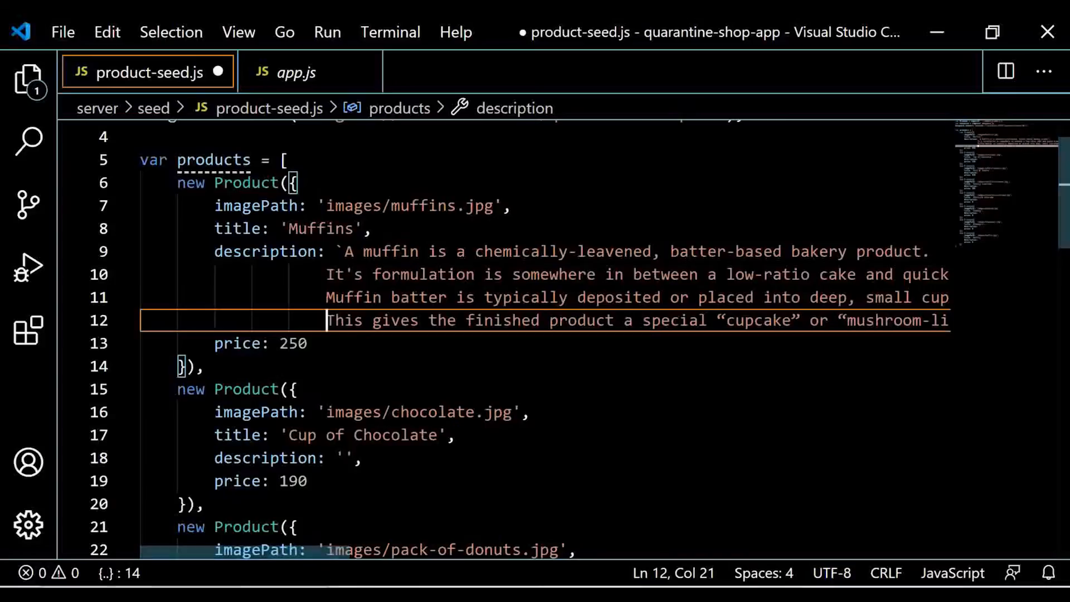
pyautogui.hscroll(3)
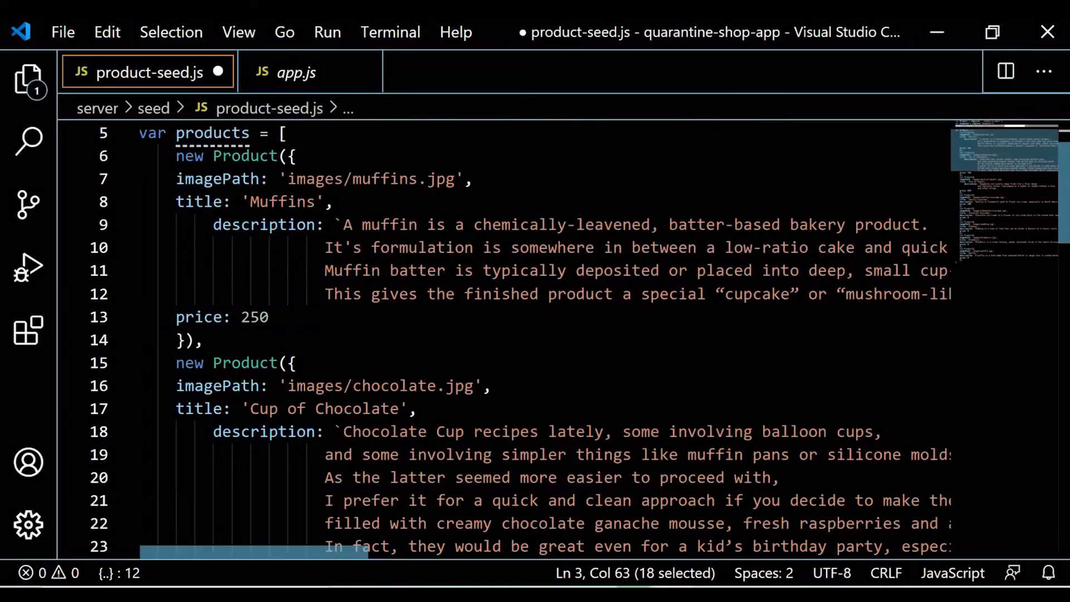
pyautogui.scroll(-3)
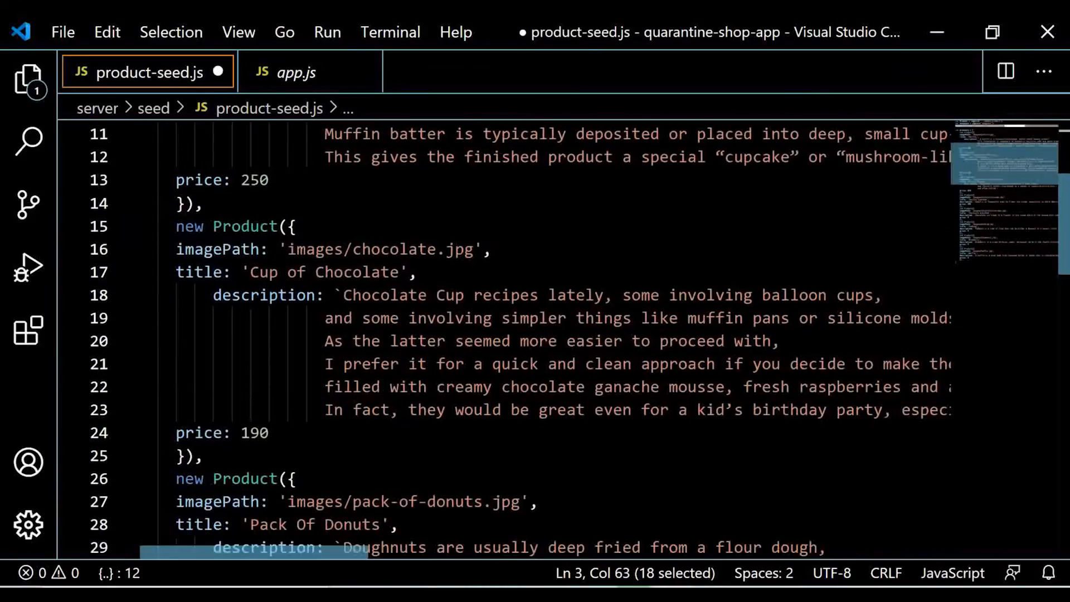
pyautogui.scroll(-3)
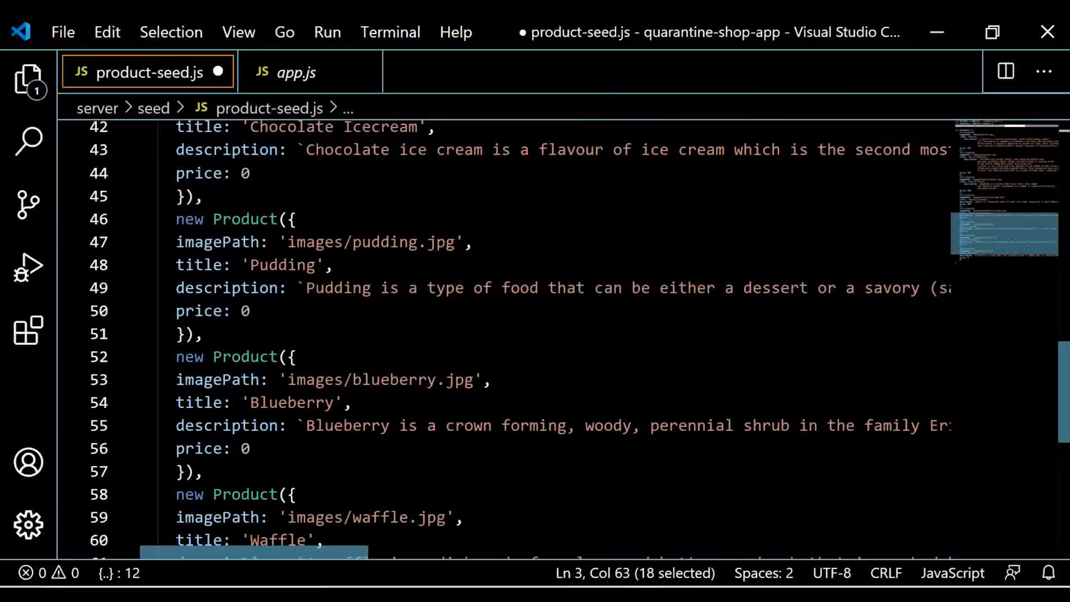
pyautogui.scroll(-3)
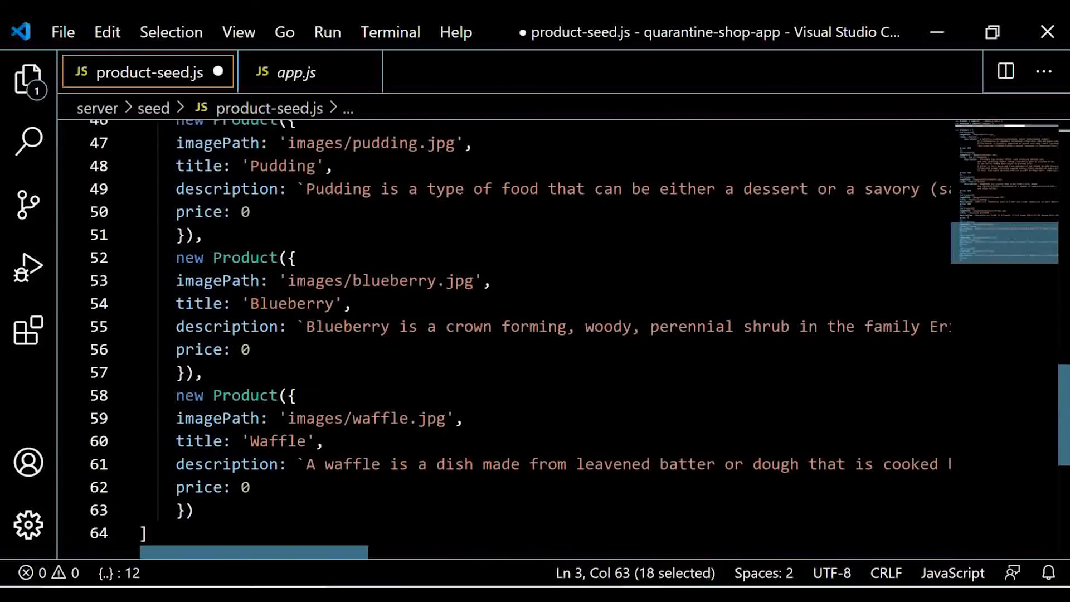
pyautogui.scroll(-3)
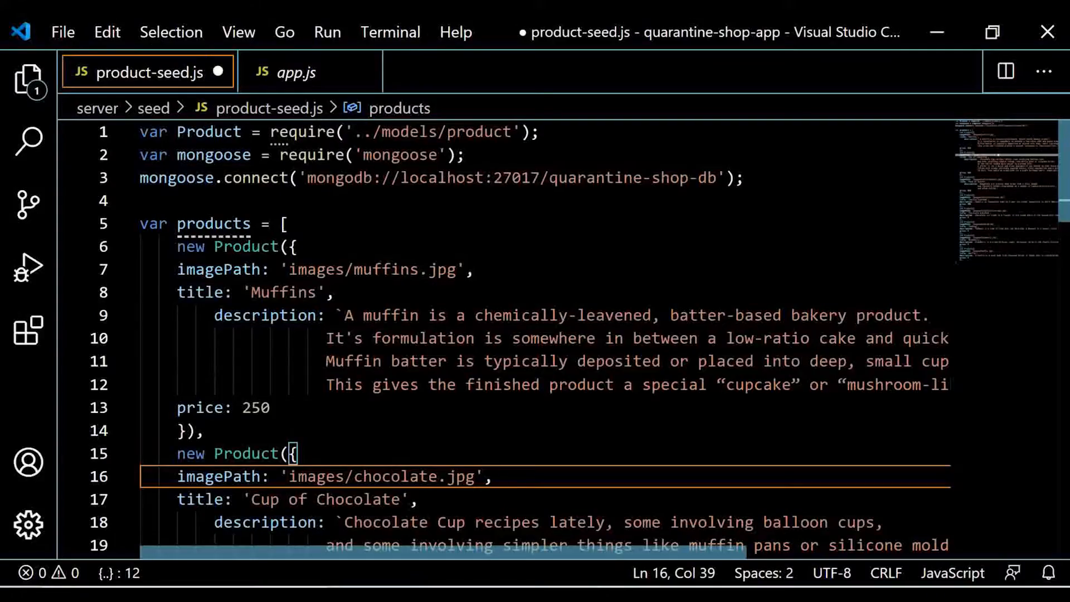
# Collapse the products array and begin the do-while loop incrementing itr over each product
pyautogui.click(126, 223)
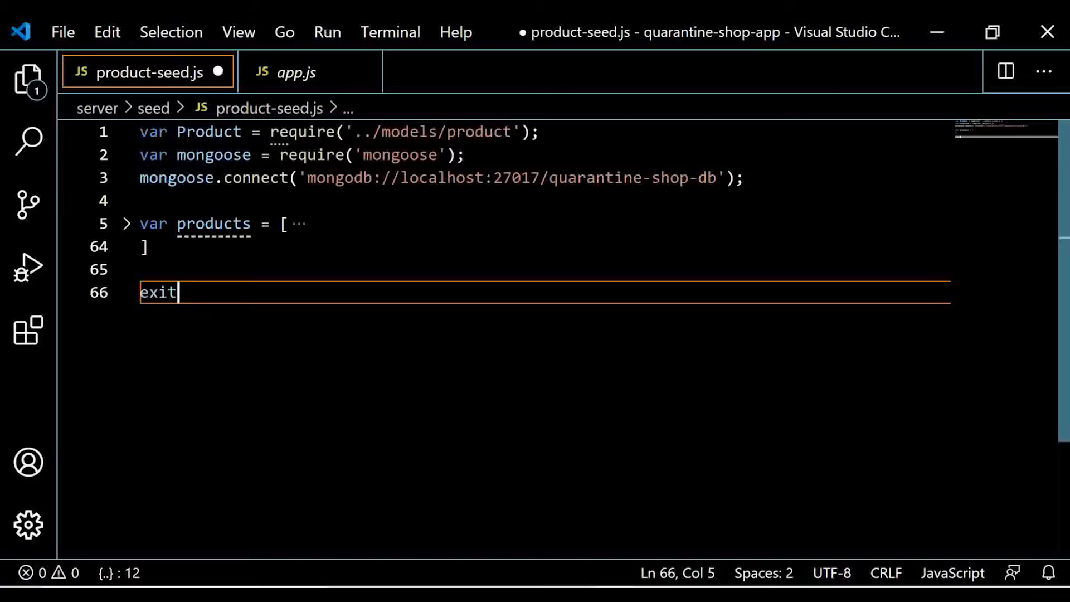
pyautogui.write('(){')
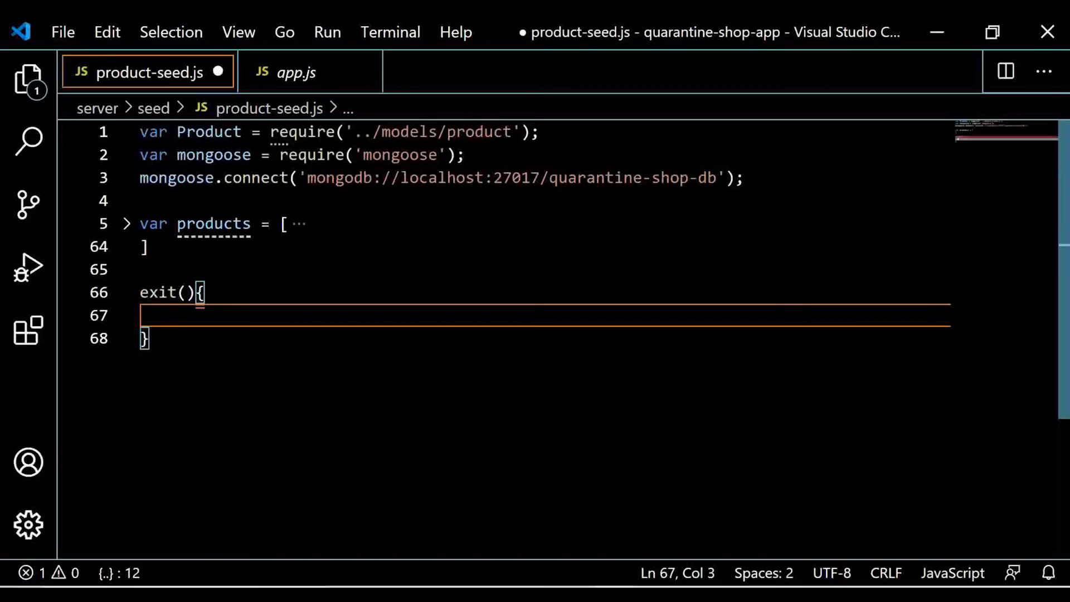
pyautogui.write('mongoose.disconnect();')
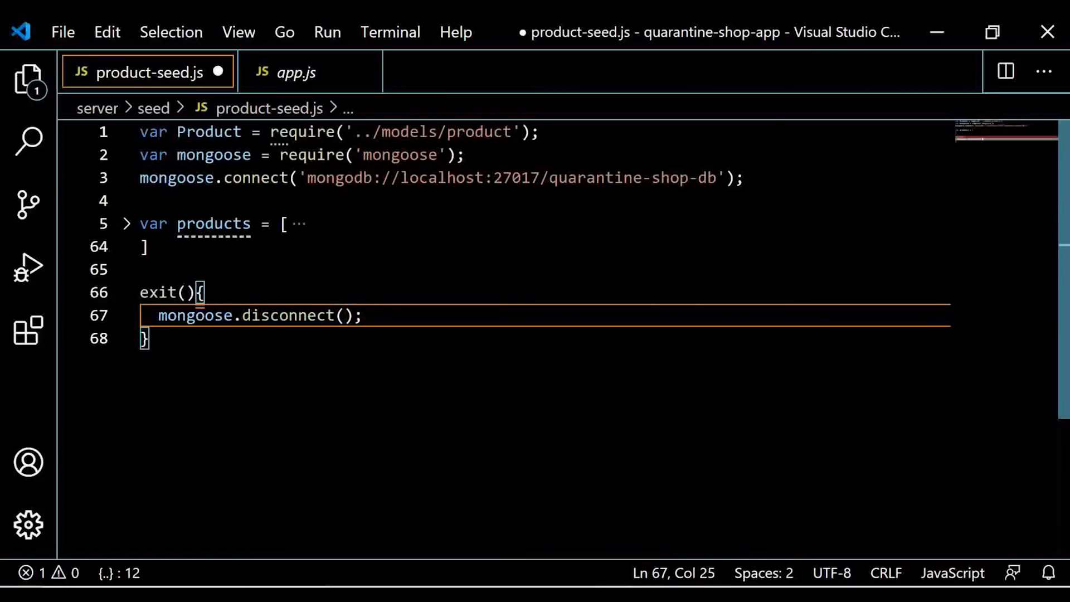
pyautogui.press('Enter')
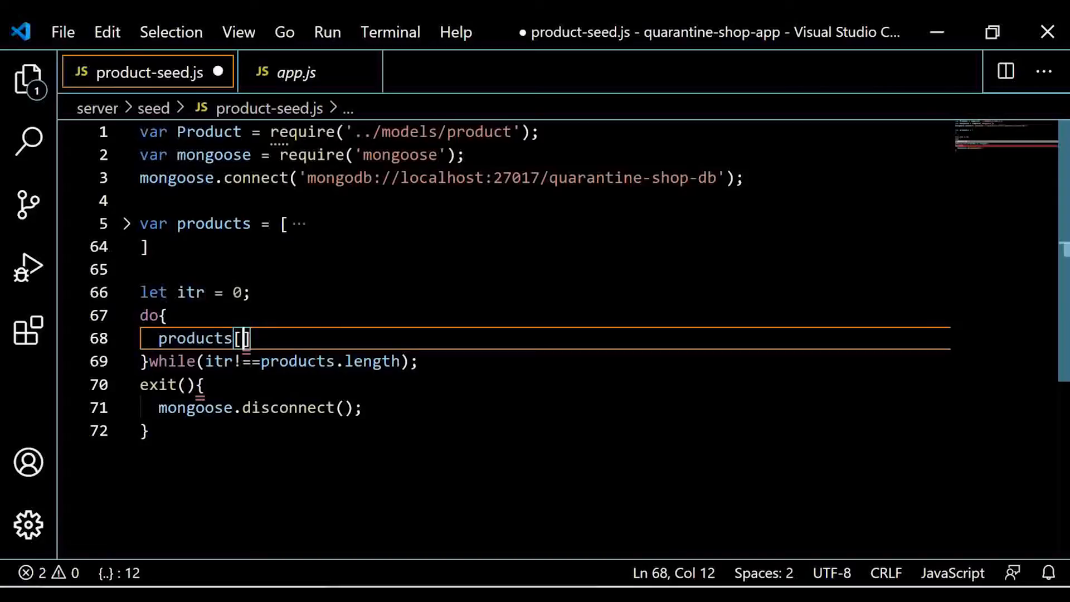
pyautogui.write('itr++')
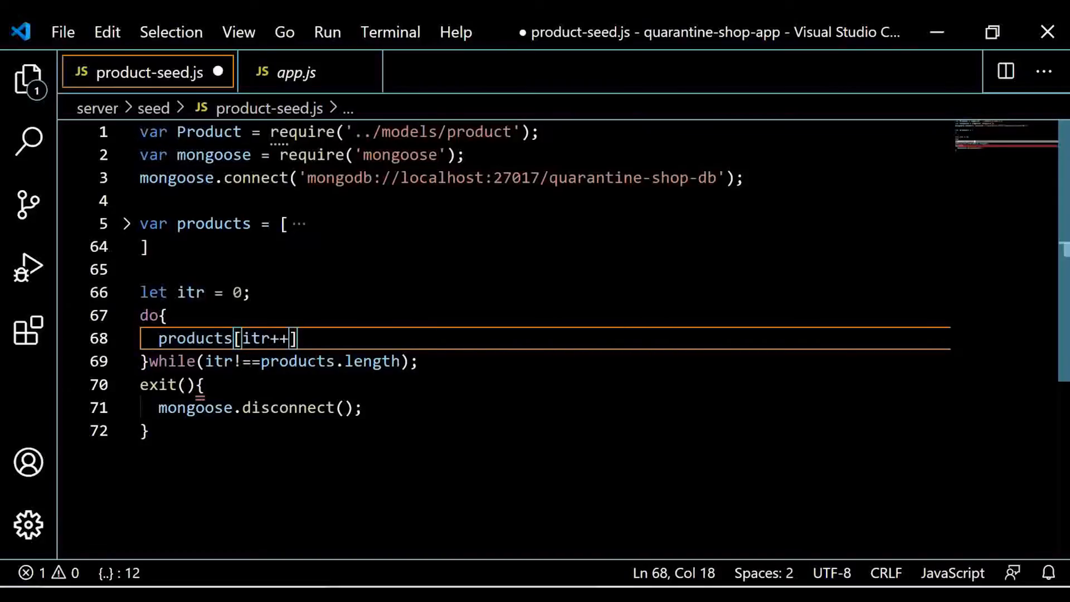
# Save each product with an arrow callback, add the exit function disconnecting mongoose, and save the file
pyautogui.write('.save(')
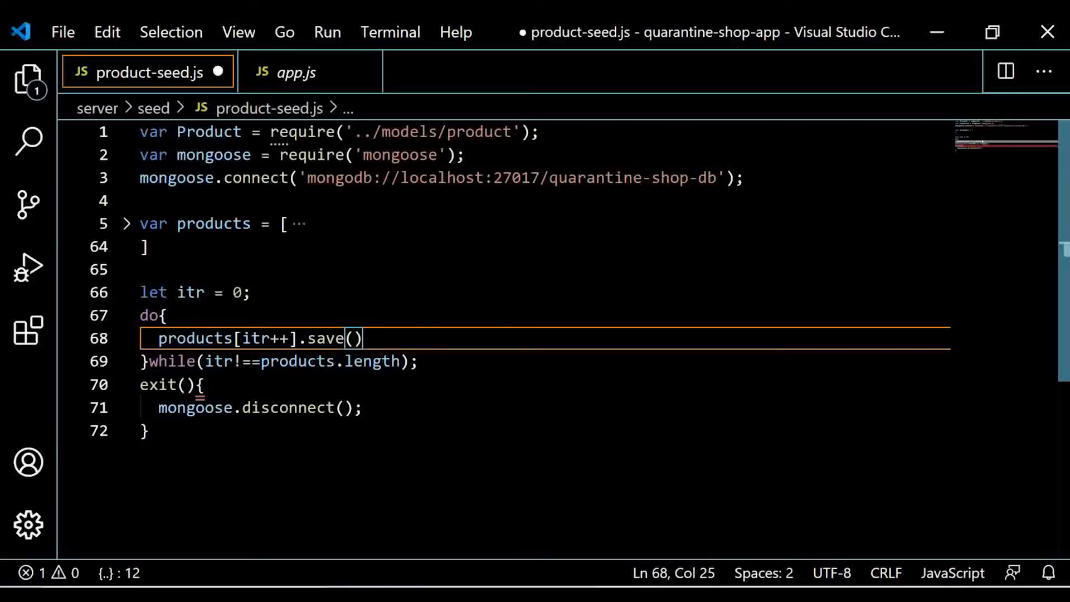
pyautogui.press('Left')
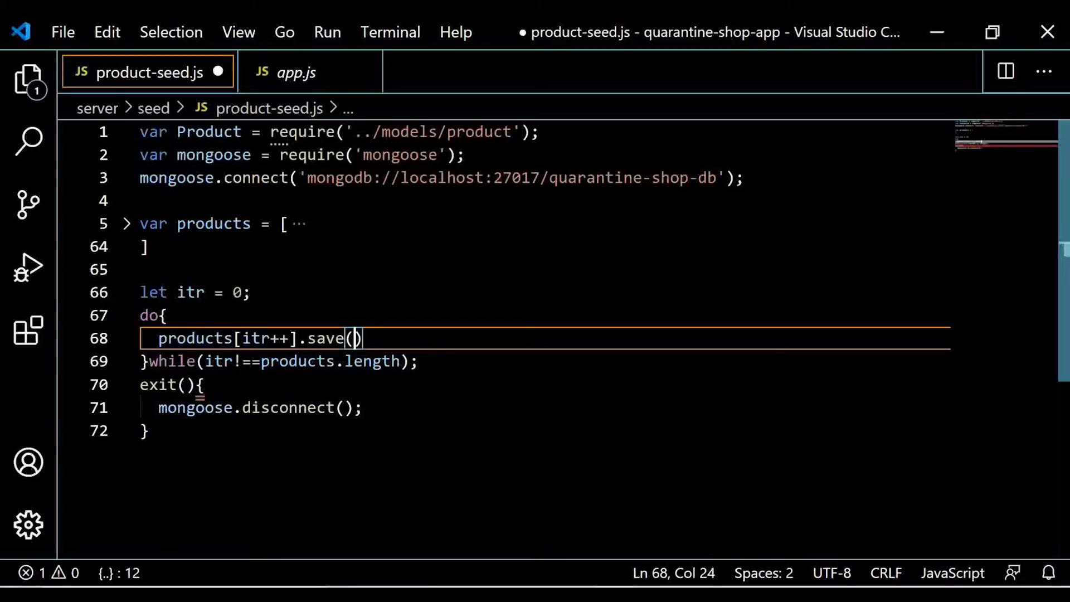
pyautogui.write('() => {')
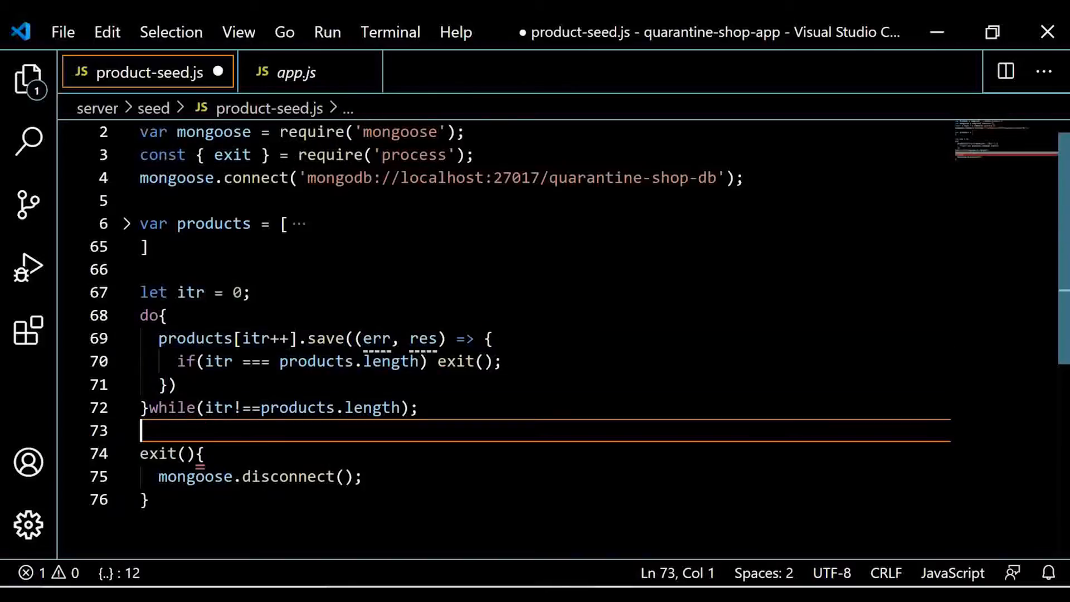
pyautogui.write('function')
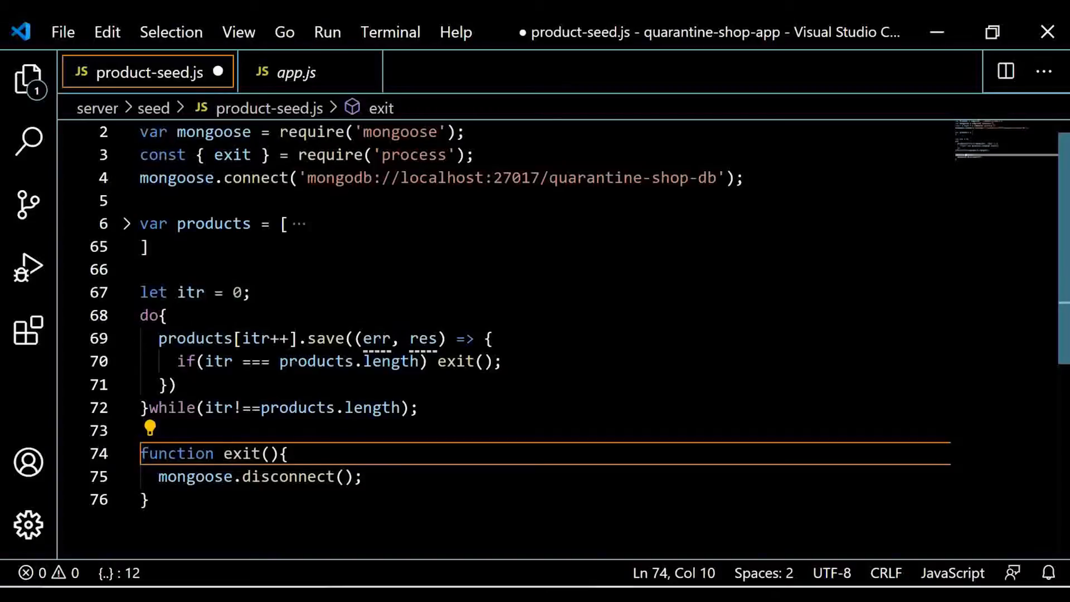
pyautogui.press('ctrl+s')
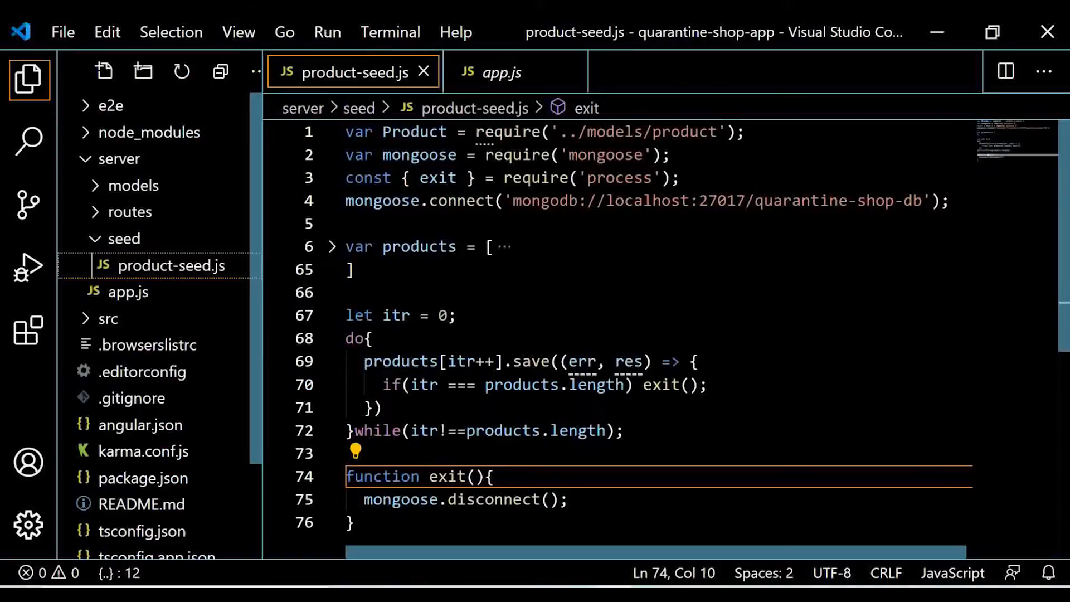
# Create product.js in server/models requiring mongoose and declaring a new Schema
pyautogui.click(124, 238)
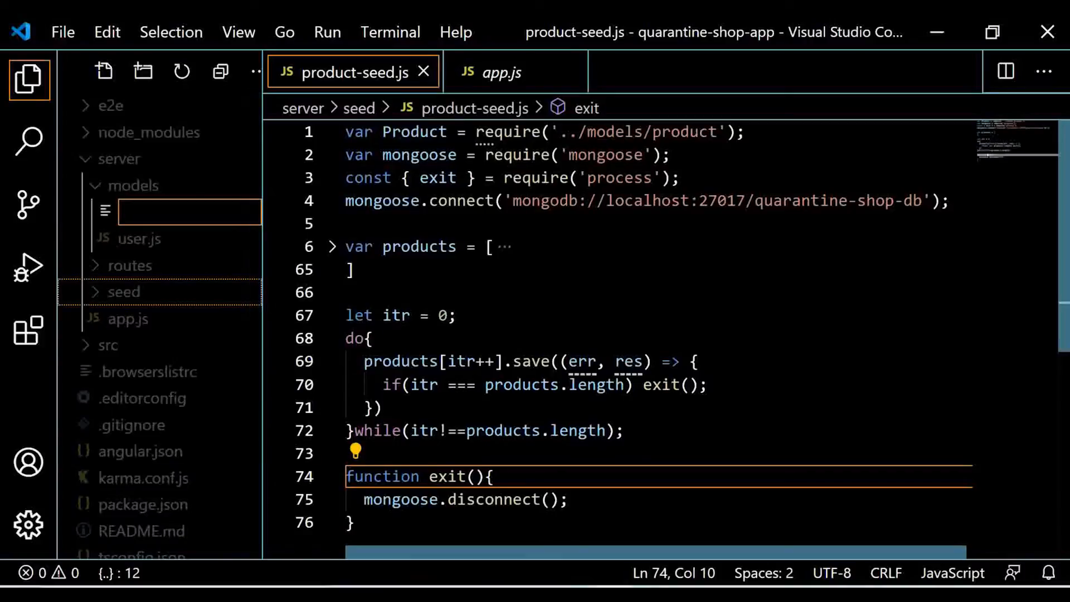
pyautogui.write('product.js')
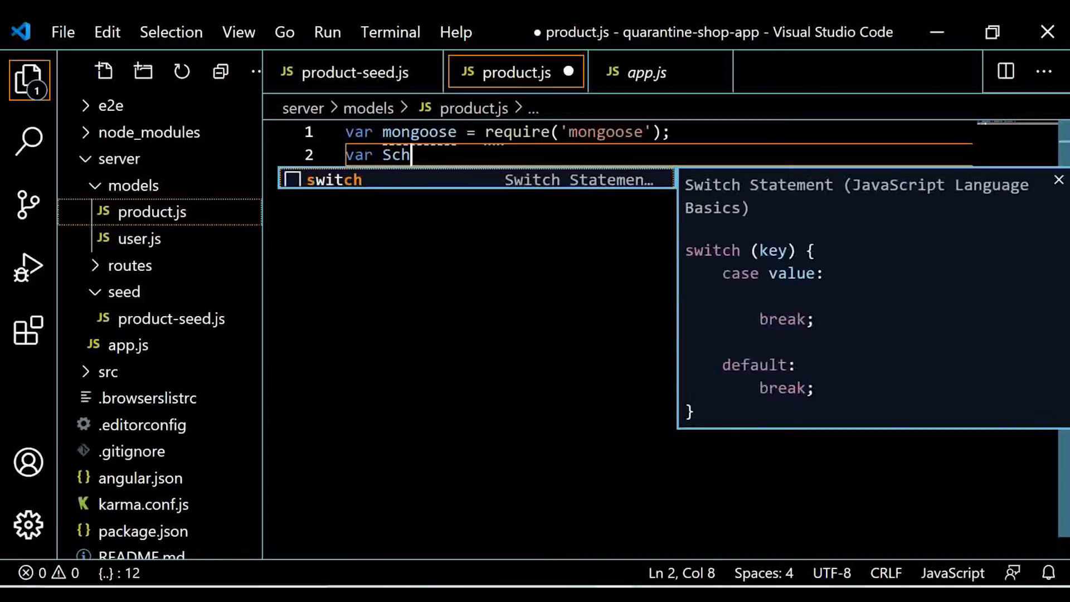
pyautogui.write('ema = mongoose.Schema;')
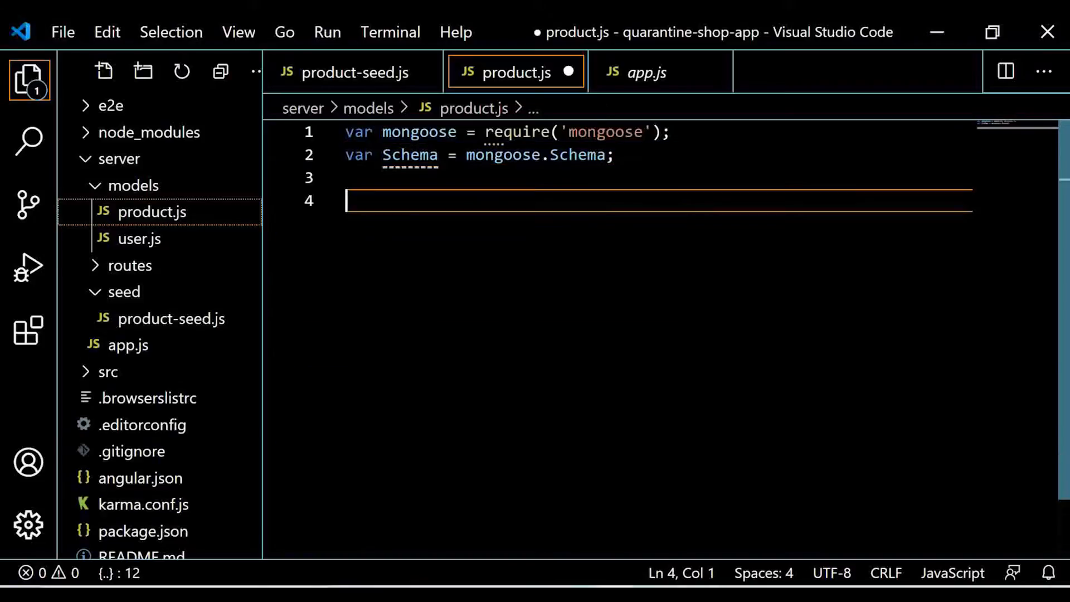
pyautogui.moveTo(659, 71)
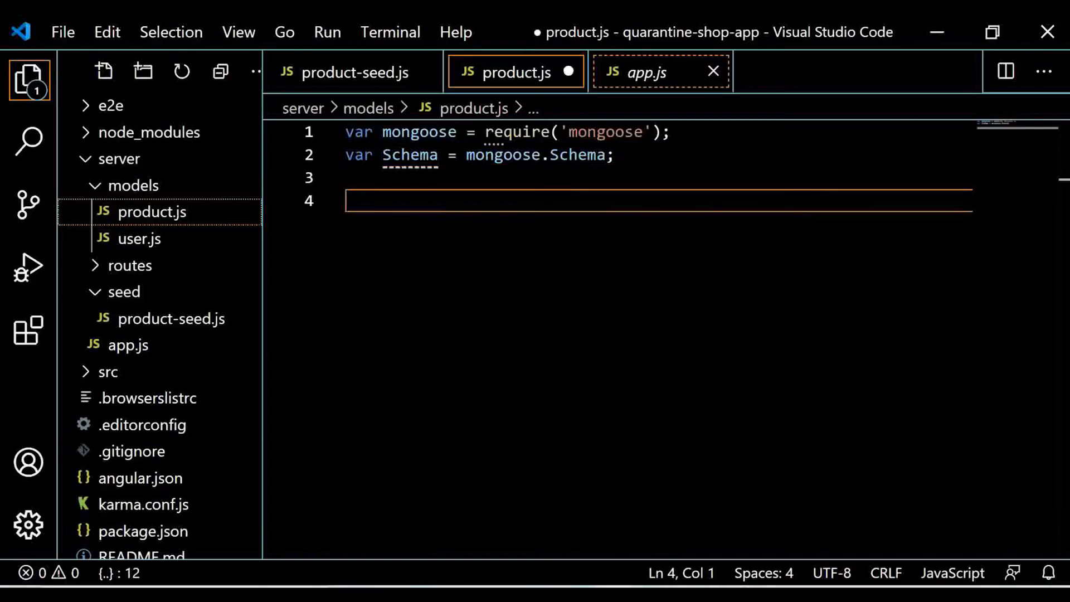
pyautogui.write('var sch')
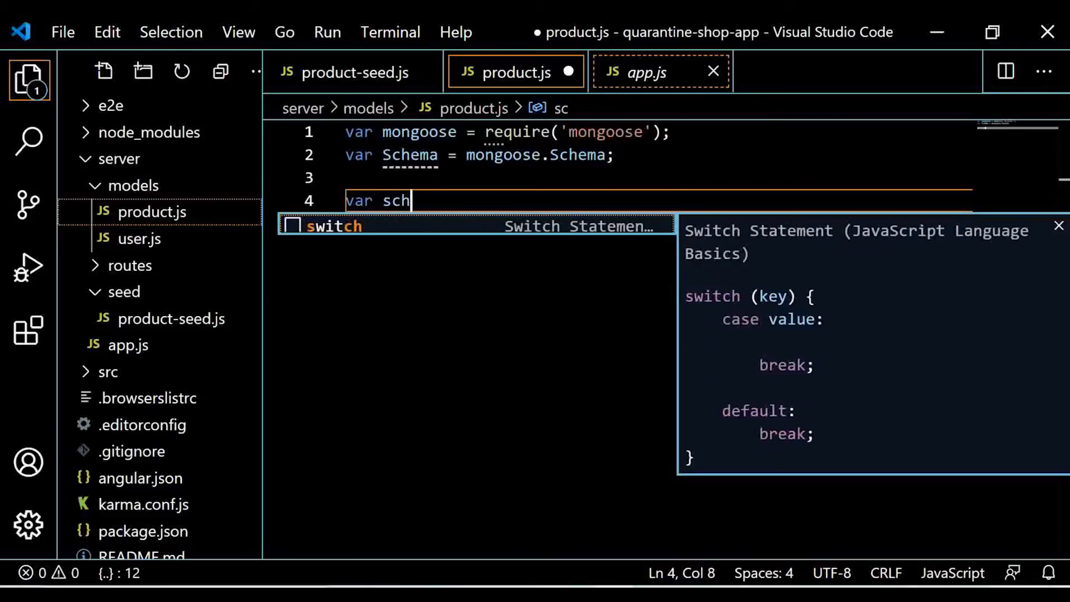
pyautogui.write('ema = new Sc')
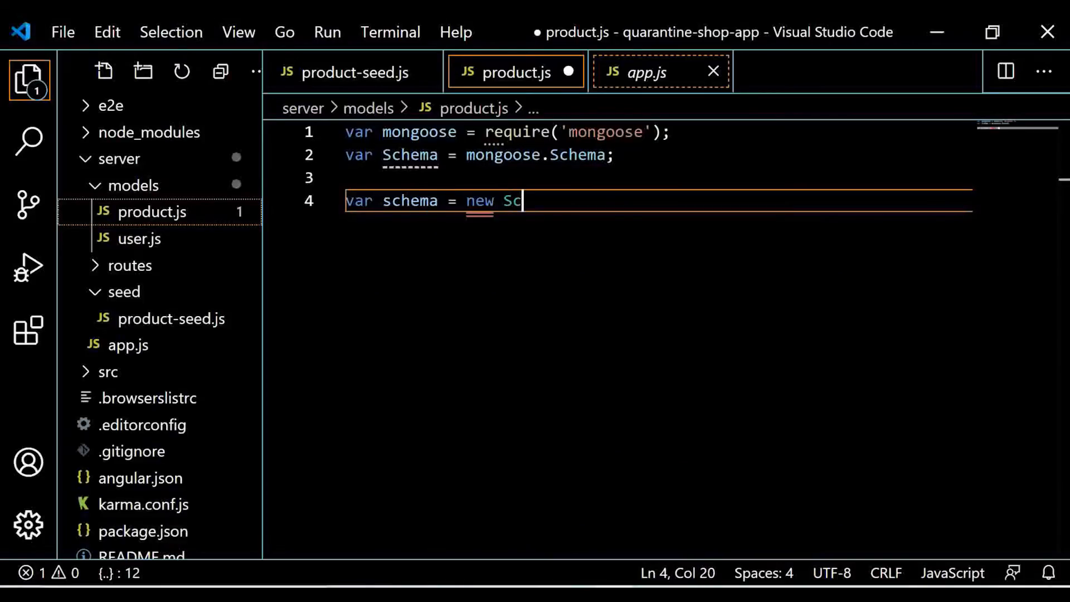
pyautogui.write('hema({});')
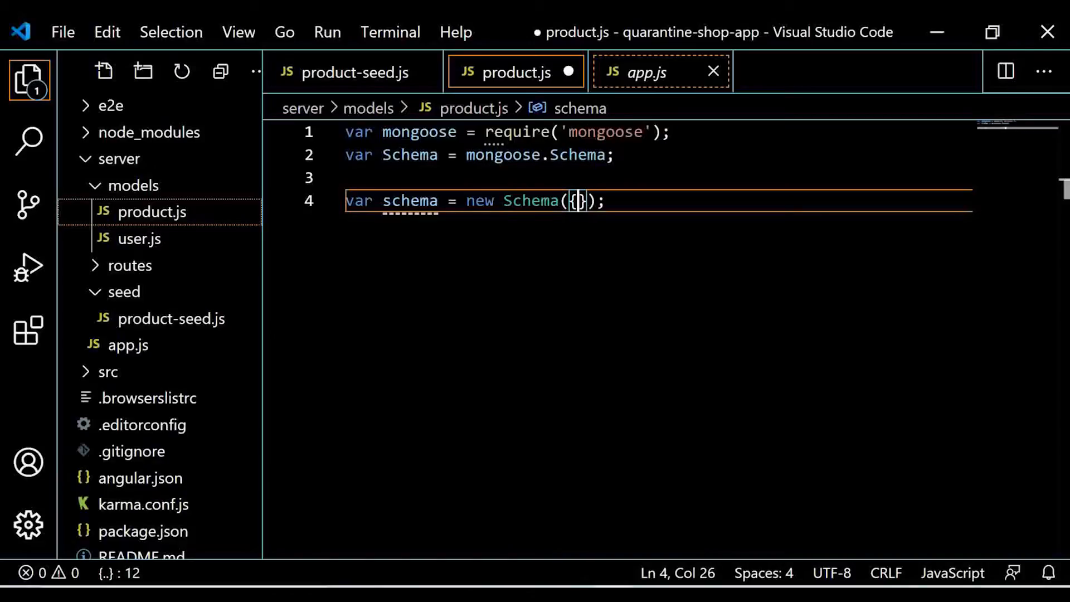
# Define required String fields imagePath, title, description and price, checking names against the seed script
pyautogui.click(353, 72)
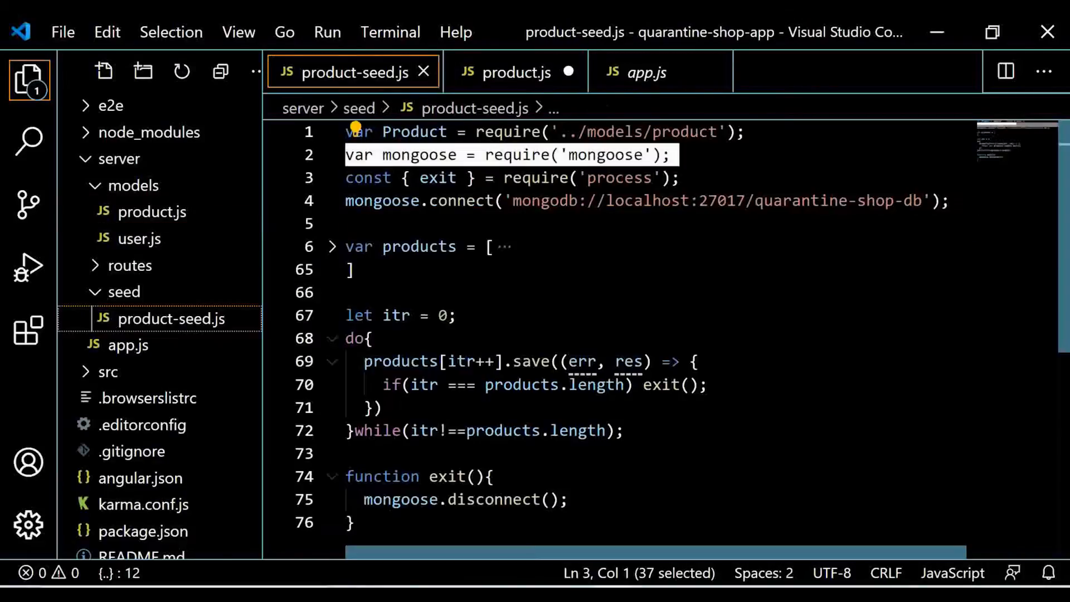
pyautogui.click(333, 246)
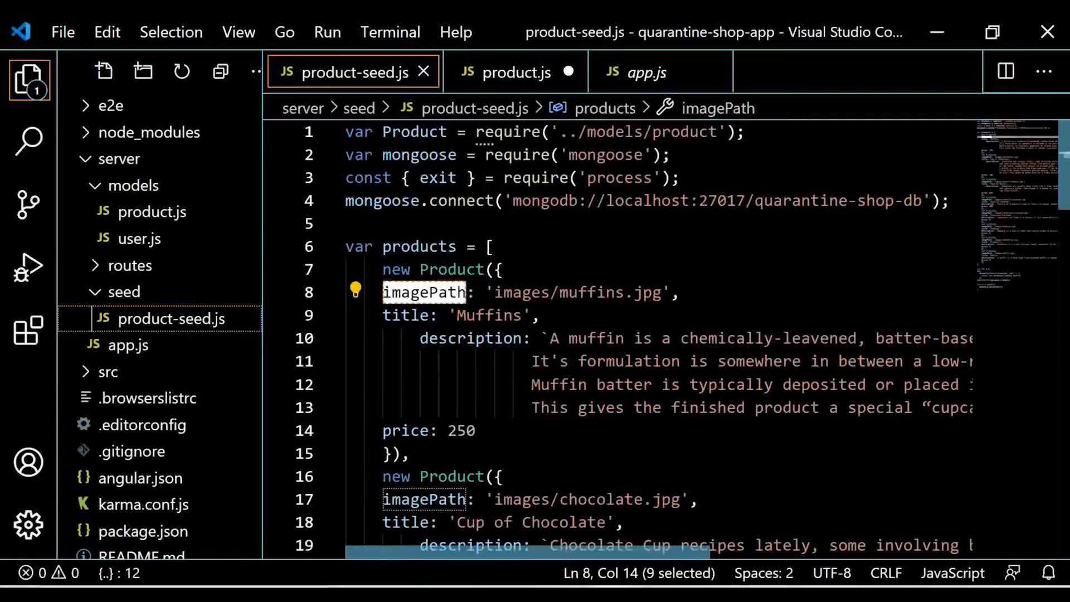
pyautogui.click(516, 73)
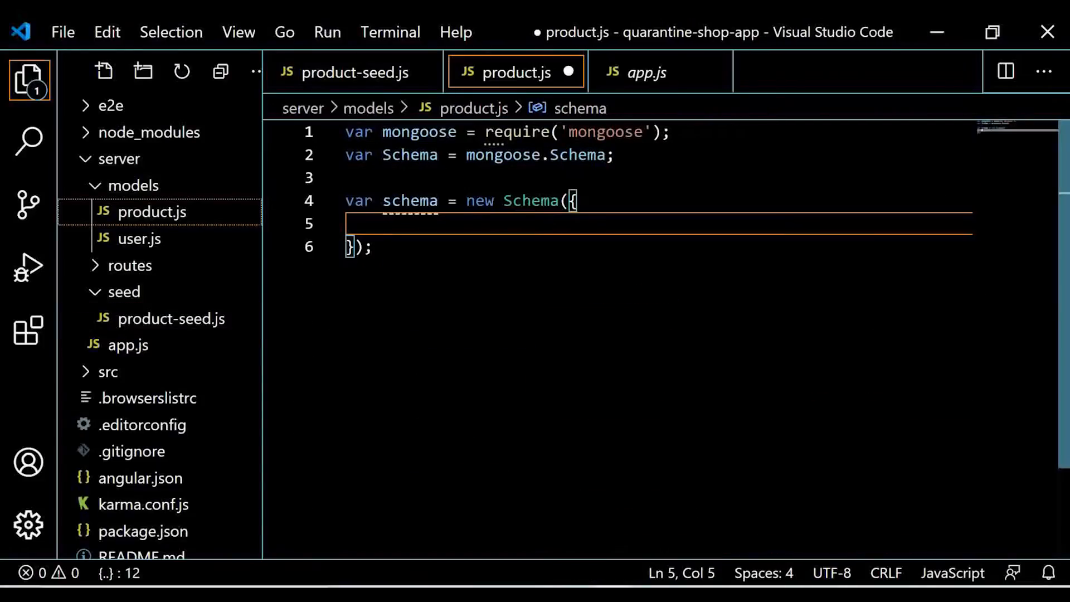
pyautogui.write('imagePath : {')
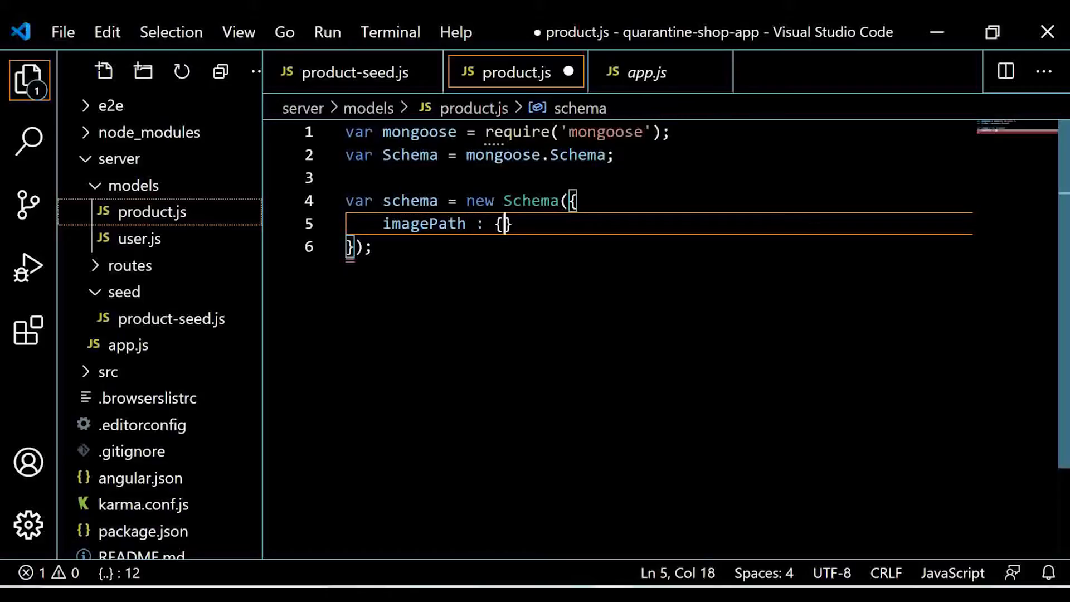
pyautogui.write('type')
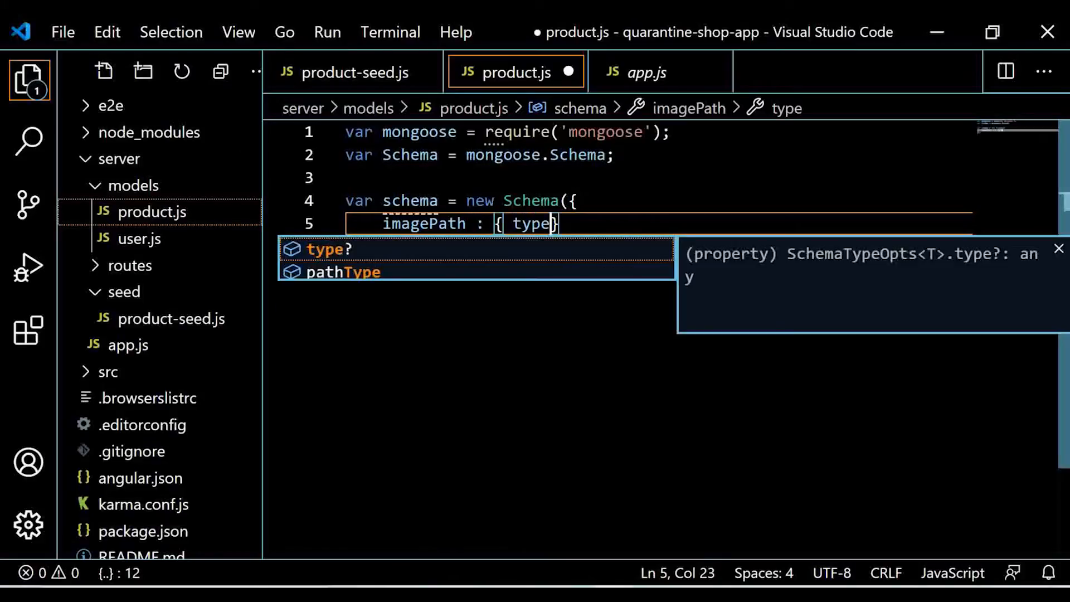
pyautogui.write(': String , requiredPath')
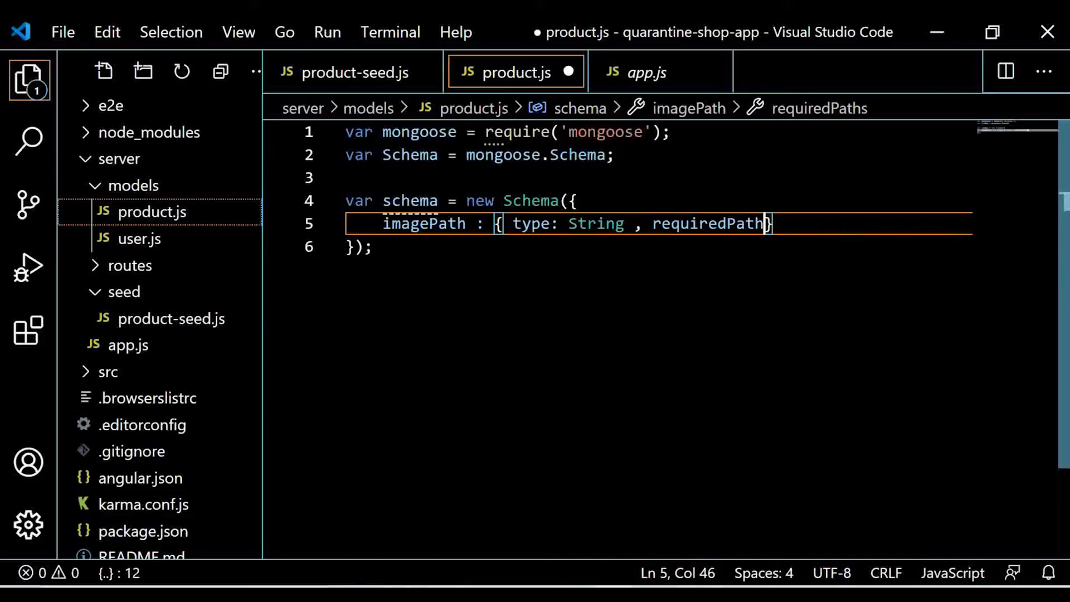
pyautogui.write('required: true')
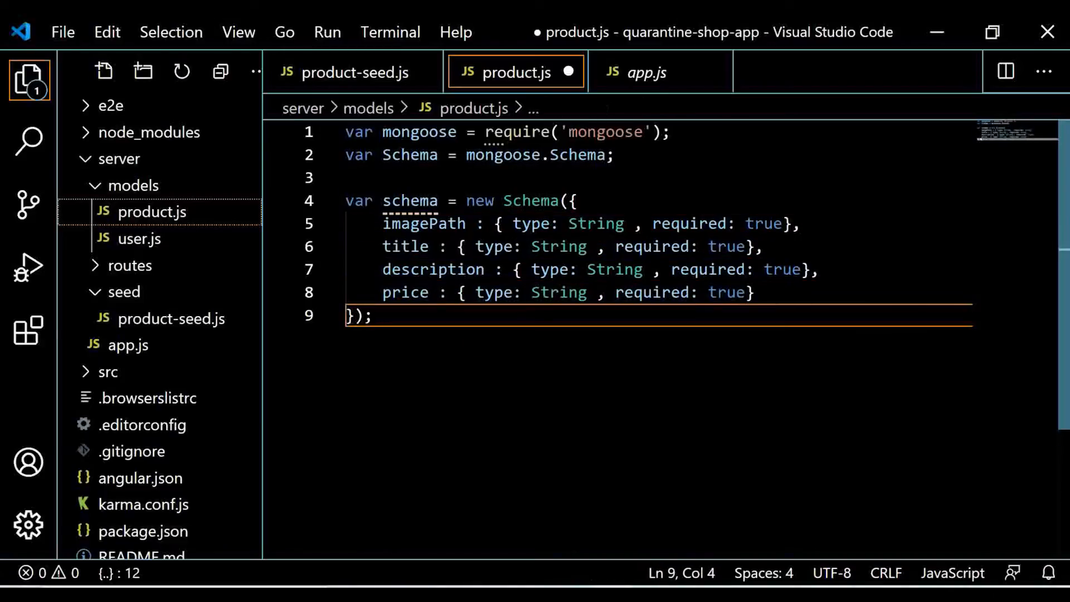
# Export mongoose.model('Product', schema) from product.js
pyautogui.press('Enter')
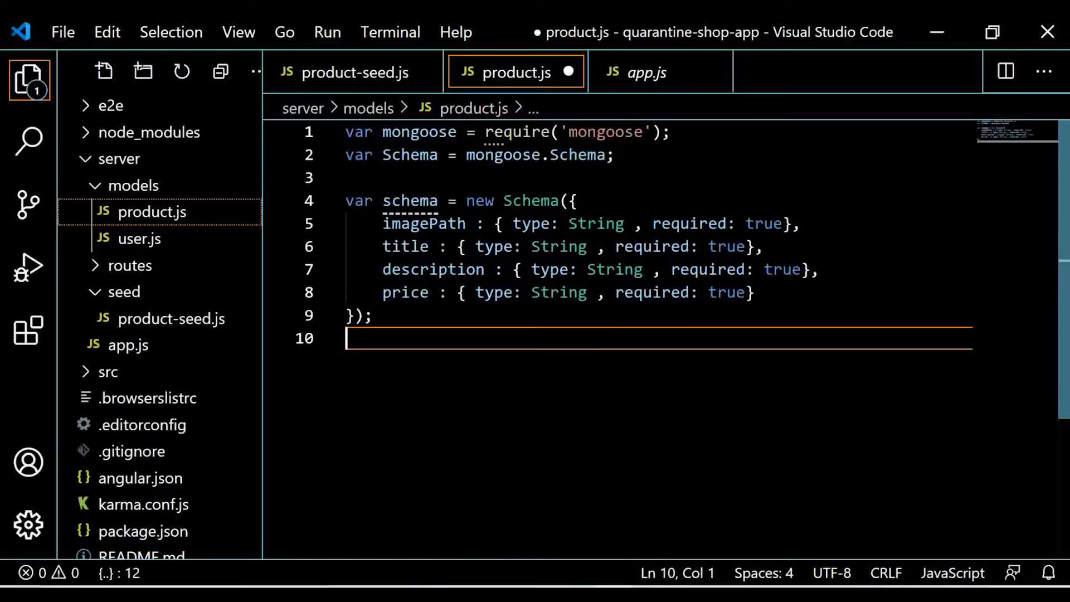
pyautogui.write('module.ex')
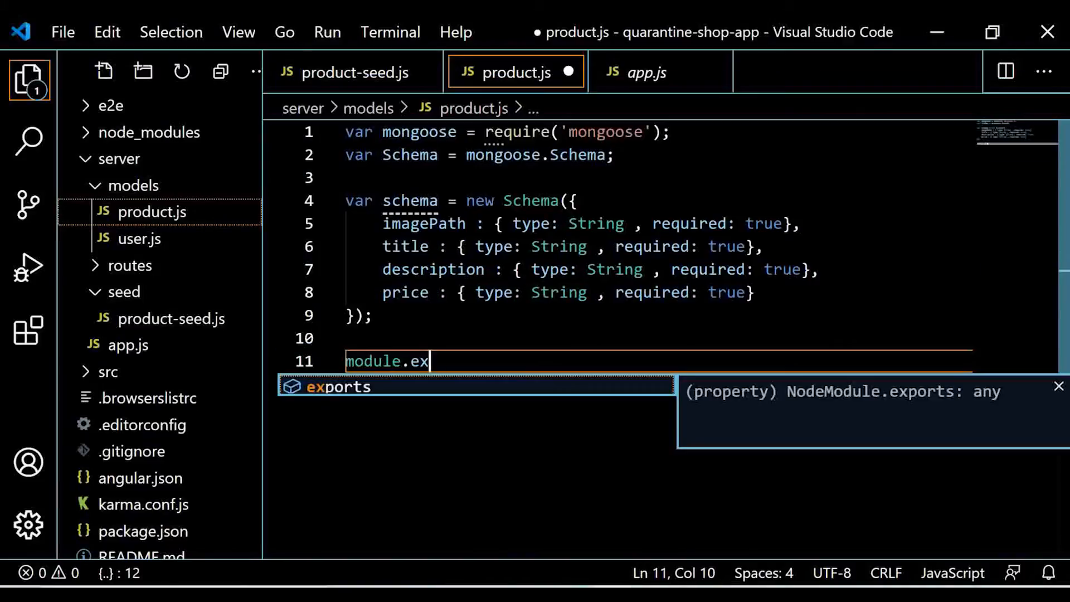
pyautogui.write('ports = mongoose')
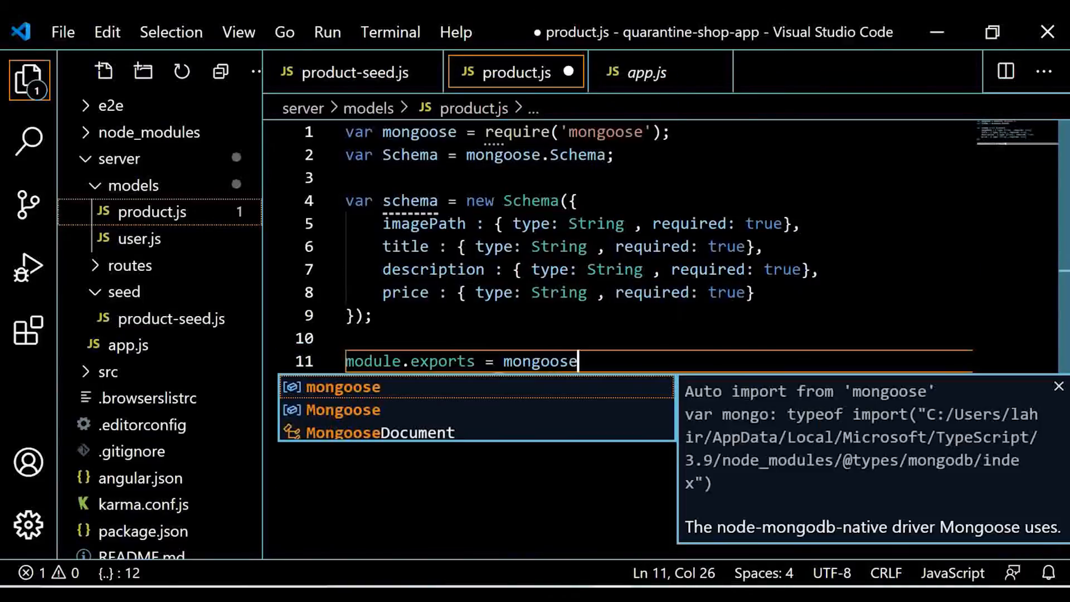
pyautogui.write(".model('")
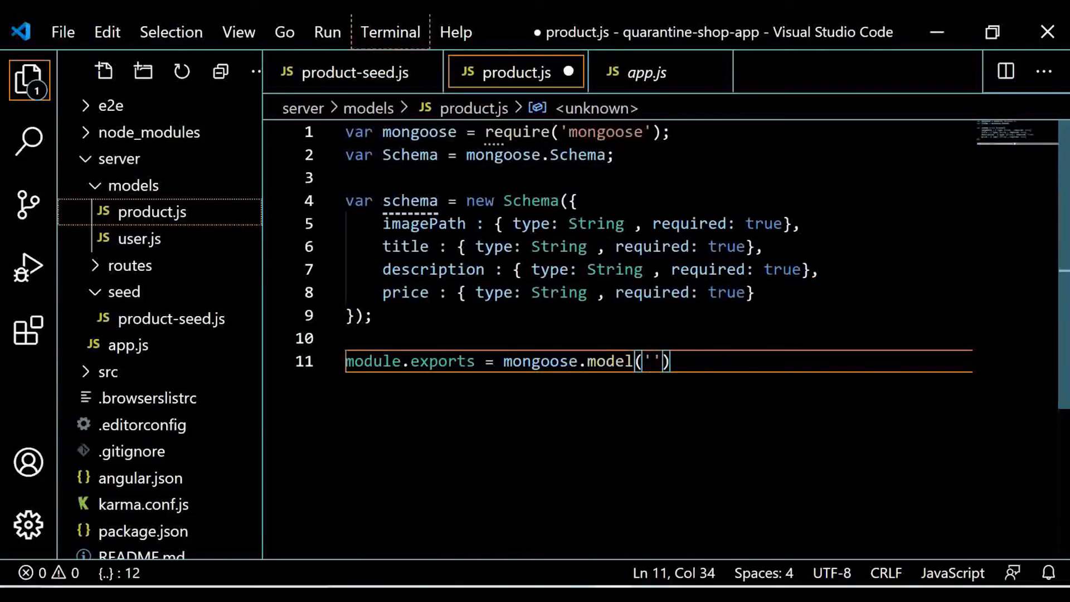
pyautogui.click(351, 73)
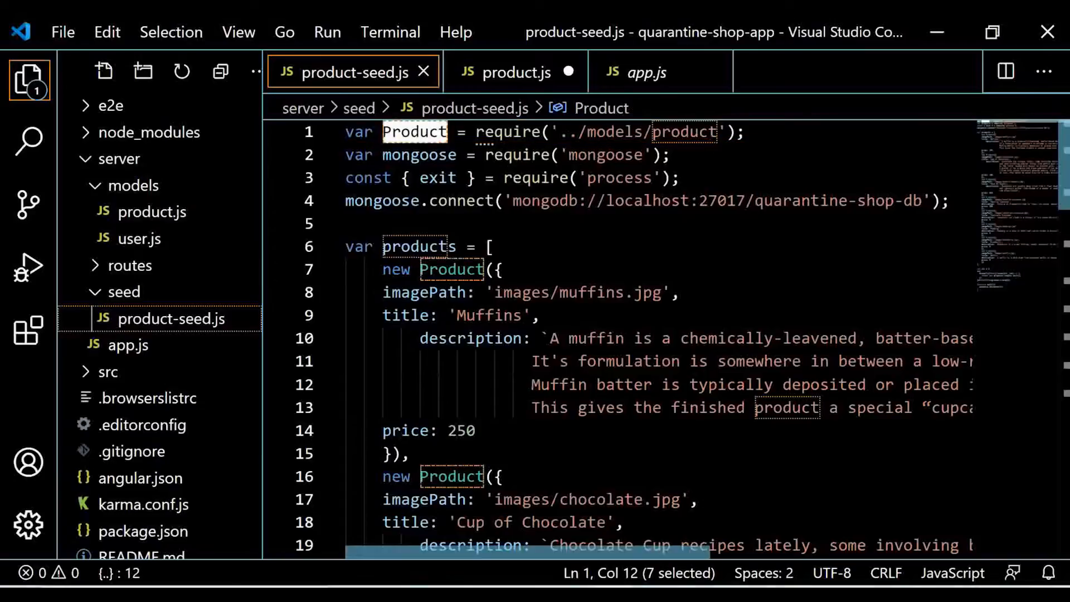
pyautogui.click(516, 72)
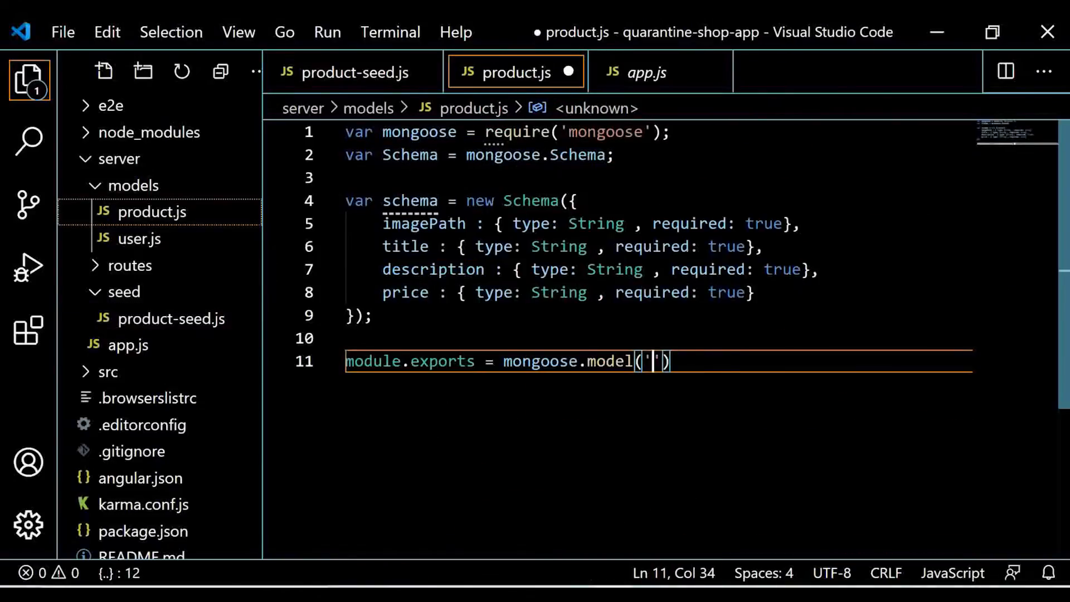
pyautogui.write("Product',")
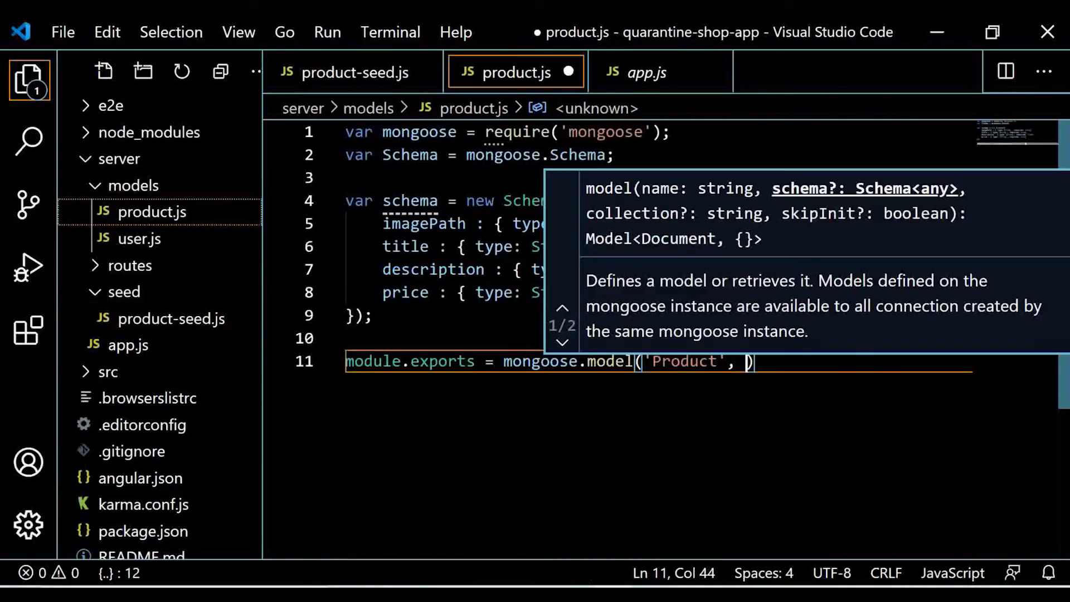
pyautogui.write('schema')
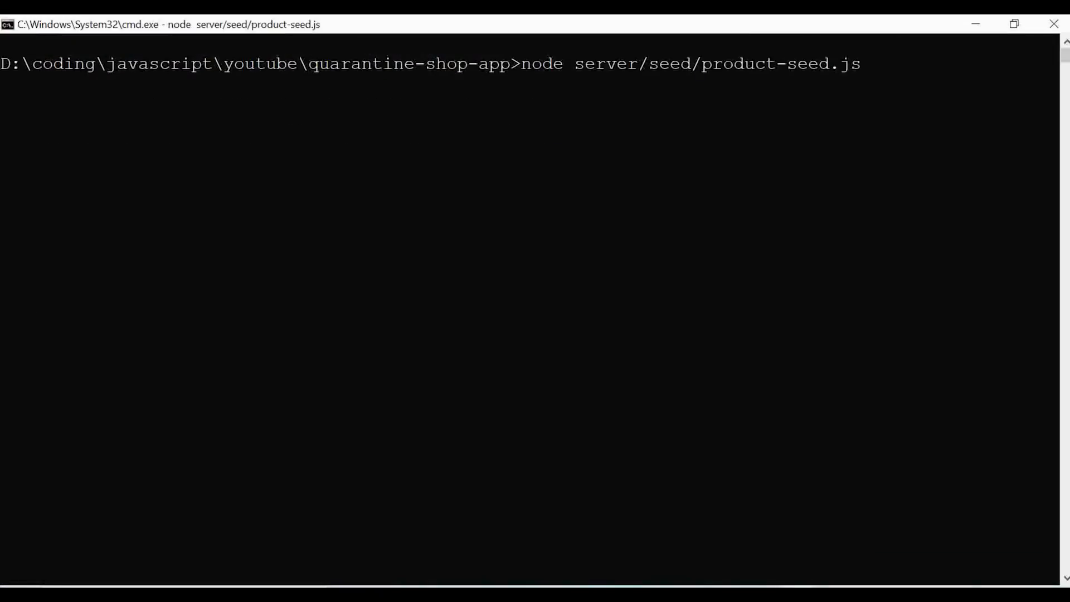
# Run the seed script, then query db.getCollection("products").find() in the mongo shell
pyautogui.press('Return')
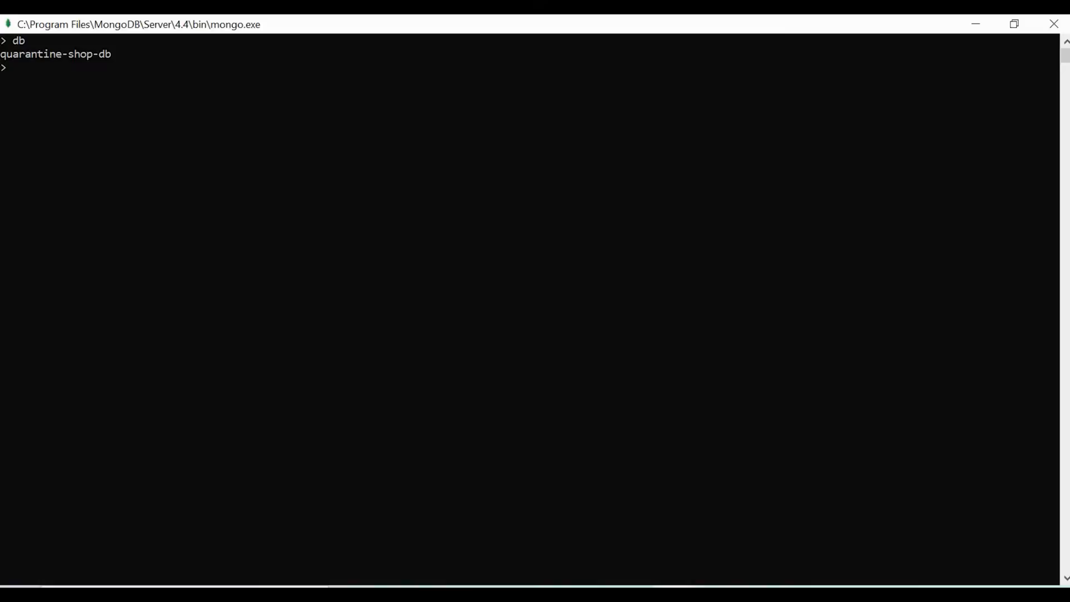
pyautogui.write('db.')
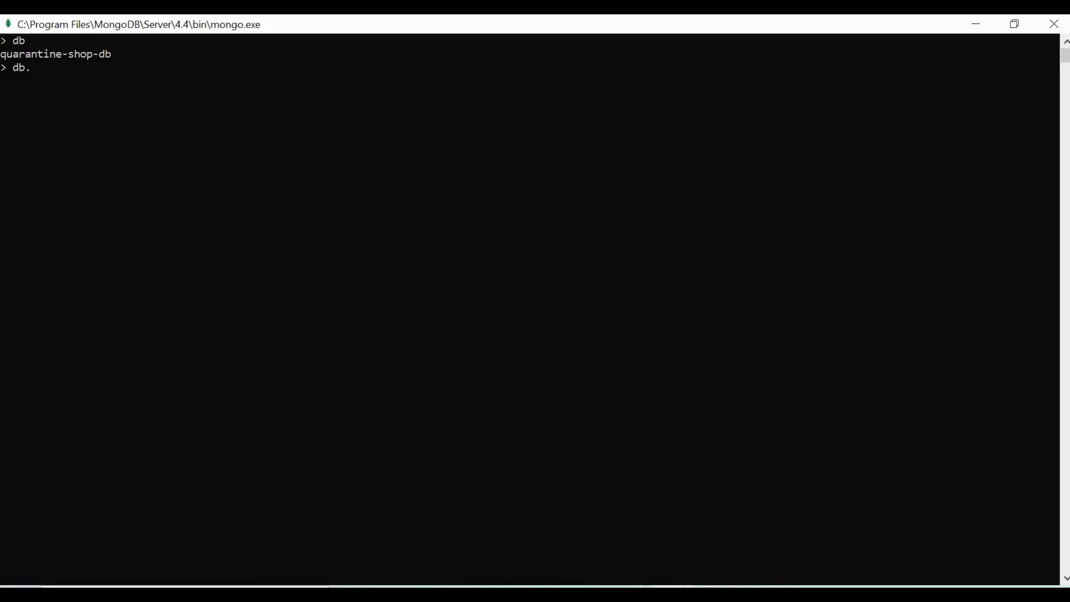
pyautogui.write('getCollec')
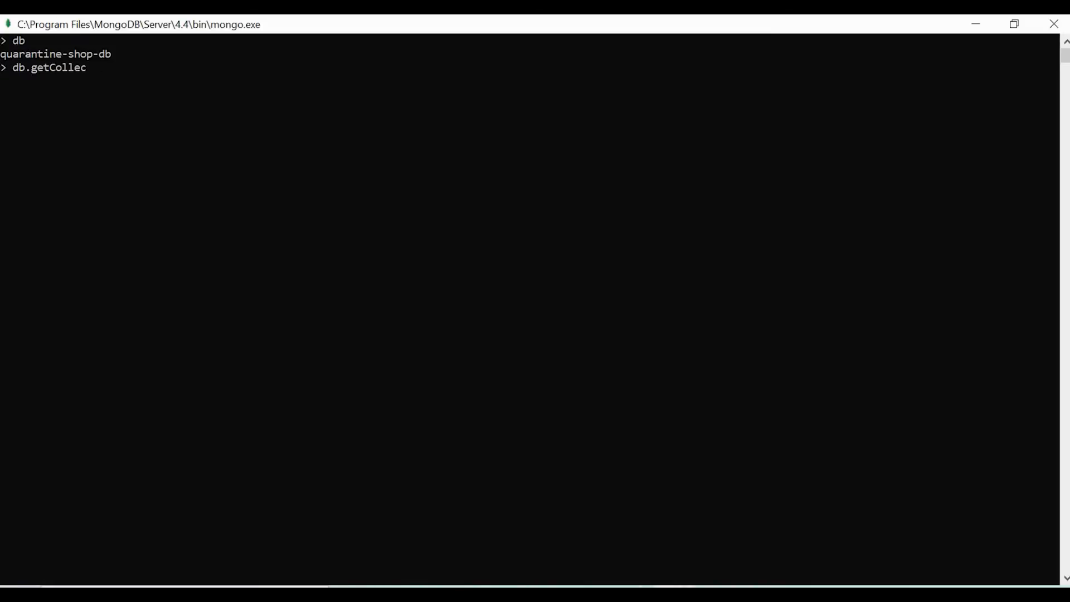
pyautogui.write('tion()')
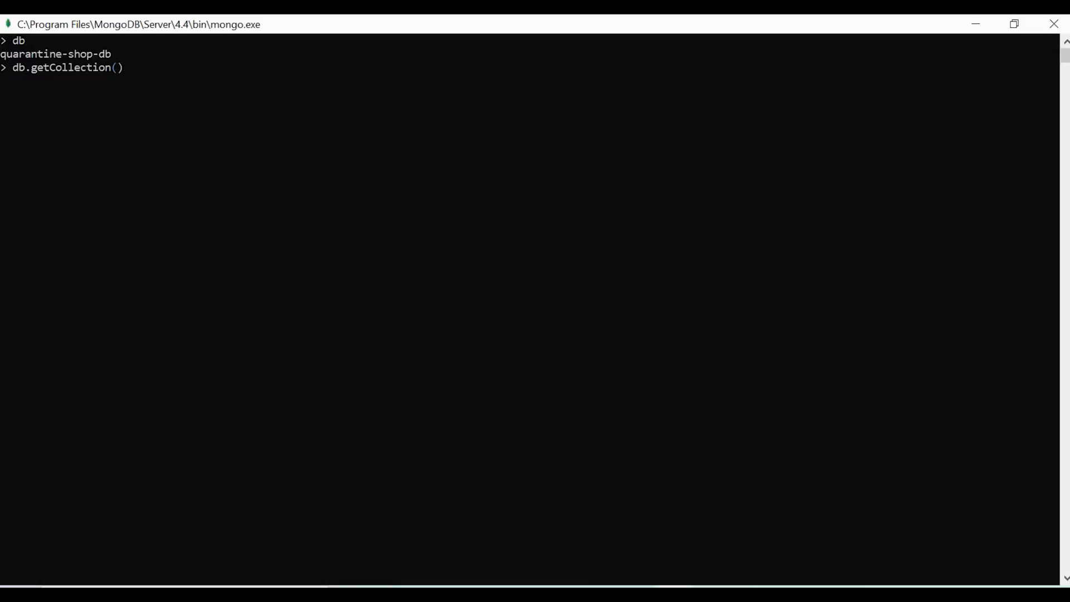
pyautogui.write('"pro')
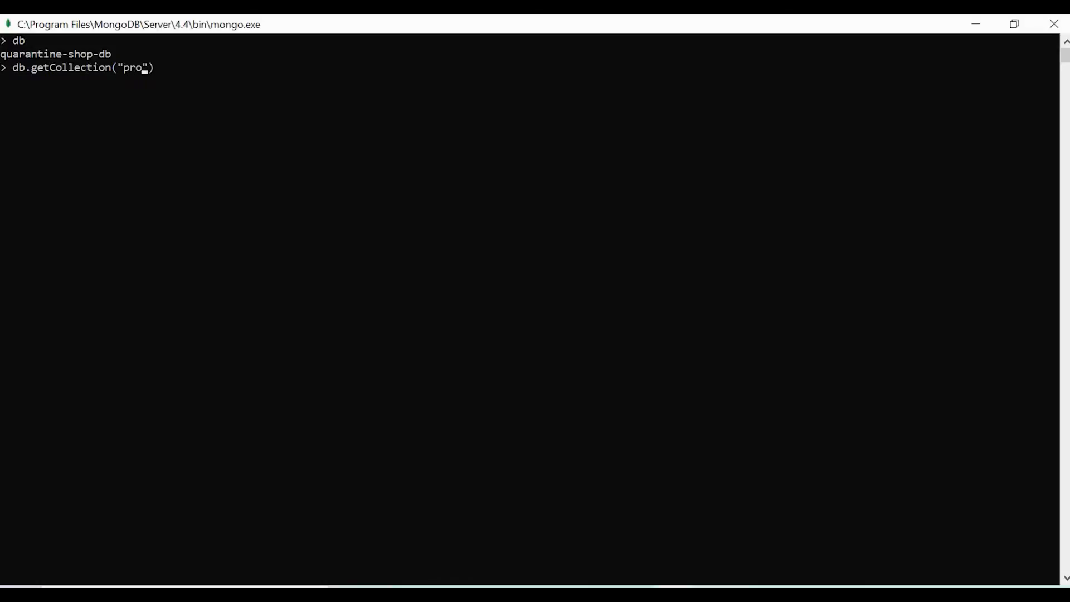
pyautogui.write('ducts").find')
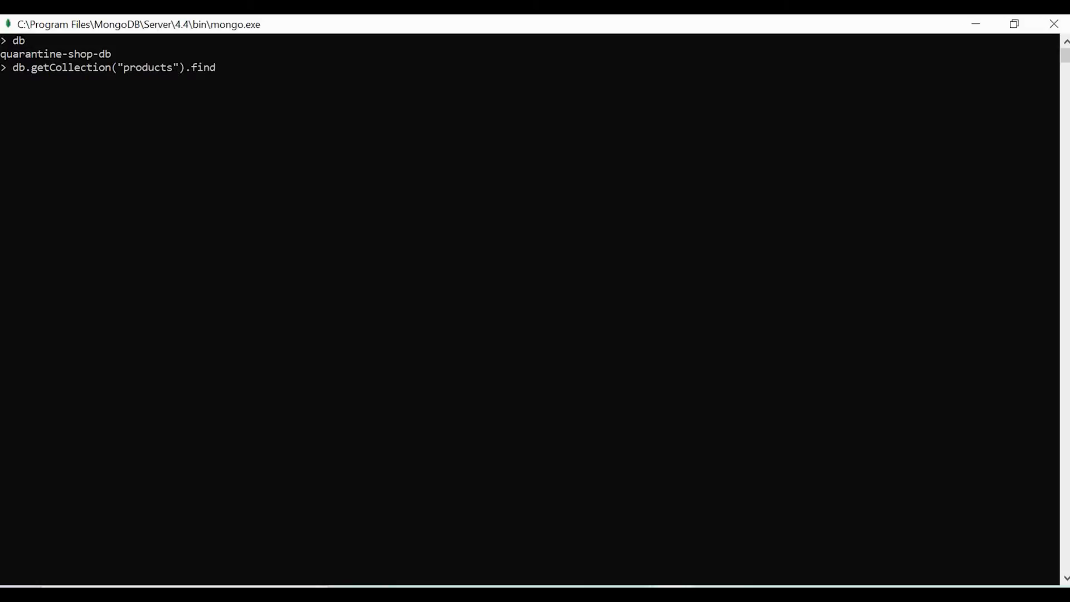
pyautogui.write('()')
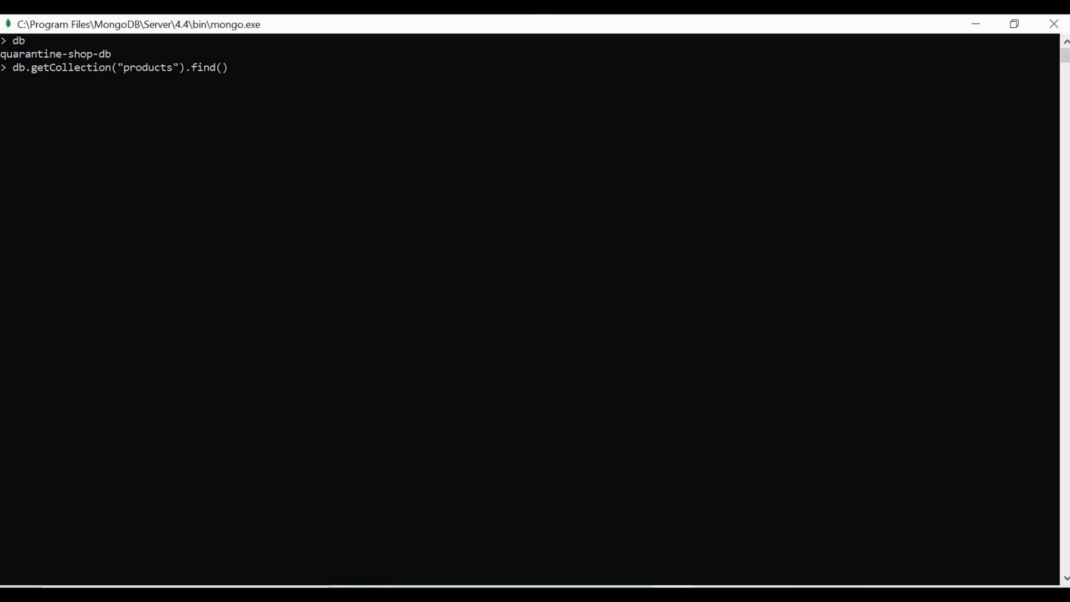
pyautogui.press('Return')
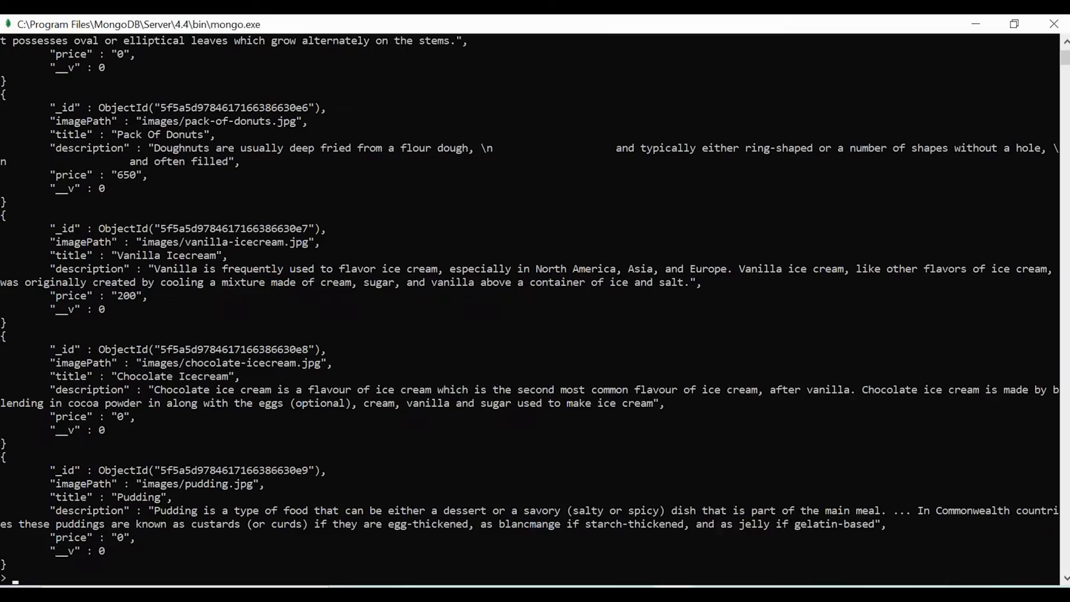
# Scroll through the listed dessert documents with their image paths and prices
pyautogui.scroll(3)
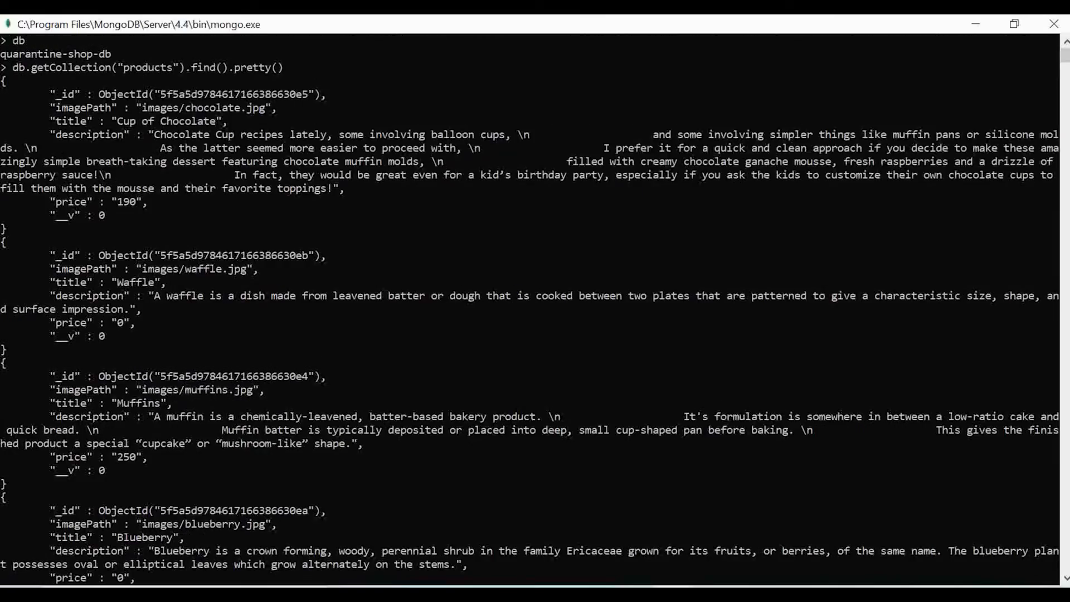
pyautogui.scroll(-3)
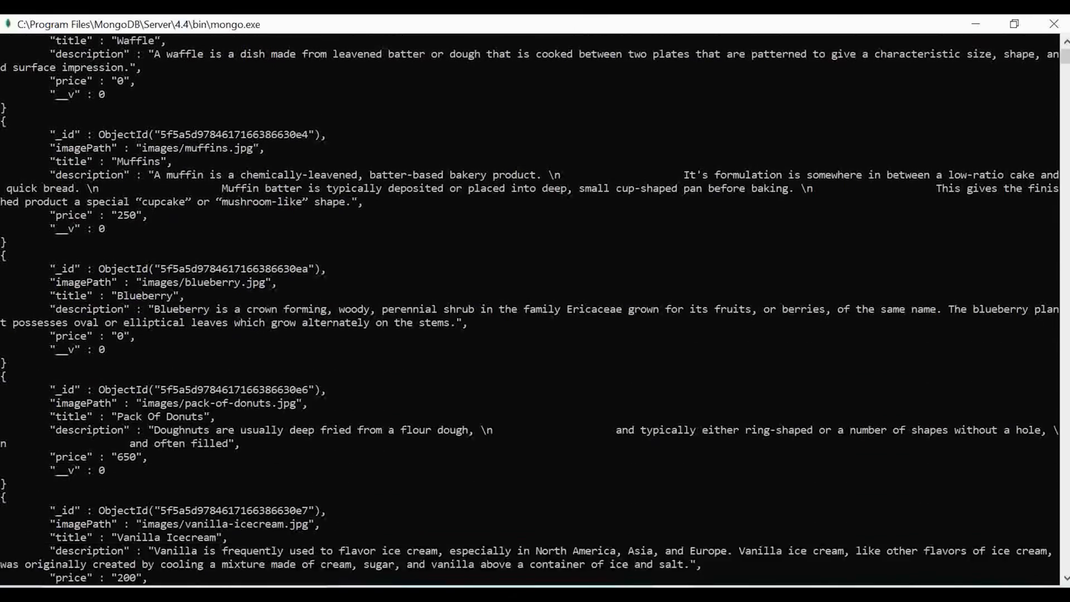
pyautogui.scroll(-3)
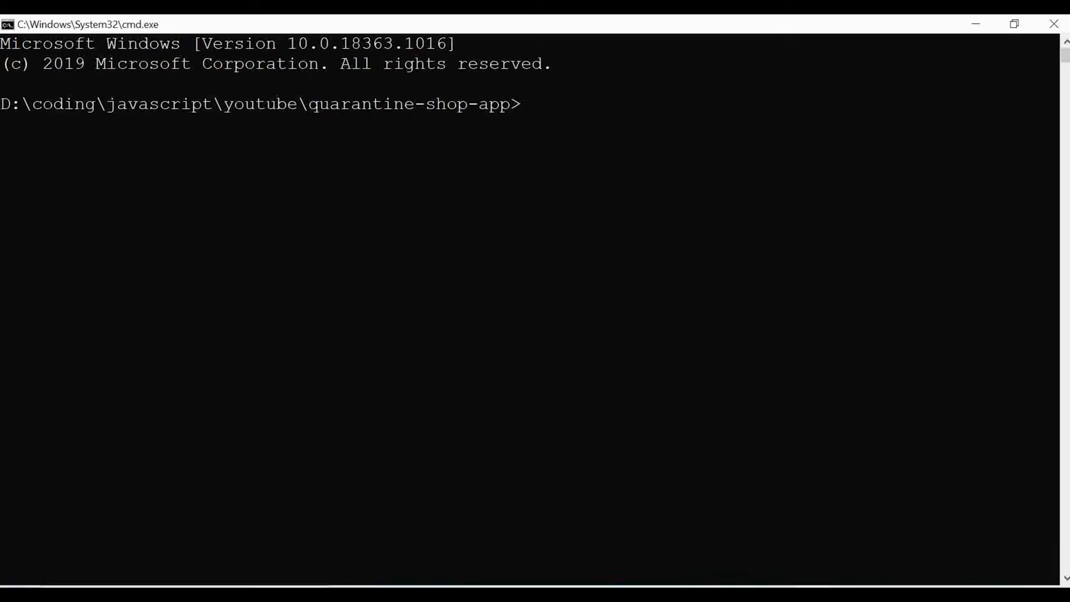
# Enter ng g m products --routing=true to generate a products module with routing
pyautogui.write('ng g m')
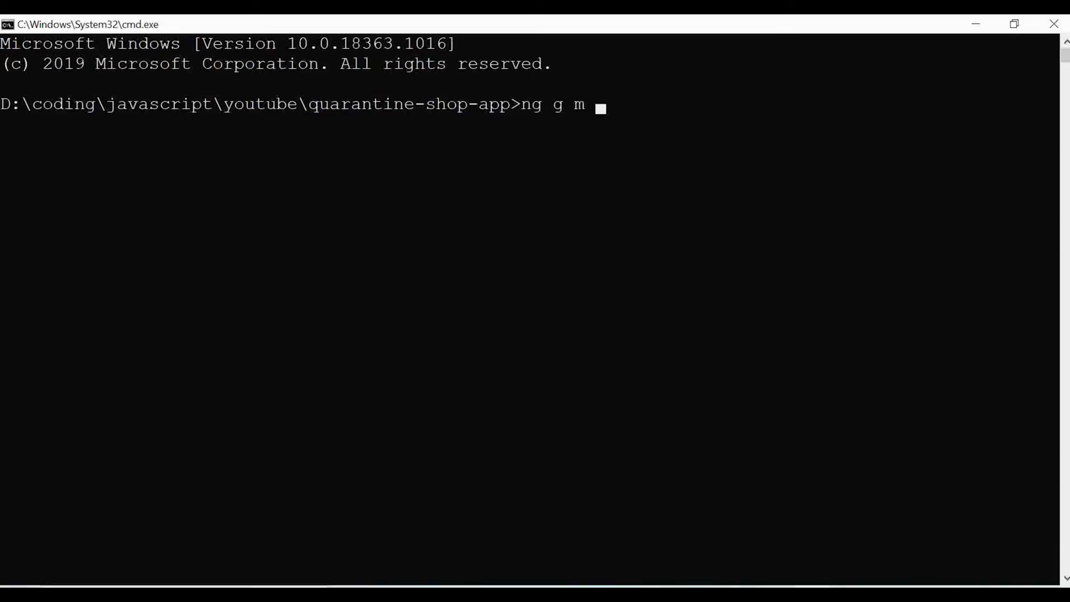
pyautogui.write('product')
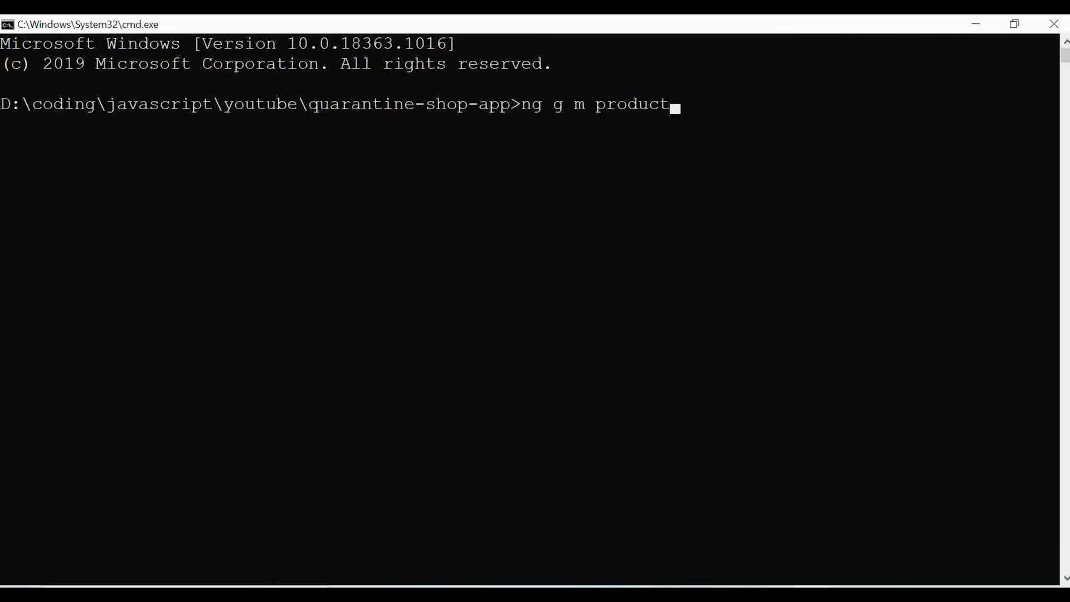
pyautogui.write('s')
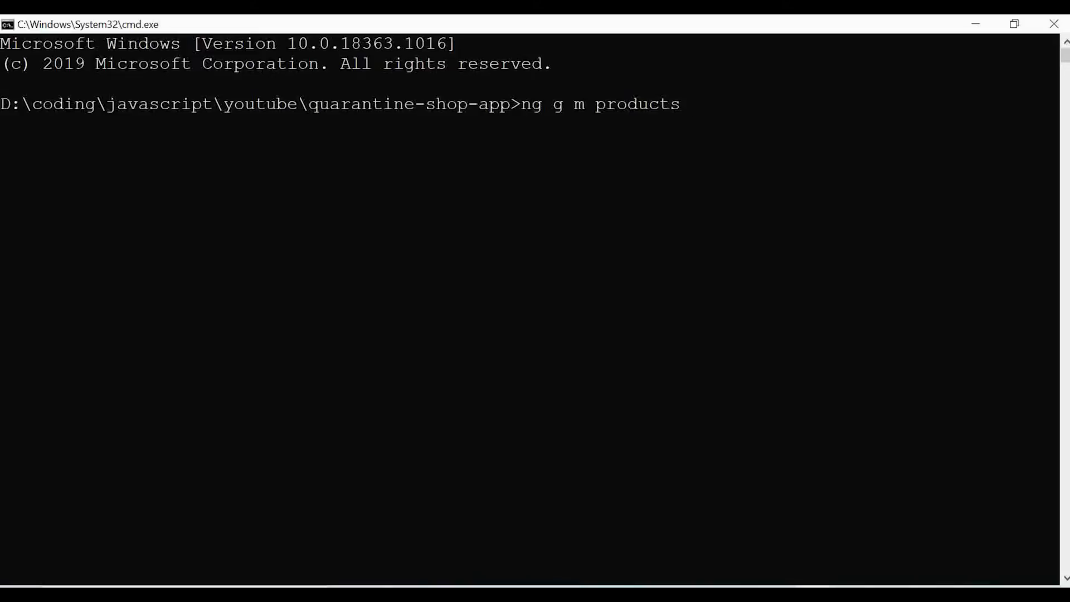
pyautogui.write('--routing')
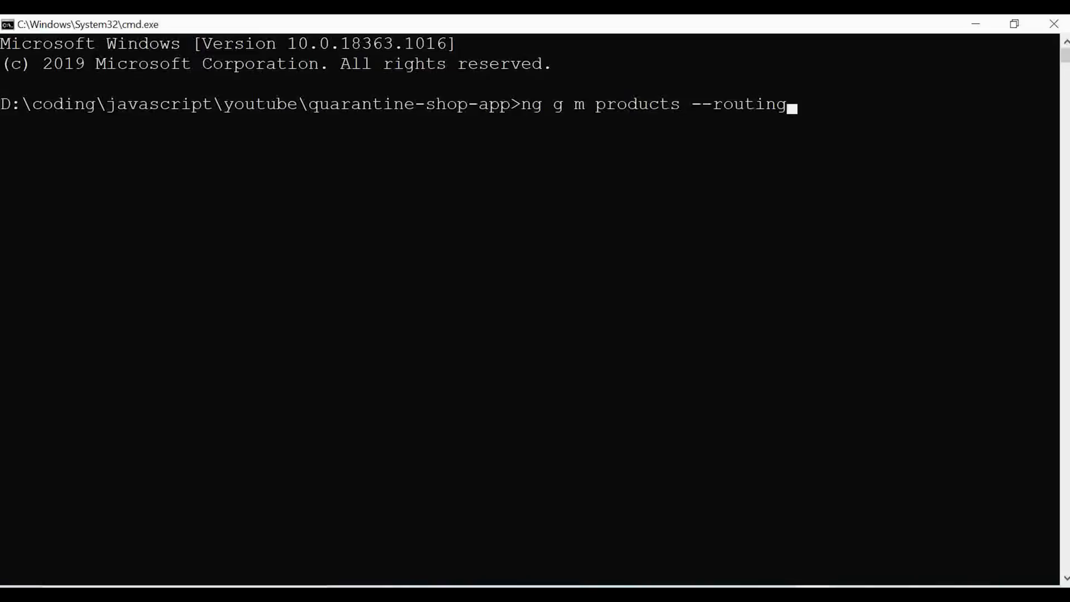
pyautogui.write('=true')
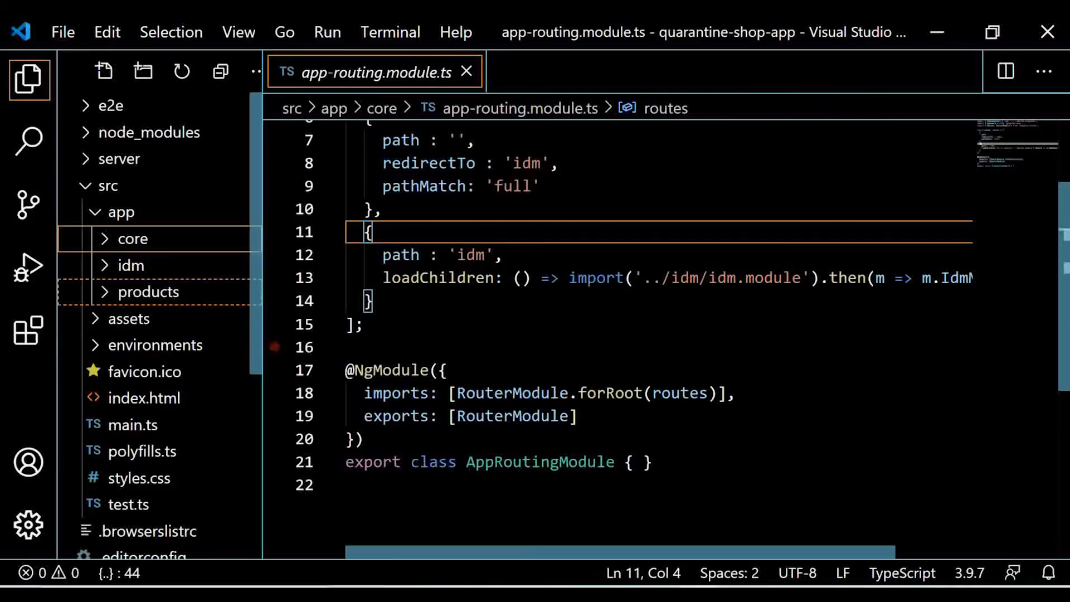
# Expand src/app/products to reveal products-routing.module.ts and products.module.ts
pyautogui.click(148, 291)
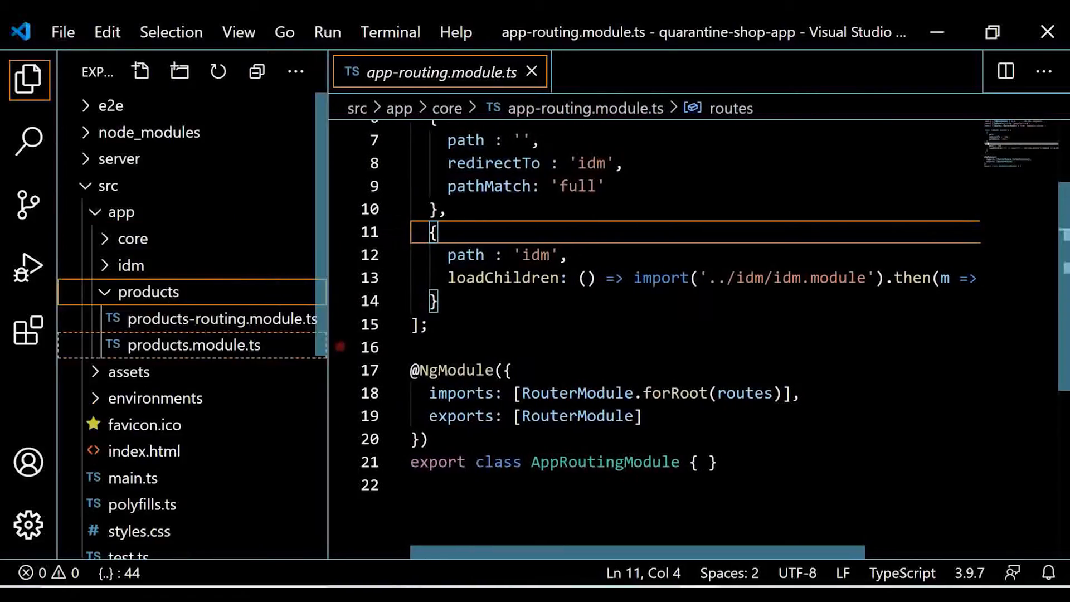
pyautogui.click(222, 319)
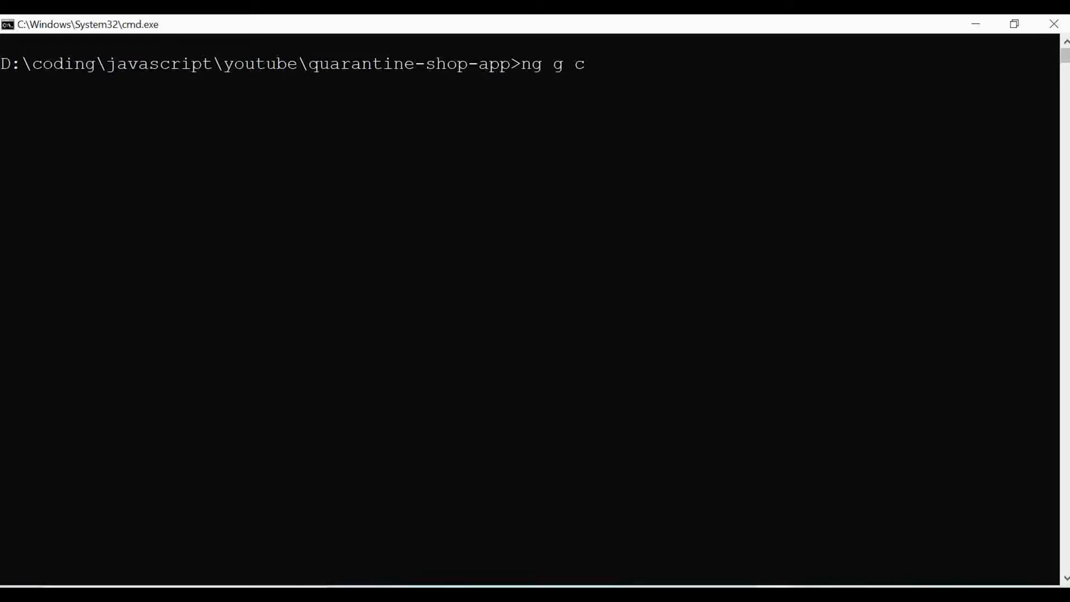
# Run ng g c products/dashboard --module=products to generate the dashboard component
pyautogui.write('dashboard')
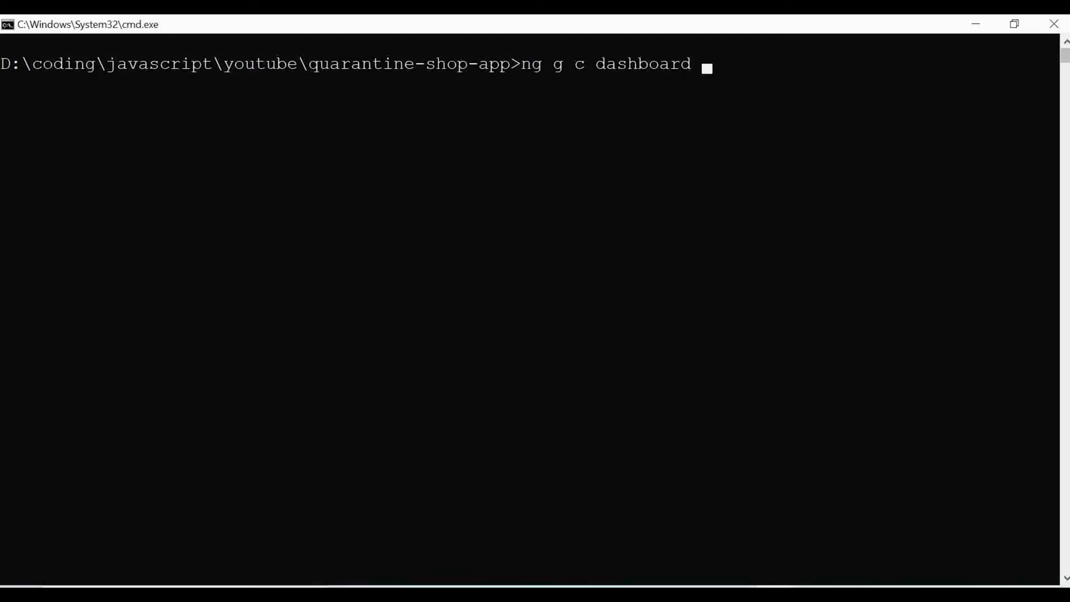
pyautogui.write('--')
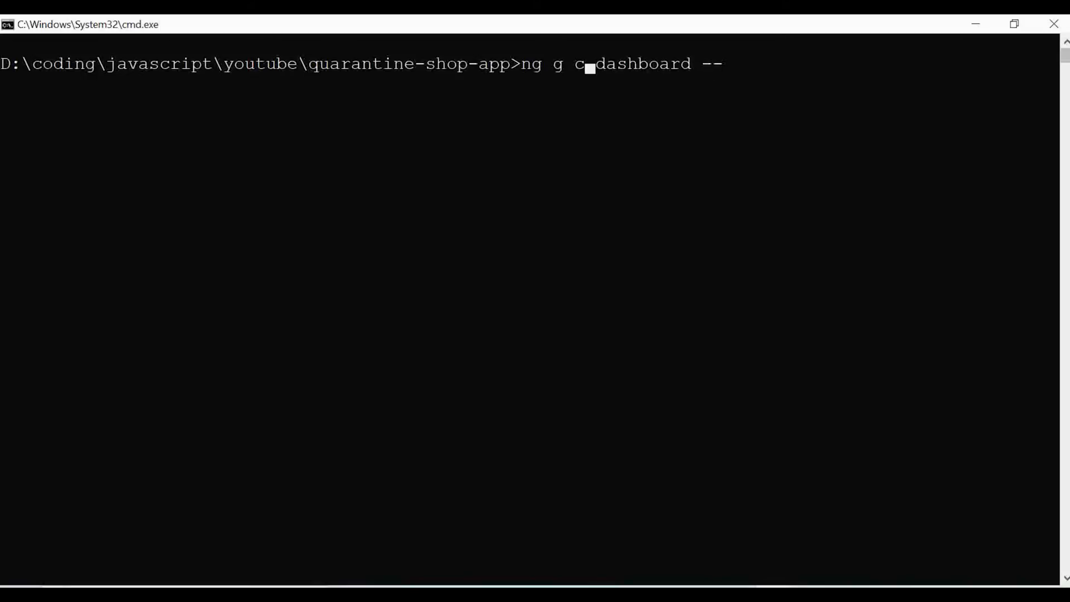
pyautogui.write('products')
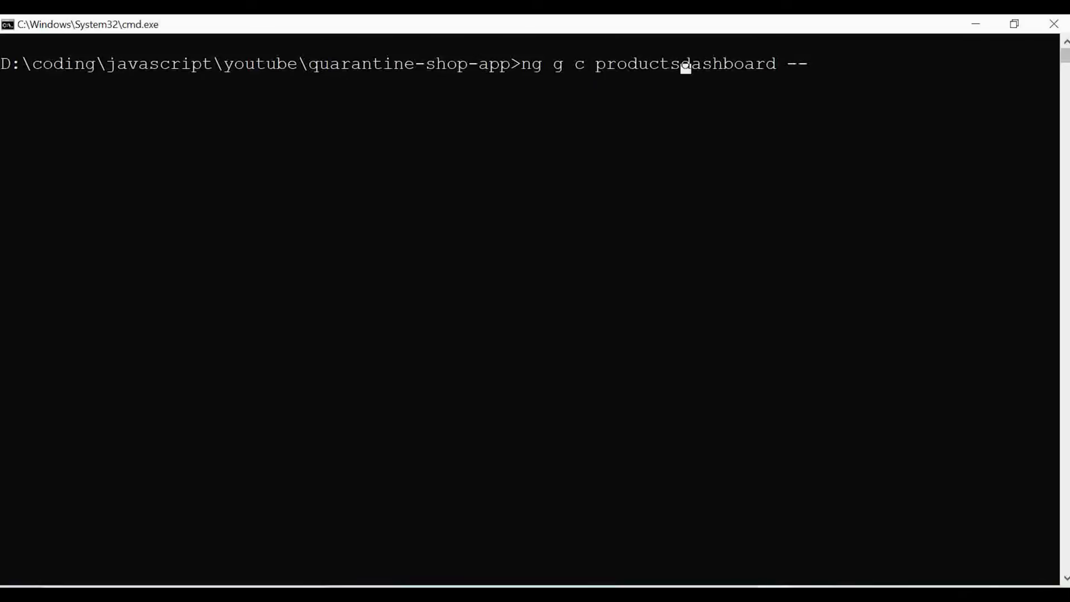
pyautogui.write('/')
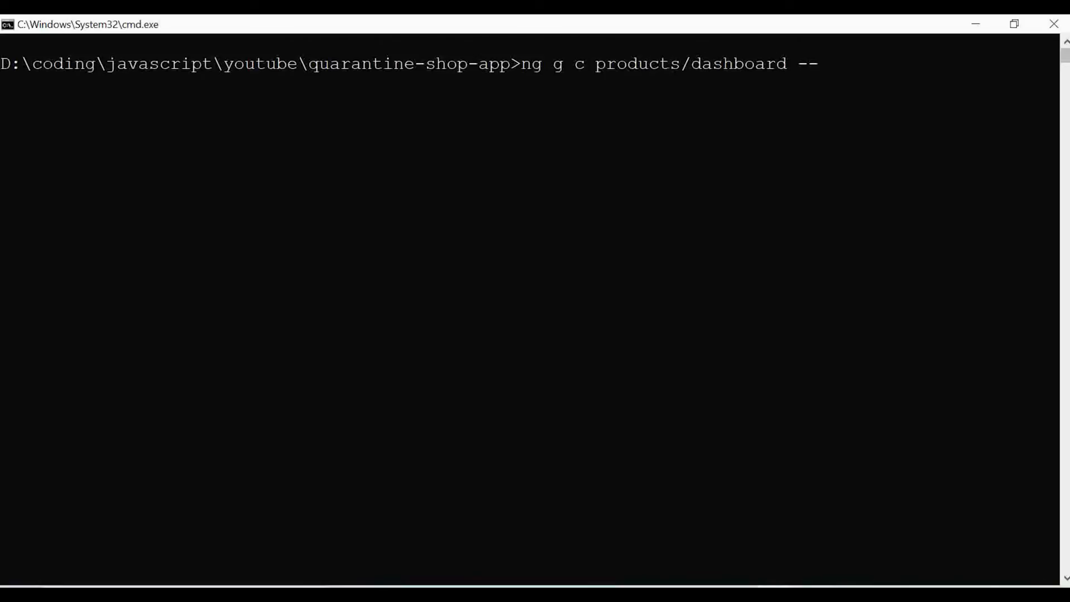
pyautogui.write('module=')
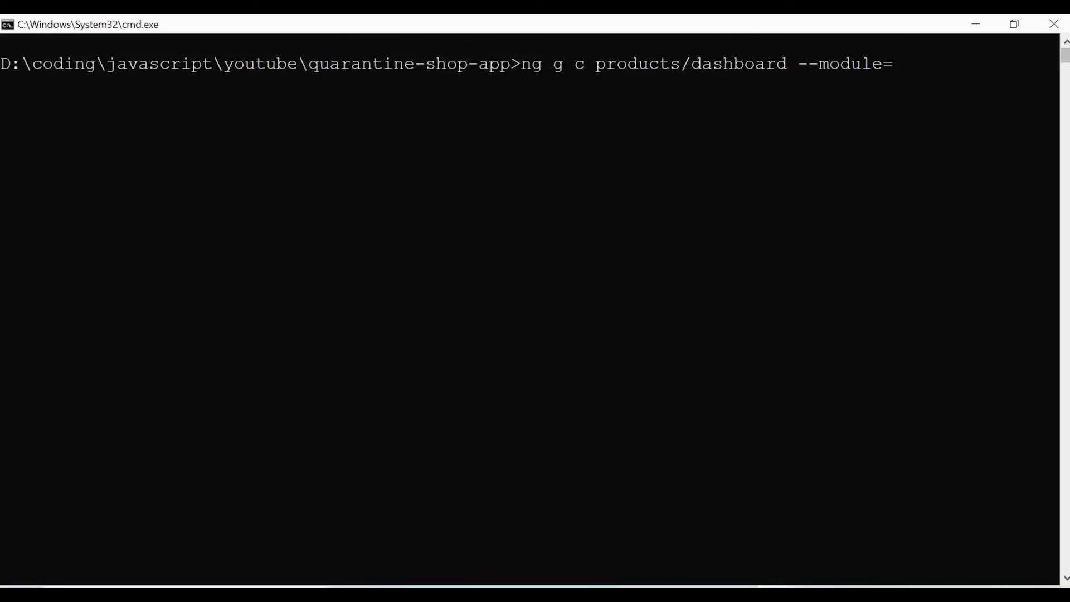
pyautogui.write('products')
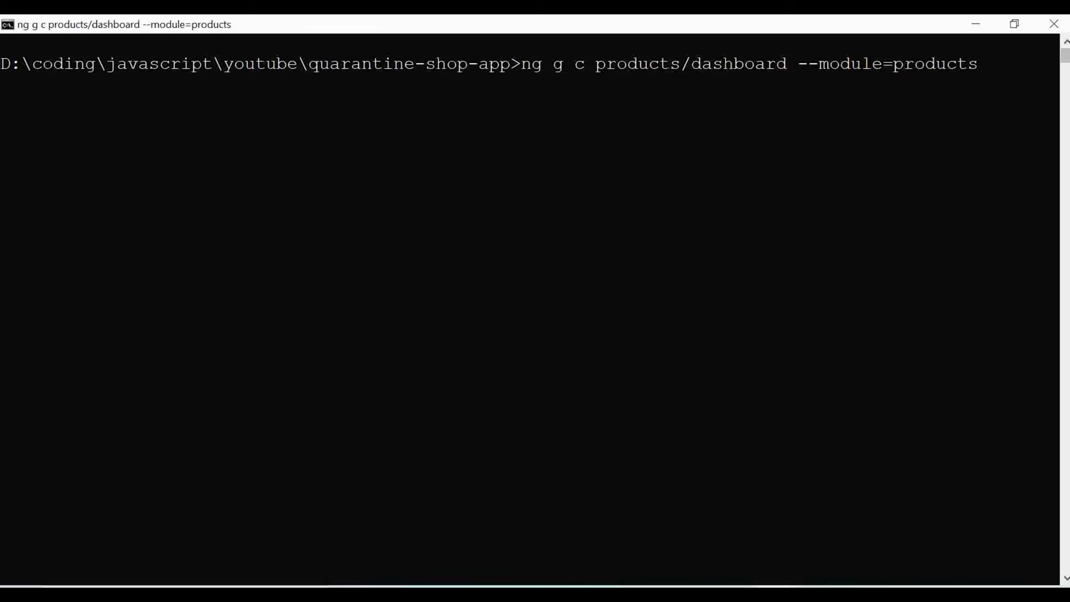
pyautogui.press('Return')
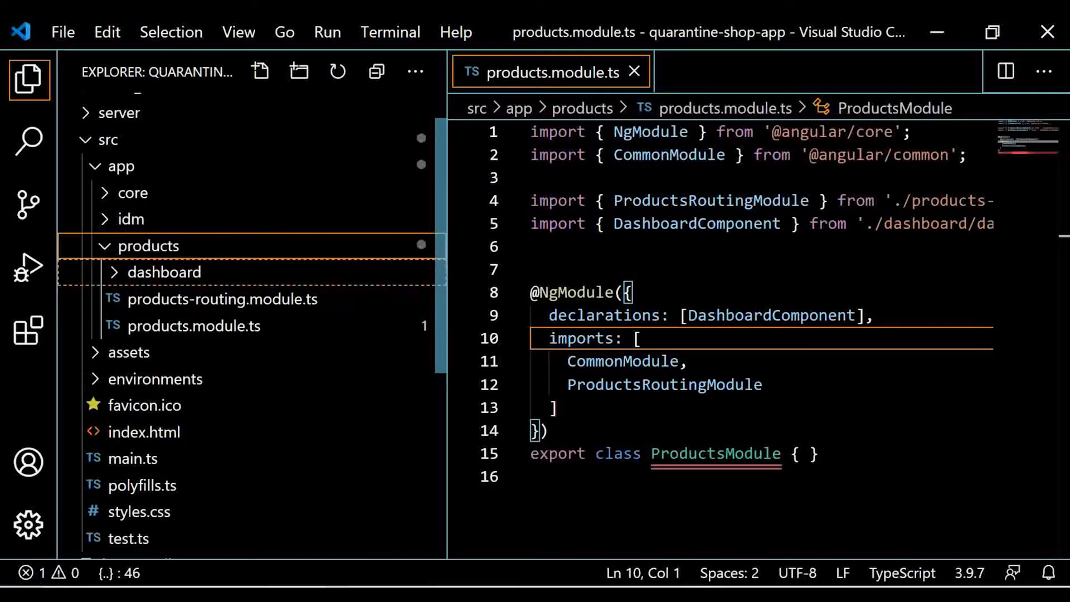
# In products-routing.module.ts add a 'list' route loading the imported DashboardComponent
pyautogui.click(164, 272)
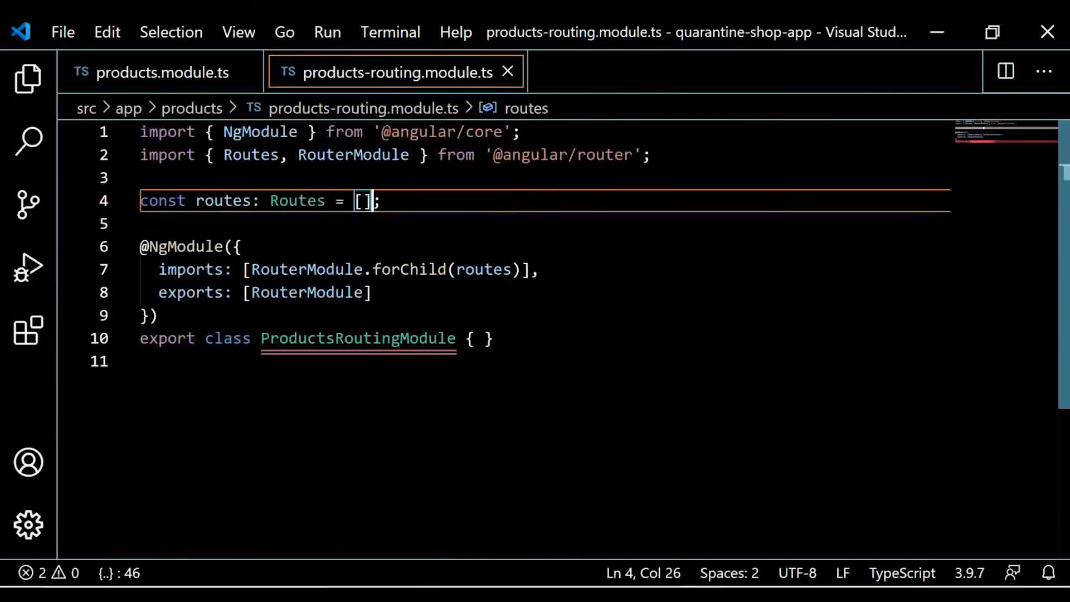
pyautogui.press('Enter')
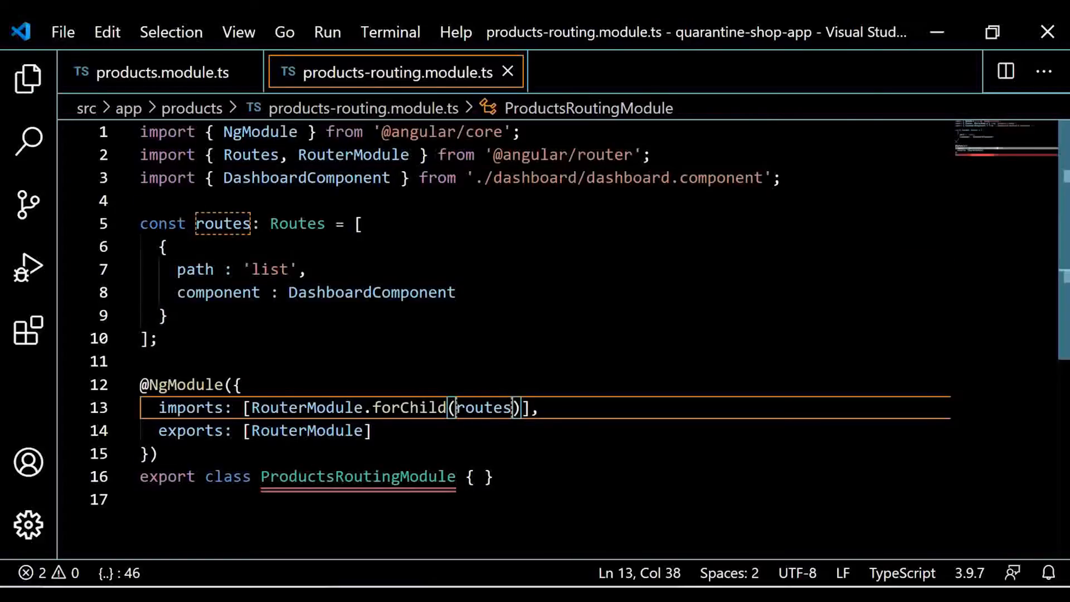
pyautogui.click(378, 72)
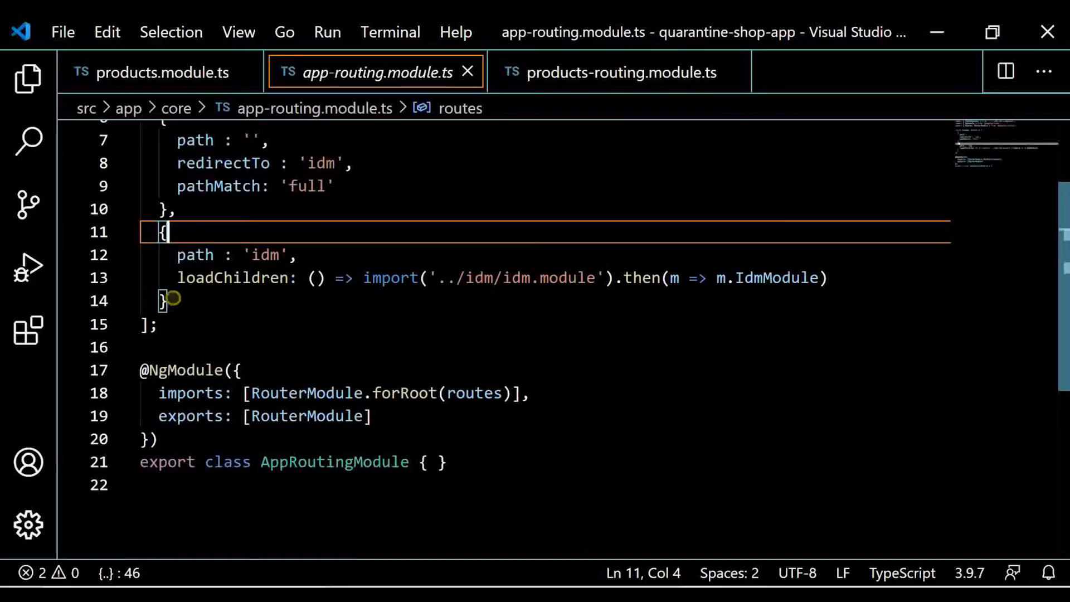
# Duplicate the idm route and point it at products module's ProductsModule
pyautogui.click(164, 300)
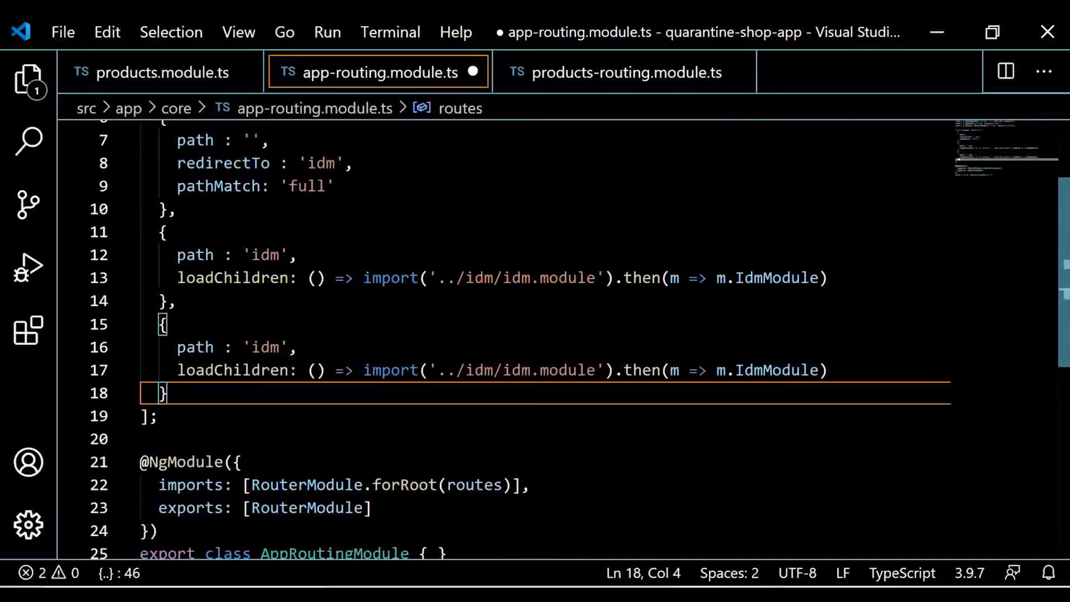
pyautogui.doubleClick(515, 371)
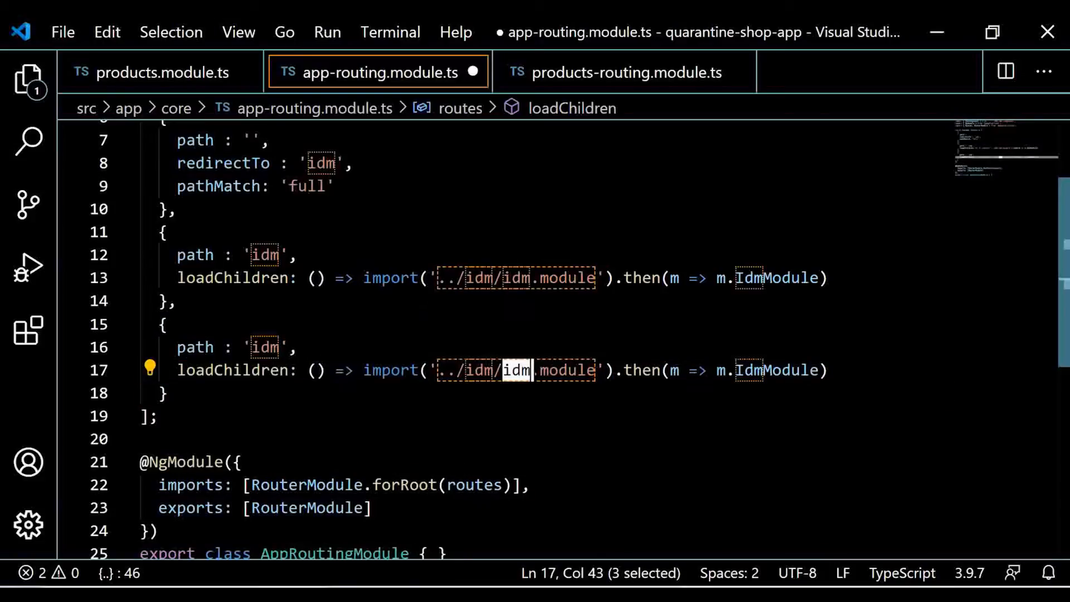
pyautogui.write('products')
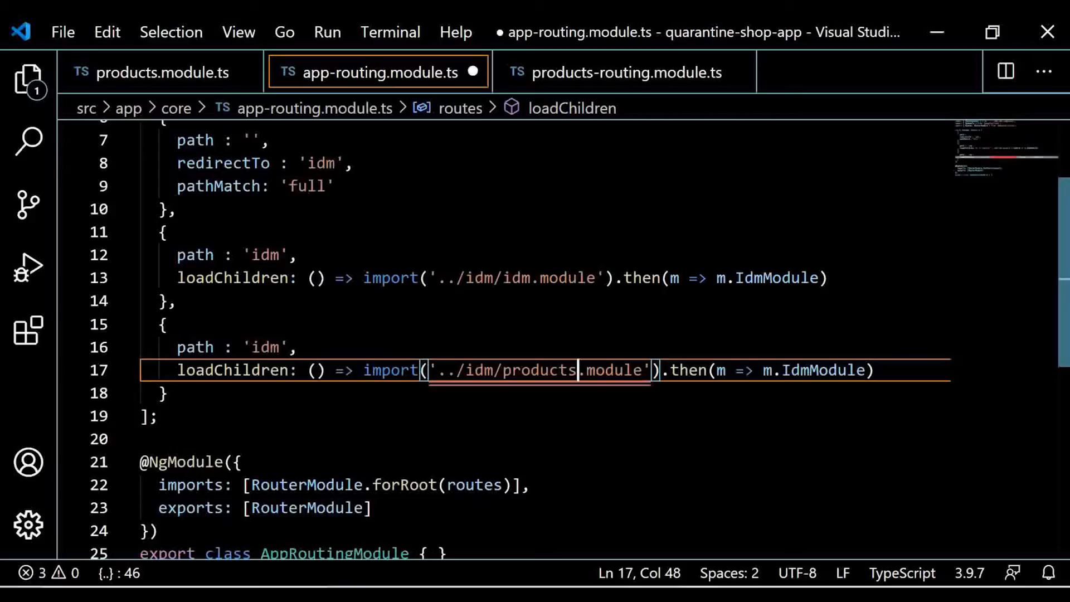
pyautogui.doubleClick(480, 370)
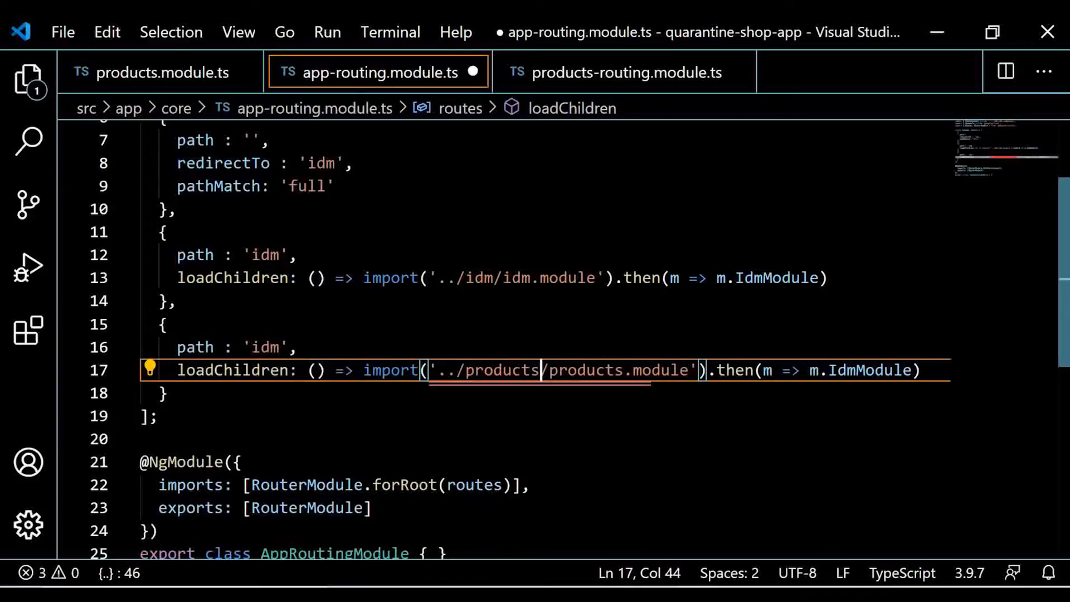
pyautogui.click(162, 72)
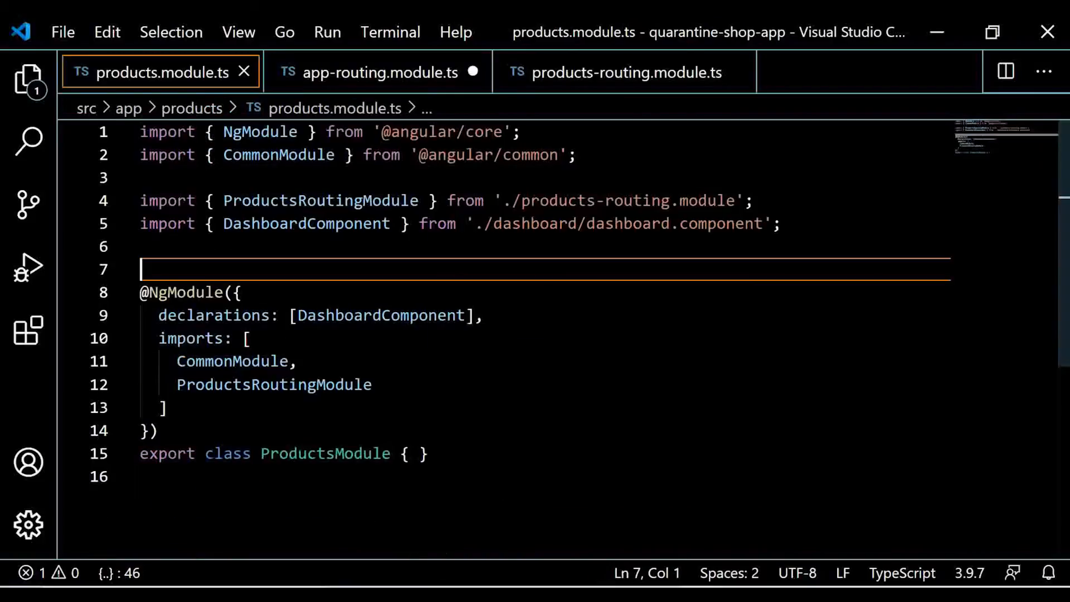
pyautogui.doubleClick(324, 454)
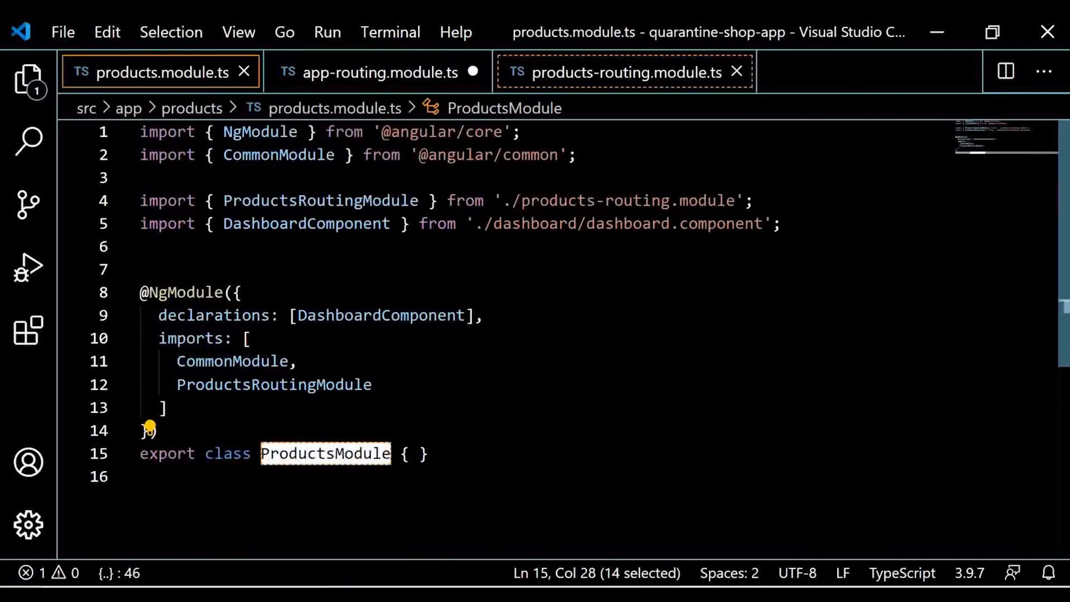
pyautogui.click(378, 72)
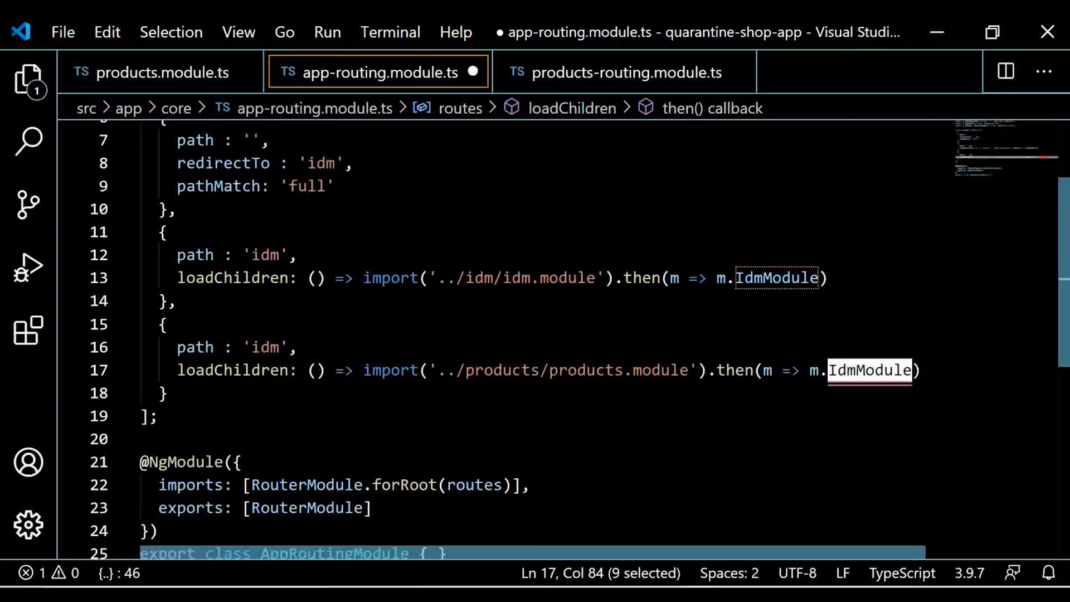
pyautogui.write('ProductsModule')
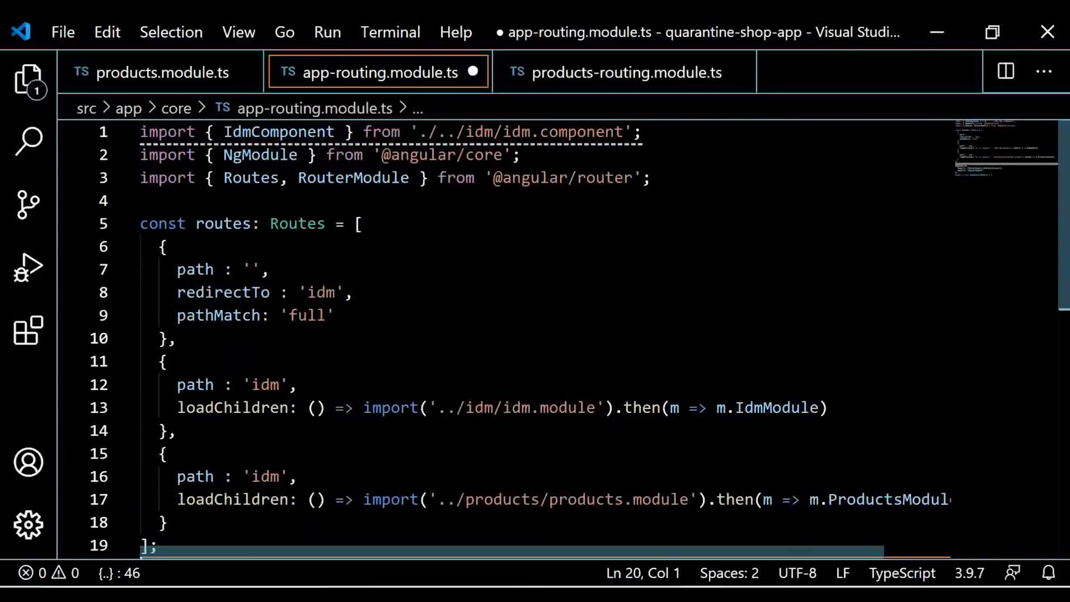
# Rename the new route's path from idm to 'prod'
pyautogui.scroll(-3)
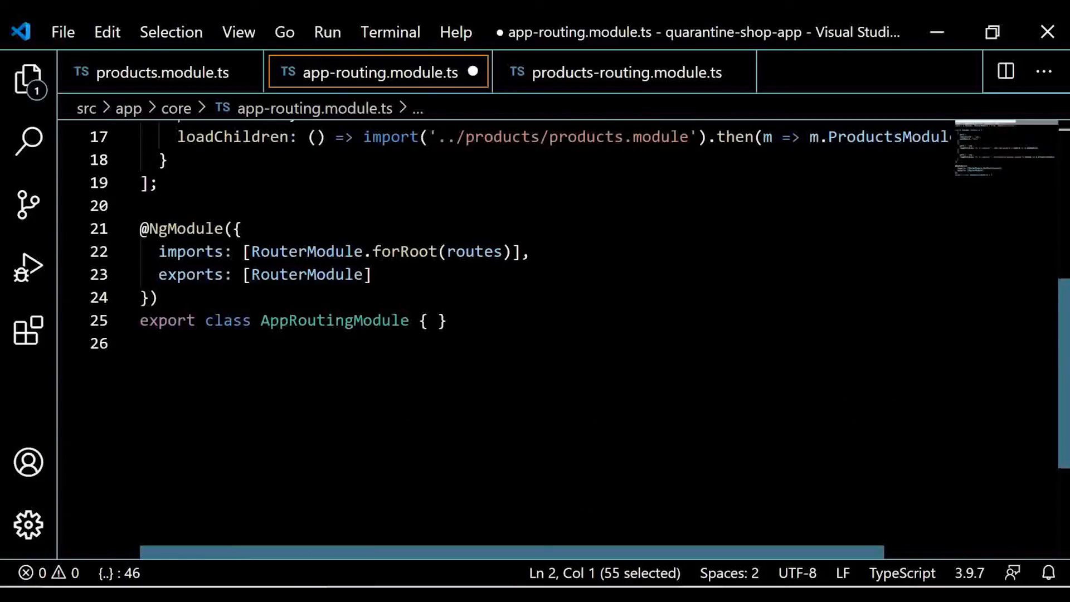
pyautogui.scroll(3)
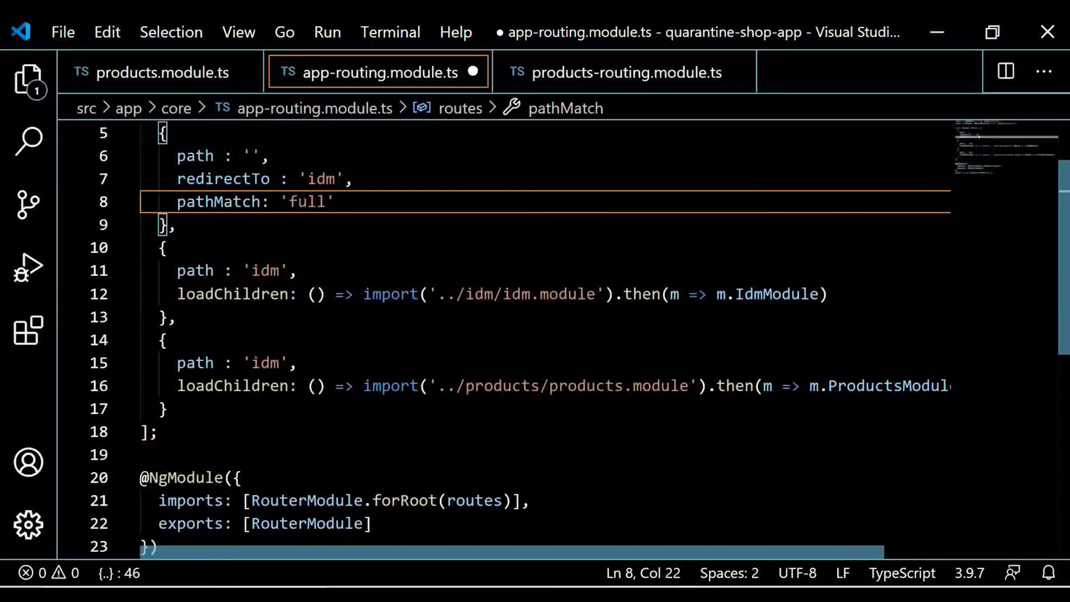
pyautogui.doubleClick(264, 364)
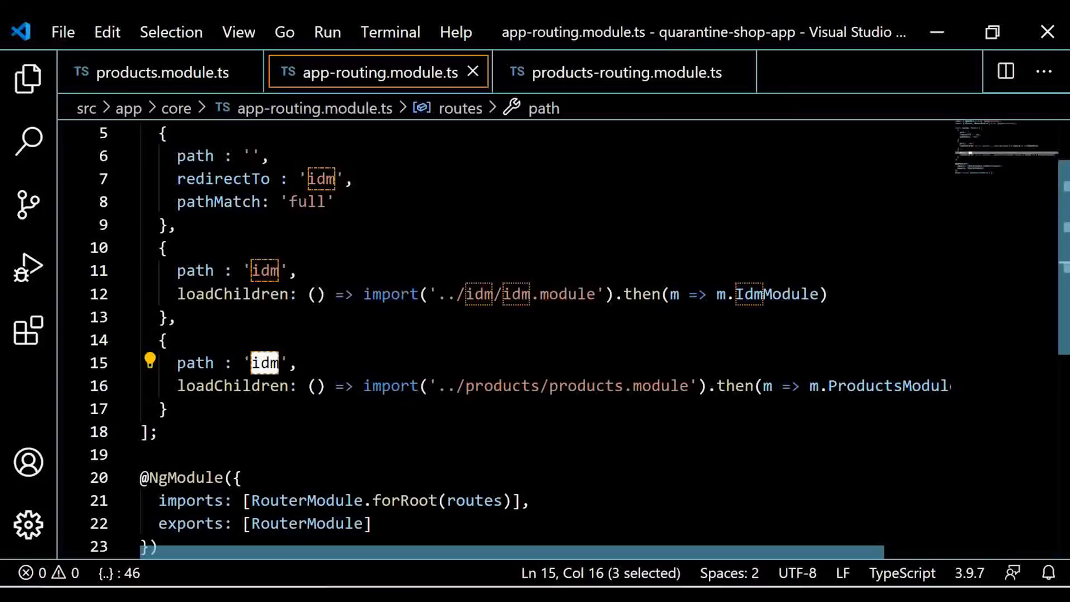
pyautogui.write('prod')
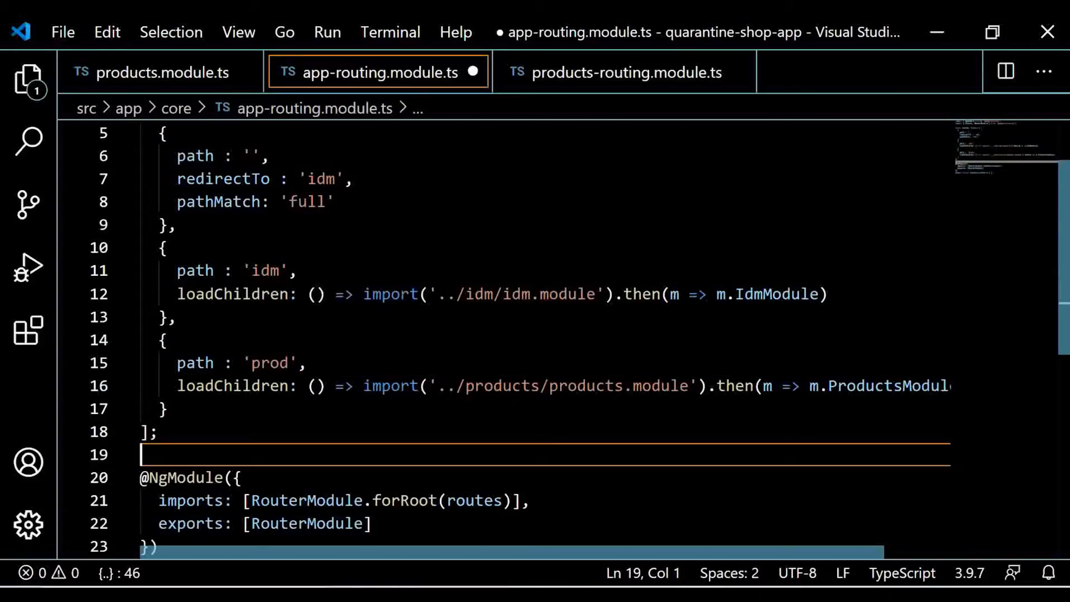
# Save app routing, set products routing's empty-path redirectTo to 'list', and search for idm files
pyautogui.press('ctrl+s')
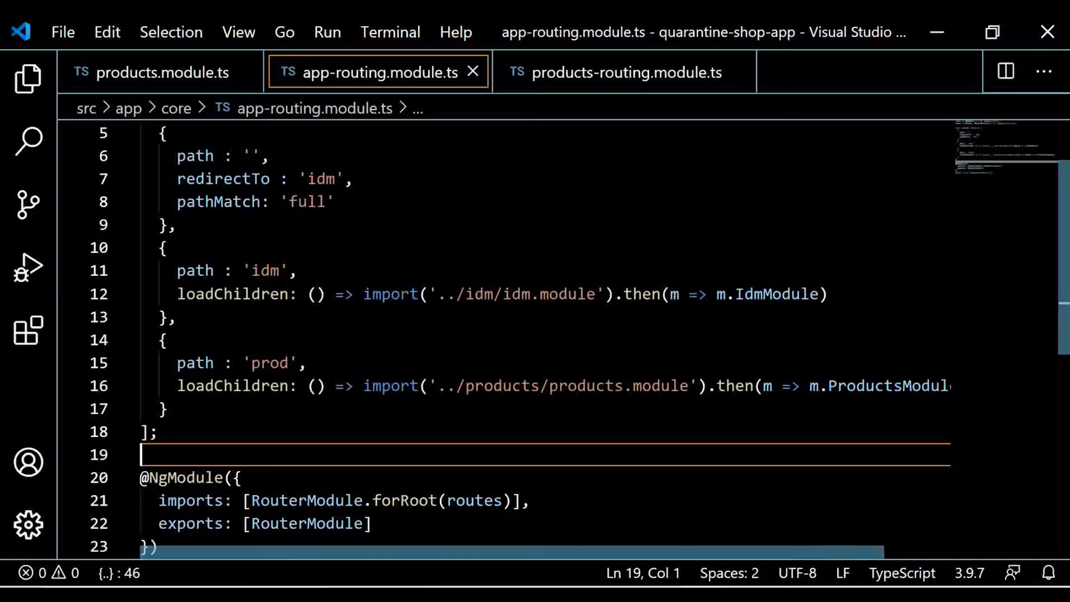
pyautogui.scroll(3)
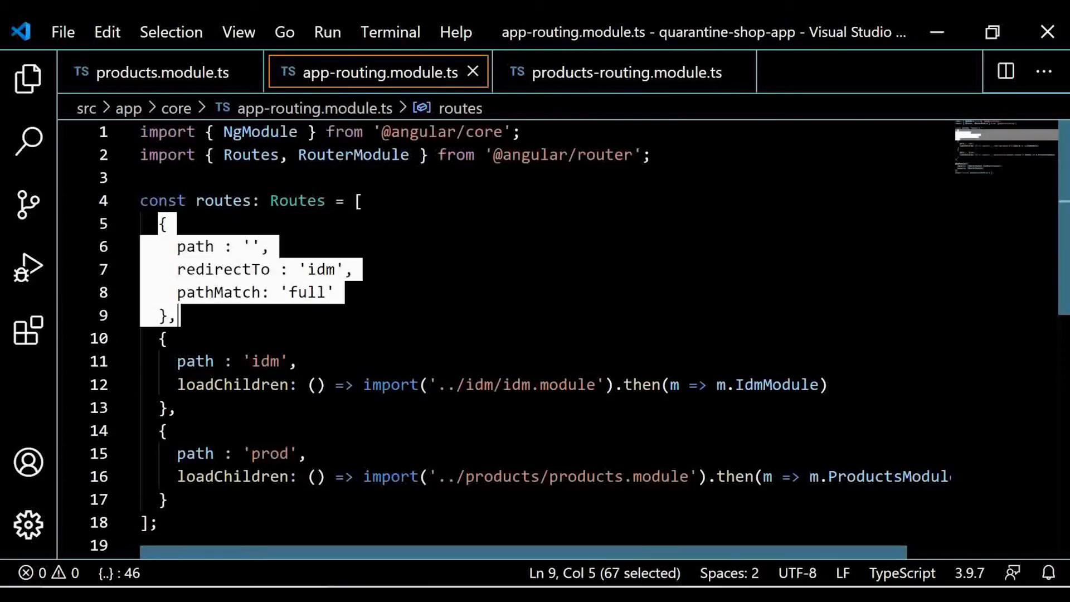
pyautogui.click(620, 72)
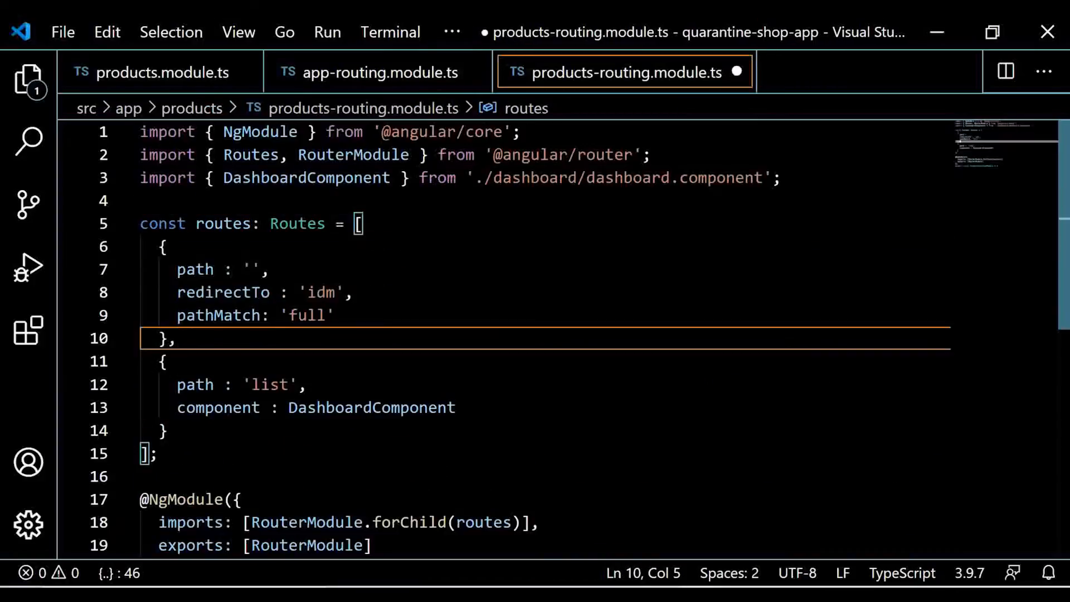
pyautogui.doubleClick(320, 293)
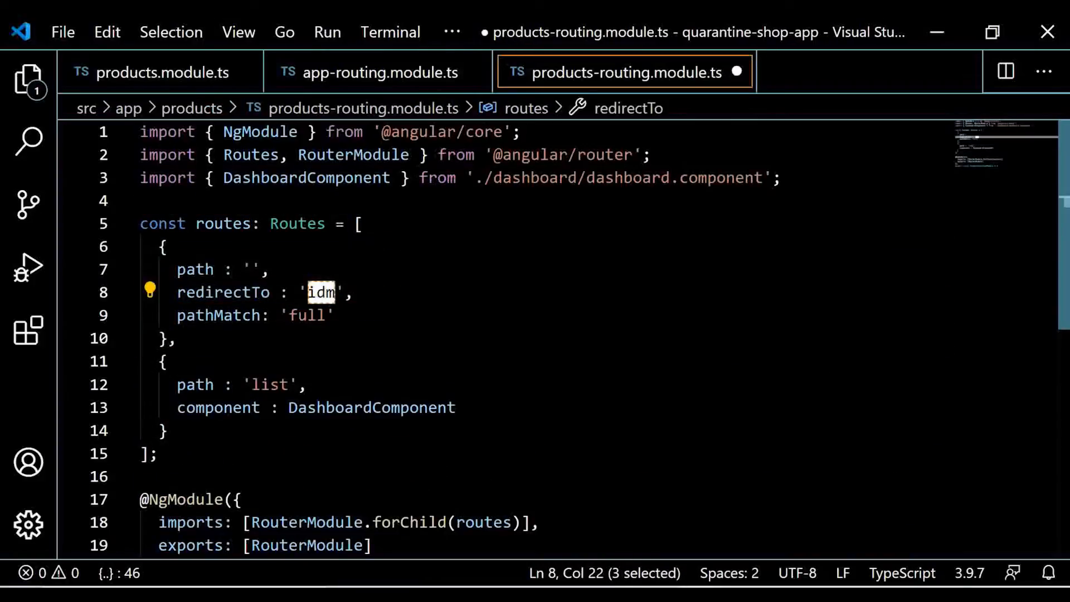
pyautogui.write('list')
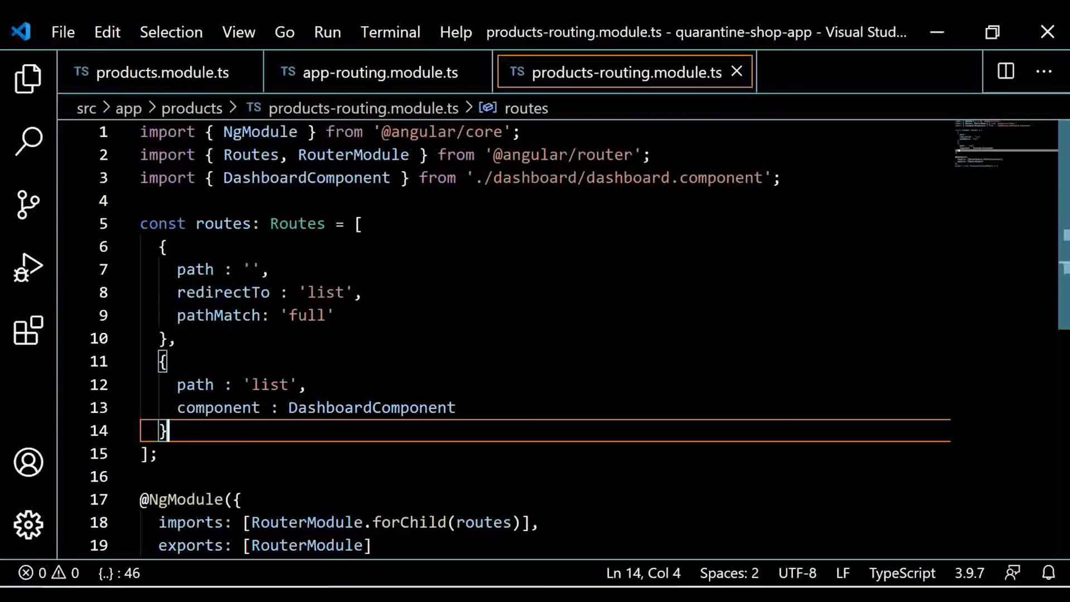
pyautogui.write('idm')
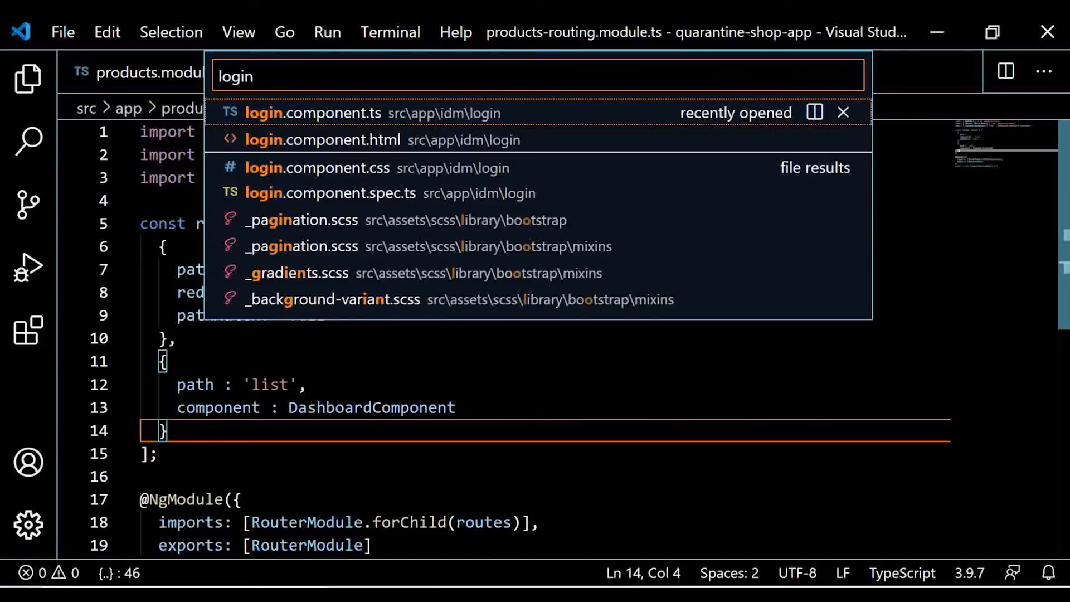
# Remove the alert('success') call from the login component's success branch
pyautogui.click(314, 112)
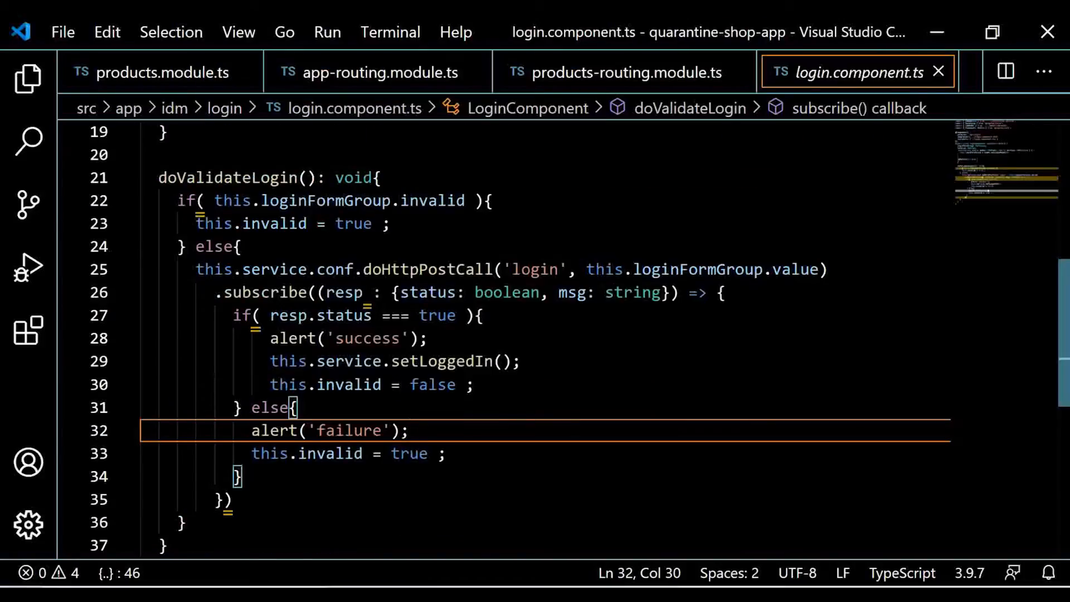
pyautogui.doubleClick(348, 338)
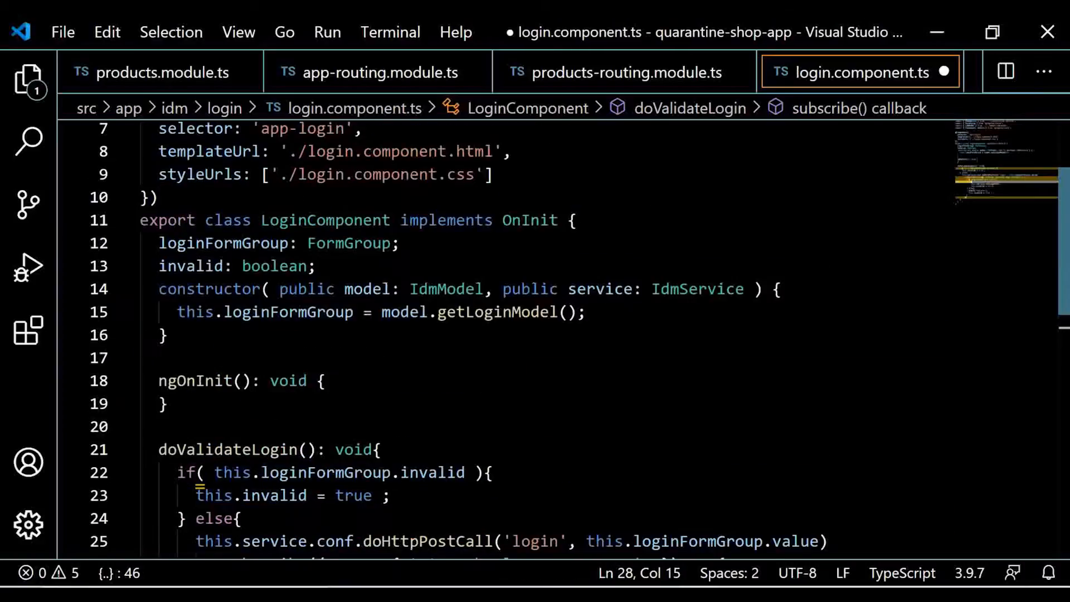
pyautogui.scroll(-3)
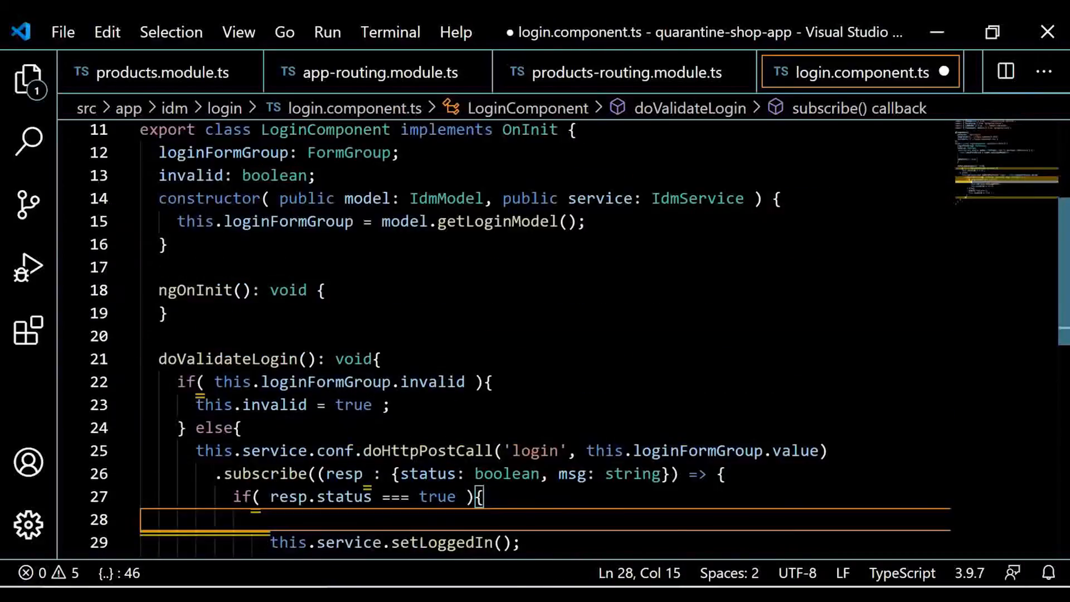
pyautogui.scroll(3)
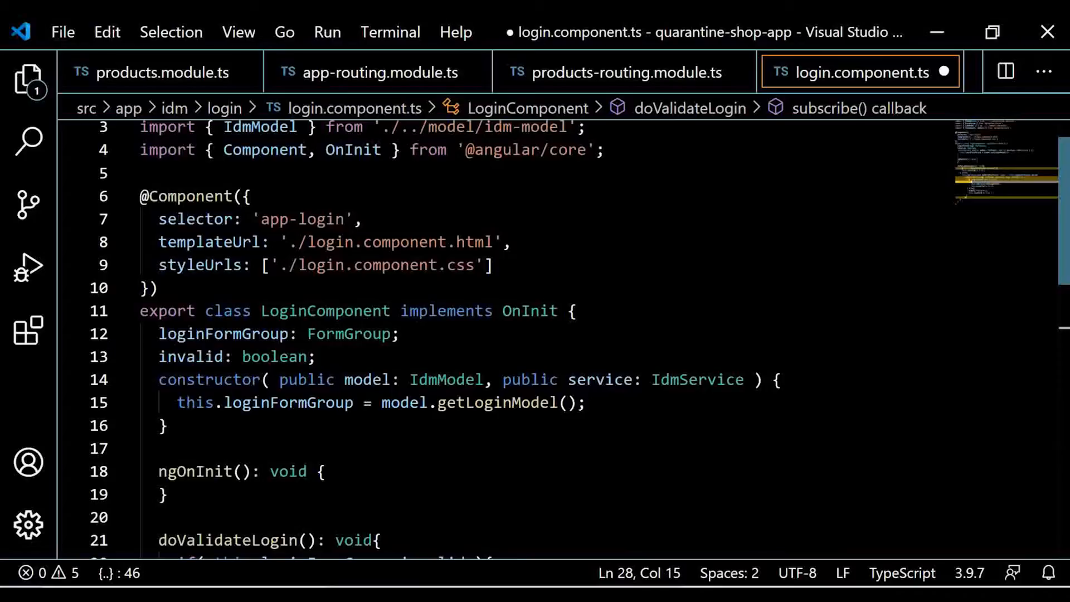
pyautogui.doubleClick(601, 379)
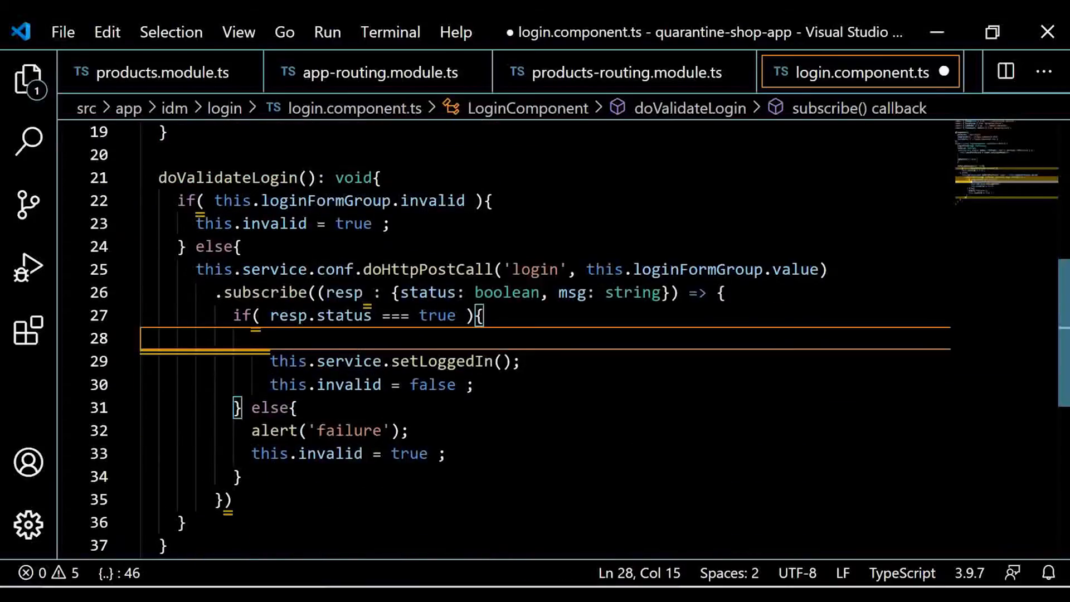
pyautogui.click(287, 361)
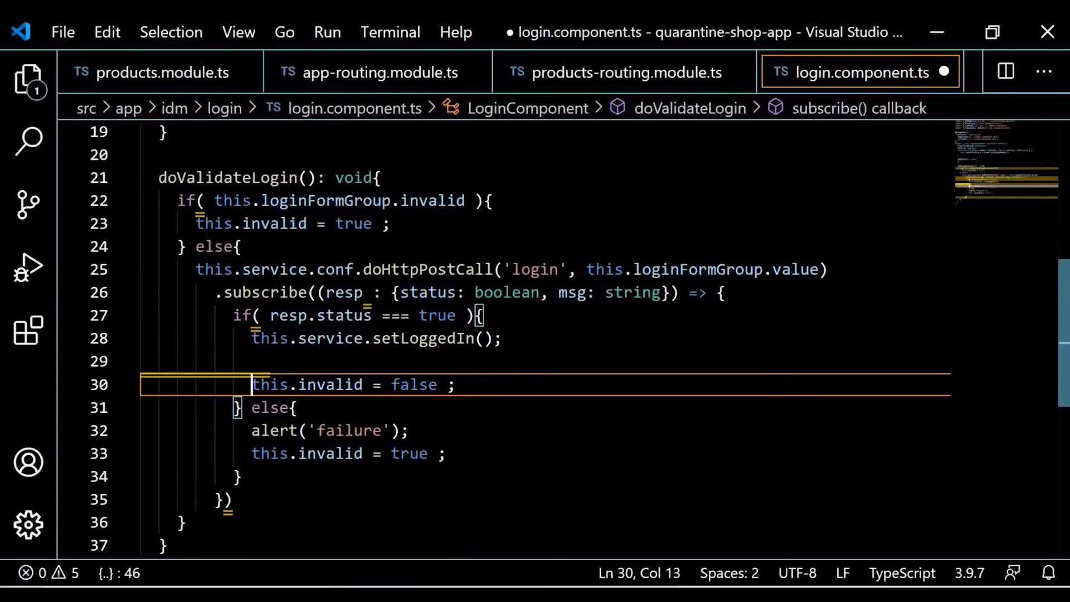
# Navigate to 'prod/list' via this.service.conf after setLoggedIn, then move to the dashboard component
pyautogui.doubleClick(308, 338)
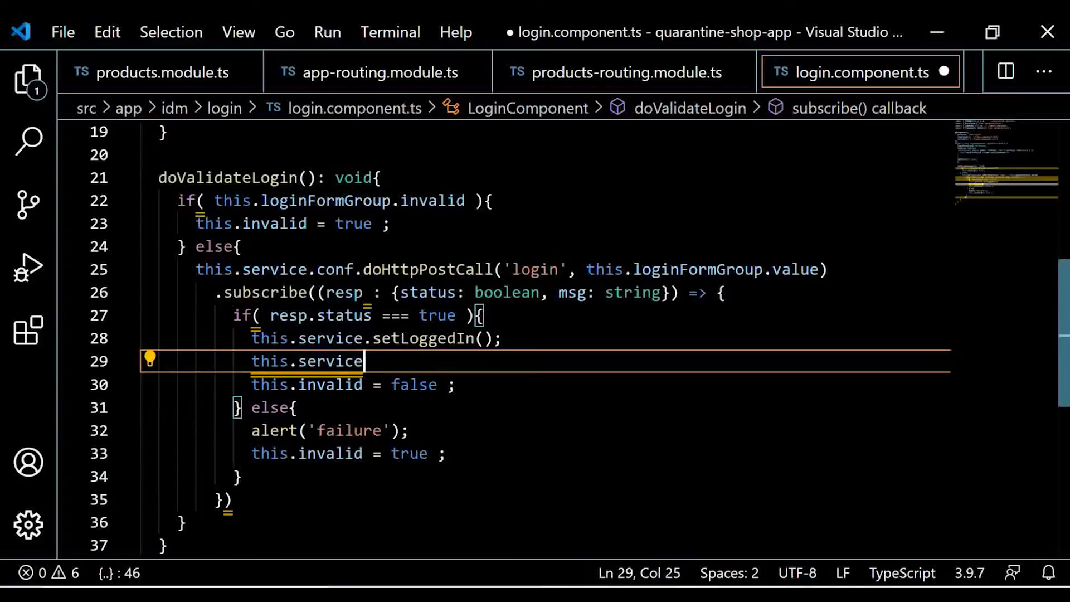
pyautogui.write('.conf.na')
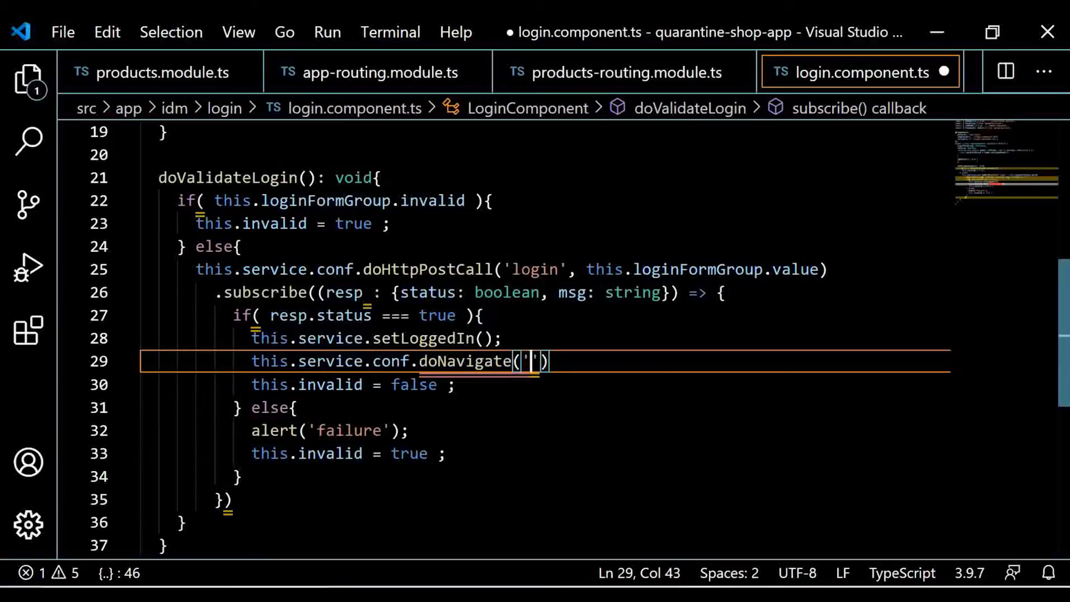
pyautogui.write('prod/list')
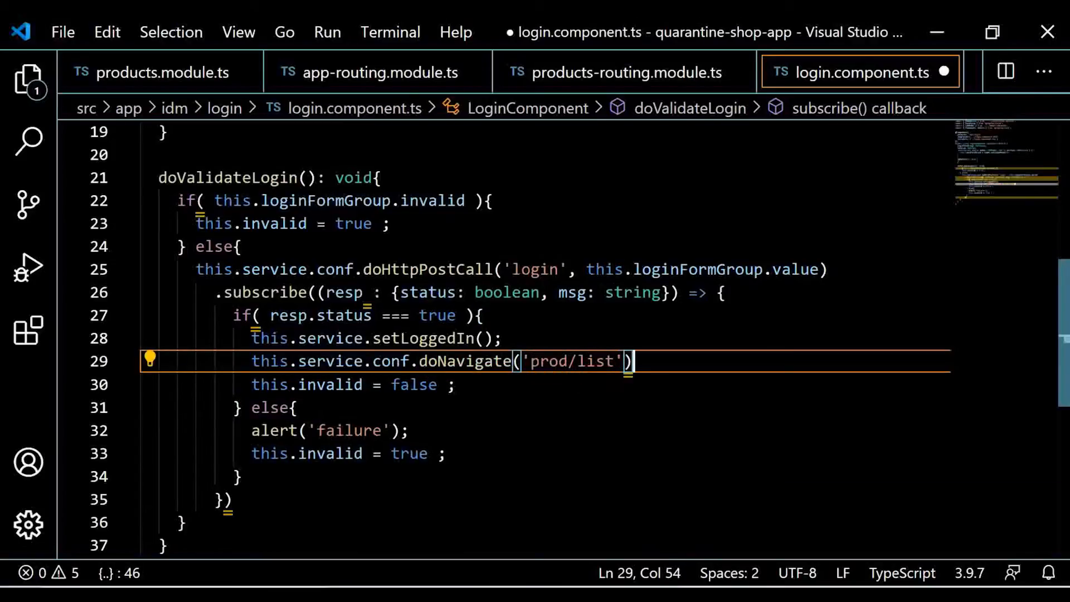
pyautogui.write(';')
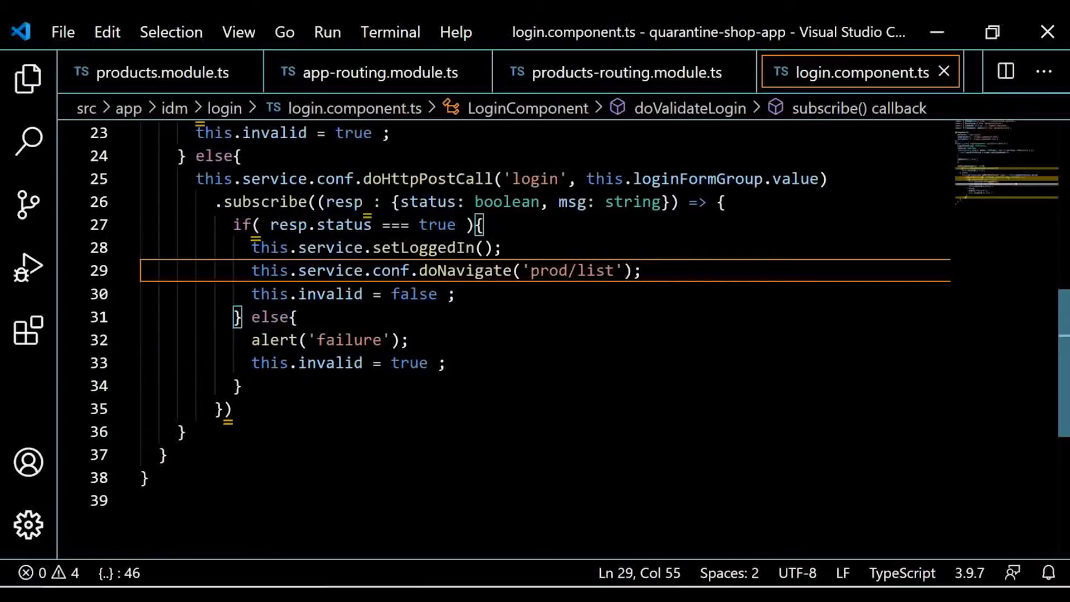
pyautogui.click(623, 72)
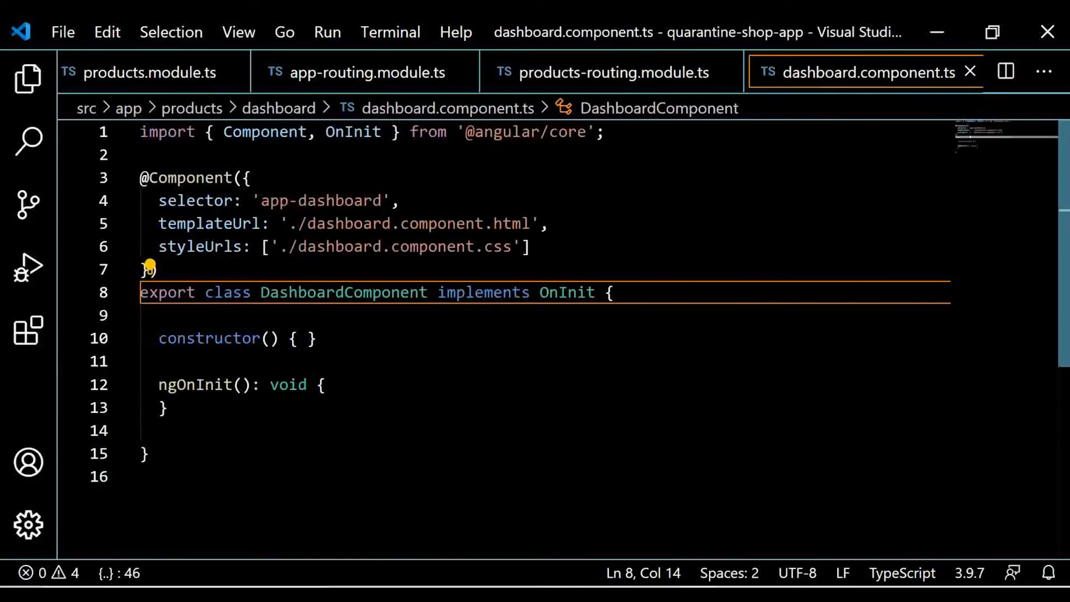
pyautogui.click(28, 78)
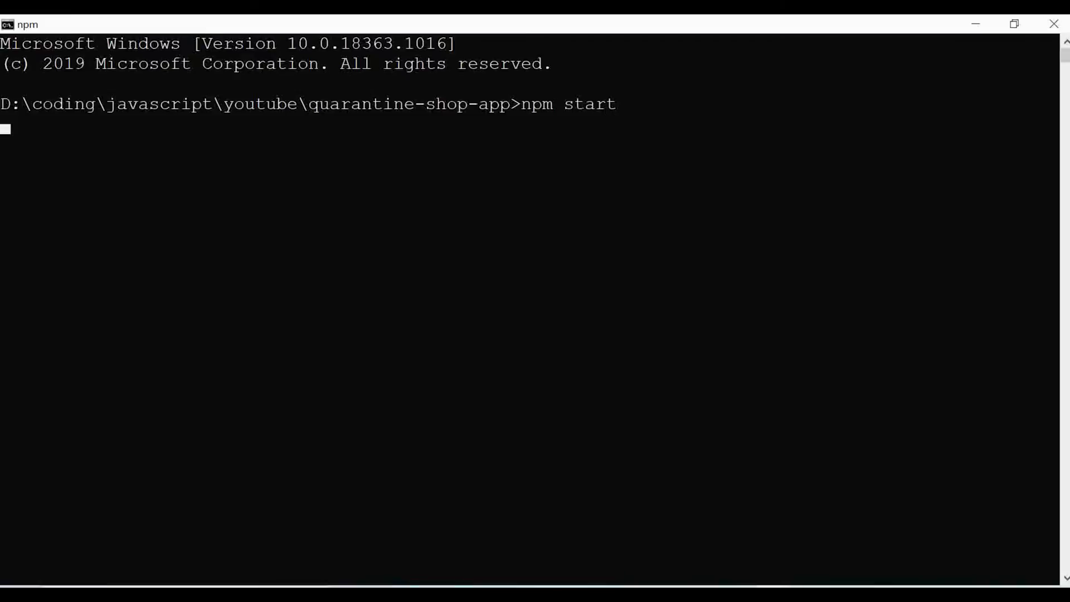
# Run npm start, enter the arnabJS@ email and password on the login page and submit
pyautogui.press('Return')
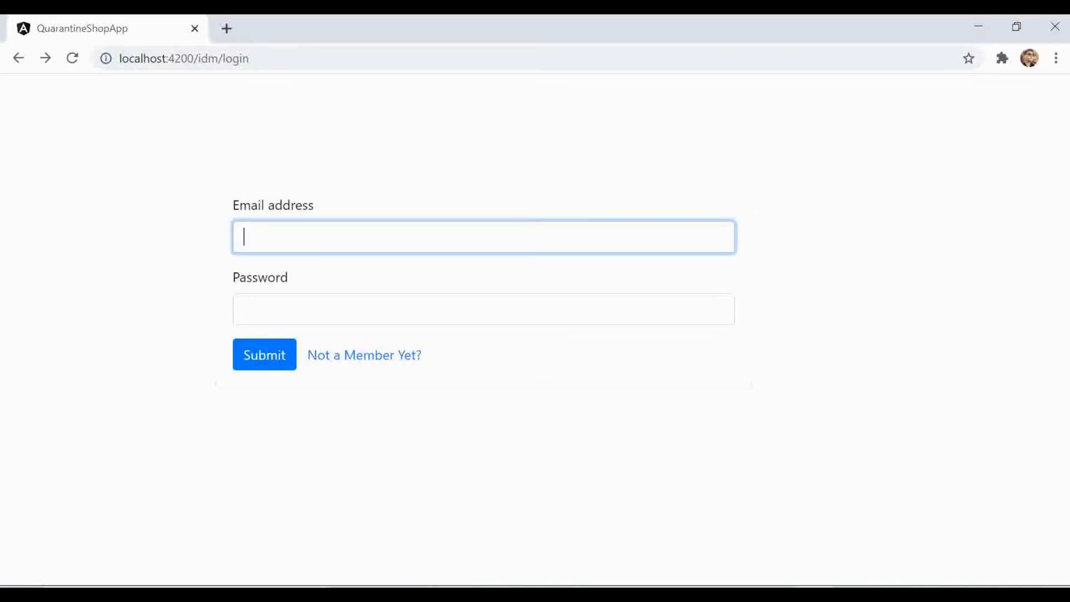
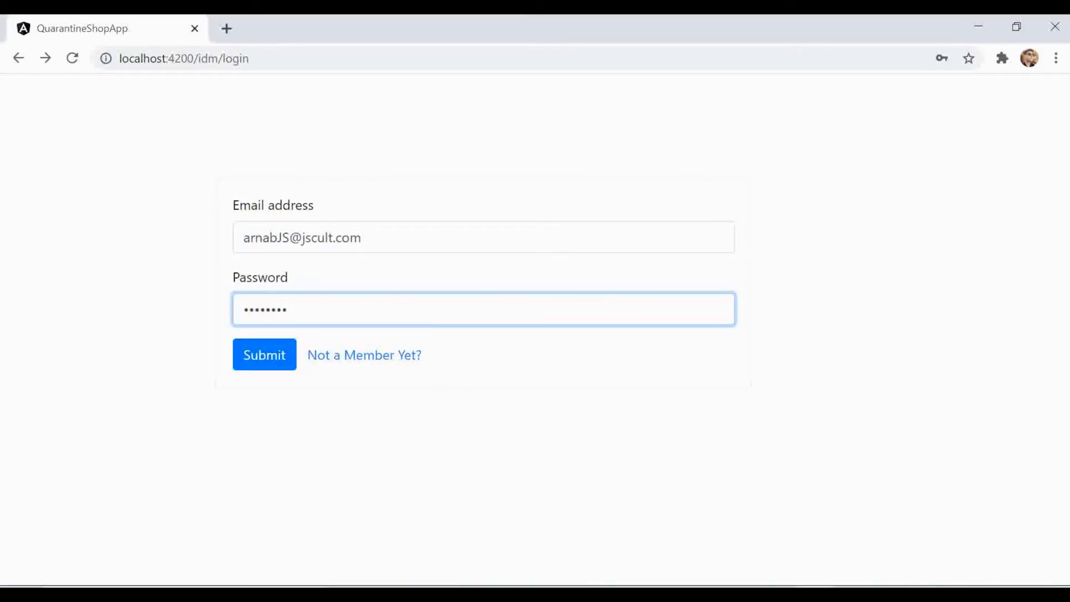
pyautogui.click(264, 355)
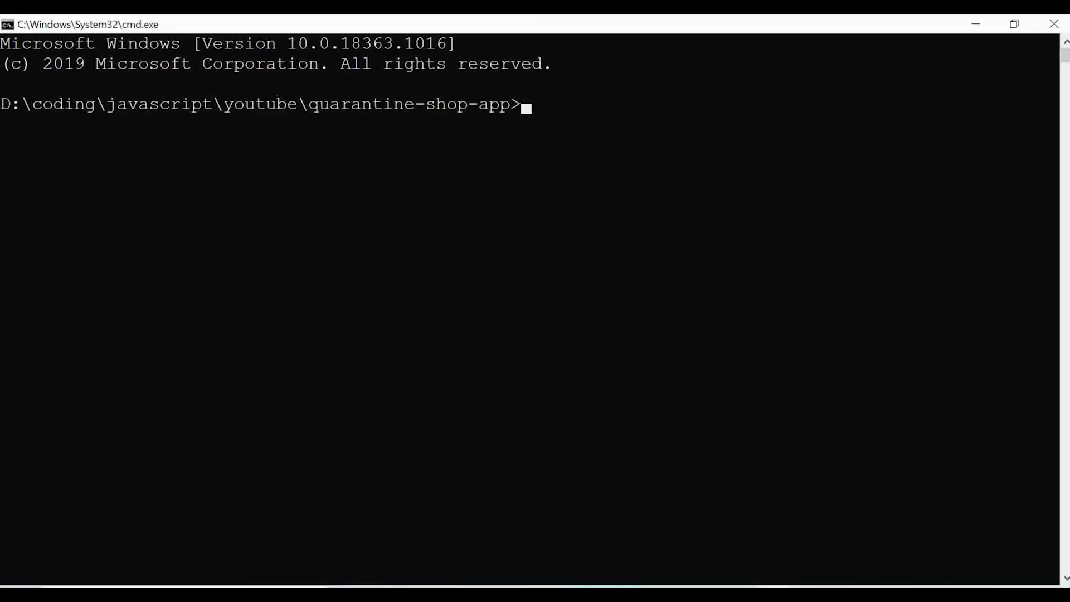
# Generate the auth-guard service with ng g s idm/service/auth-guard
pyautogui.write('n')
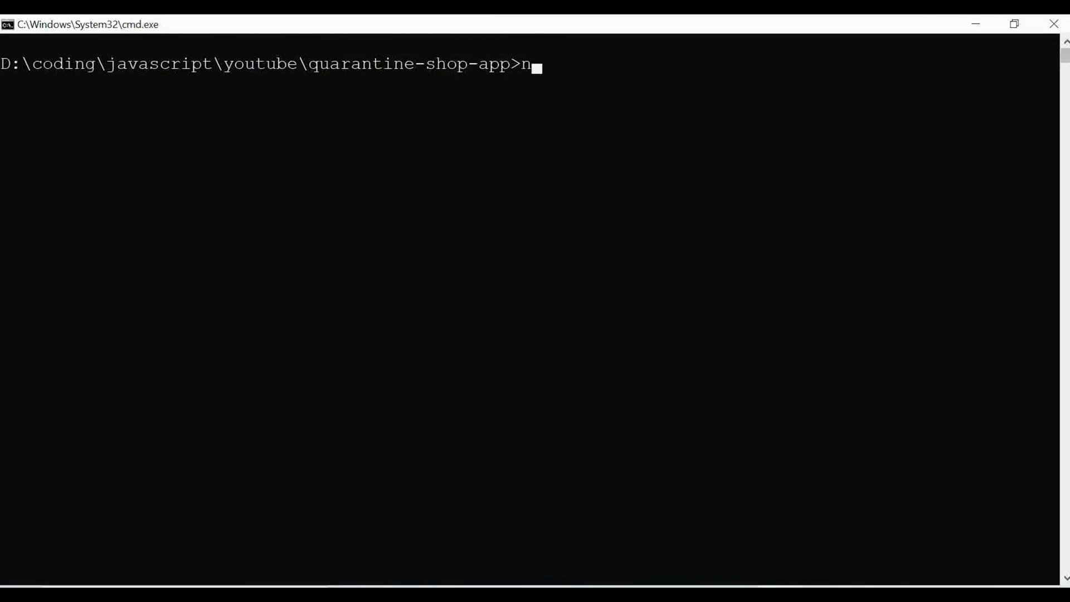
pyautogui.write('g s idm')
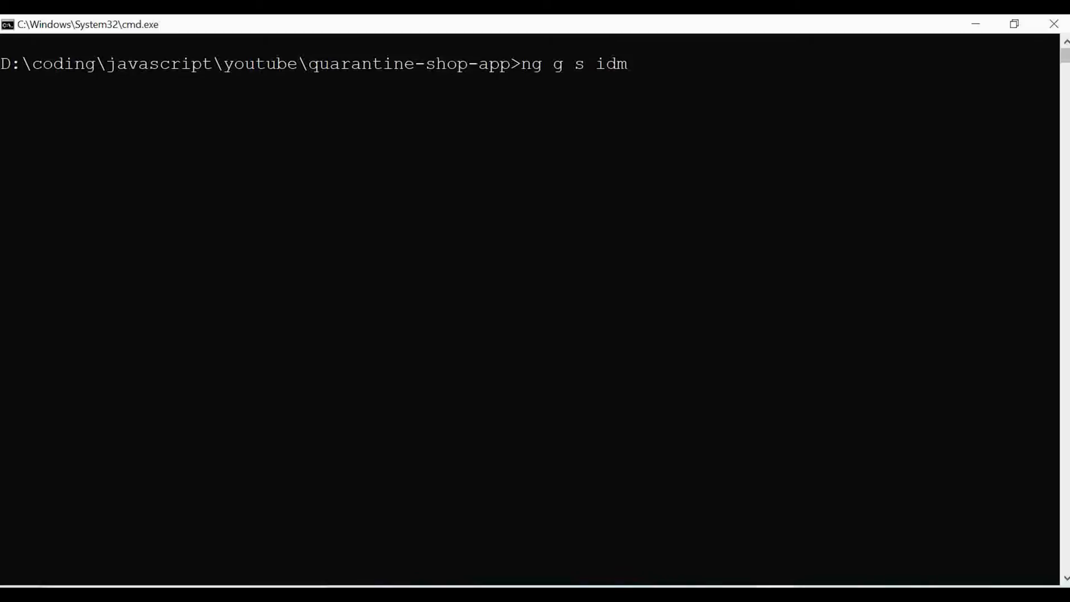
pyautogui.write('/ser')
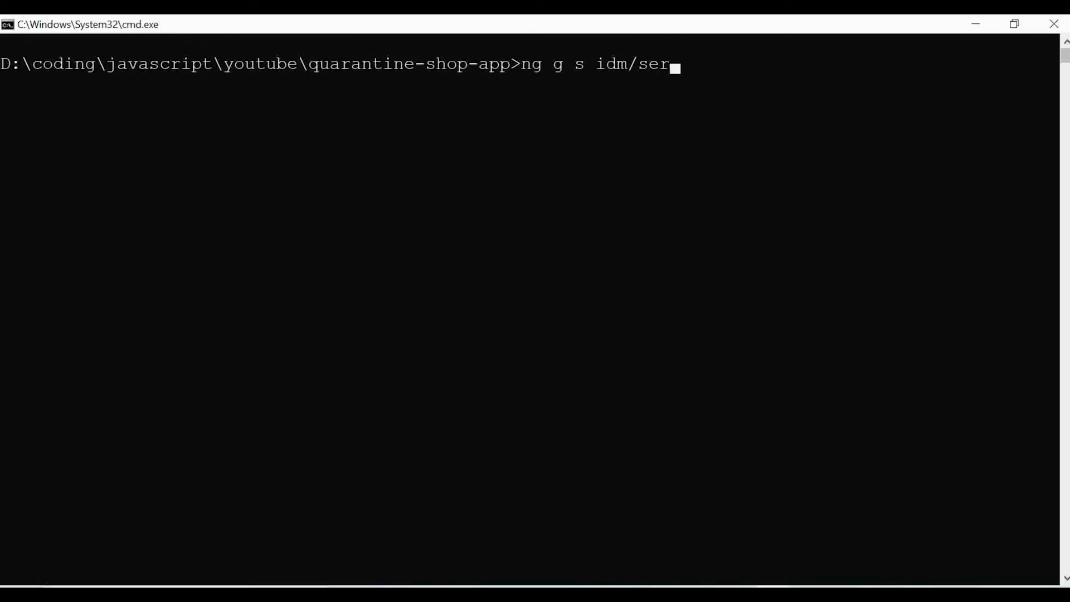
pyautogui.write('vice/')
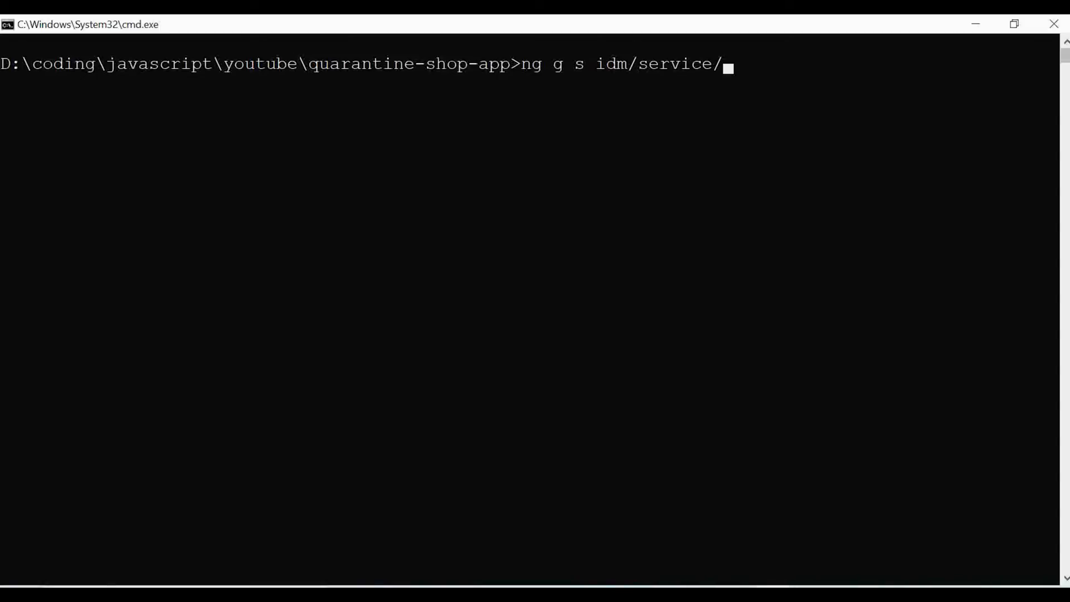
pyautogui.write('auth-guard')
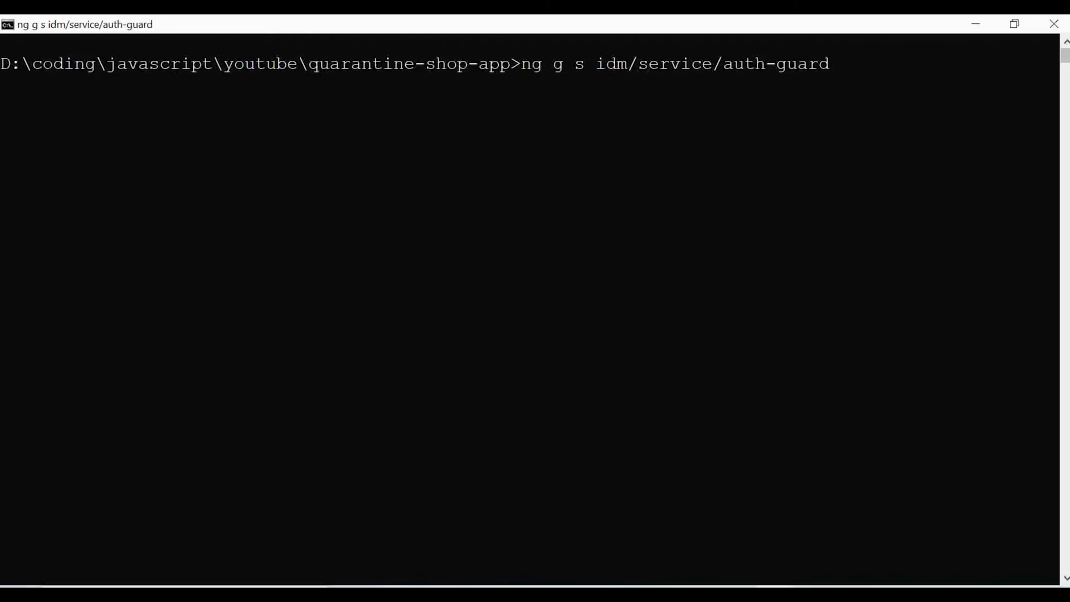
pyautogui.press('Return')
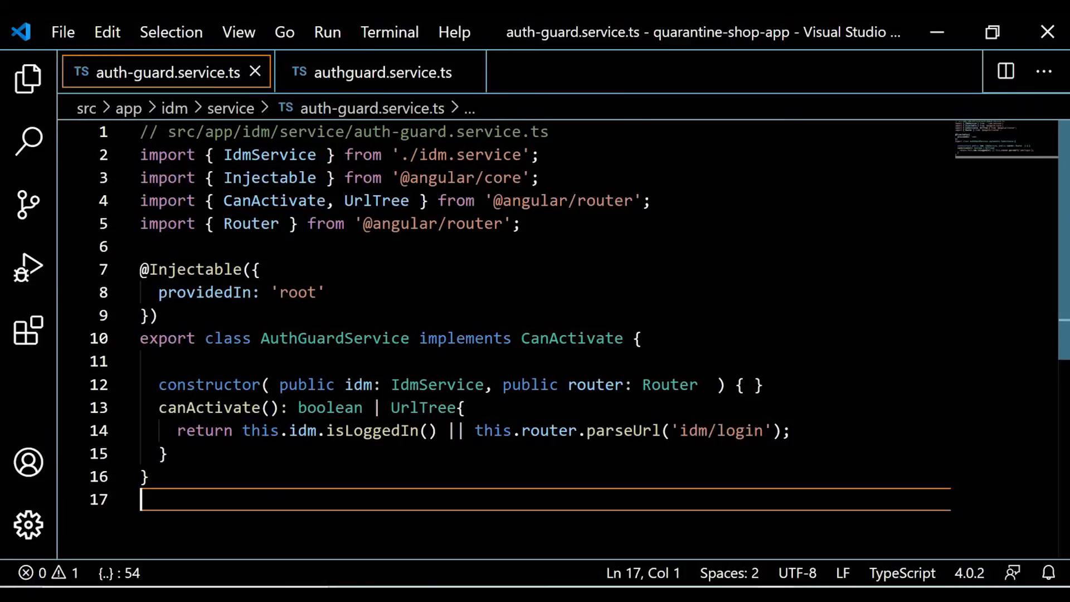
pyautogui.scroll(-3)
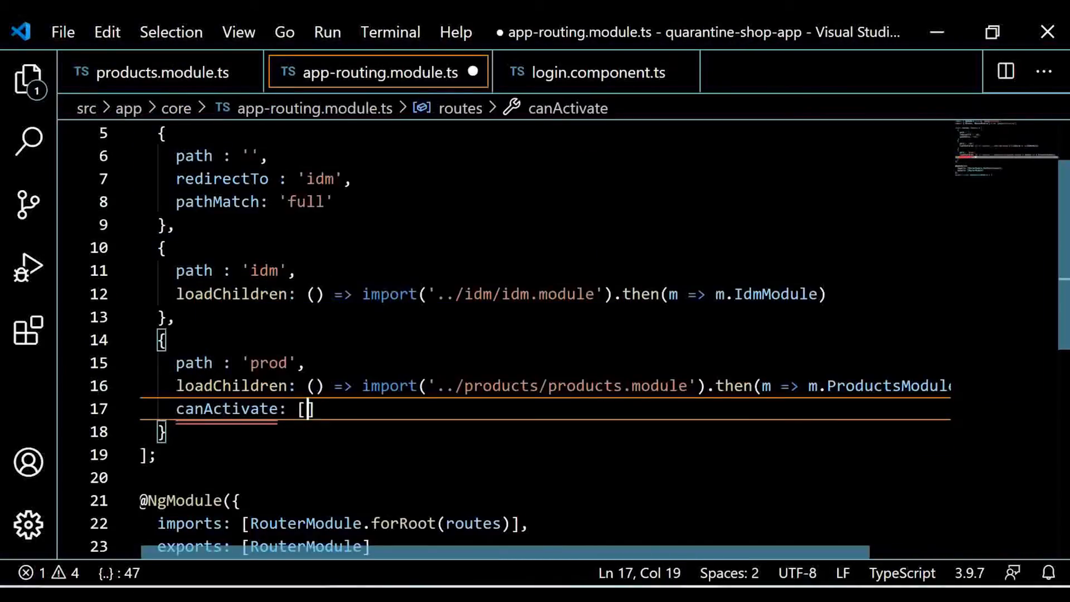
# Add AuthGuardService to canActivate and AppModule providers, import it, then test login in Chrome
pyautogui.write('AuthGuardService')
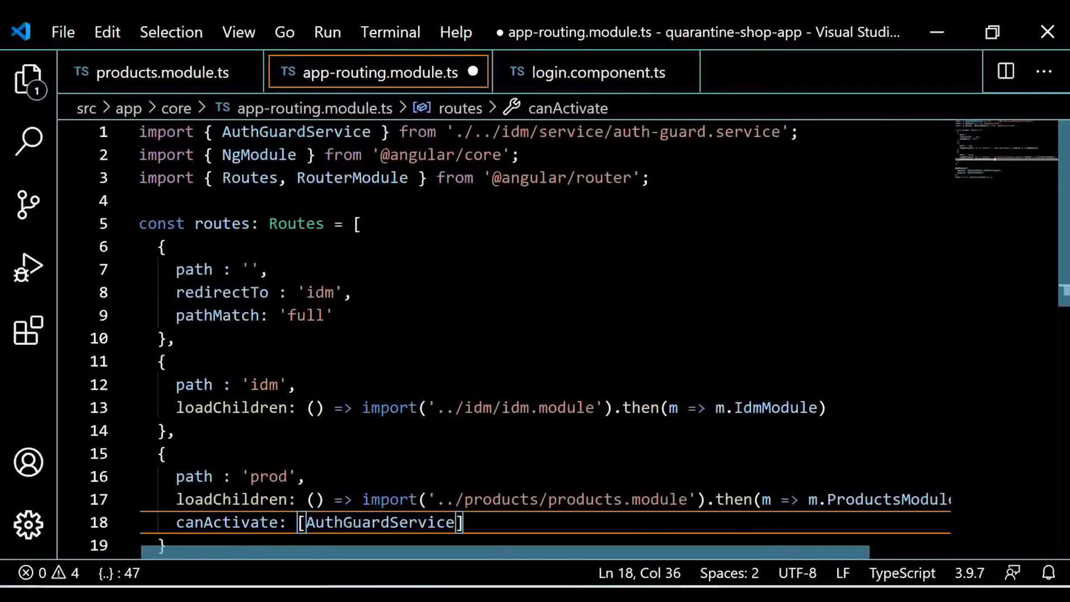
pyautogui.click(576, 73)
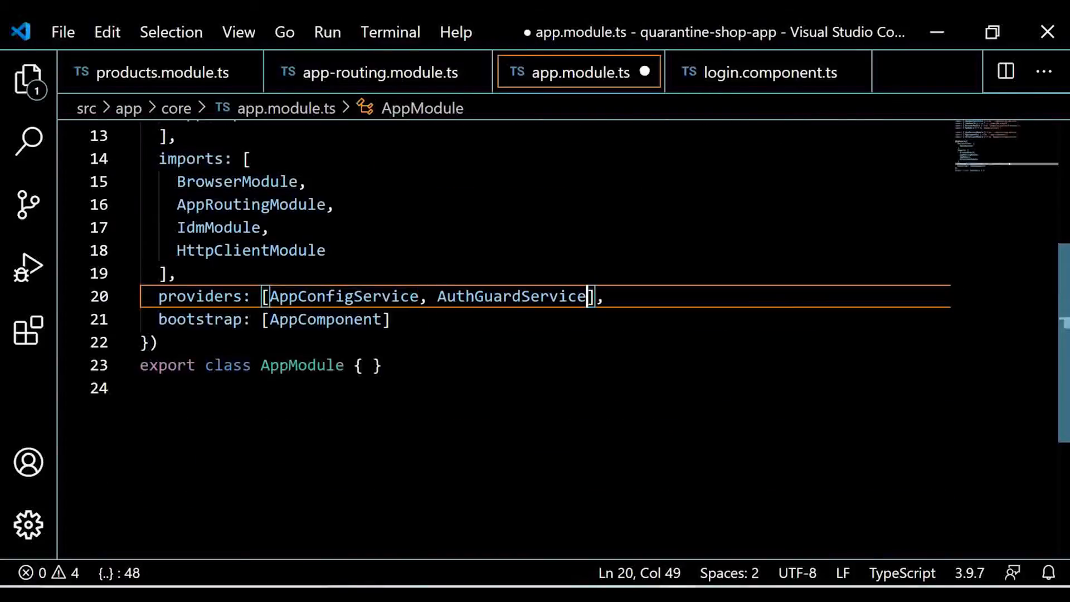
pyautogui.press('ctrl+s')
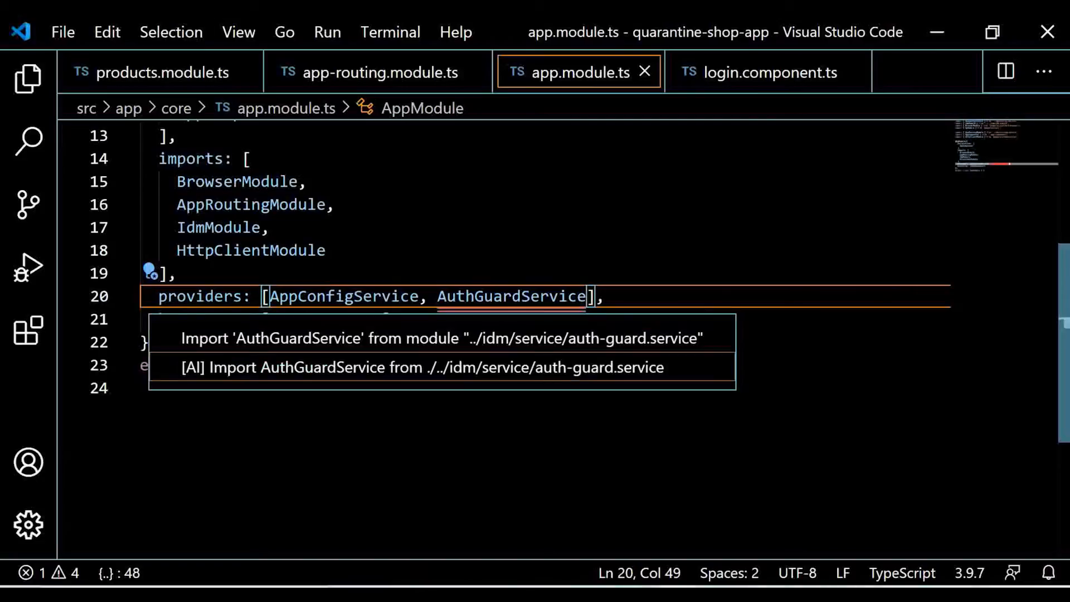
pyautogui.click(441, 338)
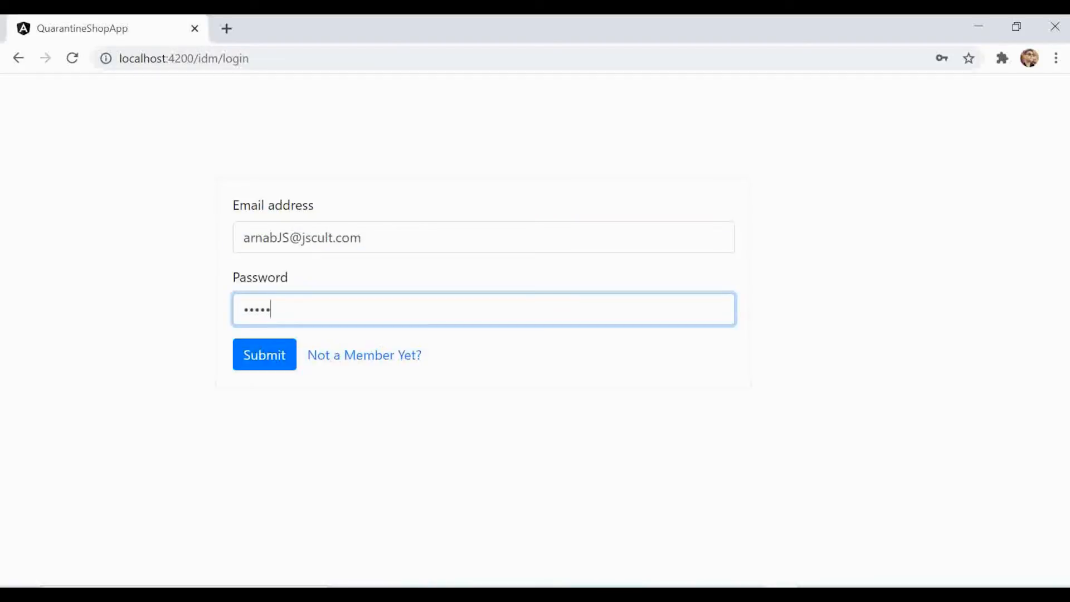
pyautogui.click(265, 355)
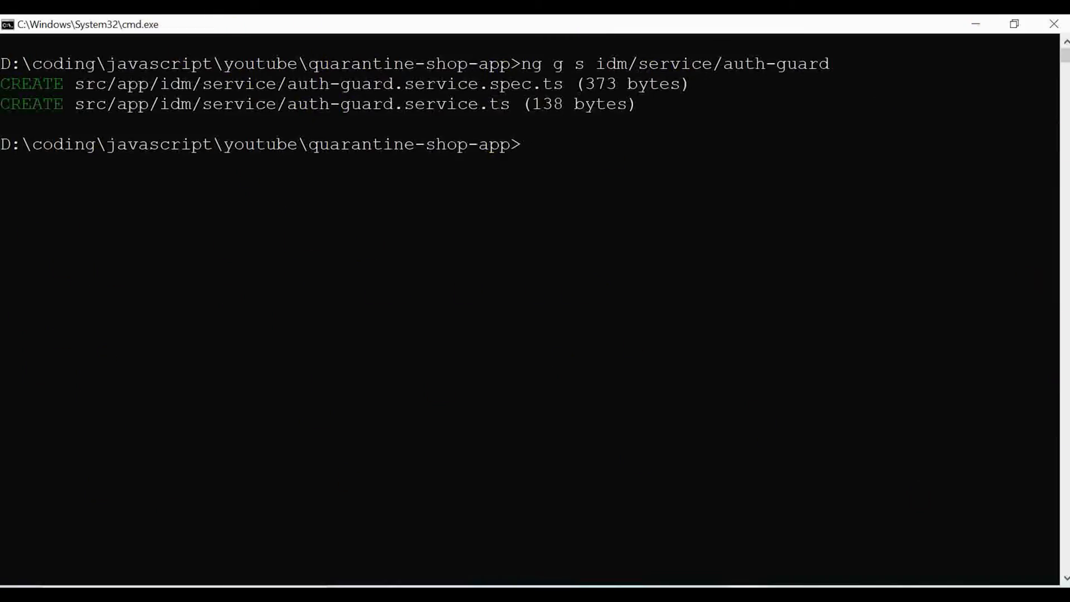
# Generate the product component with ng g c products/product --module=products
pyautogui.write('ng g c')
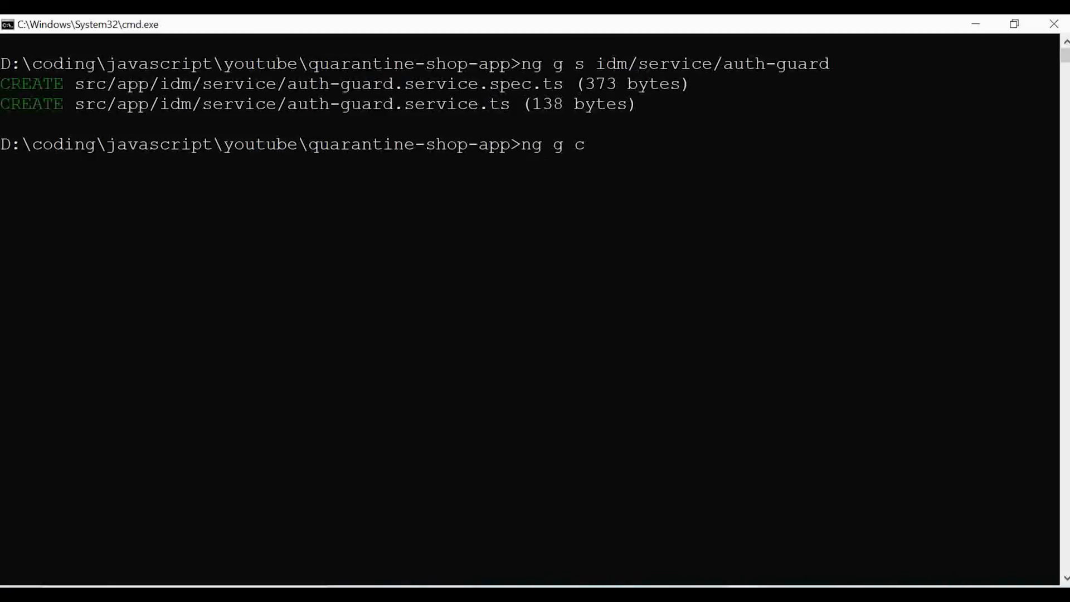
pyautogui.write('products')
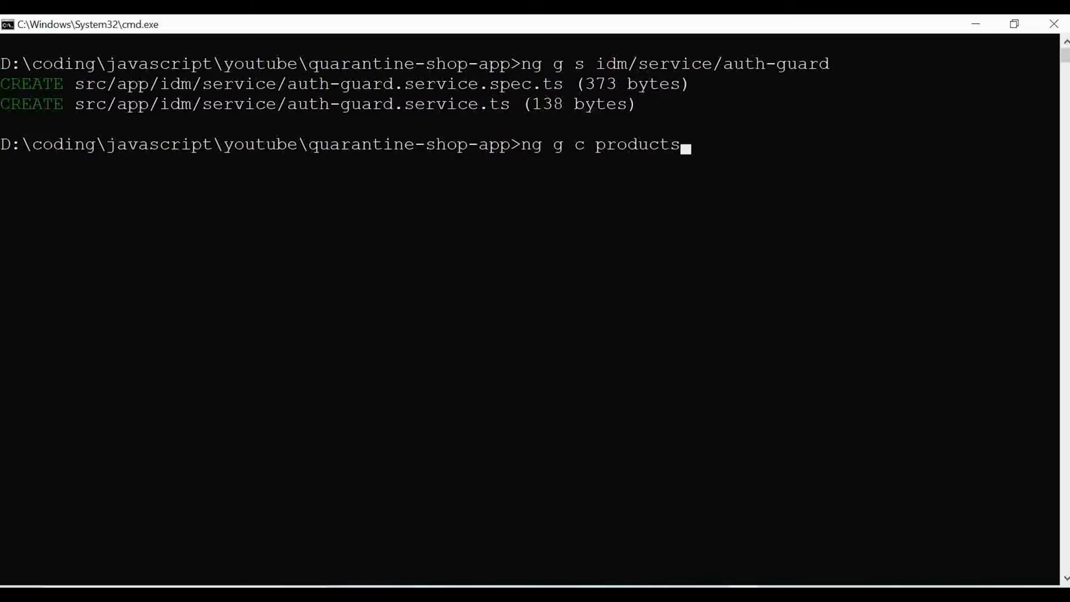
pyautogui.write('/product')
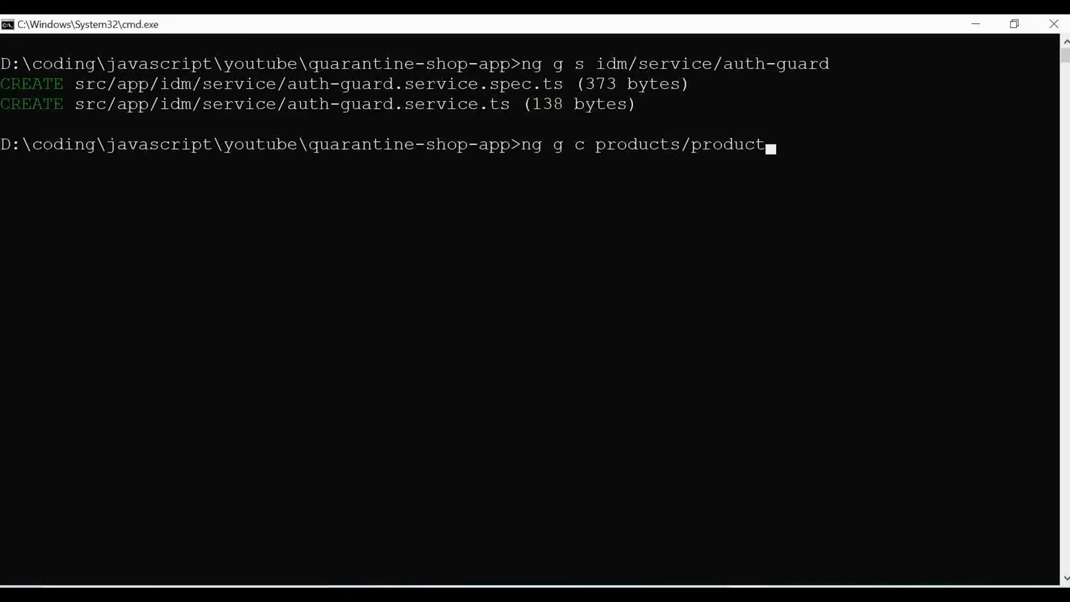
pyautogui.write('--m')
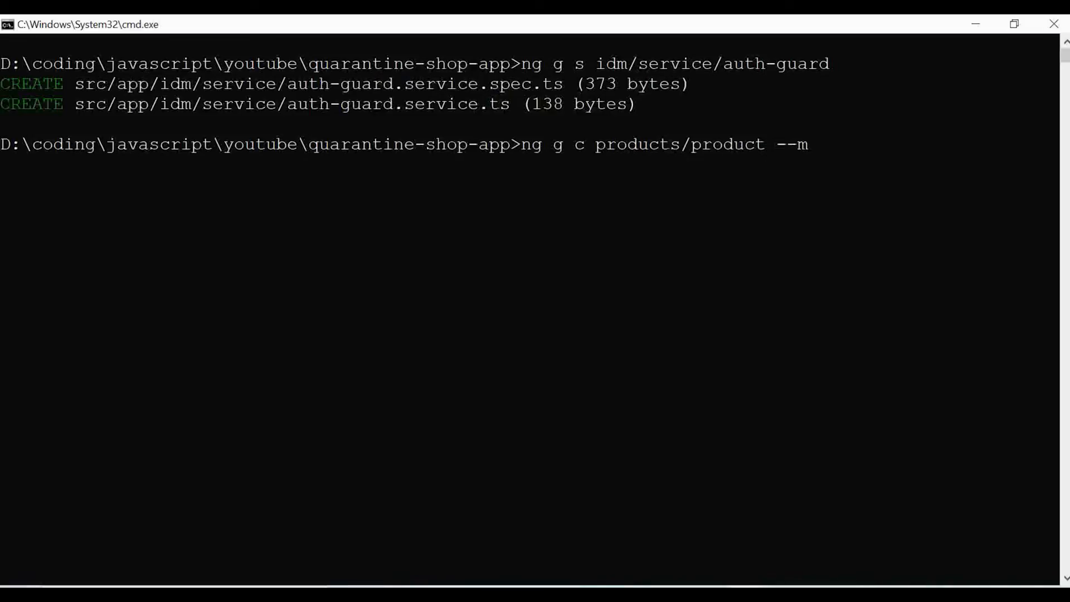
pyautogui.write('odule=products')
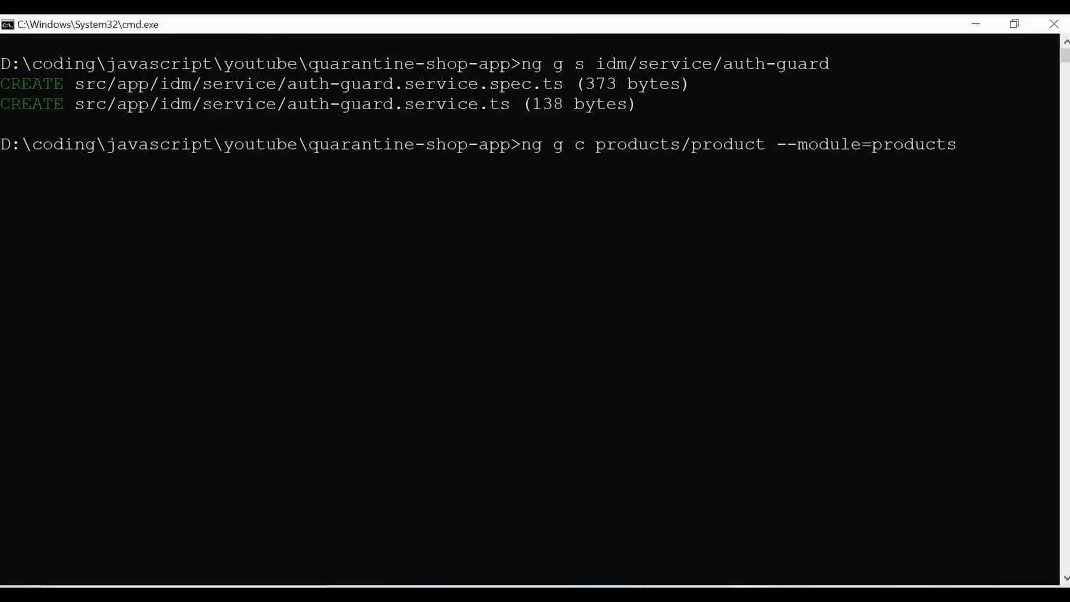
pyautogui.press('Return')
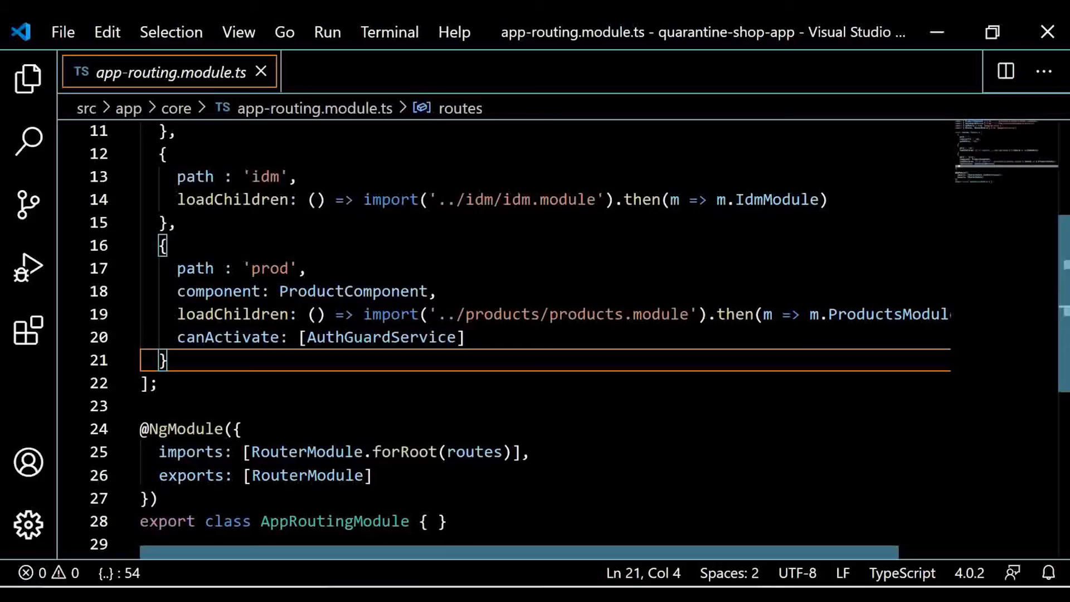
# Expand header, footer and product folders in the Explorer tree to reveal the generated files
pyautogui.click(309, 267)
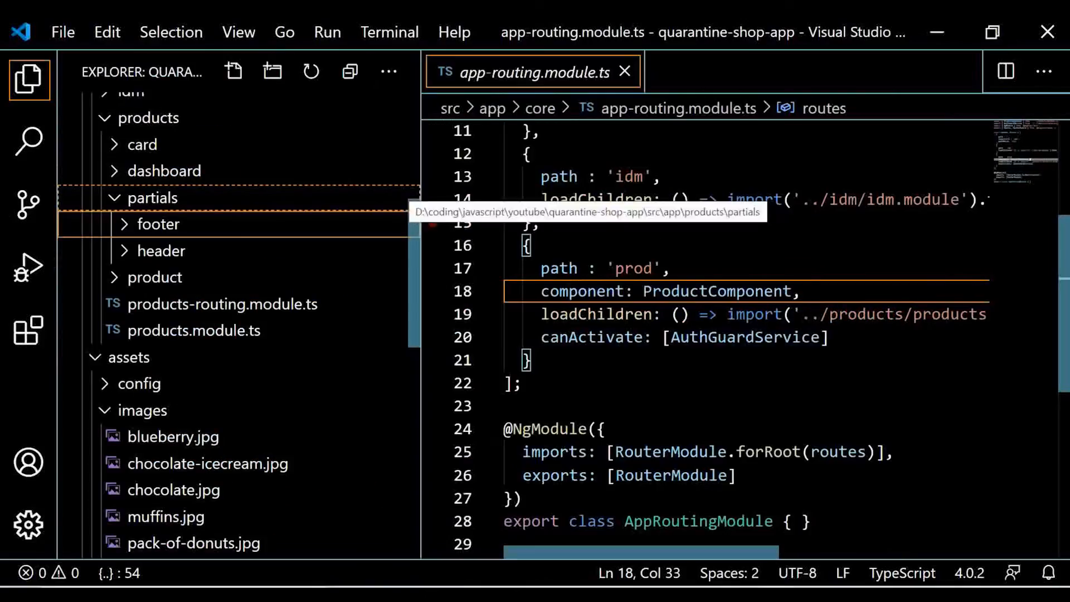
pyautogui.click(624, 72)
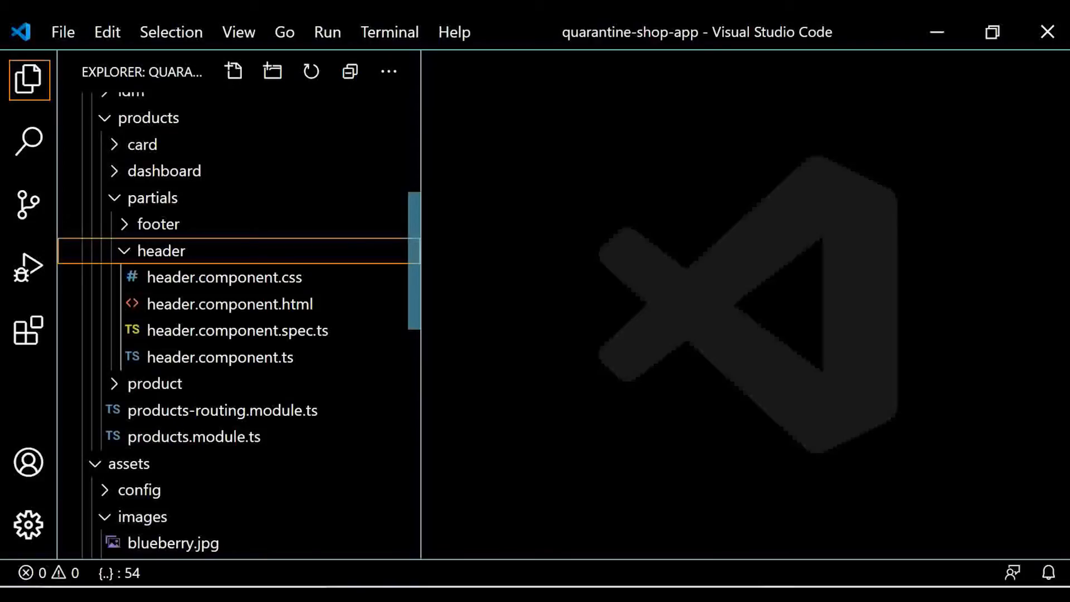
pyautogui.click(158, 224)
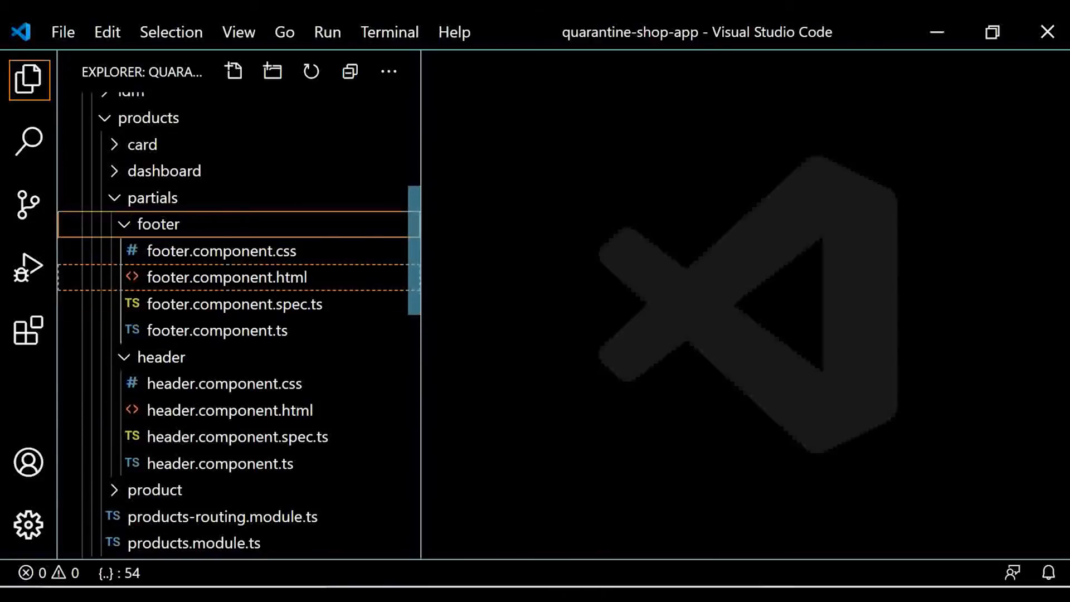
pyautogui.click(153, 197)
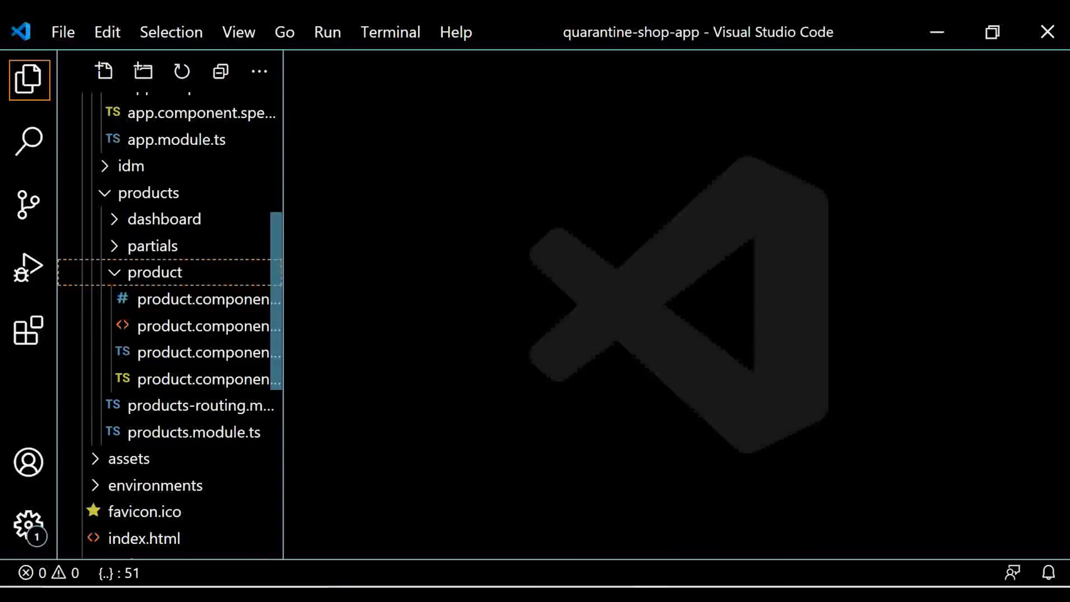
# Delete the search submit button line from header.component.html
pyautogui.click(153, 245)
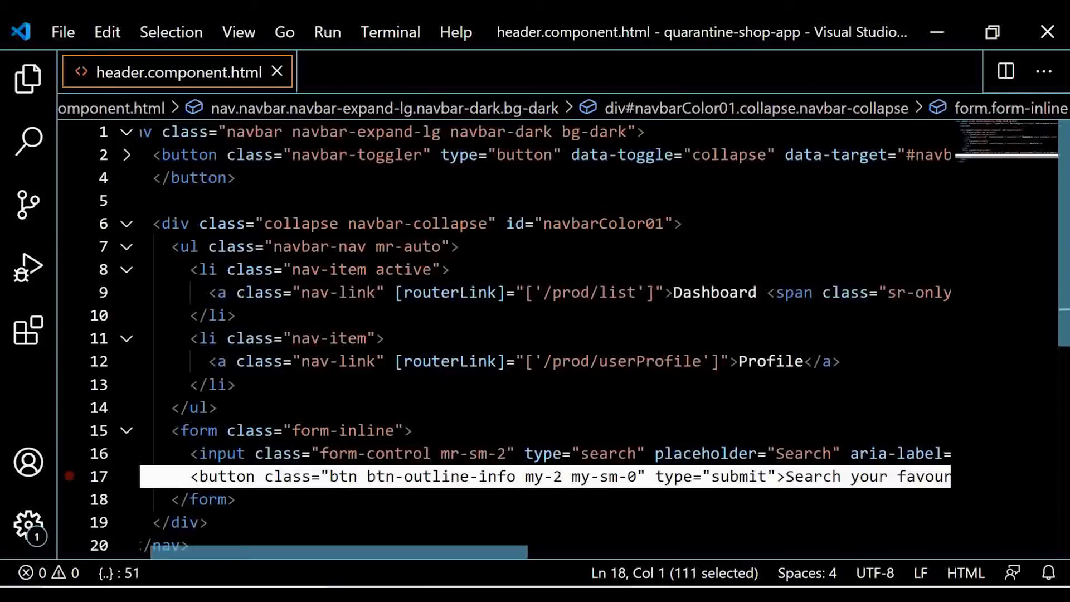
pyautogui.press('Delete')
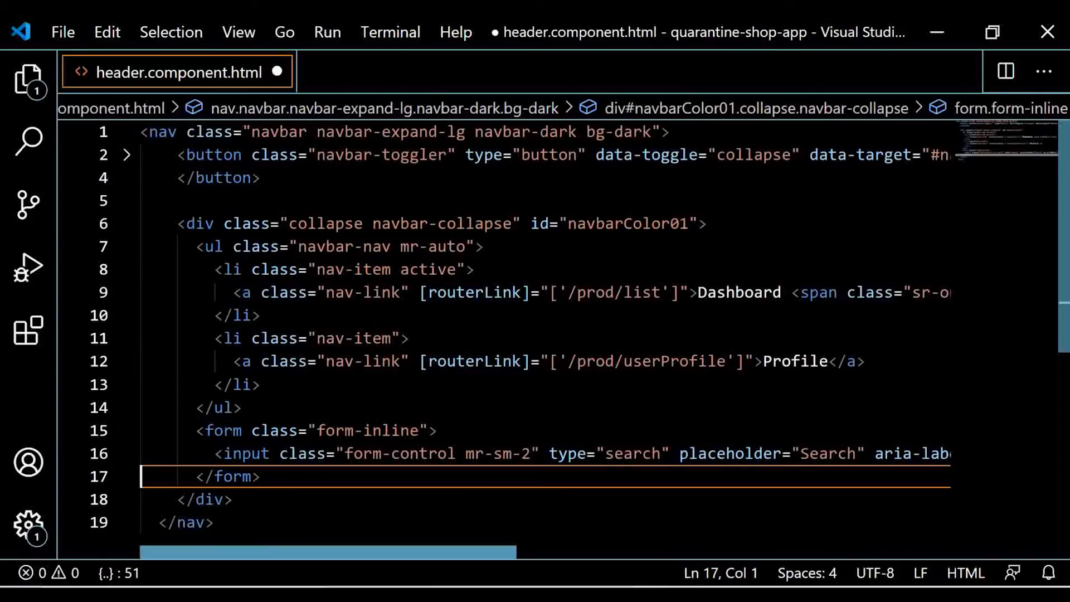
pyautogui.hscroll(3)
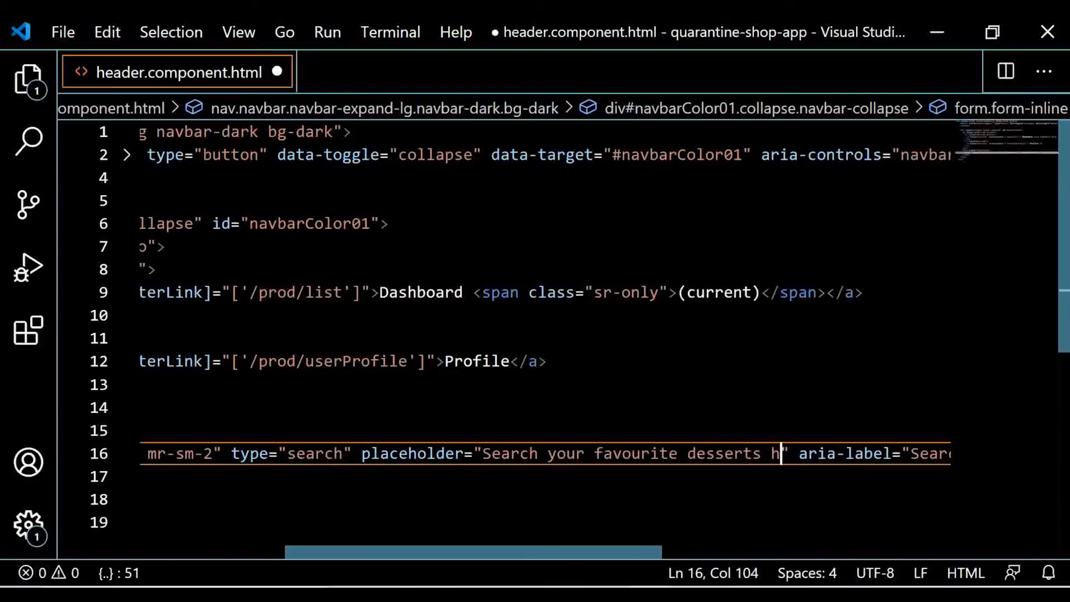
# Try a reworded search placeholder, revert to Search, and look up the footer component files
pyautogui.write('ere')
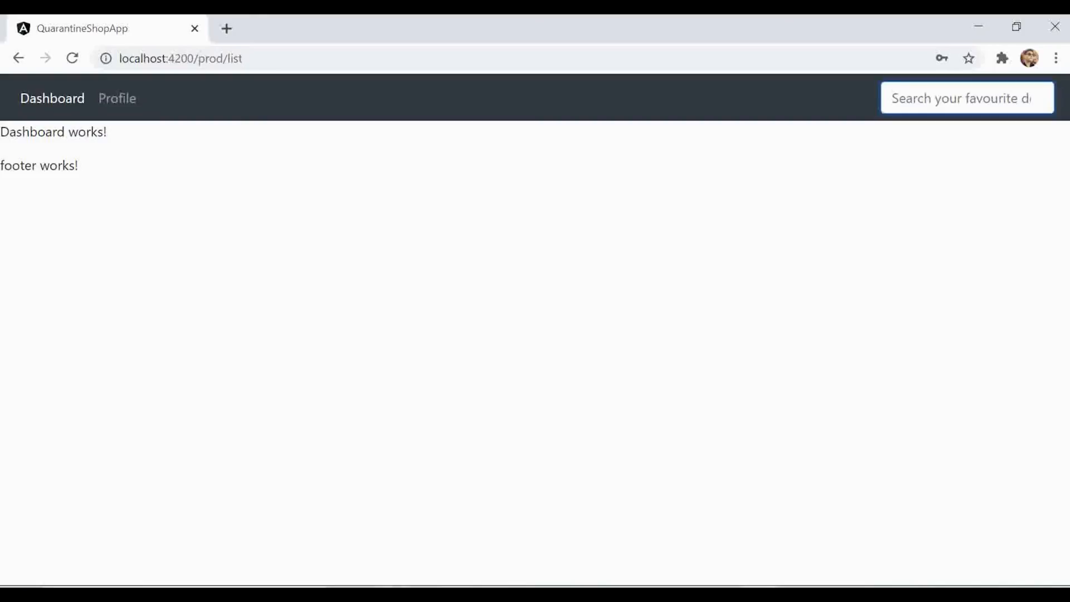
pyautogui.moveTo(649, 588)
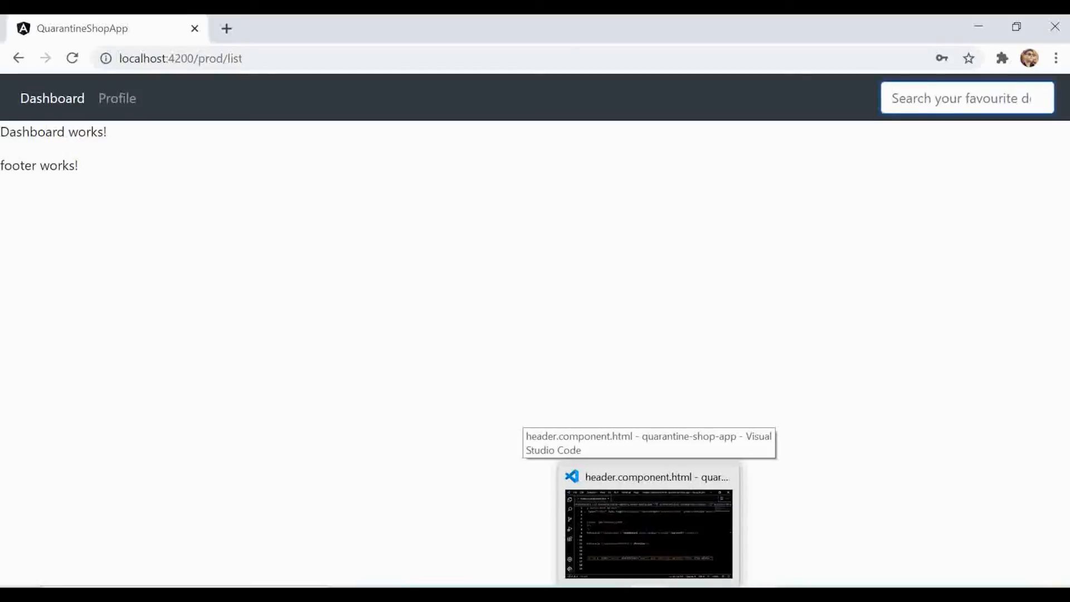
pyautogui.click(647, 525)
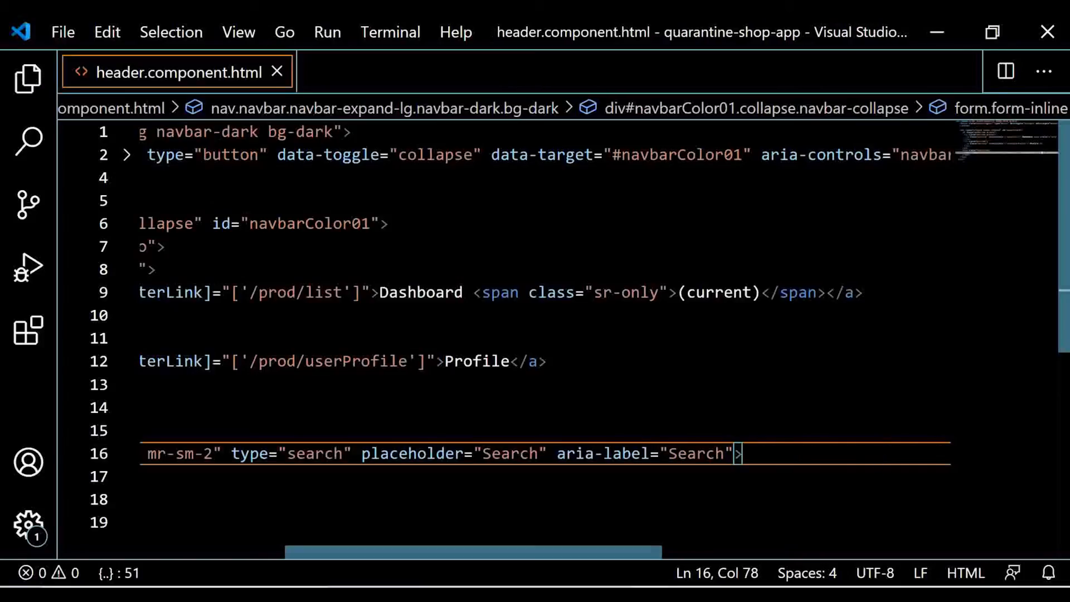
pyautogui.write('footer')
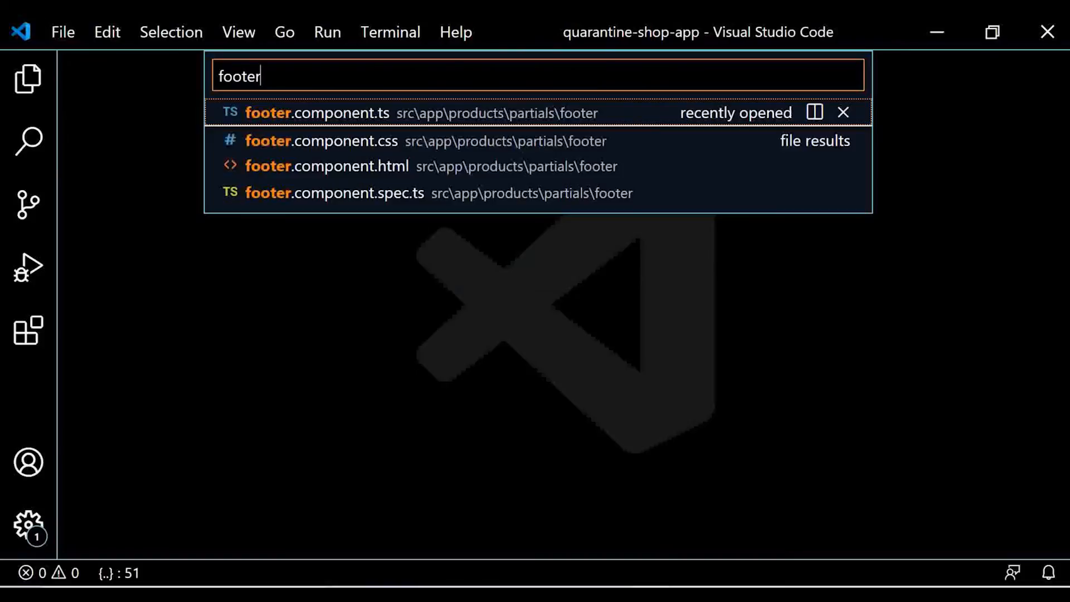
# Replace the footer span text with the '&copy; Copyright 2020 JS C…ult' notice in footer.component.html
pyautogui.click(325, 166)
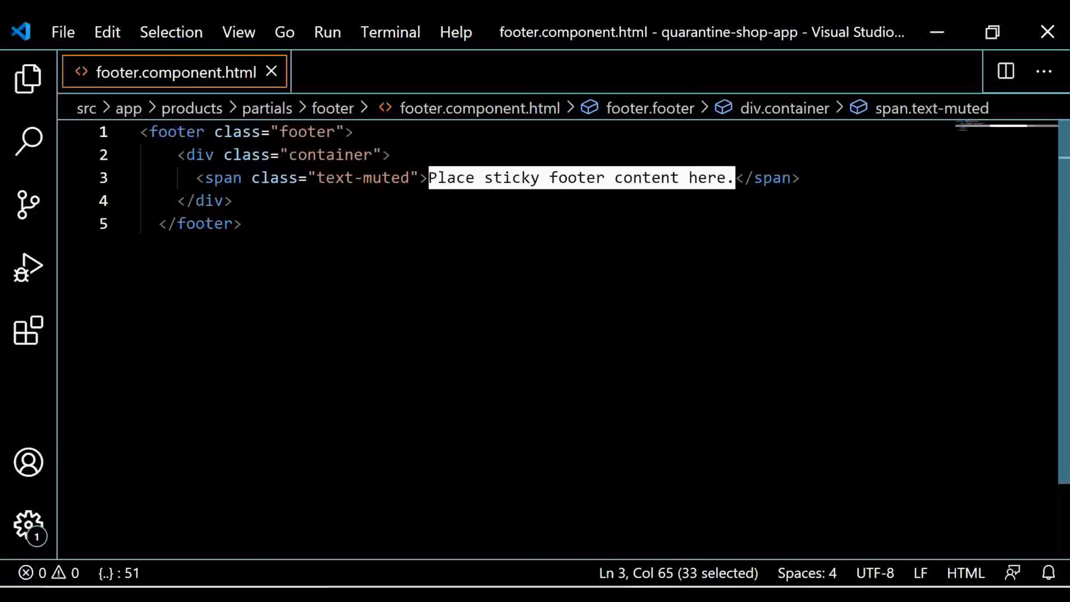
pyautogui.write('&copy; Copyright 2020 JS C')
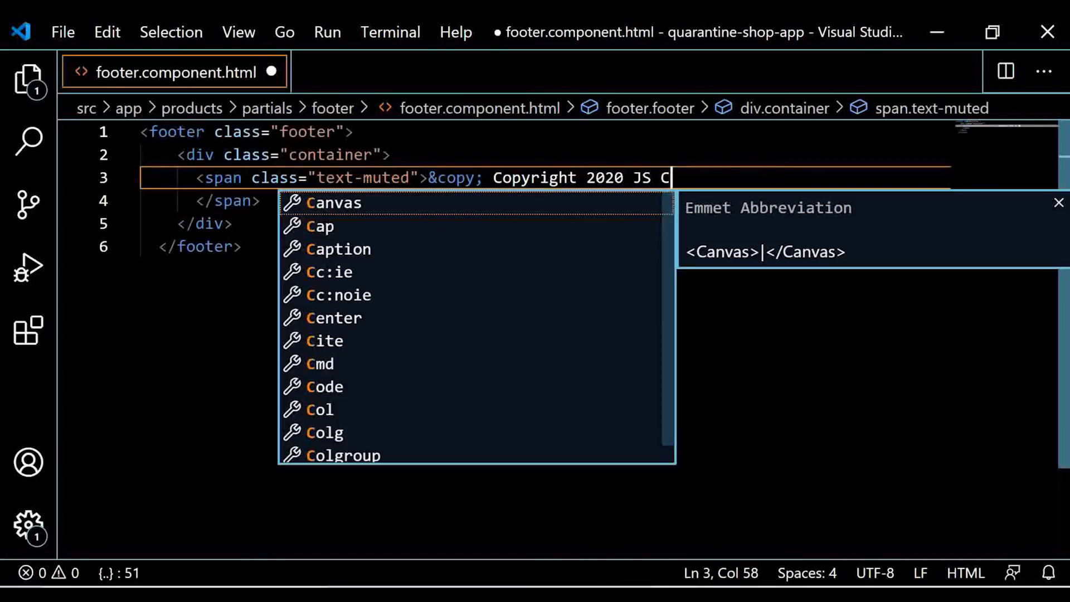
pyautogui.write('ult')
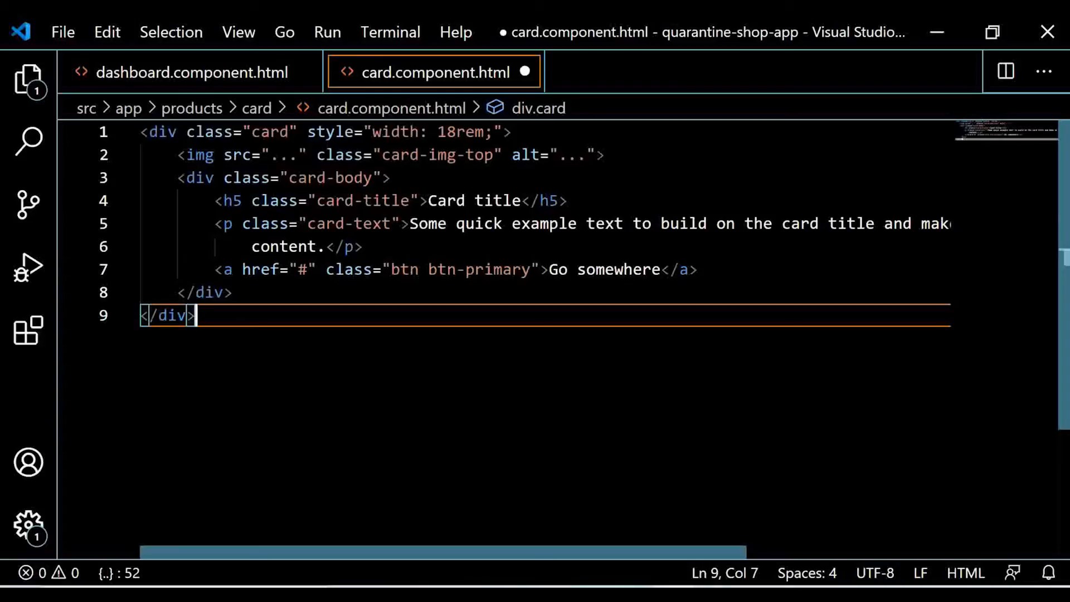
pyautogui.click(28, 80)
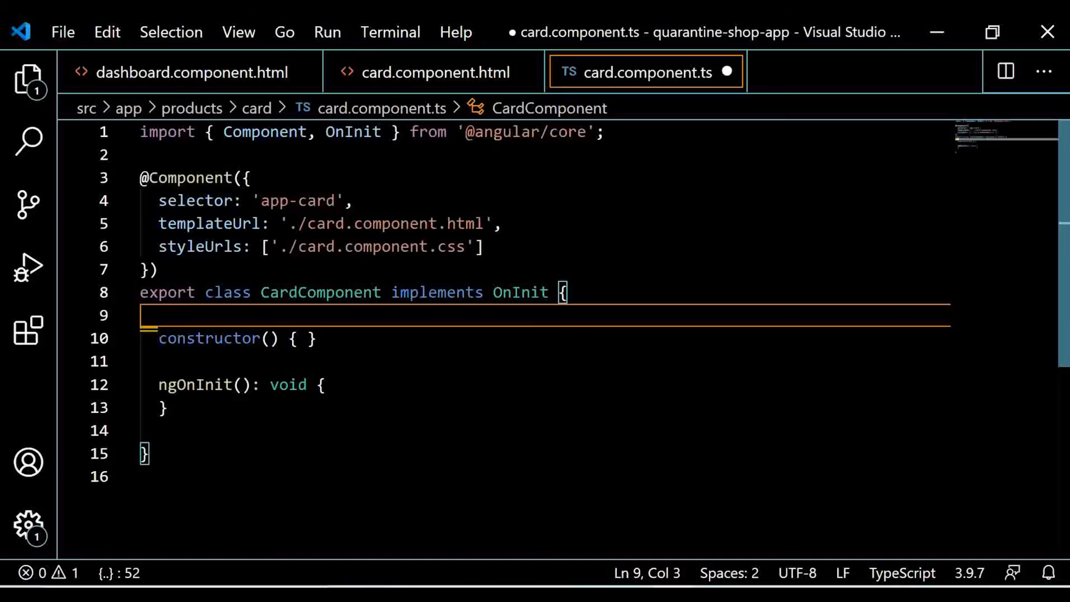
pyautogui.write('@Input()')
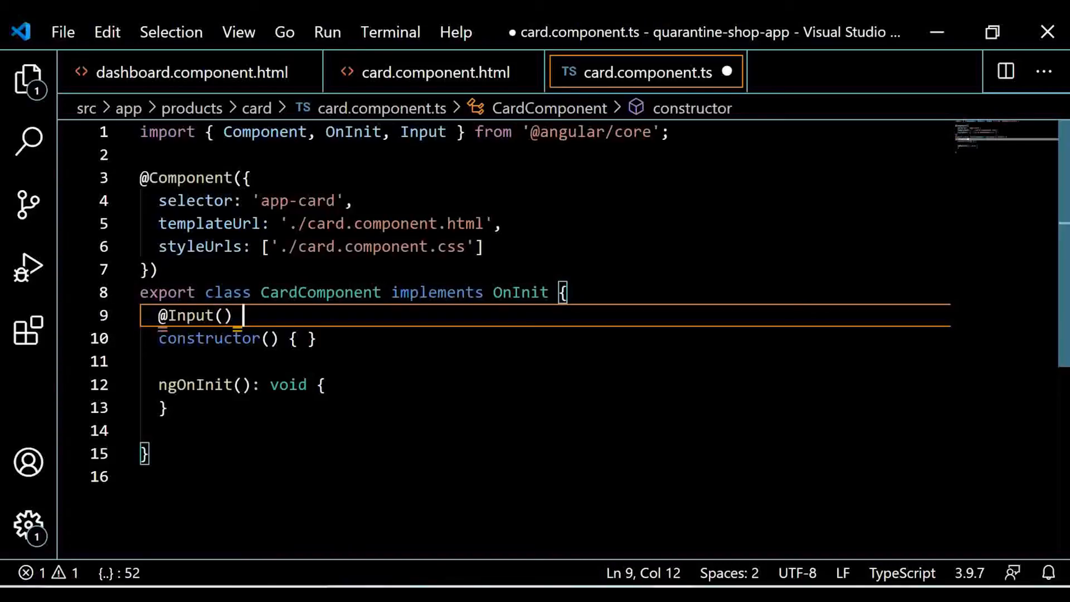
pyautogui.write('productIn')
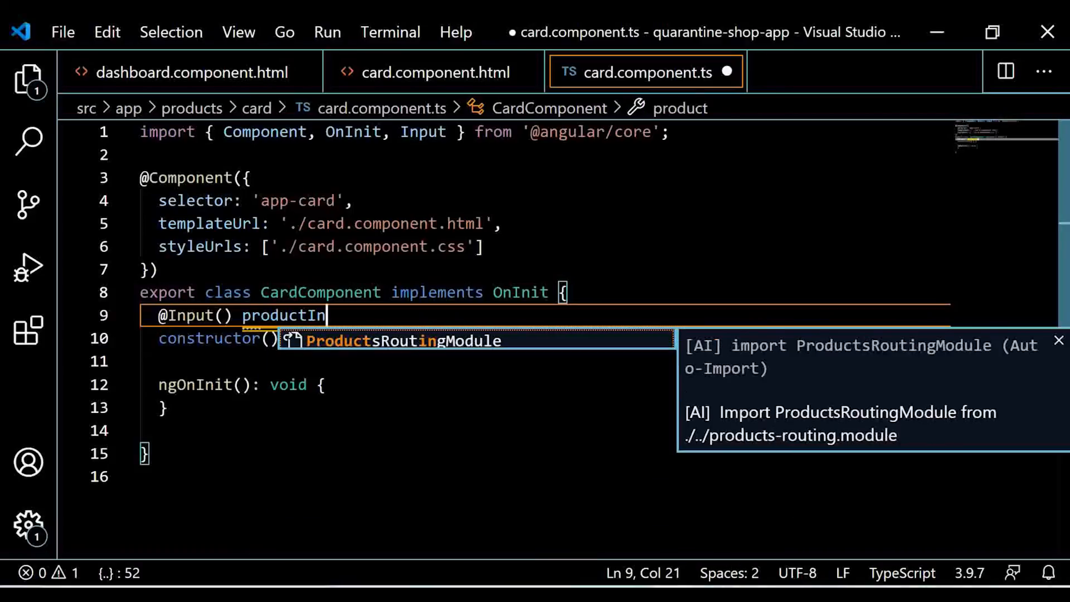
pyautogui.write('fo')
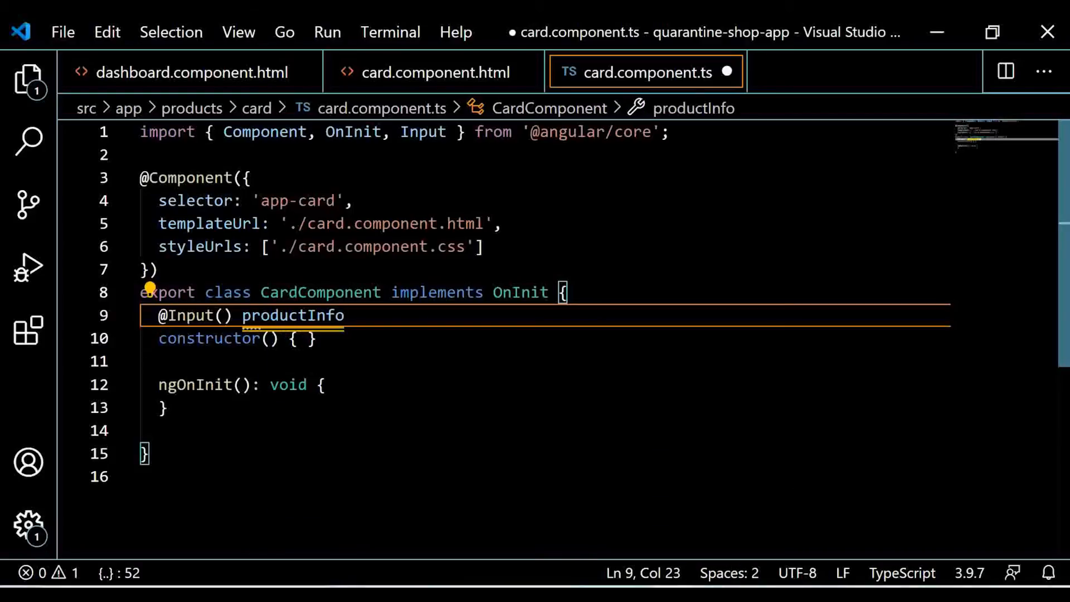
pyautogui.write('inter')
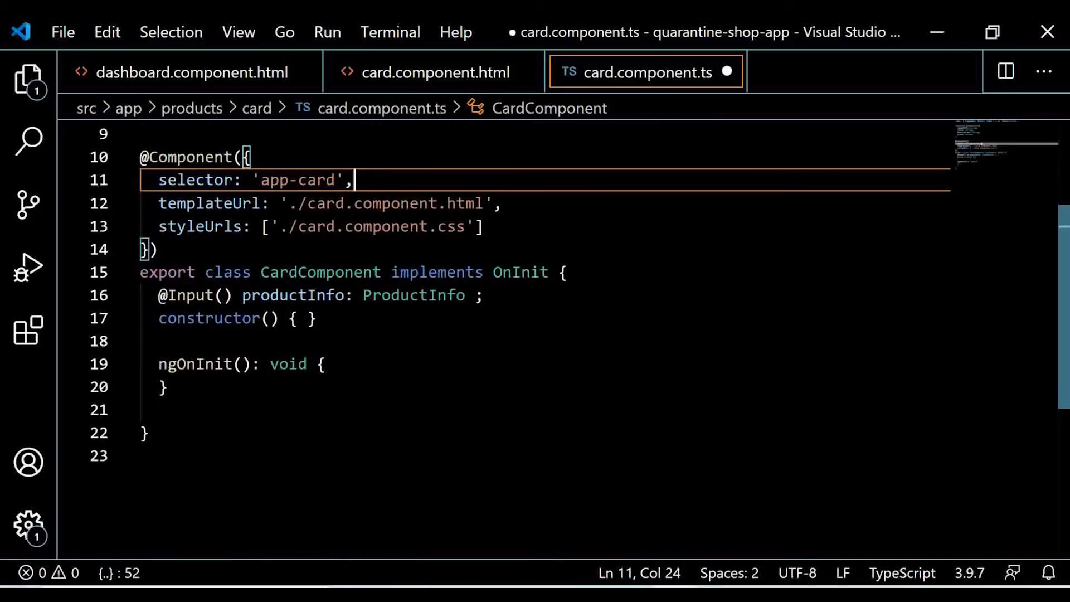
# Bind the card image's [src] and [alt] to productInfo.imagepath and its title, description and price interpolations
pyautogui.click(434, 71)
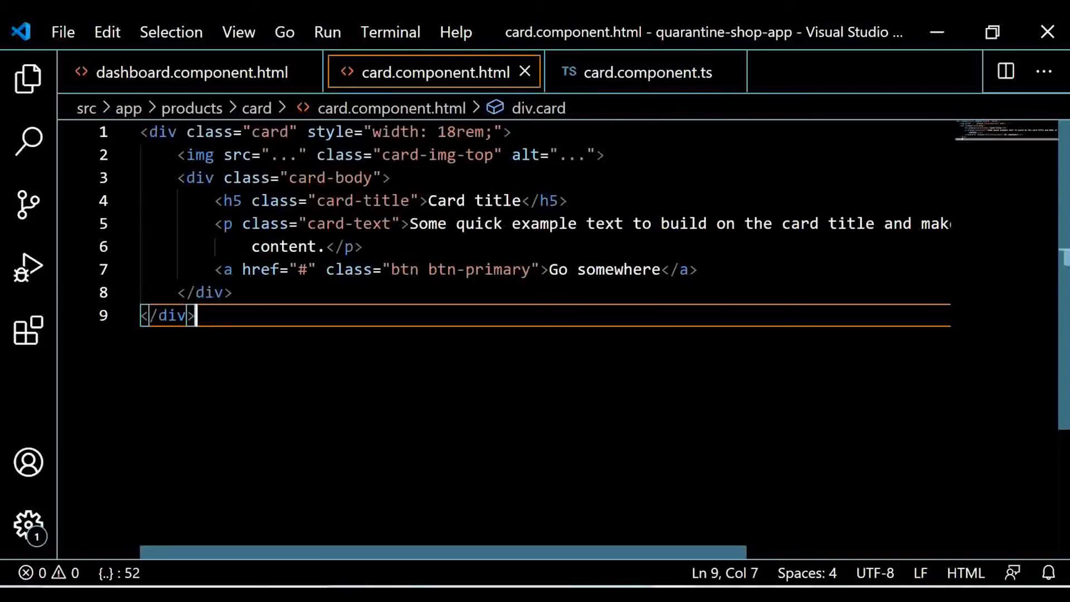
pyautogui.write('ProductInfo')
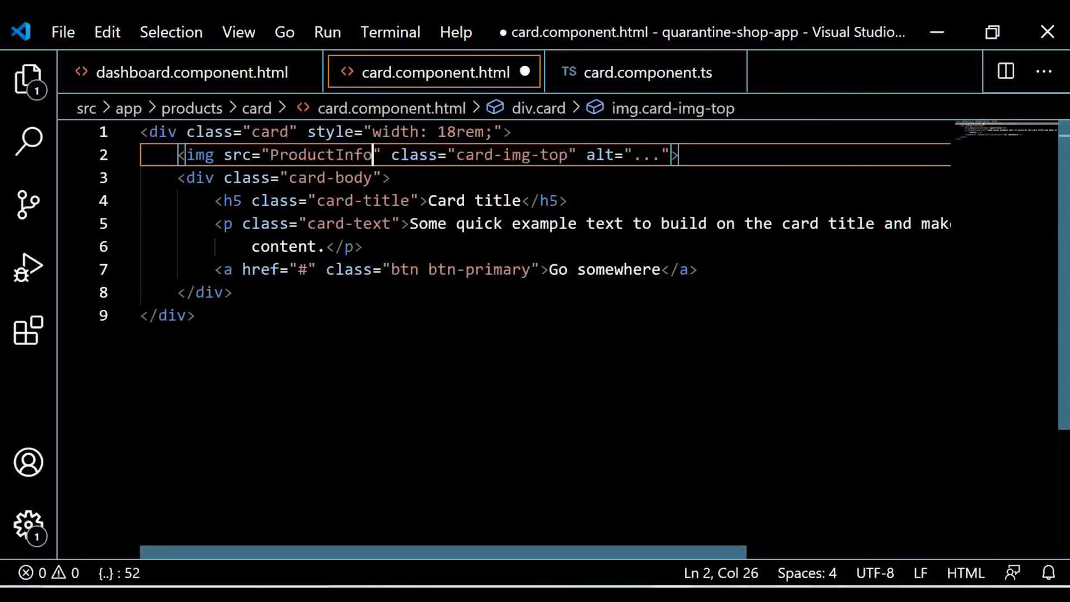
pyautogui.write('.imagepath')
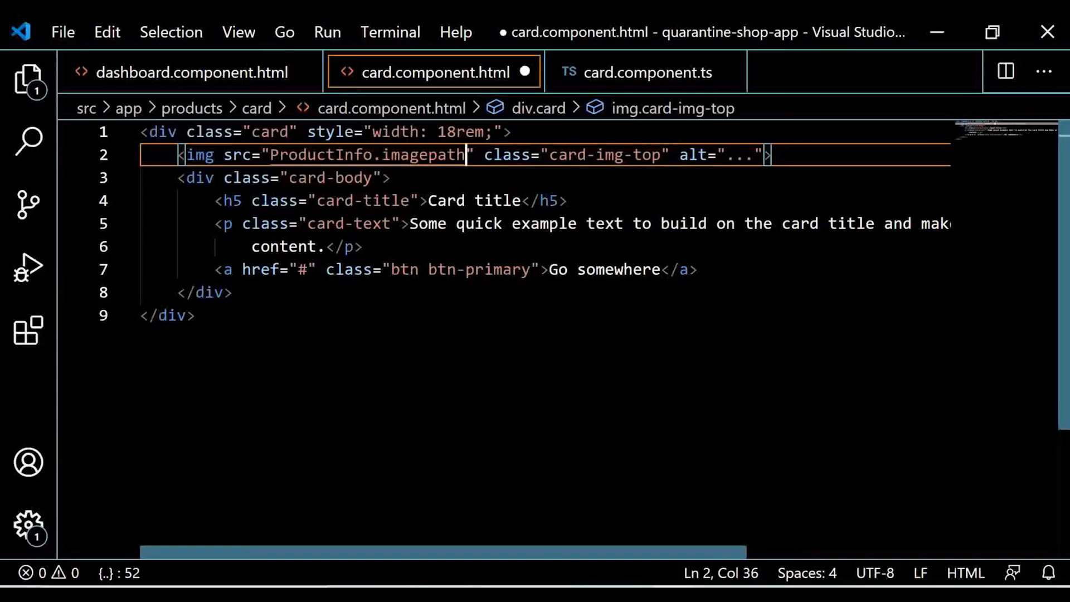
pyautogui.doubleClick(236, 155)
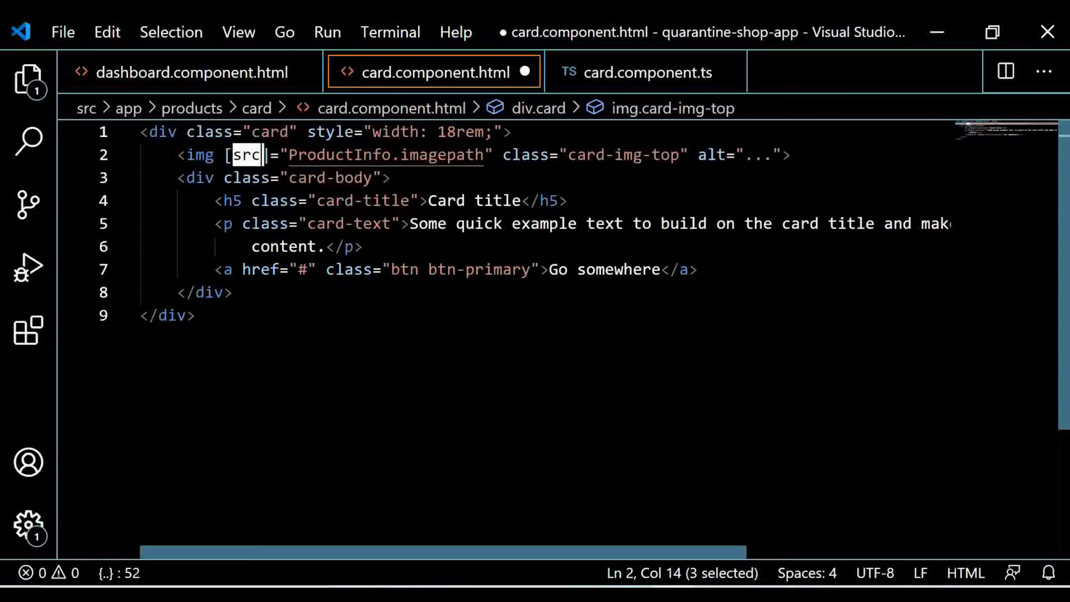
pyautogui.click(485, 223)
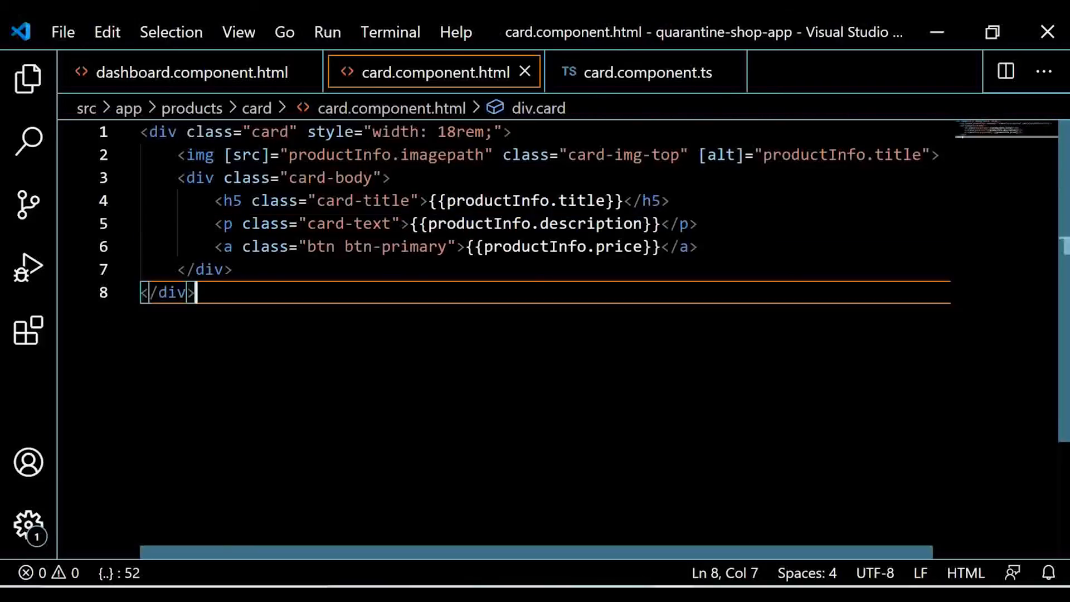
pyautogui.click(191, 72)
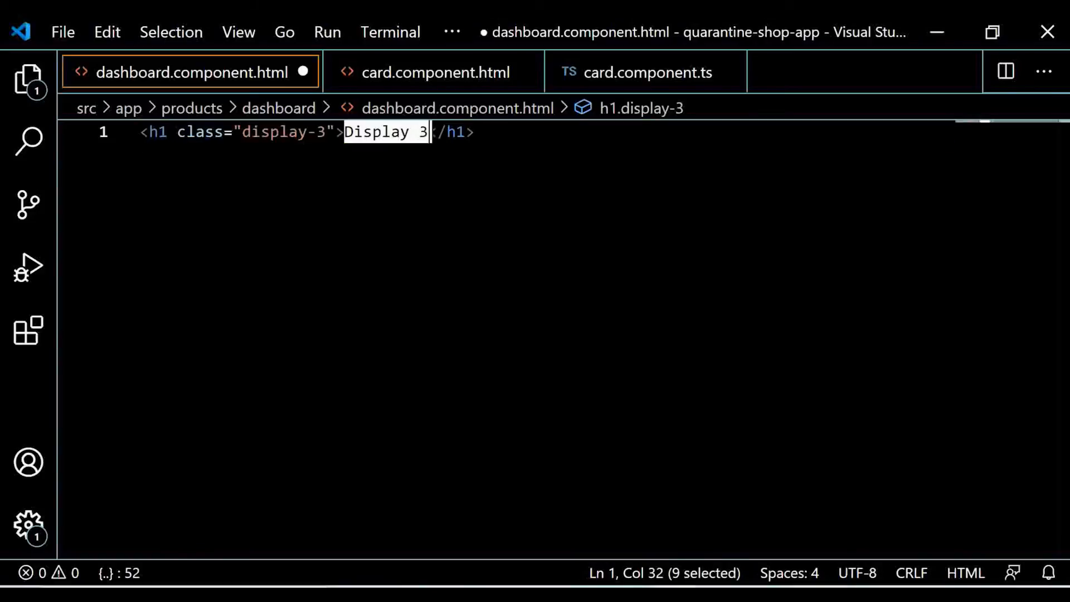
# Rewrite the dashboard heading as 'Choose your favourite dessert'
pyautogui.write('Choose your favouric')
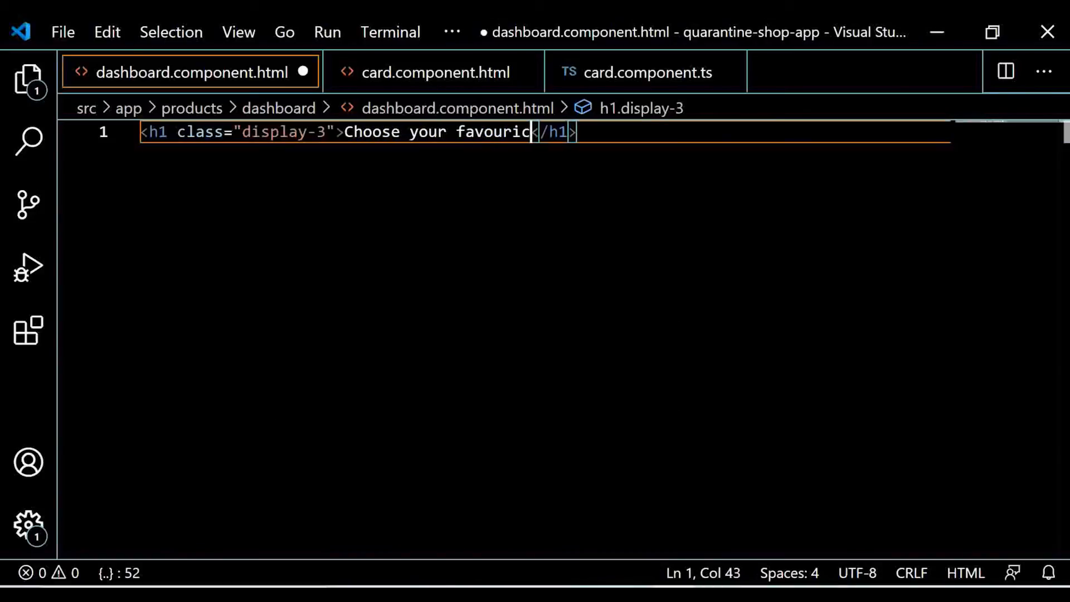
pyautogui.write('te dessert')
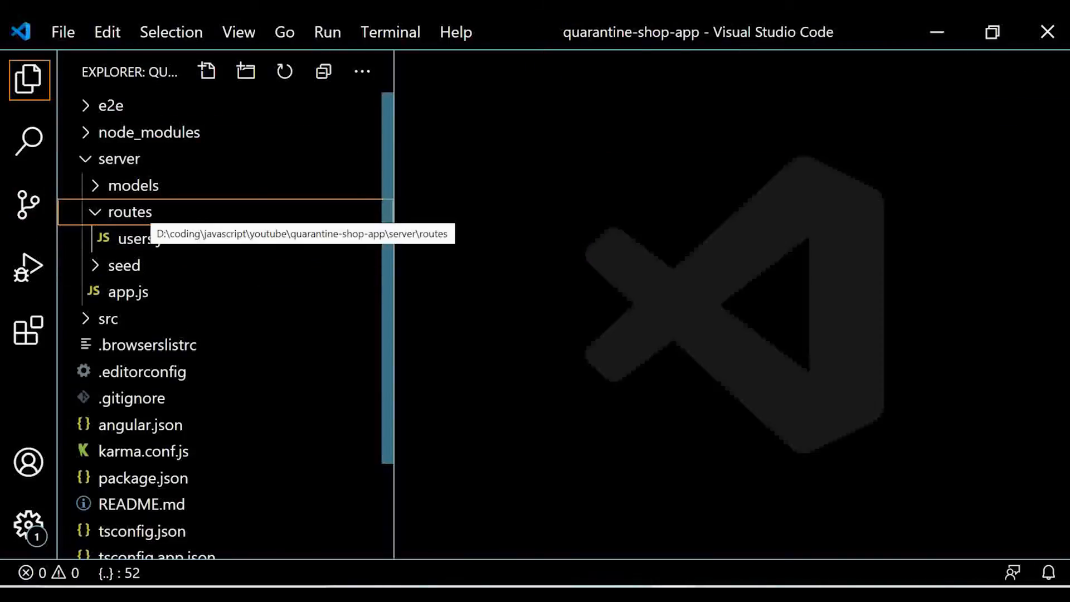
# Create server/routes/products.js with the Product and mongoose requires pasted in
pyautogui.click(206, 72)
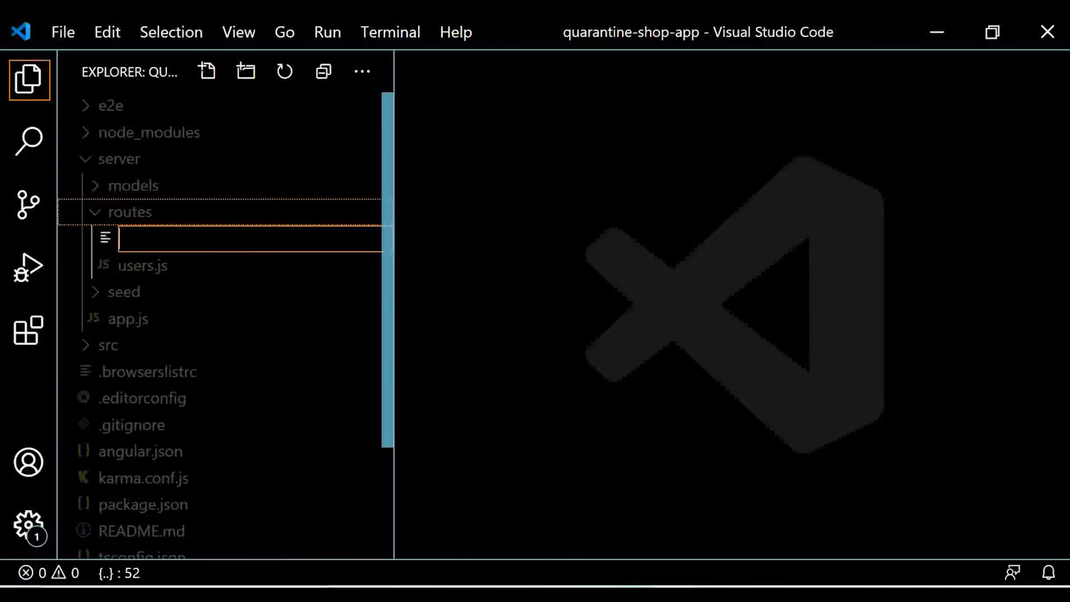
pyautogui.write('products.js')
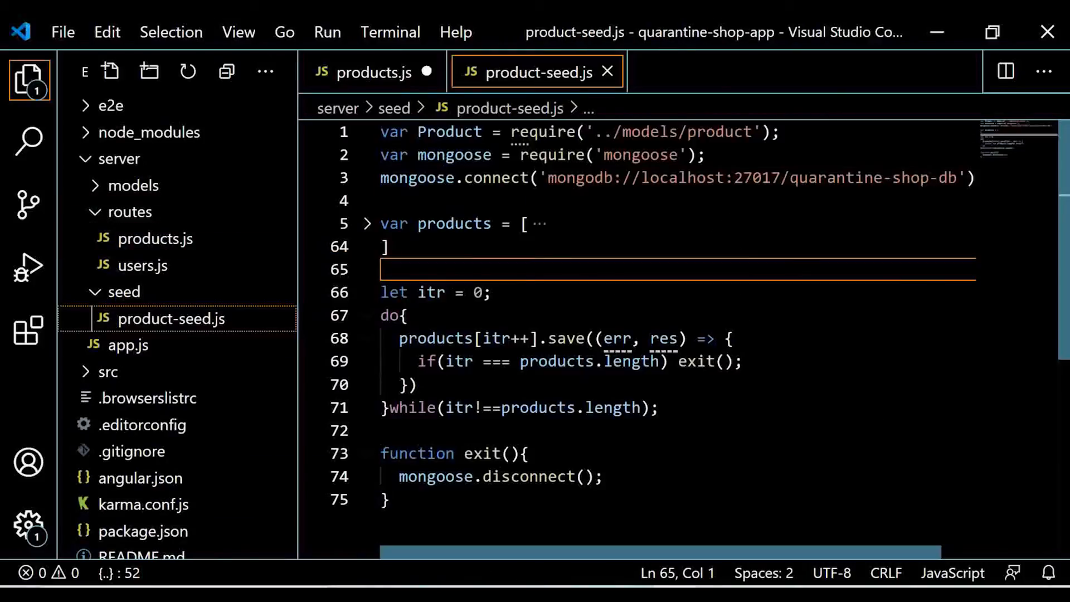
pyautogui.click(372, 71)
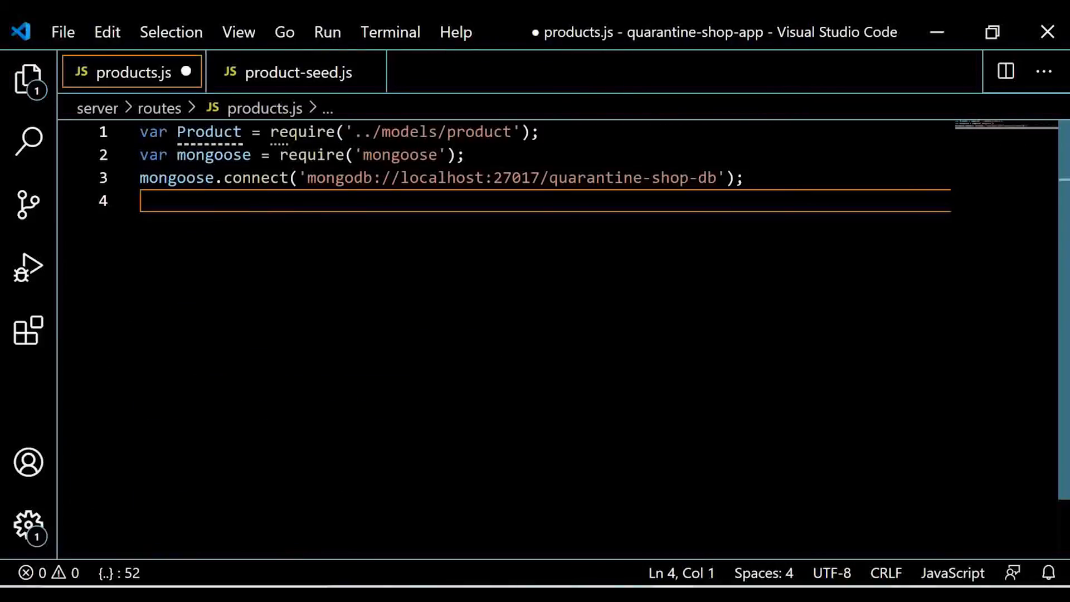
pyautogui.press('enter')
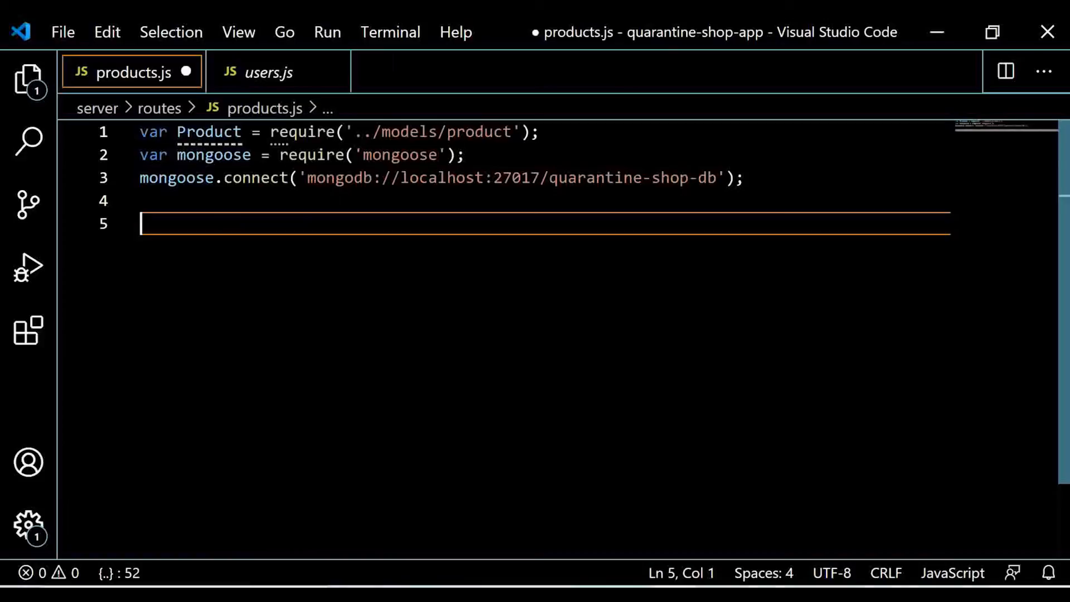
# Add var router = express.Router(); and begin router.get('/getAllProducts', (req, res)=> in products.js
pyautogui.write('var router = express.Router();')
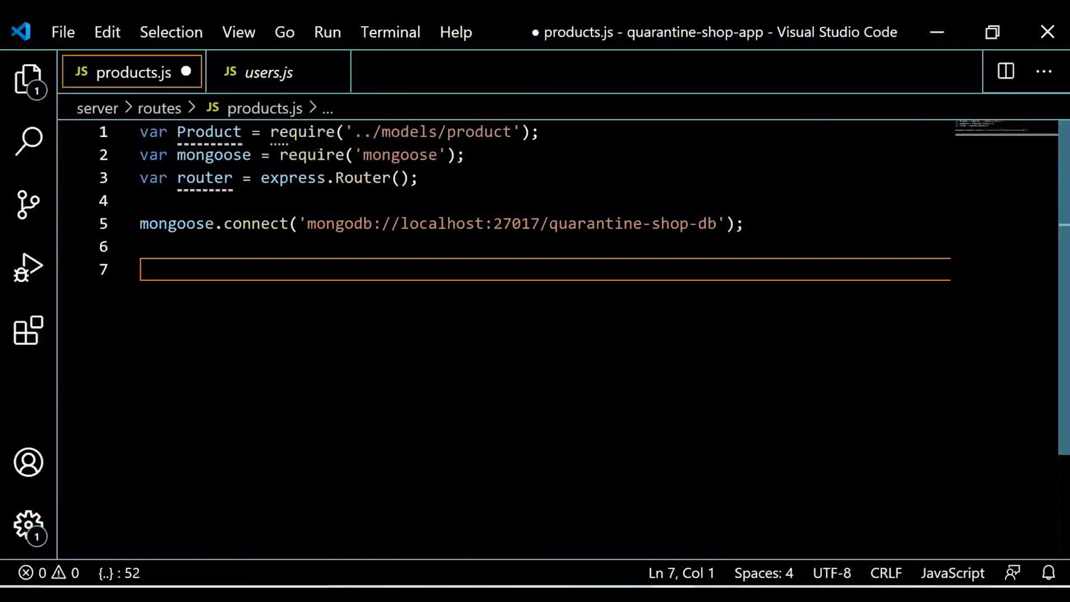
pyautogui.write('rout')
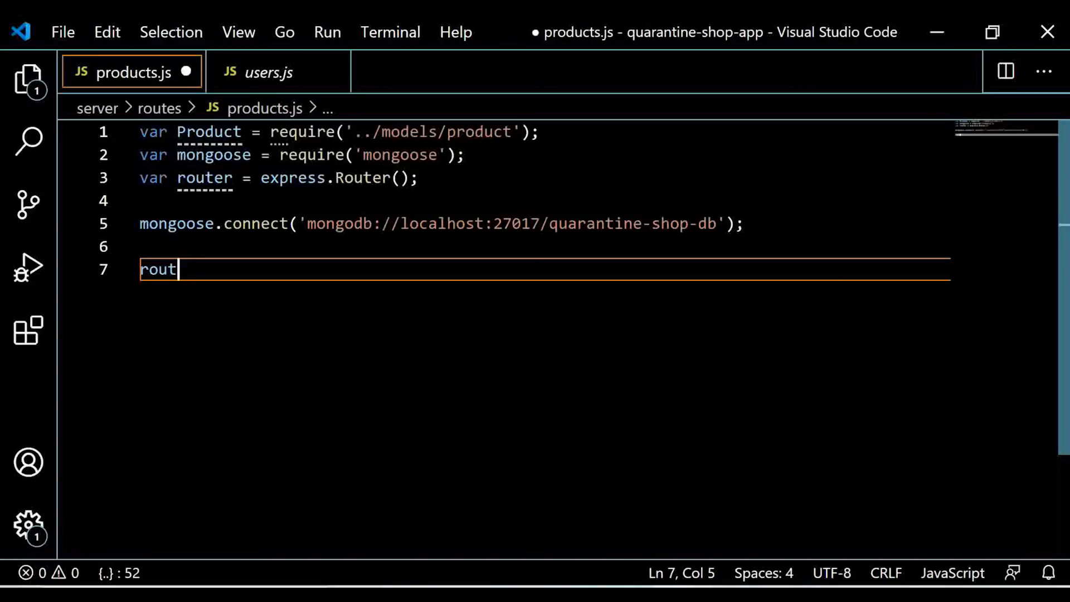
pyautogui.write("er.get('/'")
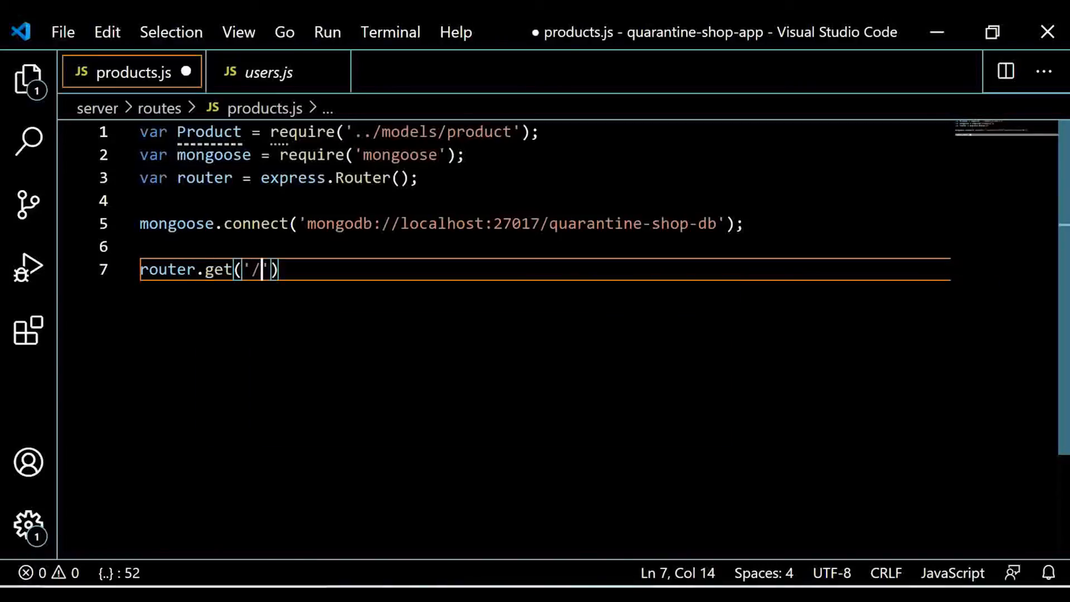
pyautogui.write('getA')
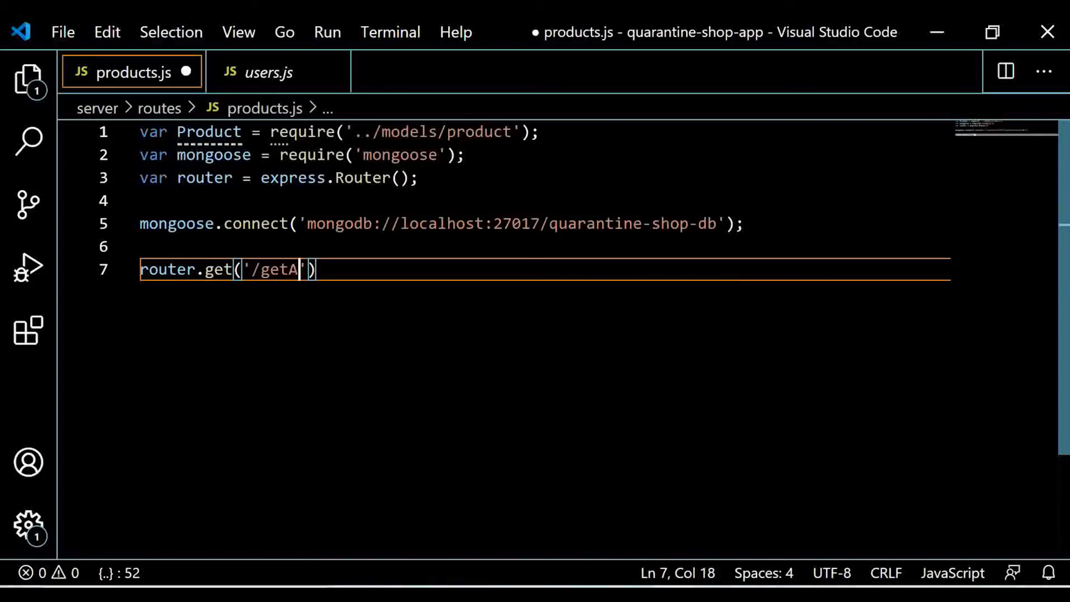
pyautogui.write('llProducts')
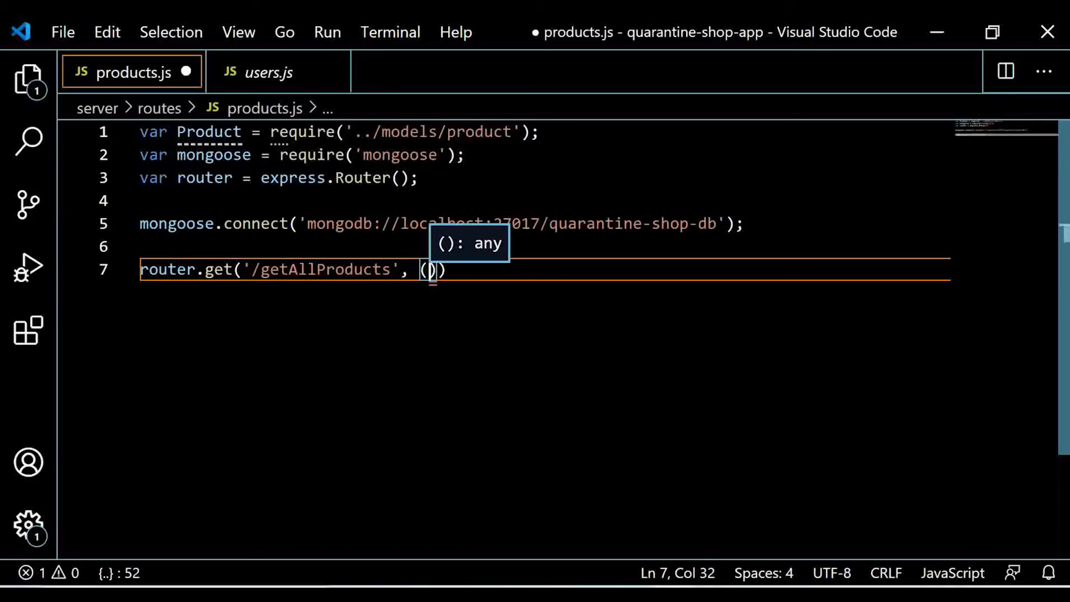
pyautogui.write('req, res)=>')
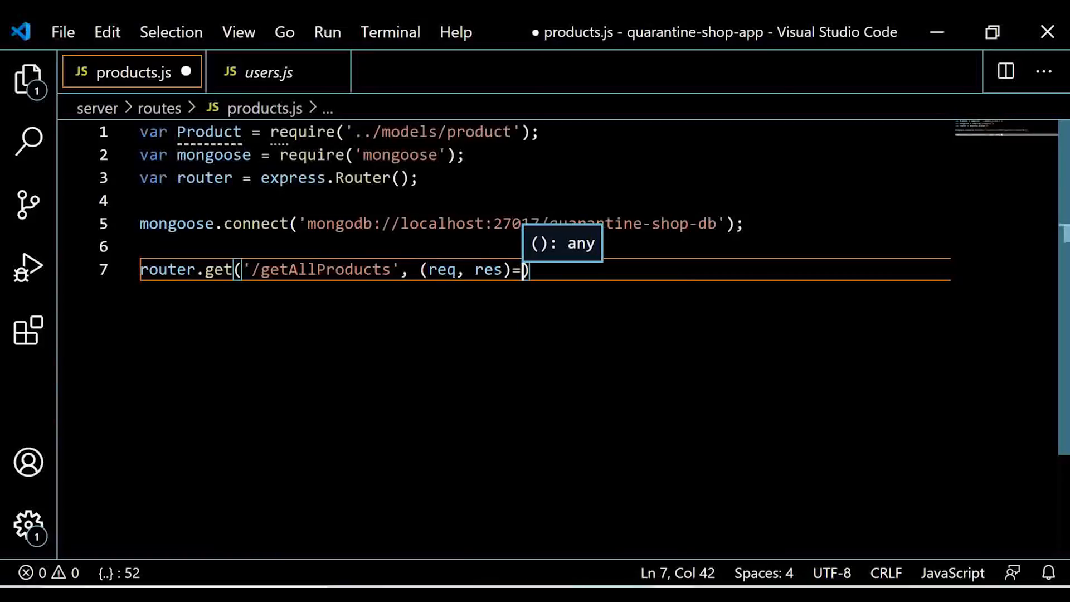
pyautogui.click(263, 72)
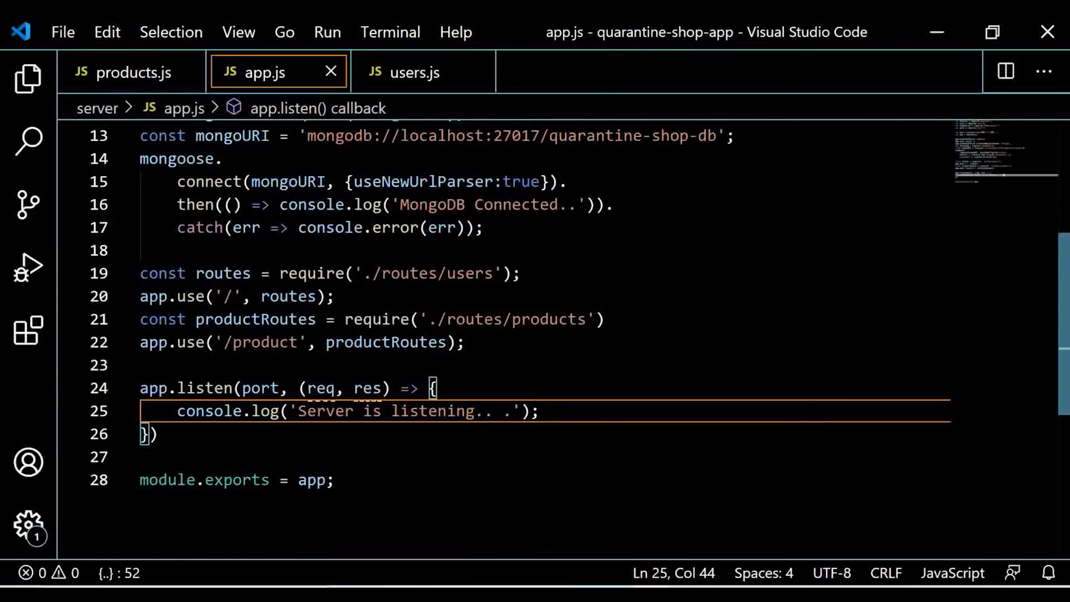
# In app.js mount userRoutes under '/user' alongside productRoutes under '/product' and save
pyautogui.click(365, 318)
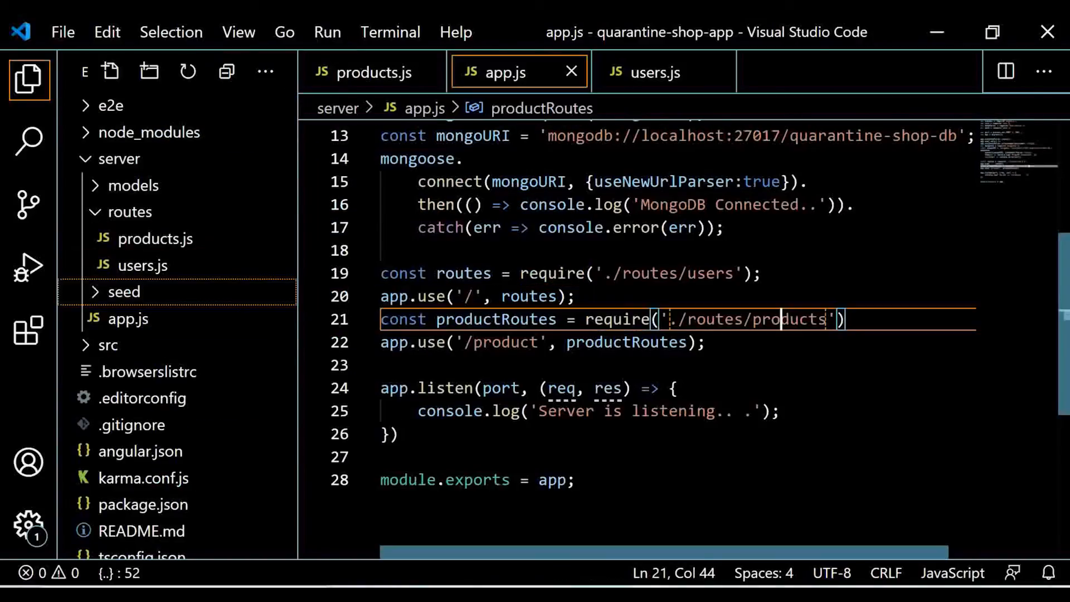
pyautogui.doubleClick(626, 343)
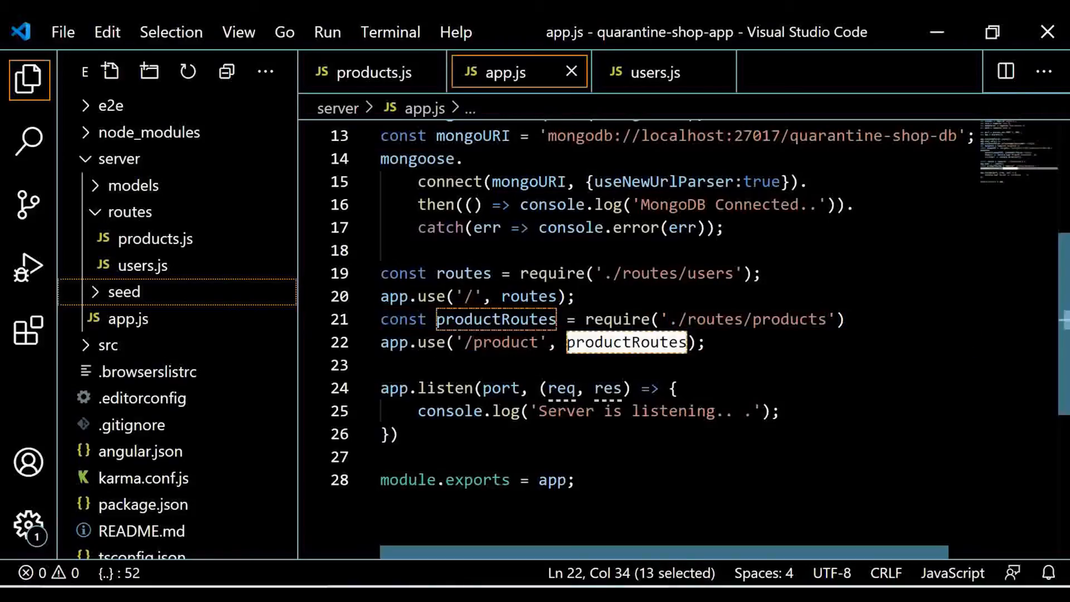
pyautogui.click(28, 80)
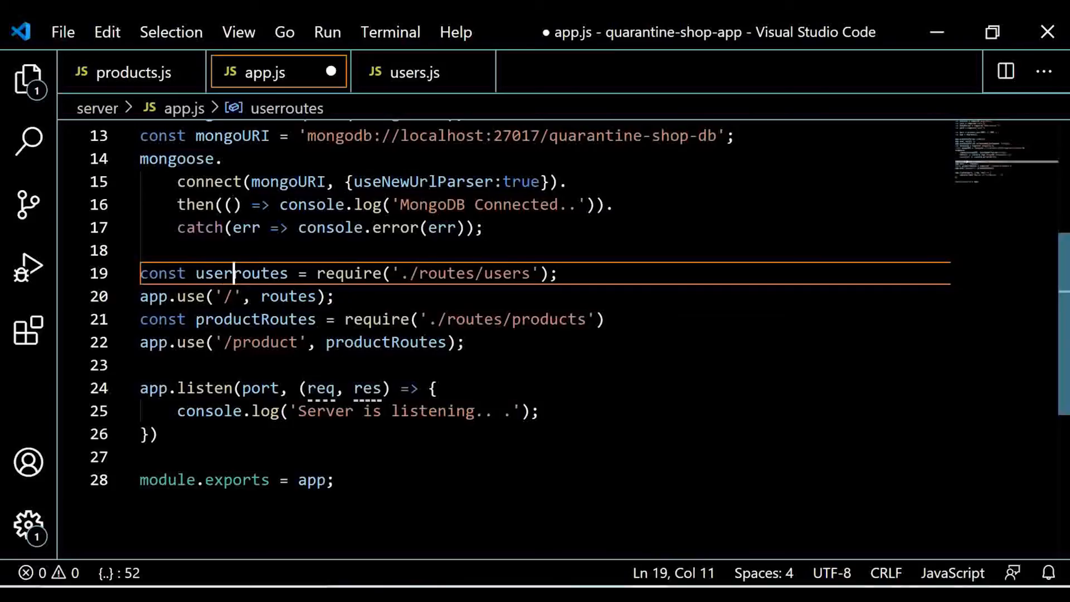
pyautogui.write('user')
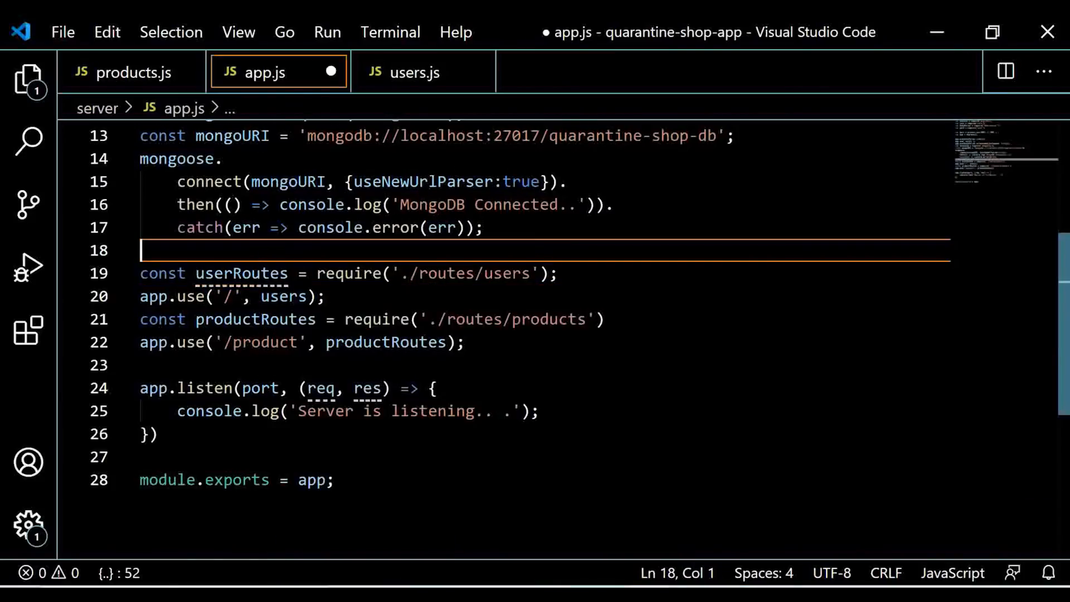
pyautogui.write('/users')
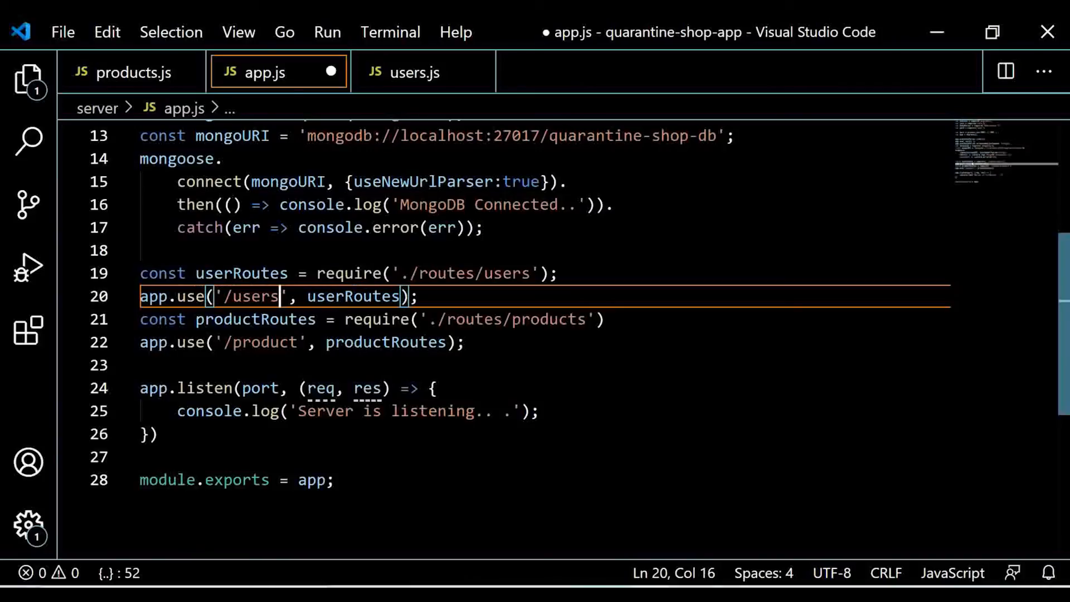
pyautogui.doubleClick(385, 343)
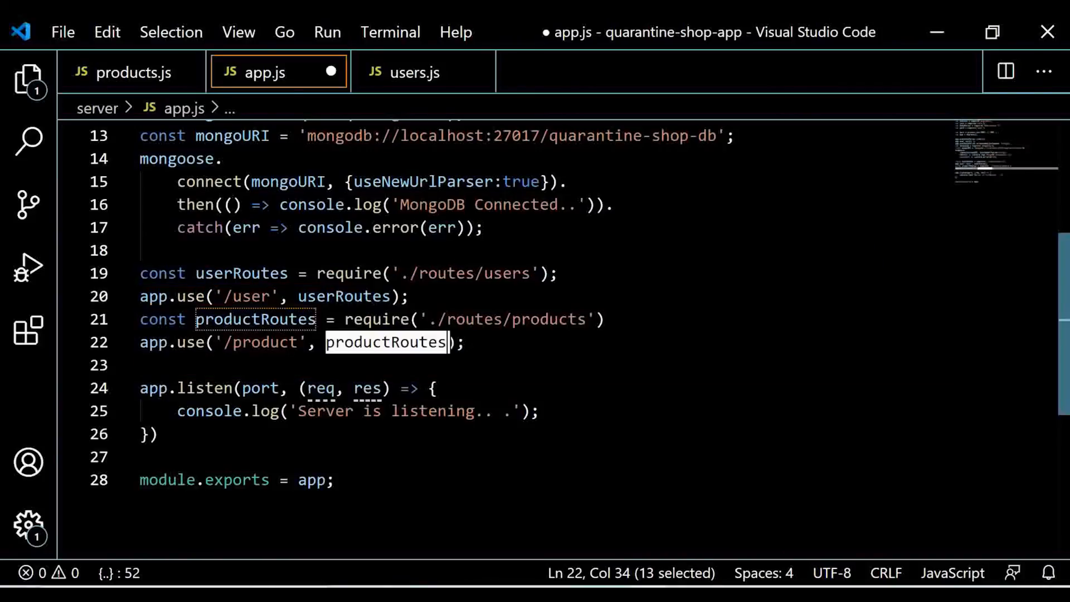
pyautogui.press('Ctrl+p')
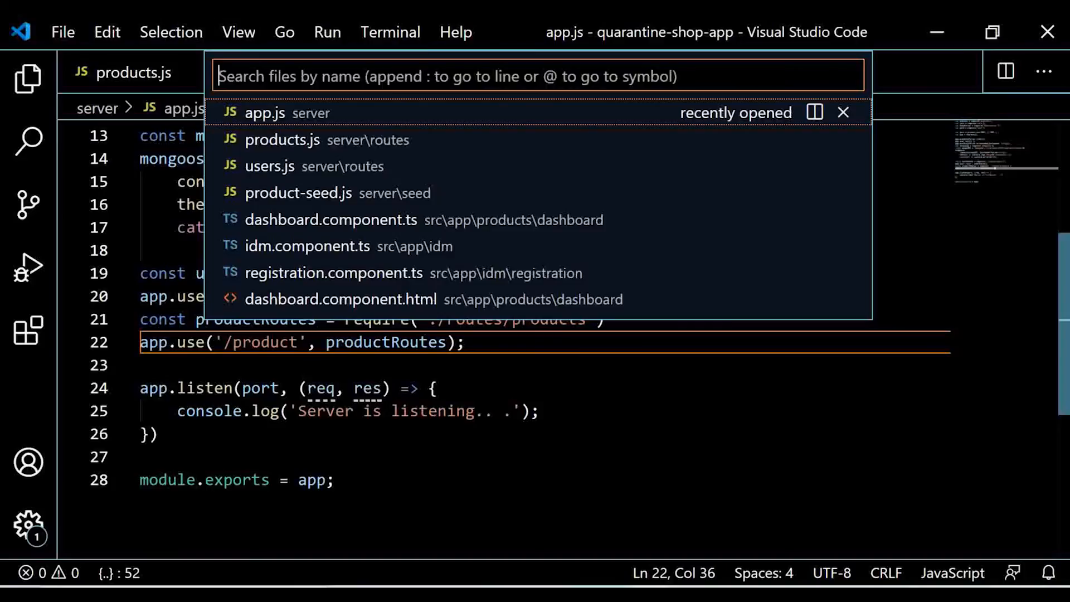
# Prefix the register path in registration.component.ts with 'u', save, and close the registration and login tabs
pyautogui.click(333, 274)
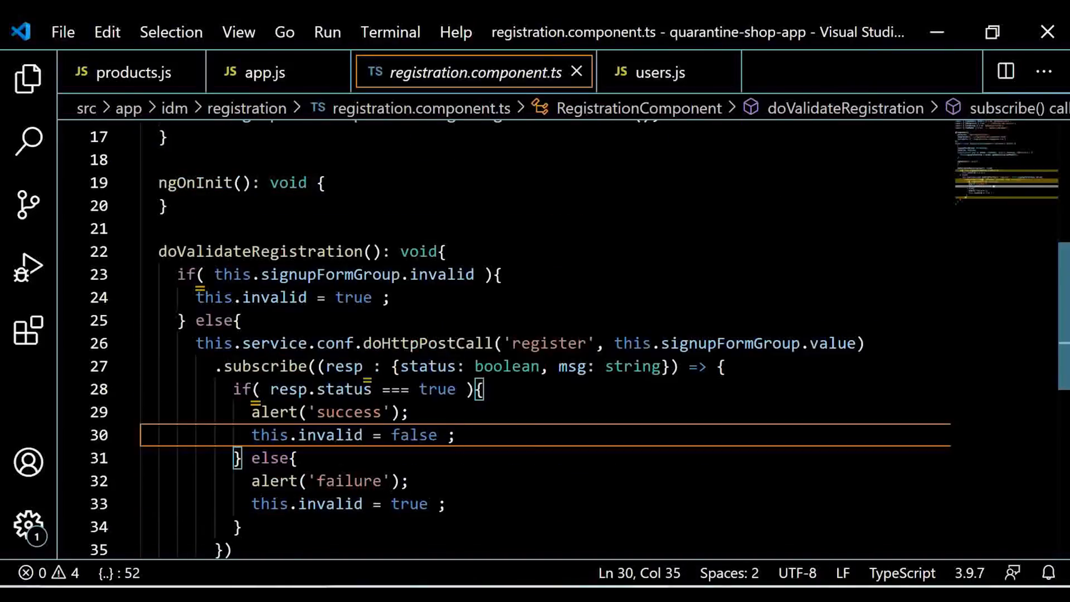
pyautogui.write('u')
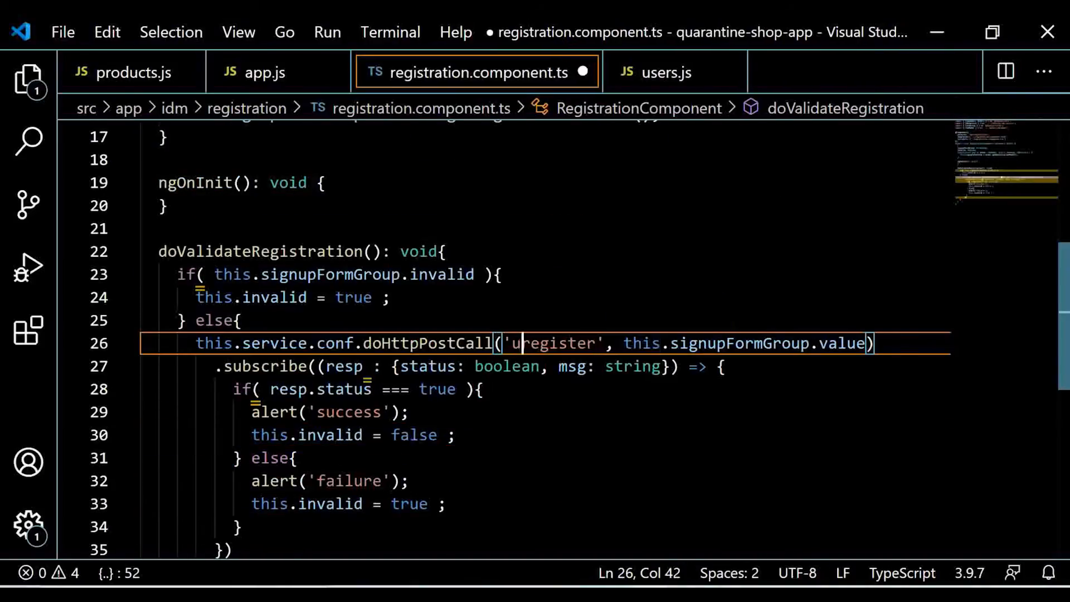
pyautogui.press('Ctrl+p')
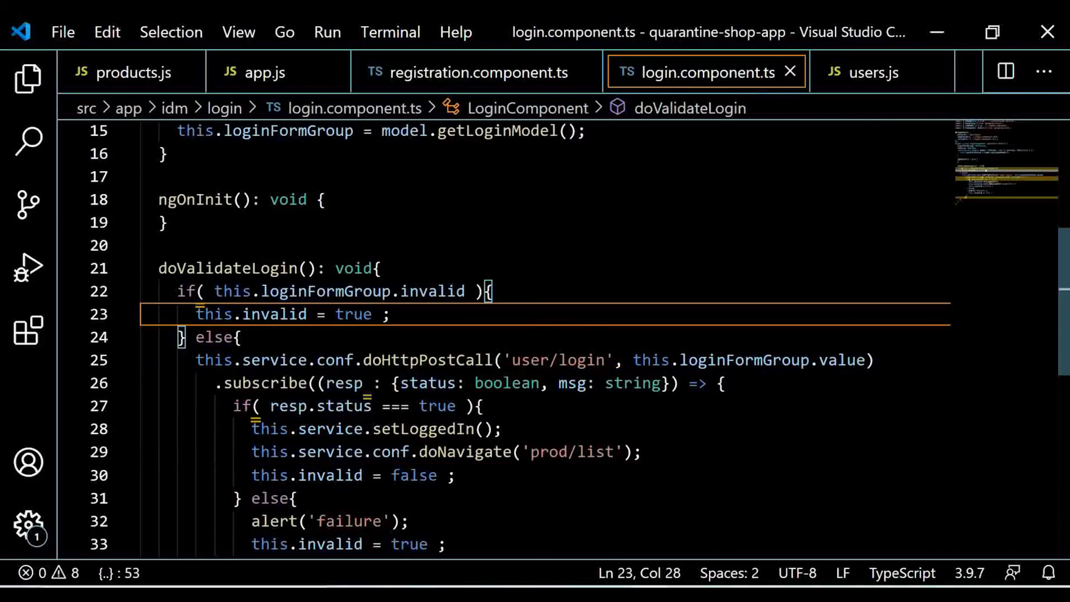
pyautogui.click(263, 73)
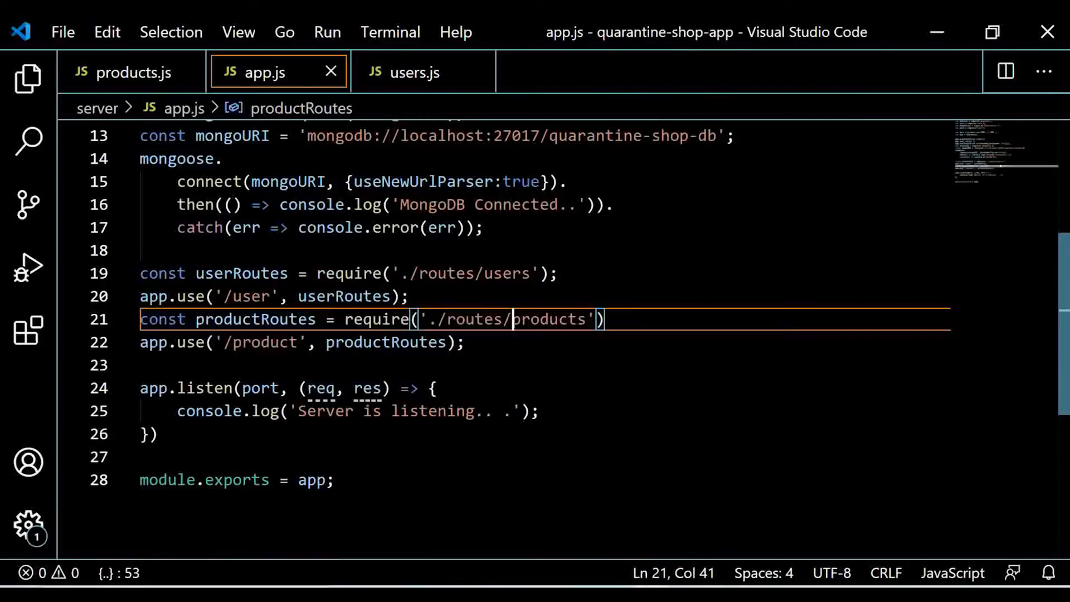
pyautogui.click(125, 72)
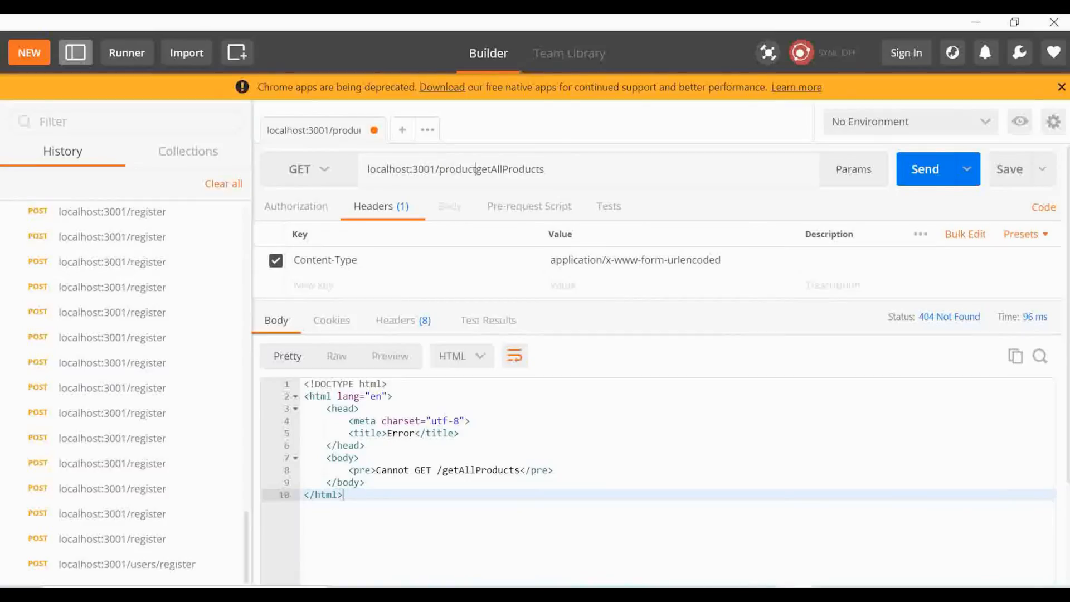
# Send GET localhost:3001/product/getAllProducts and review the 200 OK dessert JSON response
pyautogui.click(926, 168)
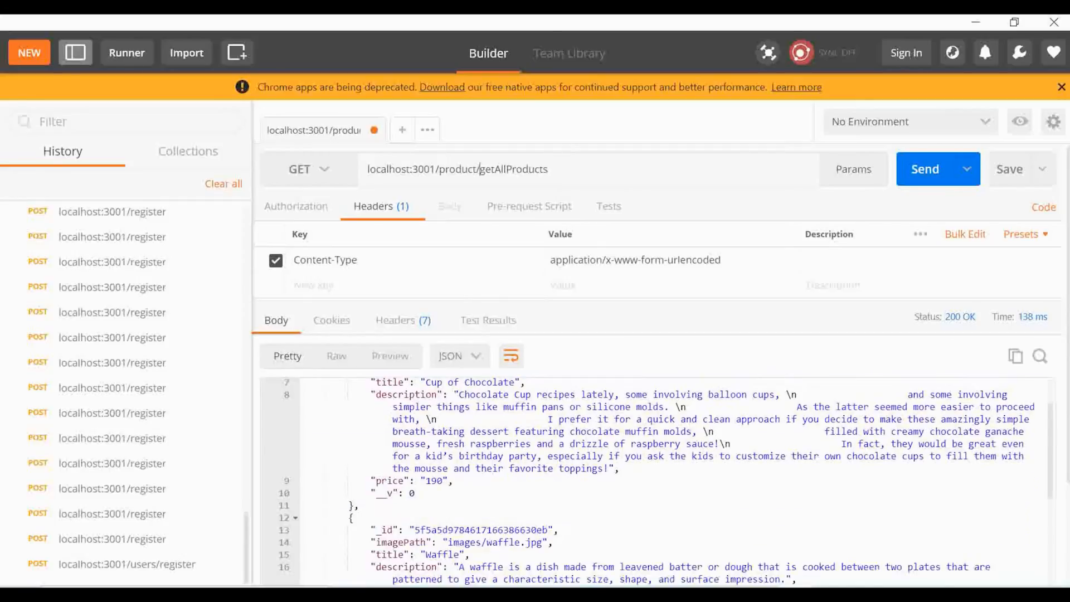
pyautogui.scroll(-3)
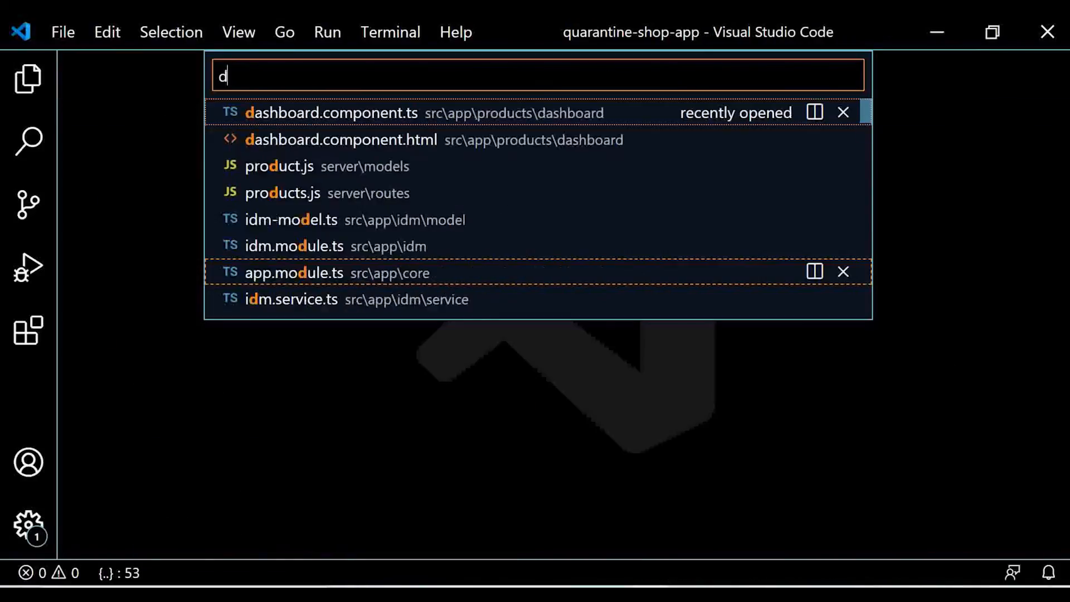
# Inject 'public conf: AppConfigService' into DashboardComponent's constructor with the auto-import, readying ngOnInit
pyautogui.click(331, 113)
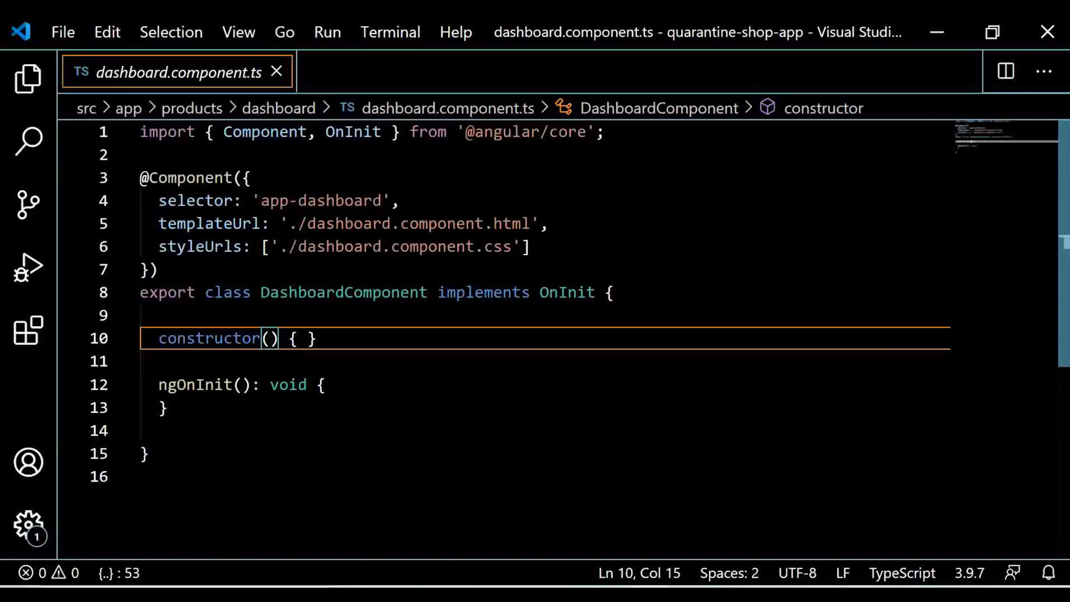
pyautogui.write('public c')
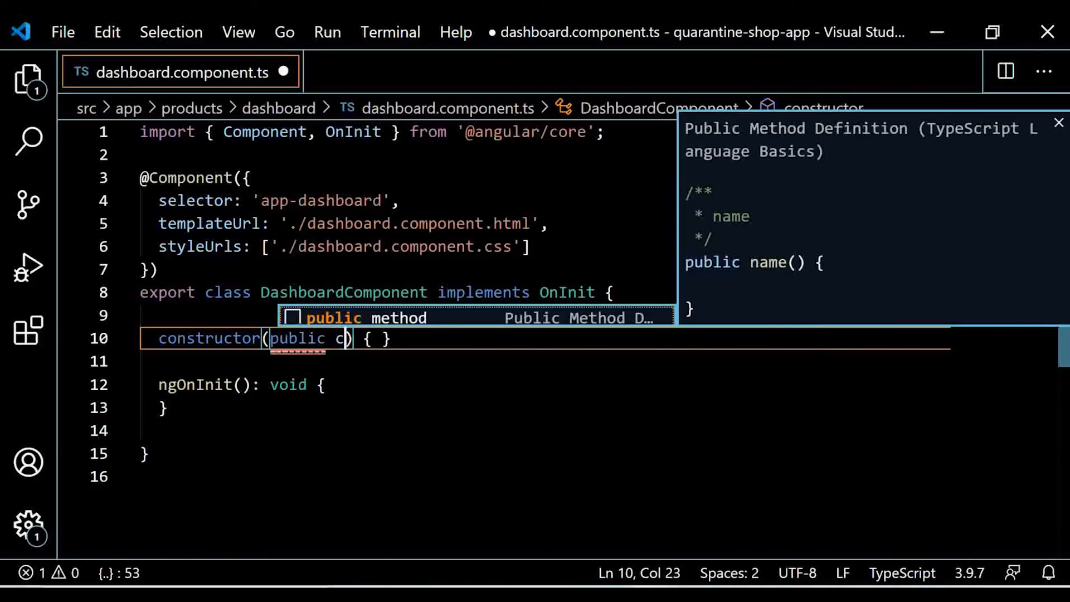
pyautogui.write('onf: Appconfig')
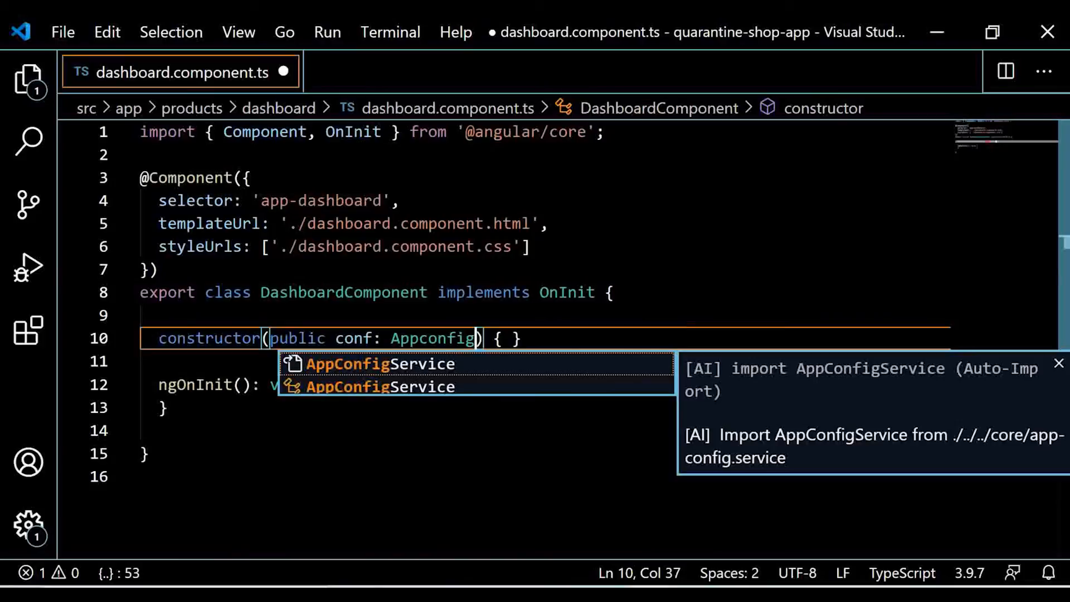
pyautogui.click(379, 364)
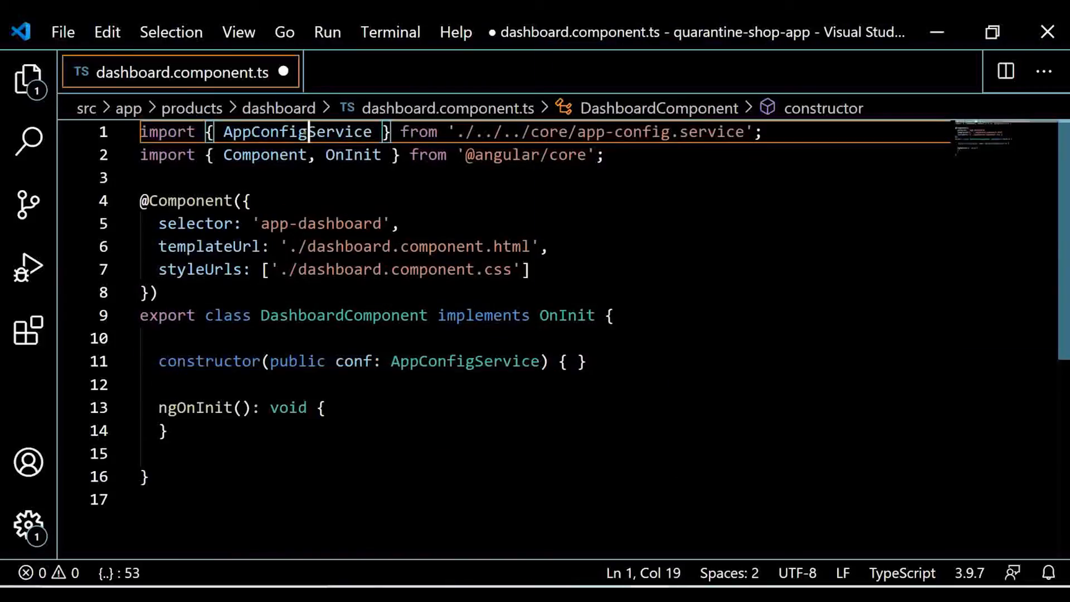
pyautogui.click(164, 430)
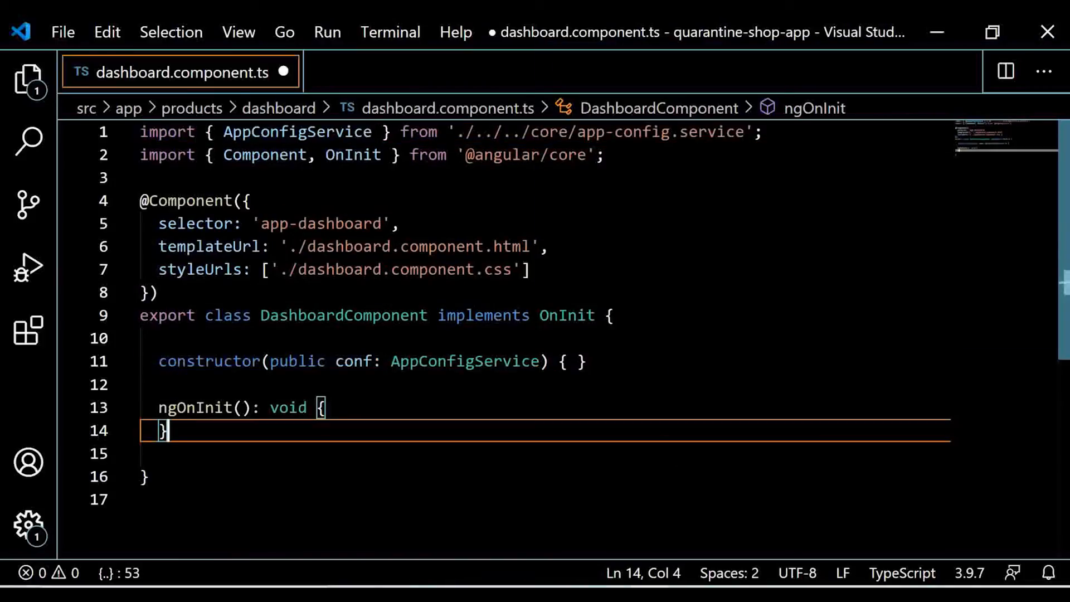
pyautogui.press('enter')
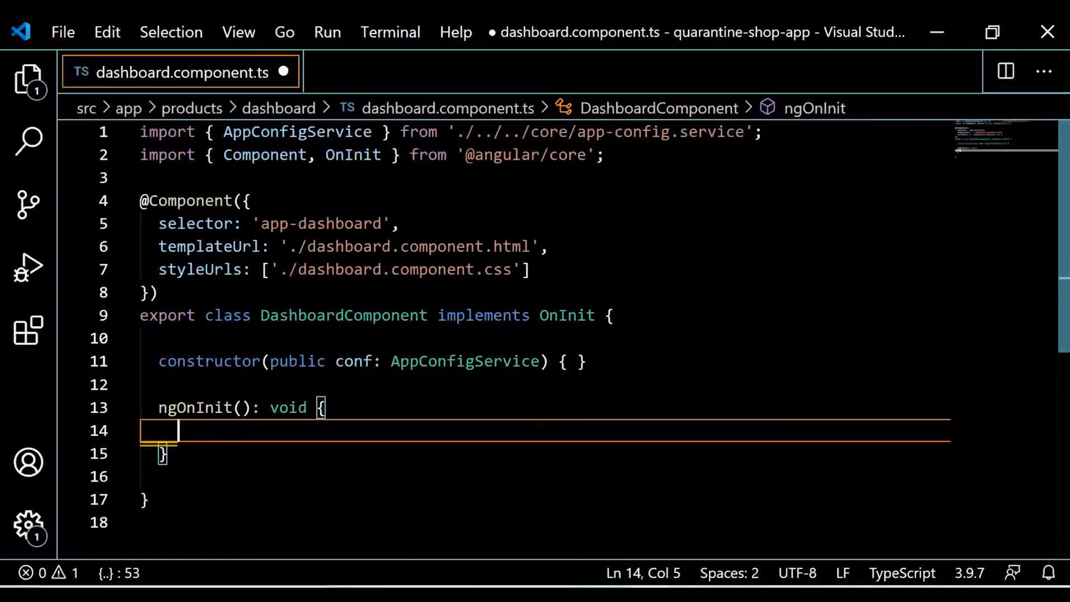
# Paste the ngFor app-card grid into dashboard.component.html, load products$ from product/getAllProducts, and review the router.post handler
pyautogui.click(433, 71)
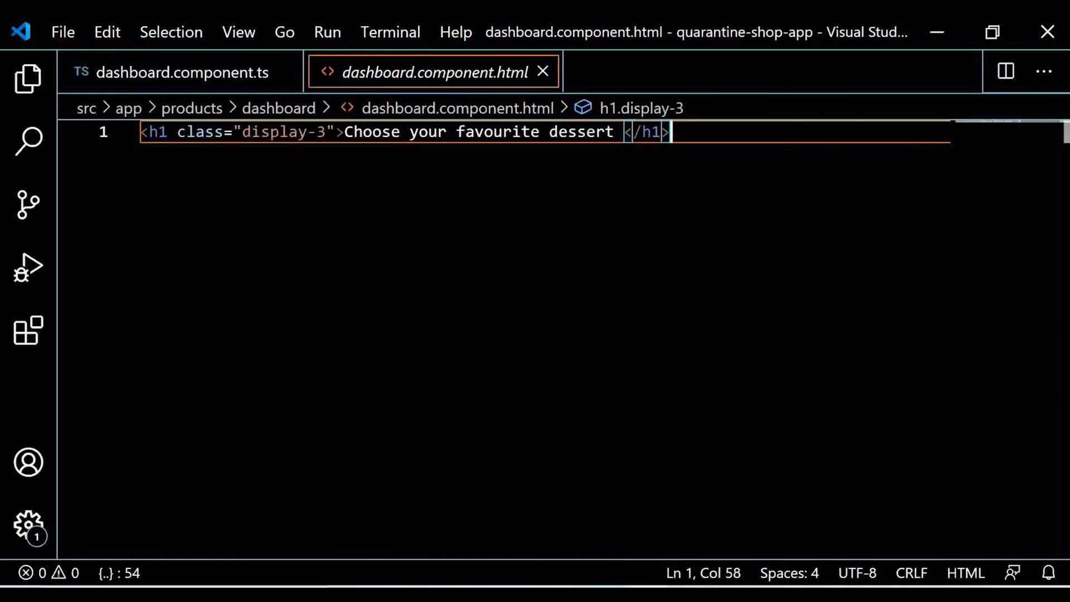
pyautogui.press('Enter')
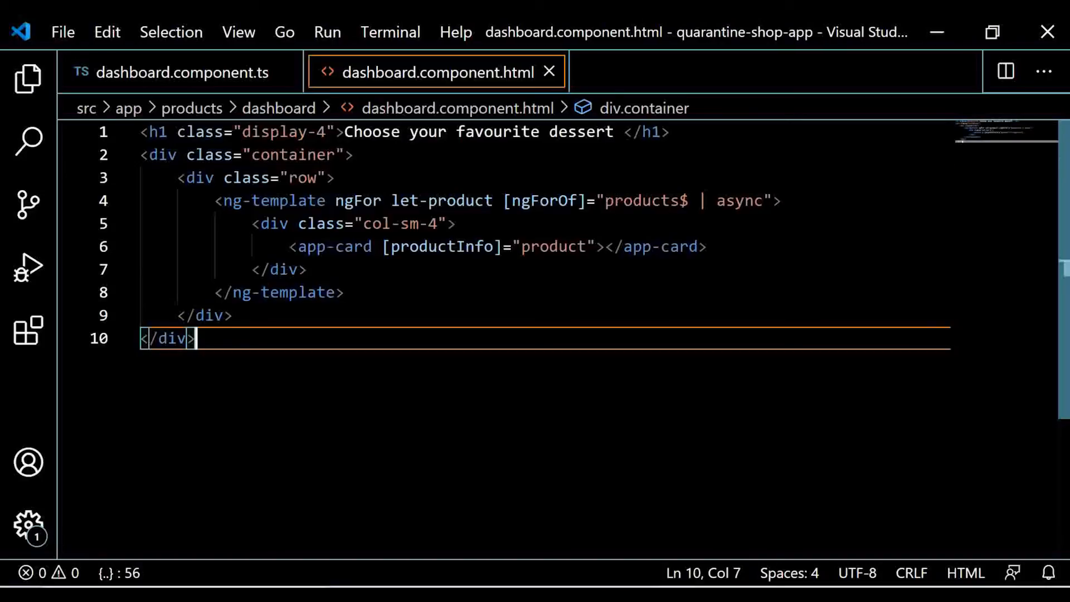
pyautogui.click(181, 72)
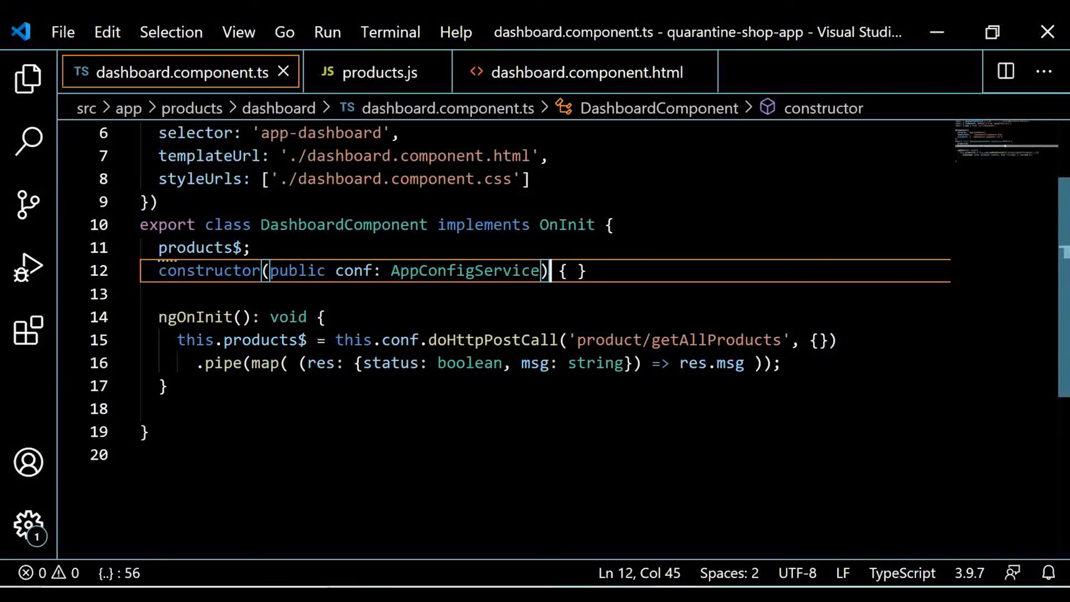
pyautogui.moveTo(265, 363)
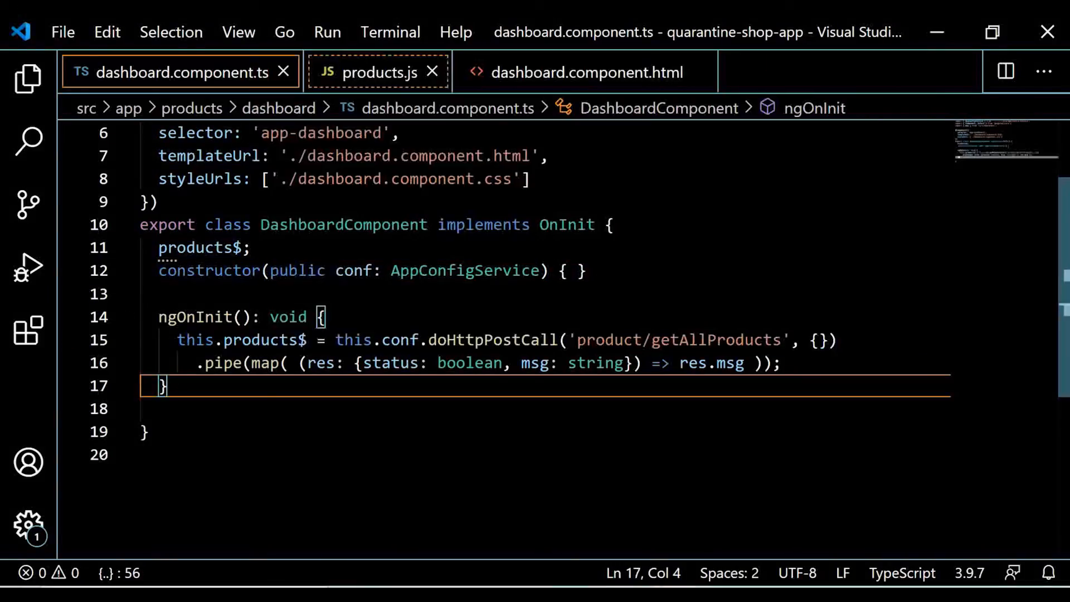
pyautogui.click(379, 71)
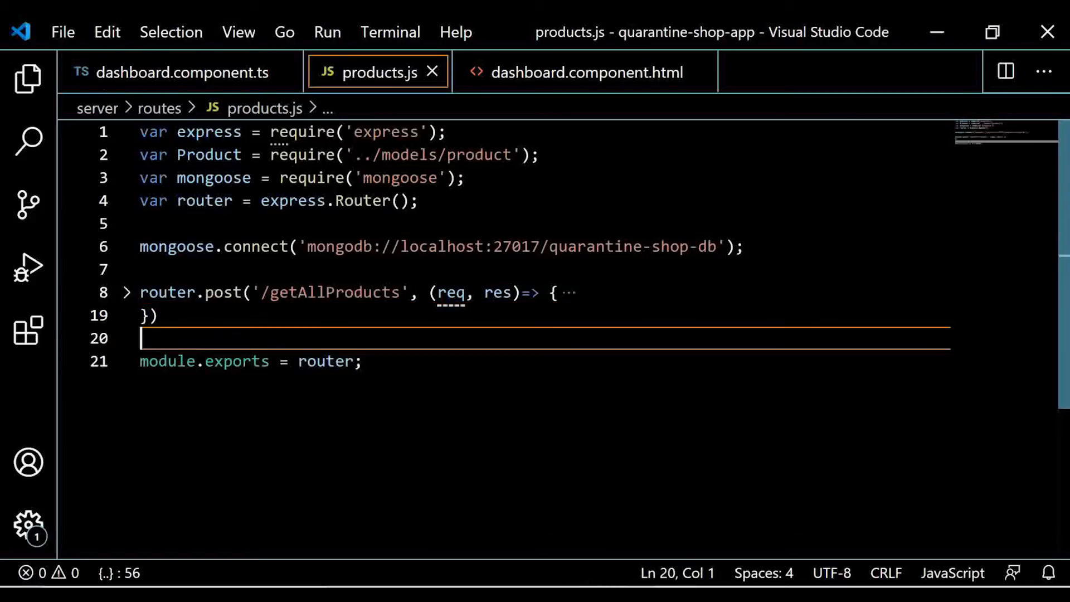
pyautogui.click(125, 292)
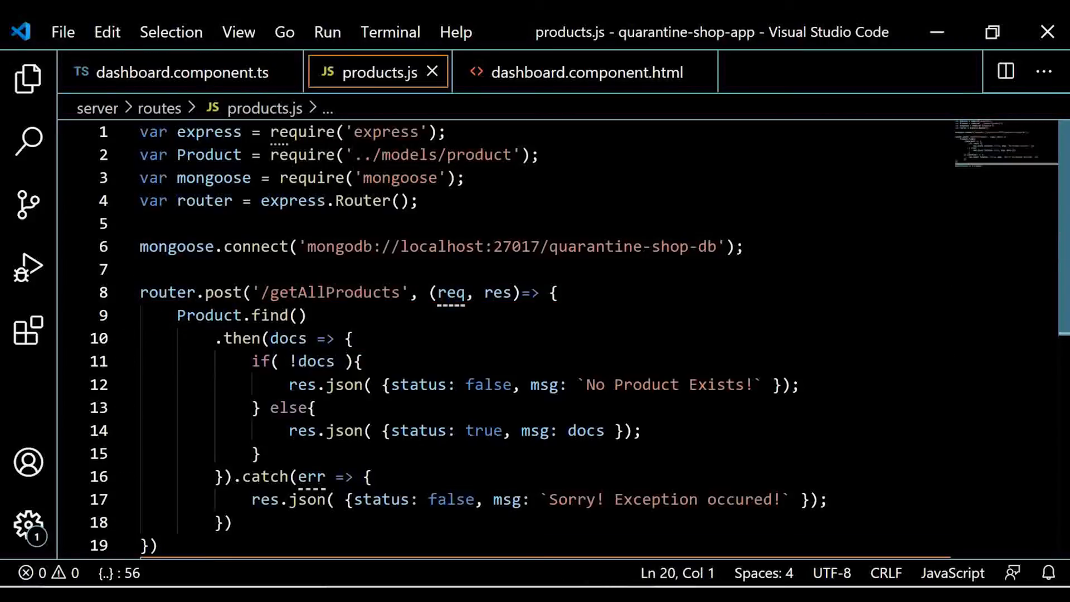
pyautogui.moveTo(181, 73)
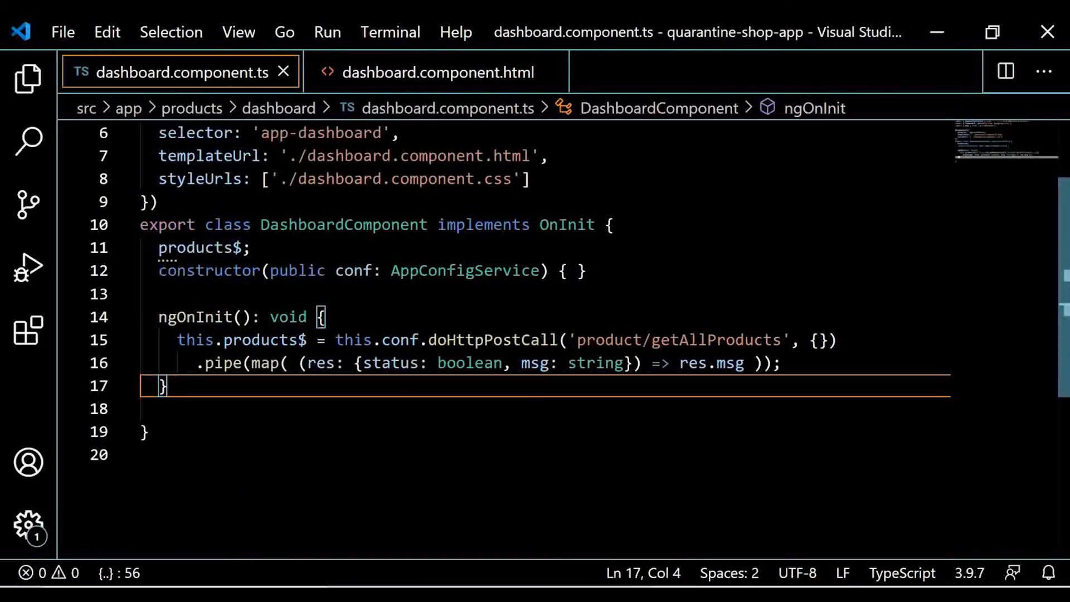
# Truncate card descriptions longer than 30 characters with a ternary on productInfo.description
pyautogui.click(437, 71)
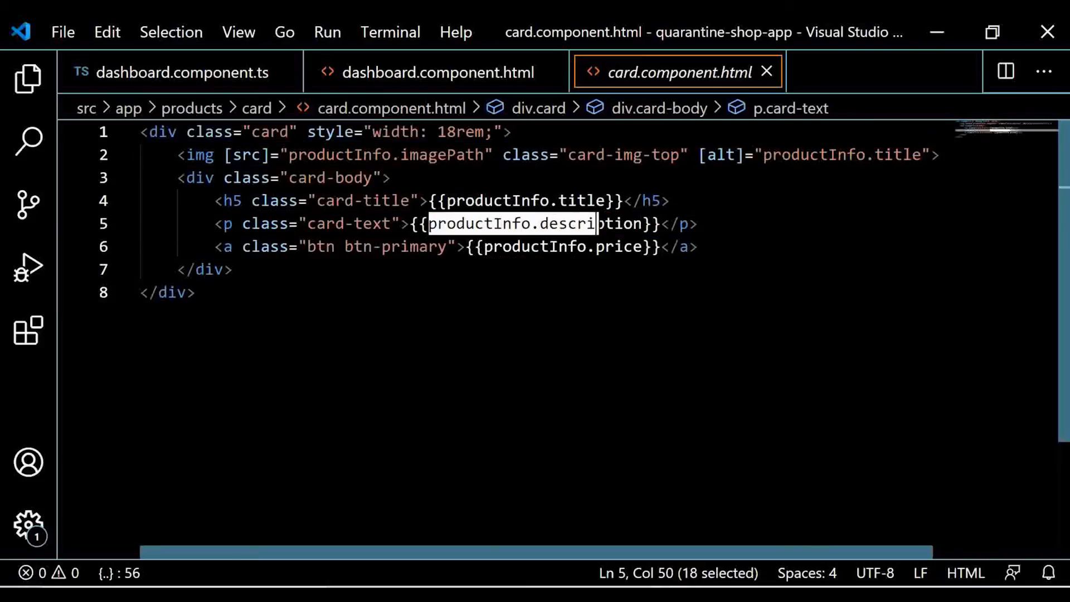
pyautogui.write('(productInfo.description.length>30)? (productInfo.descript')
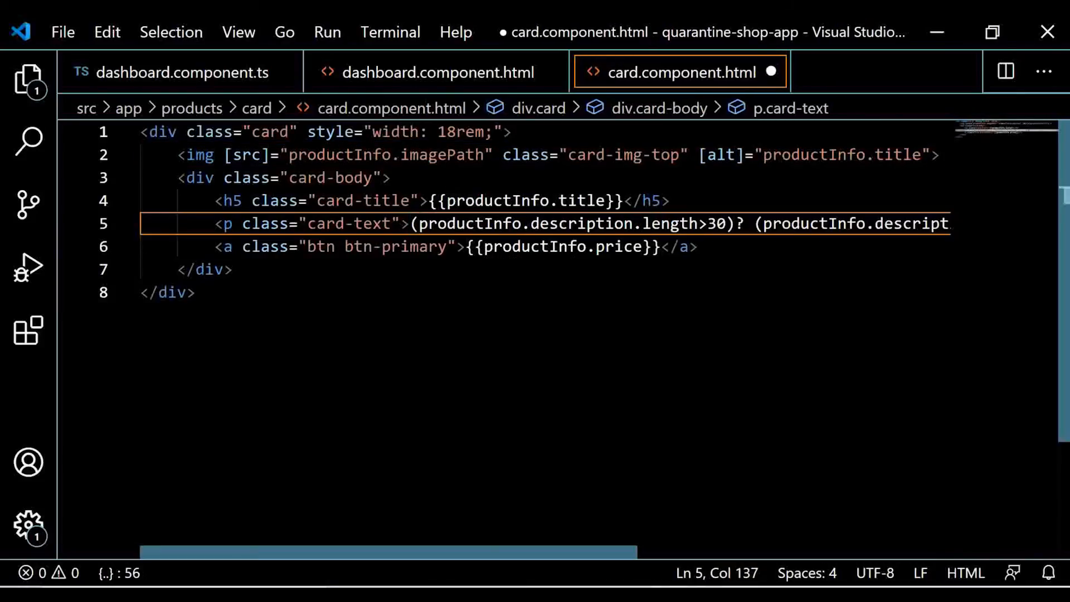
pyautogui.hscroll(3)
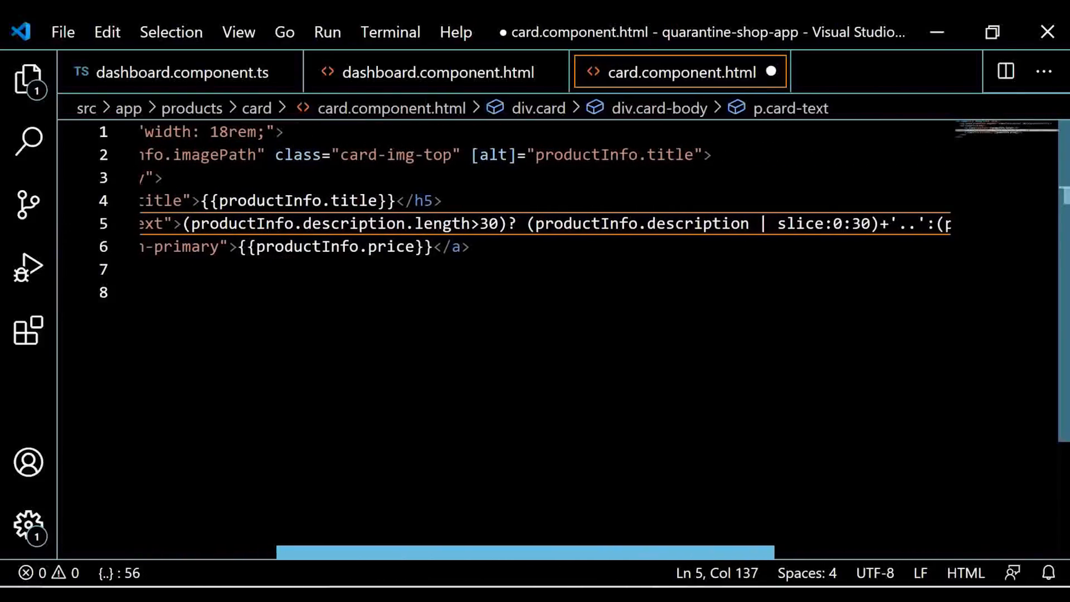
pyautogui.hscroll(-3)
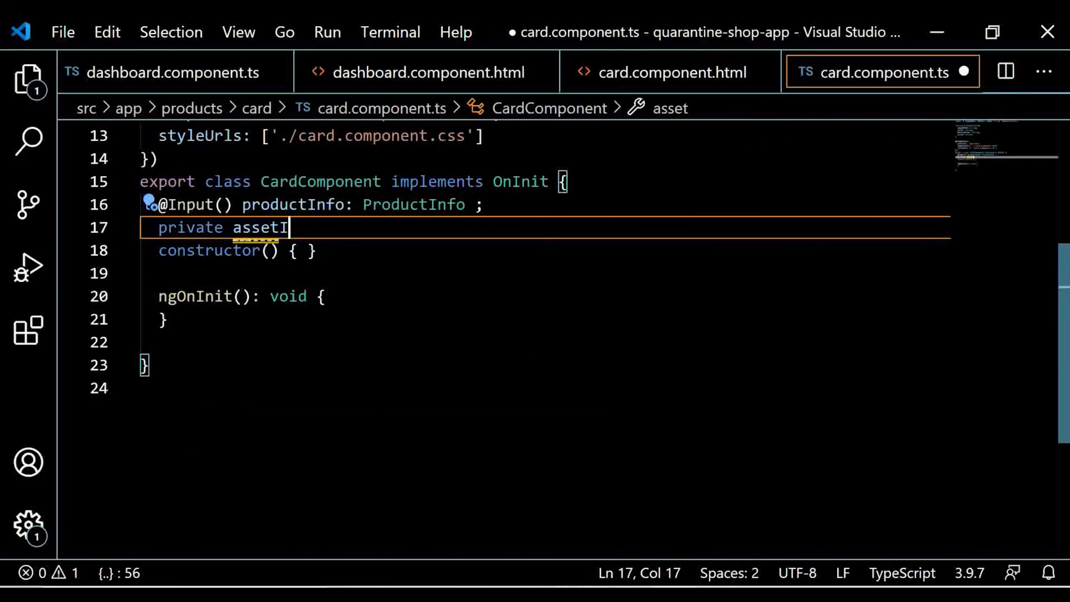
# Declare a private assetImgPath: string property initialised to a template string starting ./assets
pyautogui.write('mgPath')
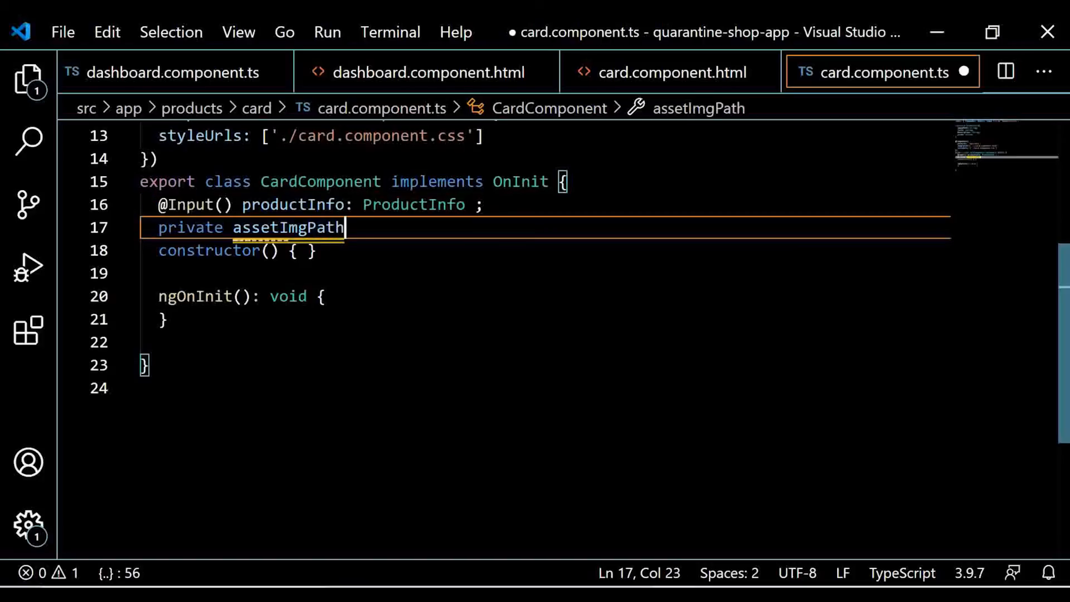
pyautogui.write(': string = ``')
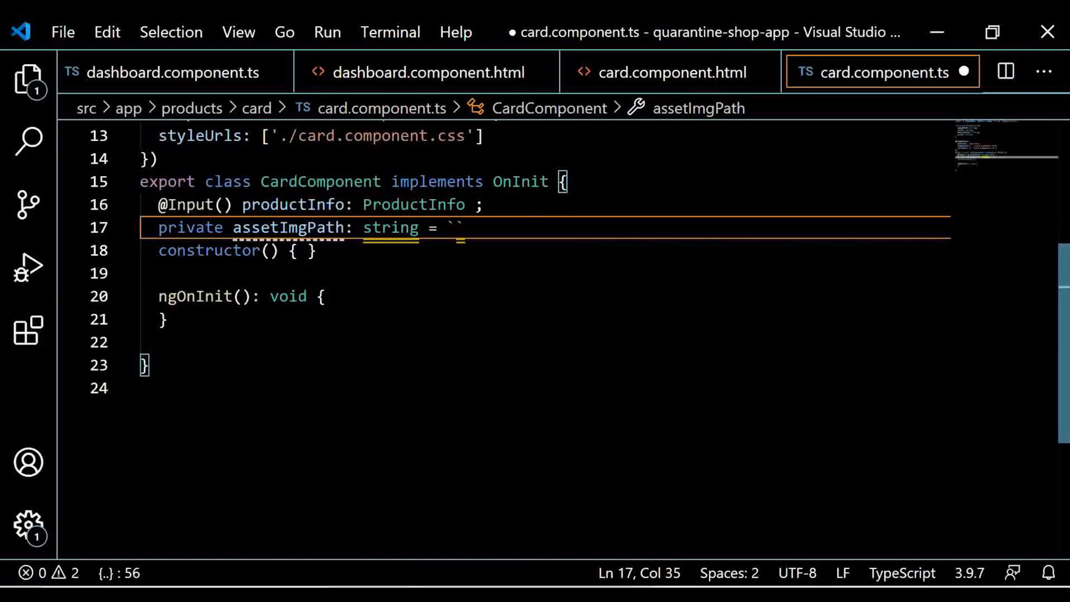
pyautogui.write('./assets')
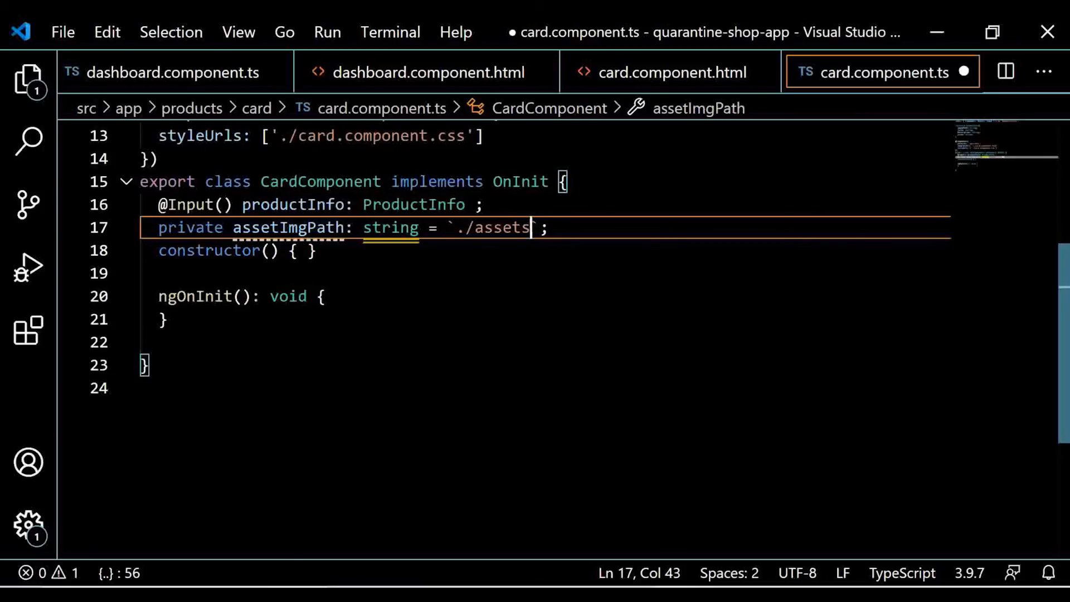
# Prefix the img [src] binding with the asset path and make the property public
pyautogui.click(671, 72)
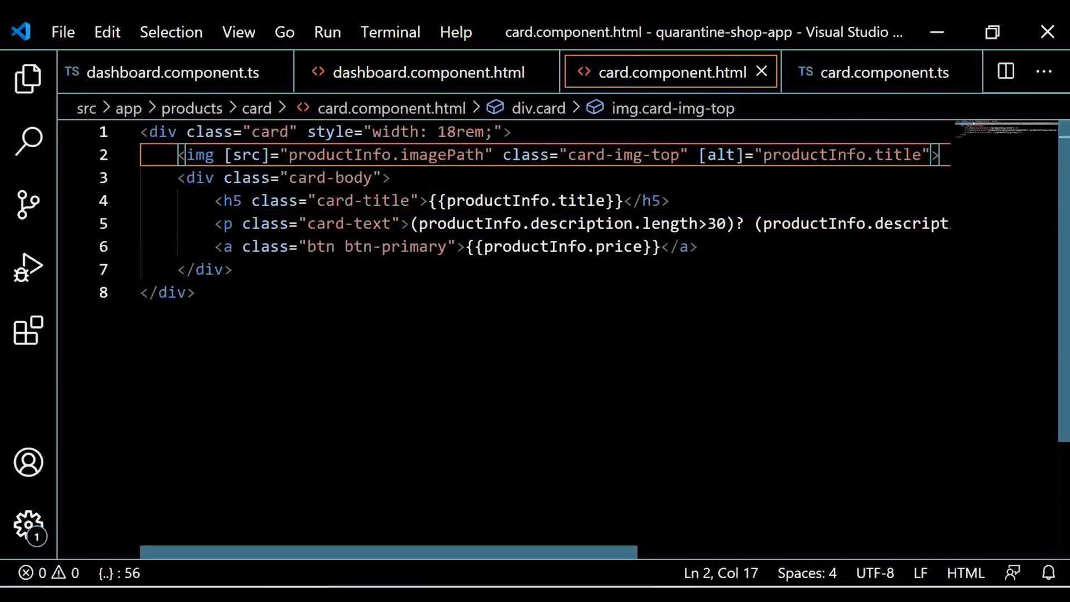
pyautogui.write('assetImgPath +')
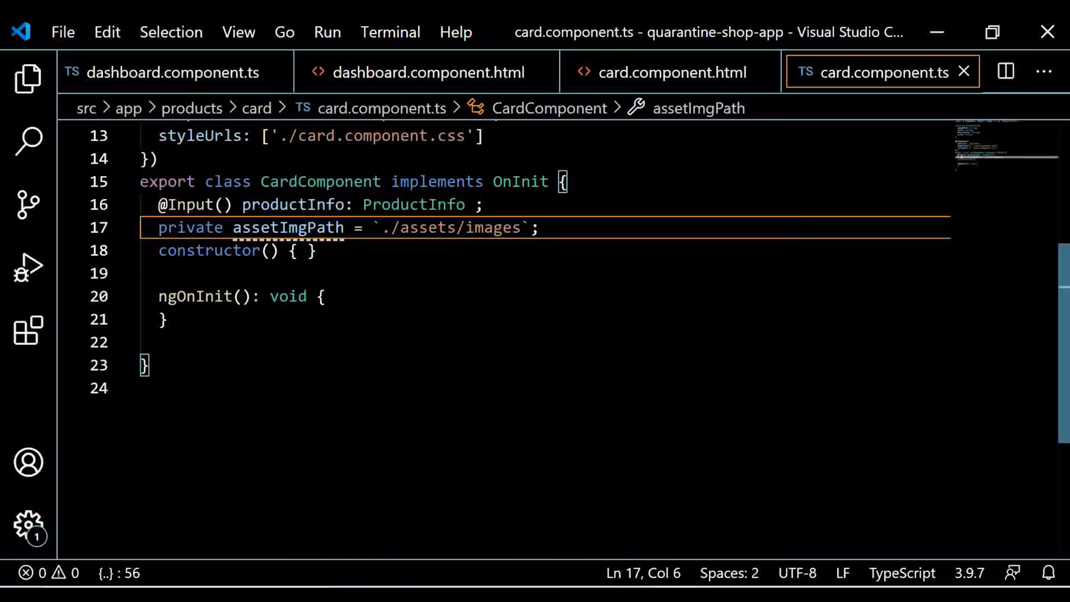
pyautogui.write('public')
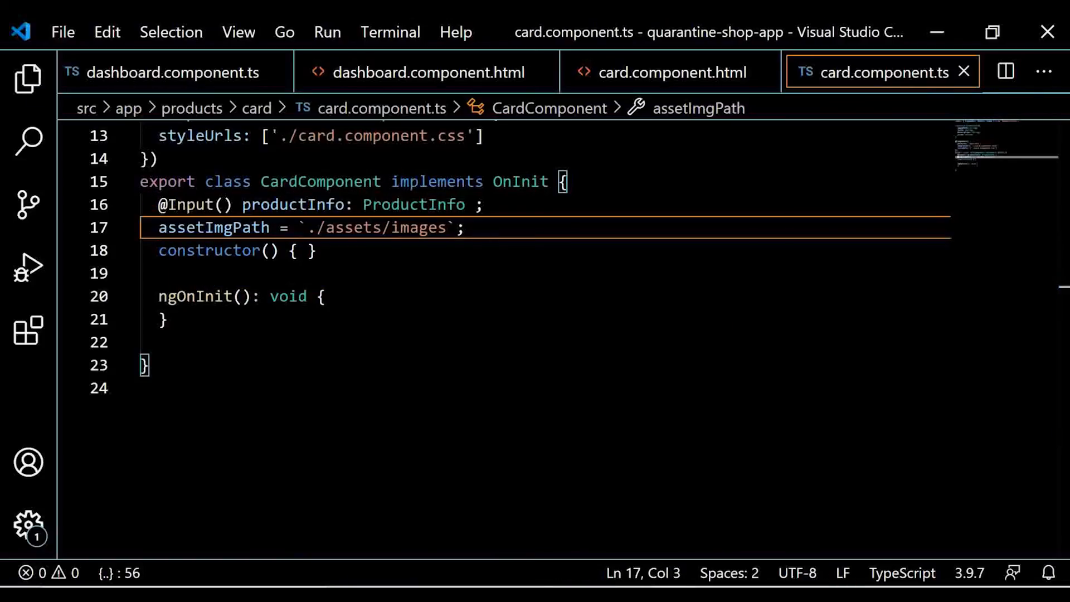
pyautogui.press('Backspace')
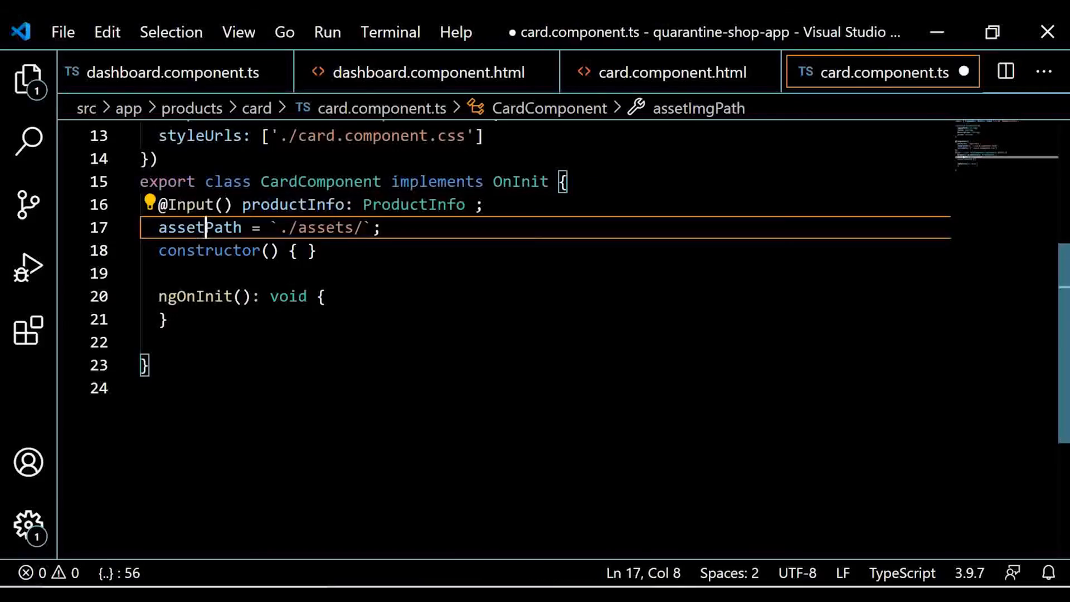
# Rename the property to assetPath = `./assets/` and review the card and footer templates
pyautogui.doubleClick(198, 227)
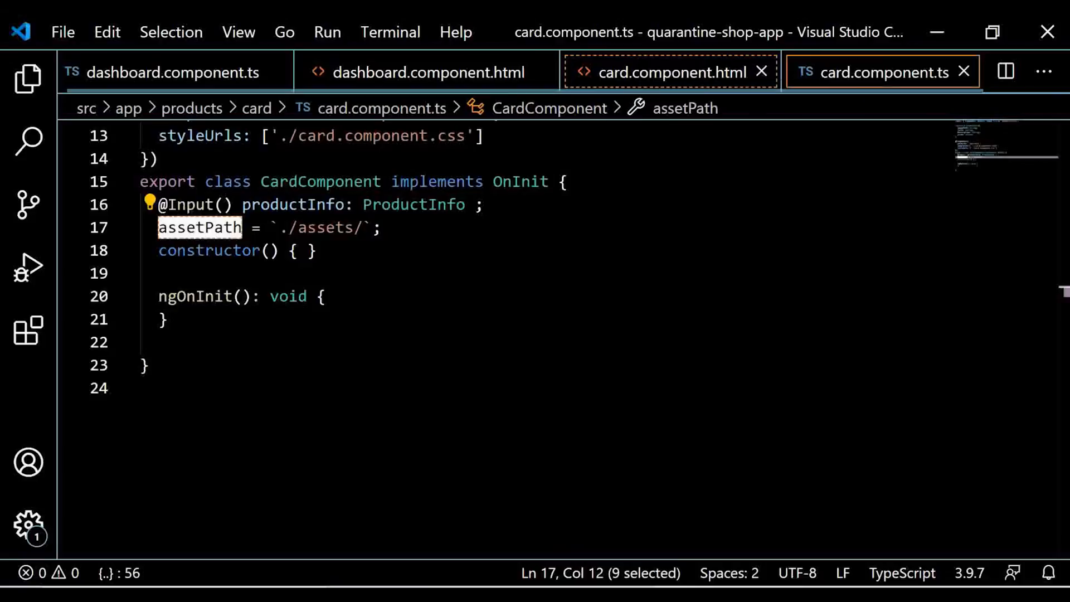
pyautogui.click(669, 71)
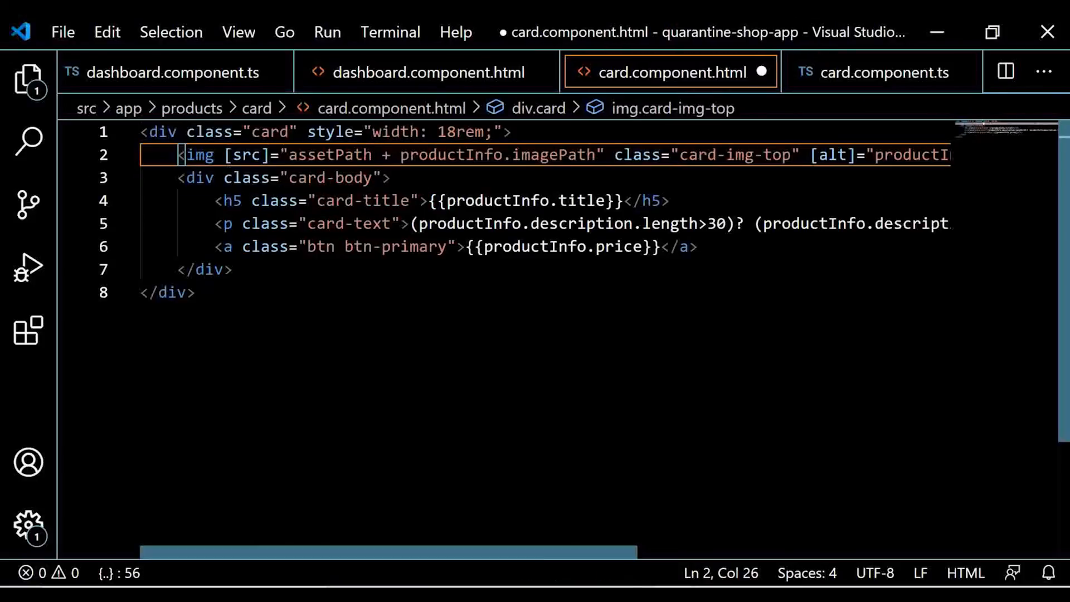
pyautogui.click(881, 72)
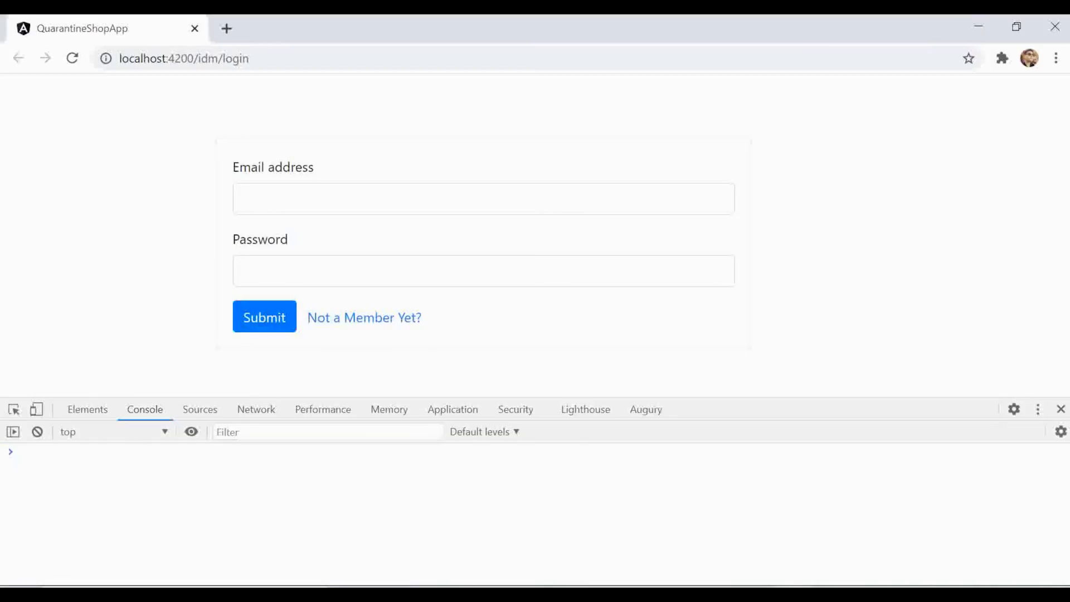
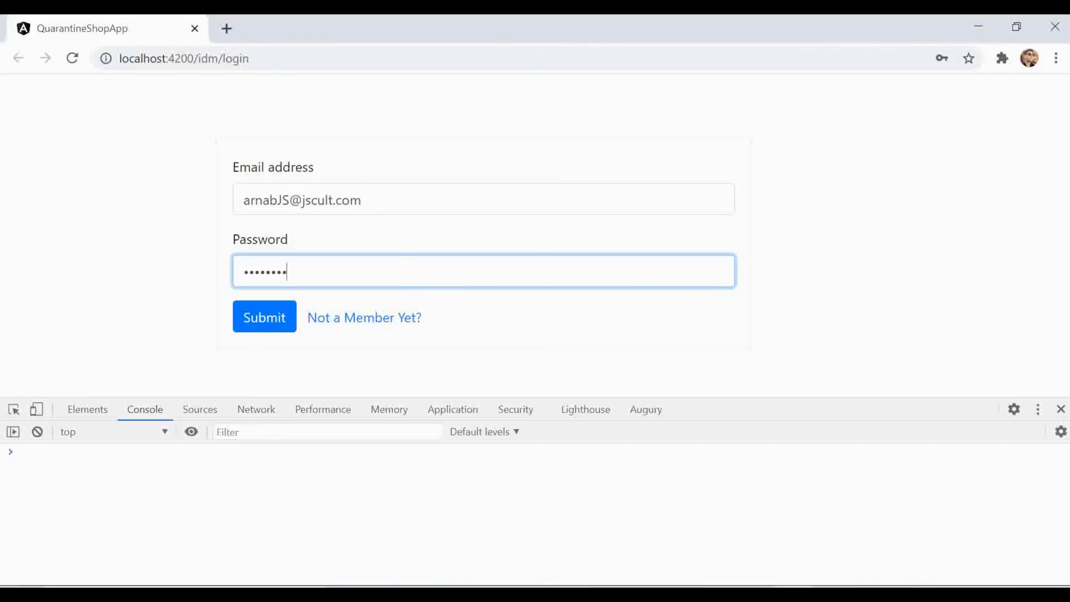
# Log in as arnabJS and check the dessert dashboard images load at prod/list
pyautogui.click(264, 317)
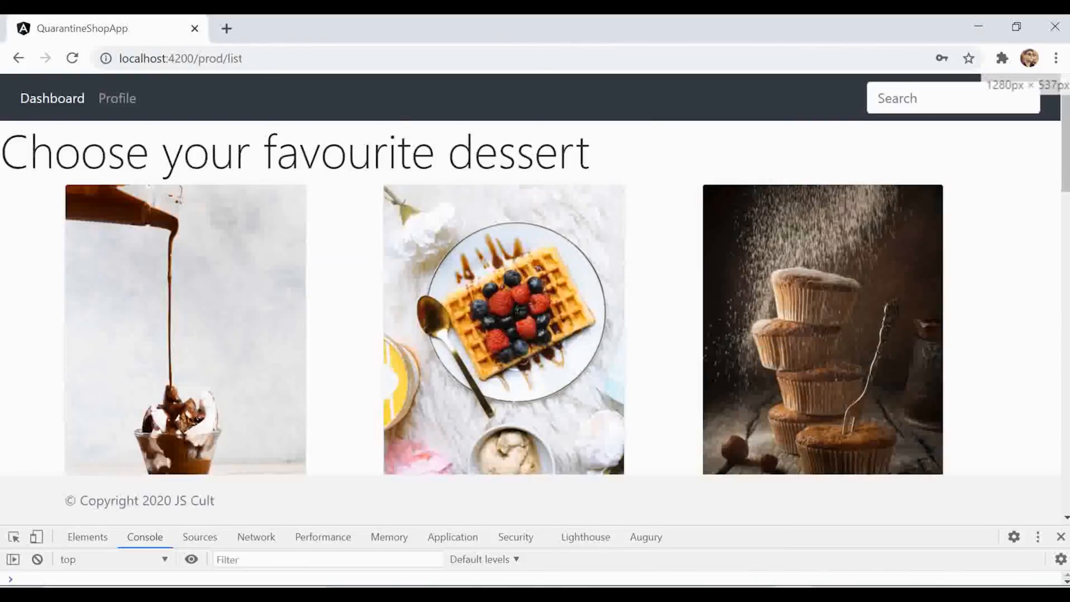
pyautogui.scroll(-3)
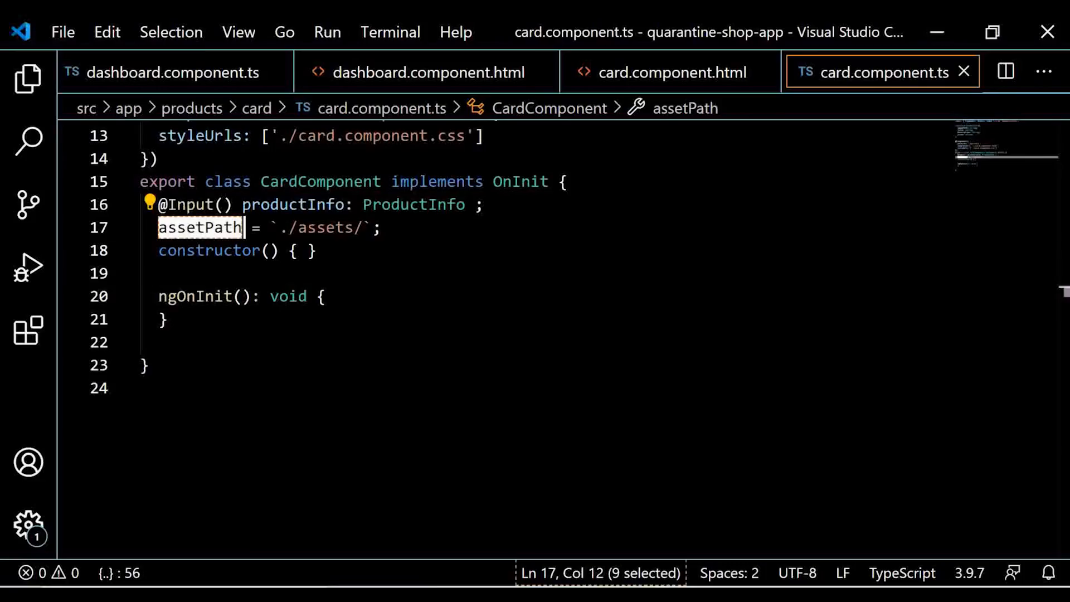
# Wrap the card-text truncation ternary in {{ }} interpolation braces
pyautogui.click(673, 72)
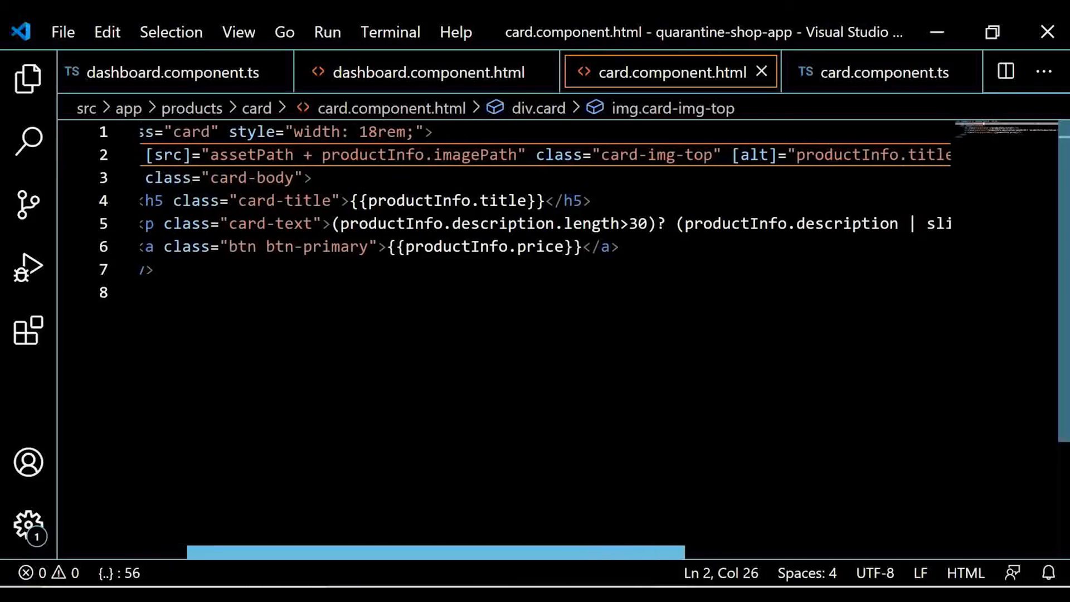
pyautogui.hscroll(3)
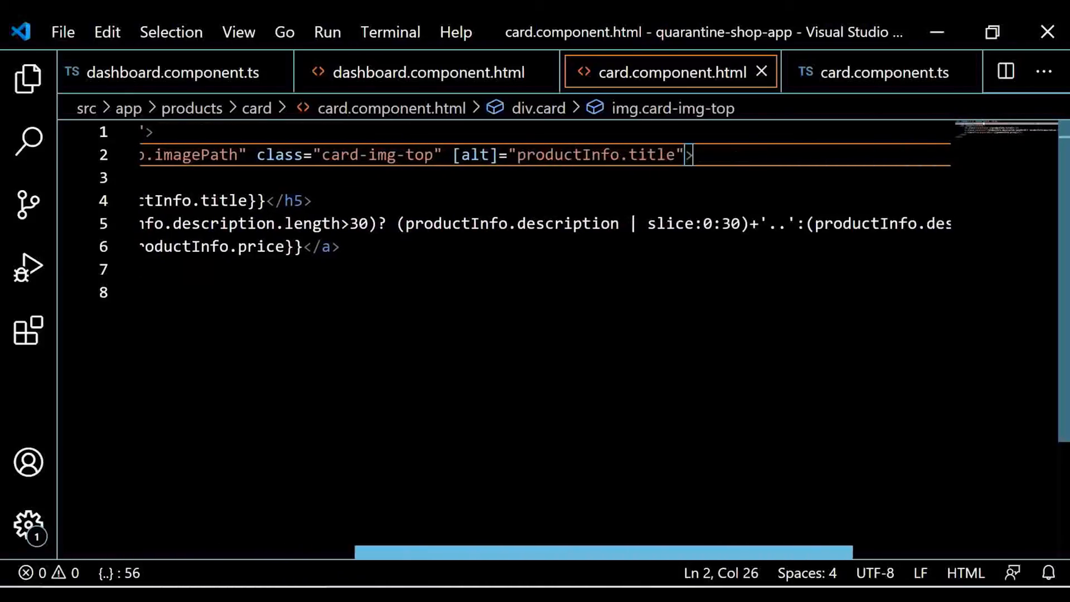
pyautogui.click(479, 223)
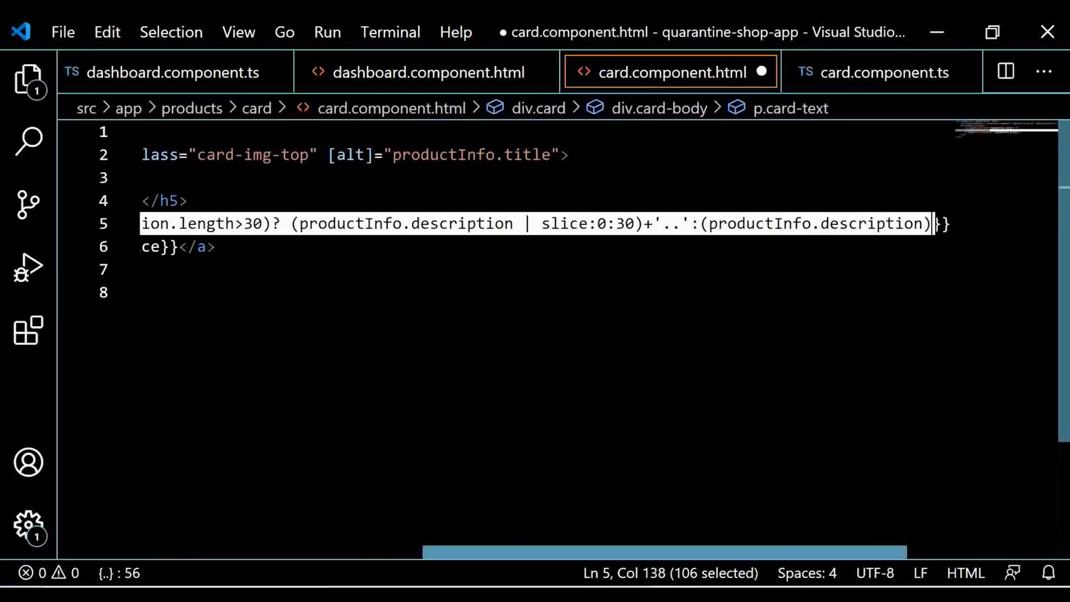
pyautogui.hscroll(-3)
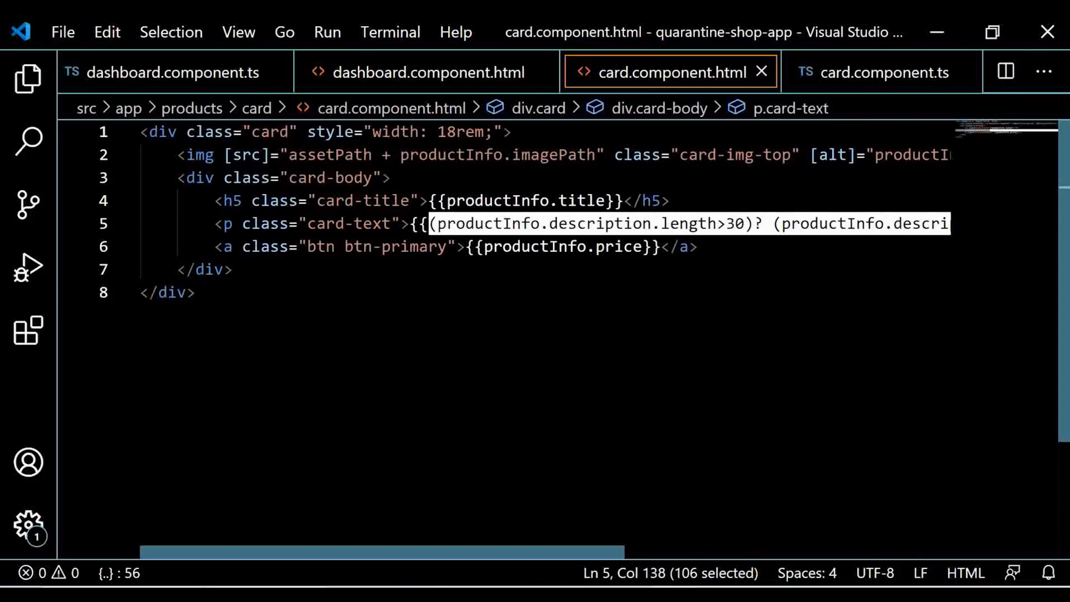
# Review the footer template and move into dashboard.component.html
pyautogui.click(871, 72)
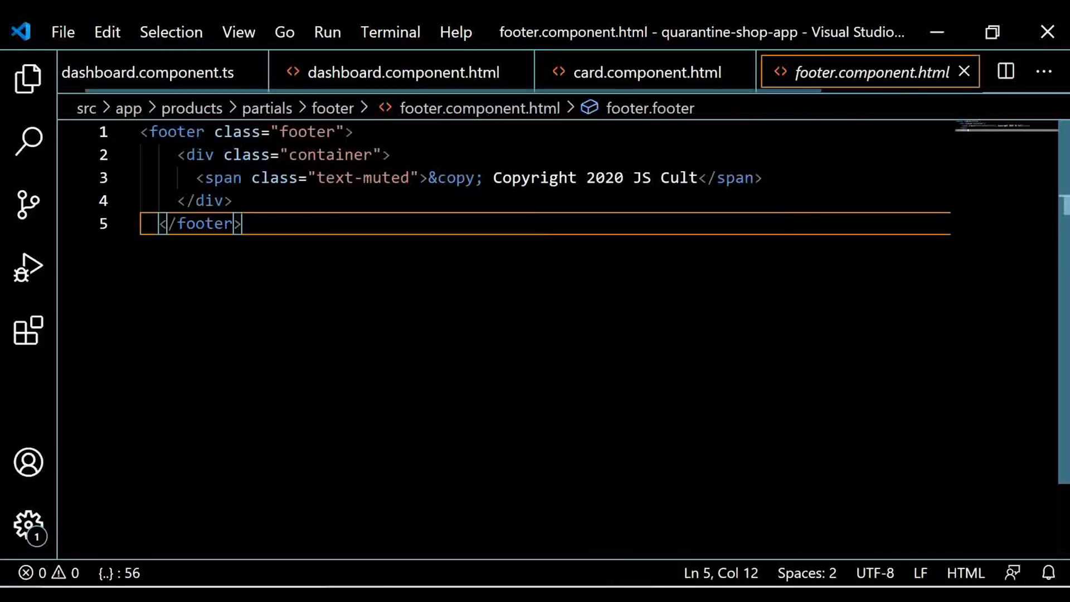
pyautogui.click(409, 71)
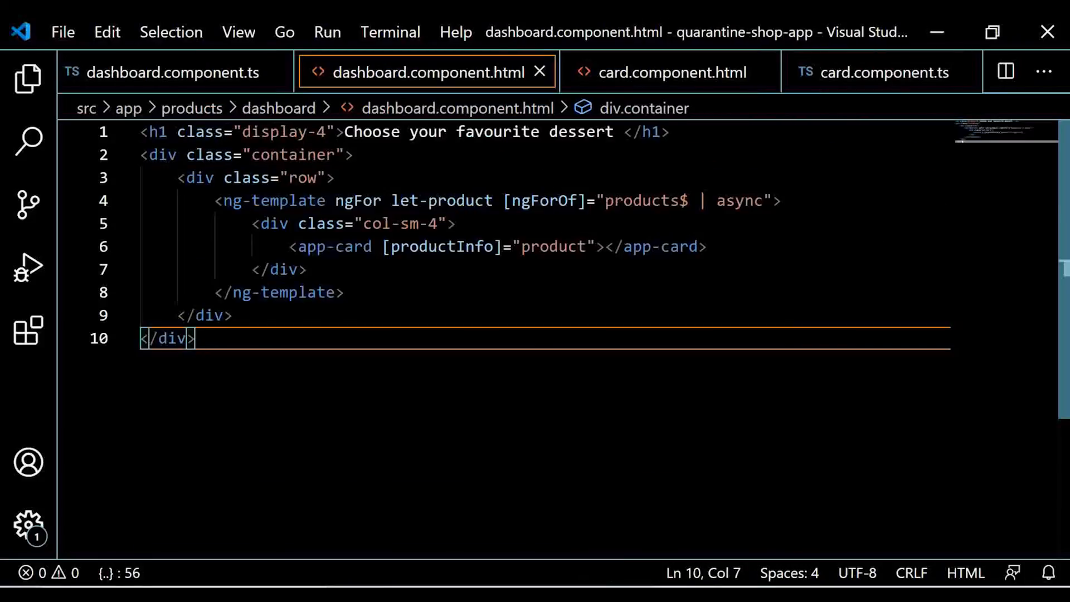
pyautogui.click(163, 154)
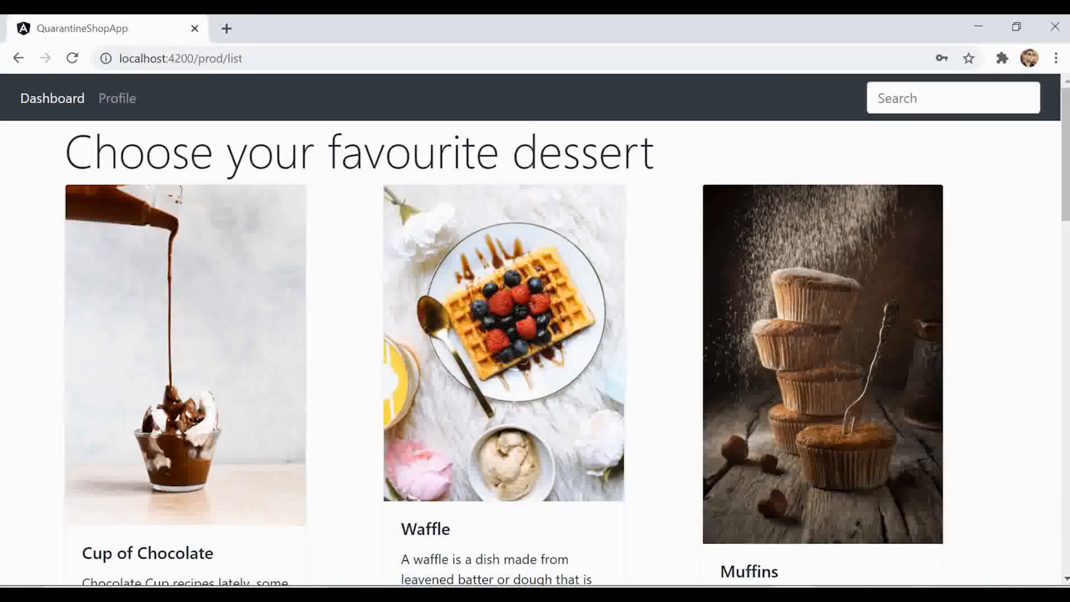
# Scroll through the template changes and return to Chrome to check rupee prices and Add to cart buttons
pyautogui.scroll(-3)
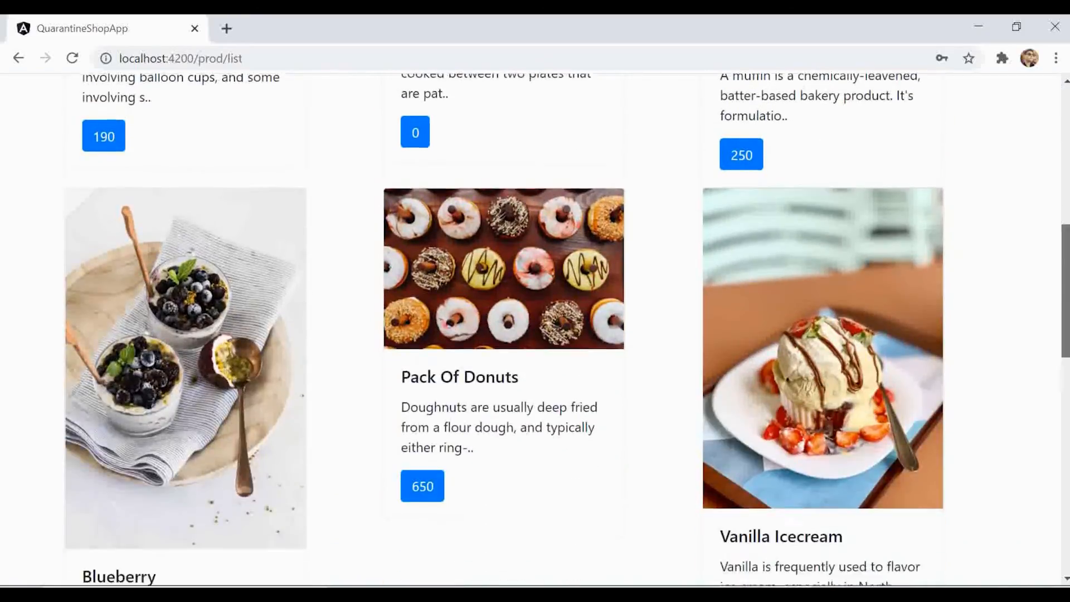
pyautogui.scroll(-3)
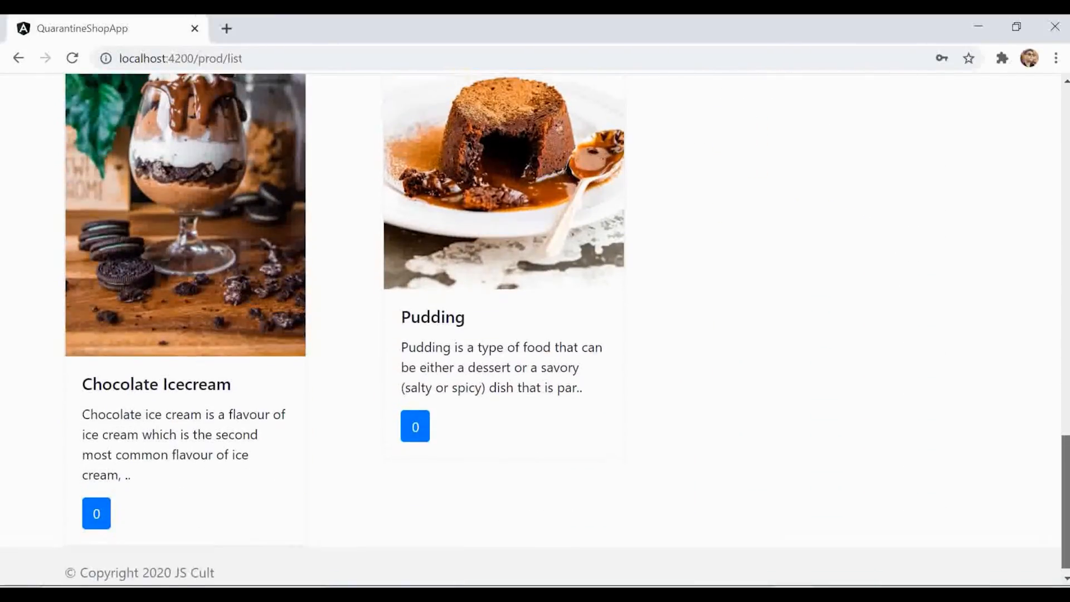
pyautogui.scroll(3)
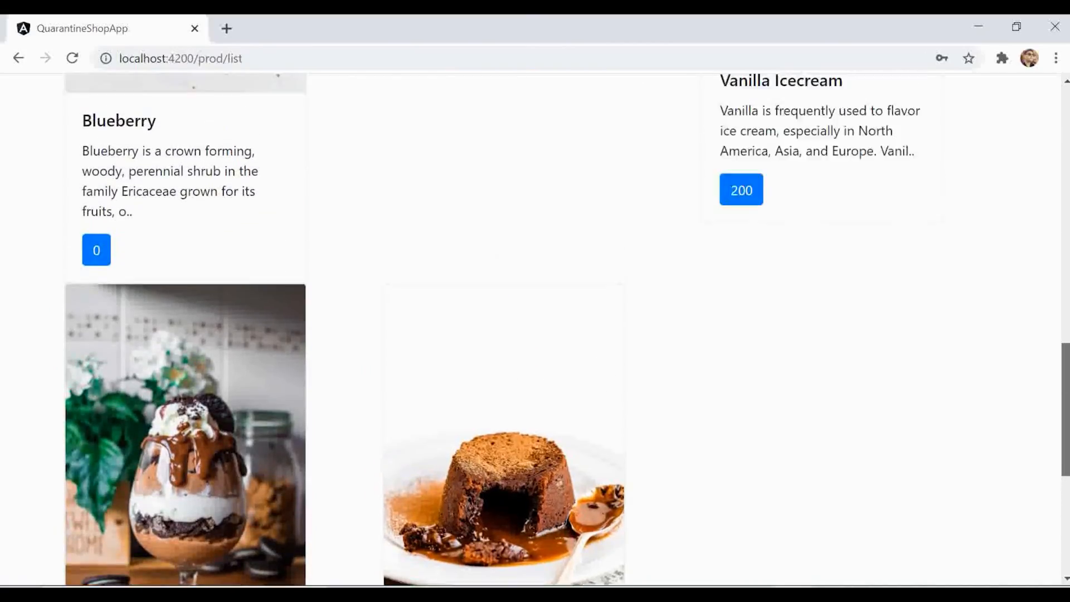
pyautogui.scroll(3)
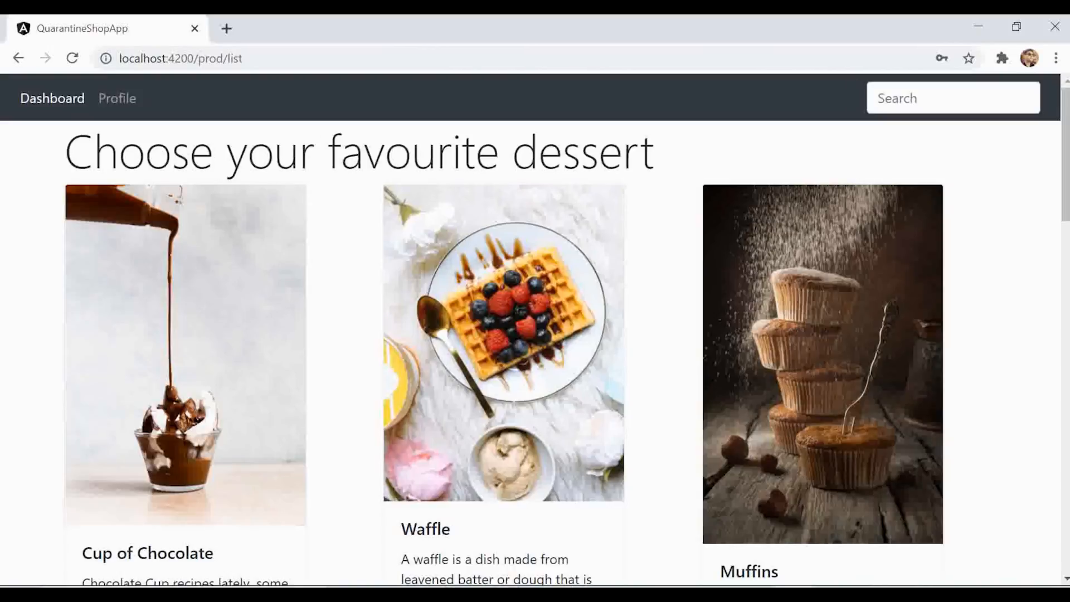
pyautogui.scroll(-3)
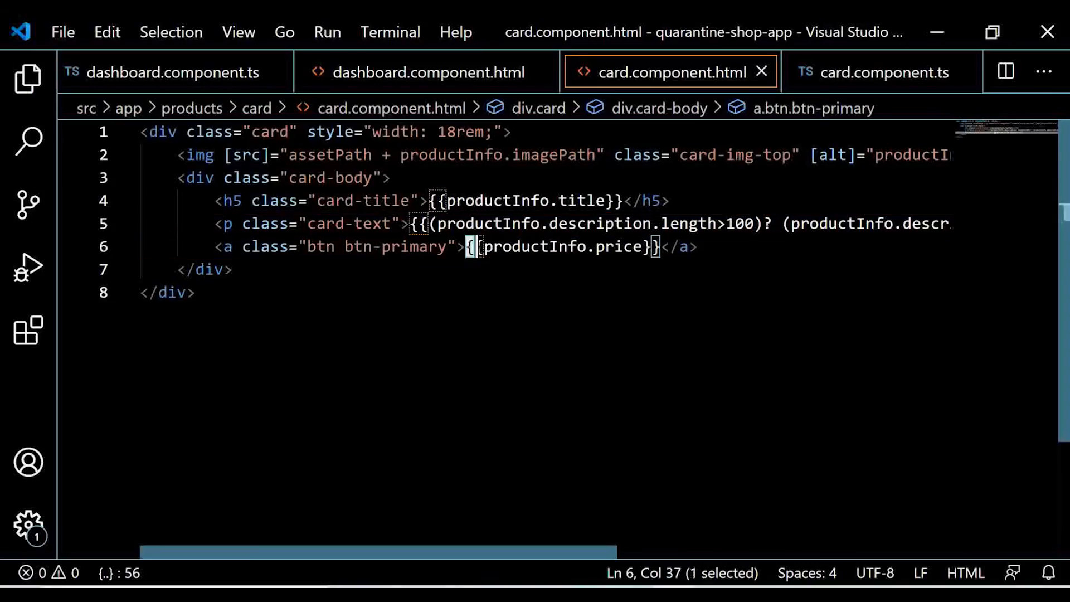
pyautogui.press('alt+tab')
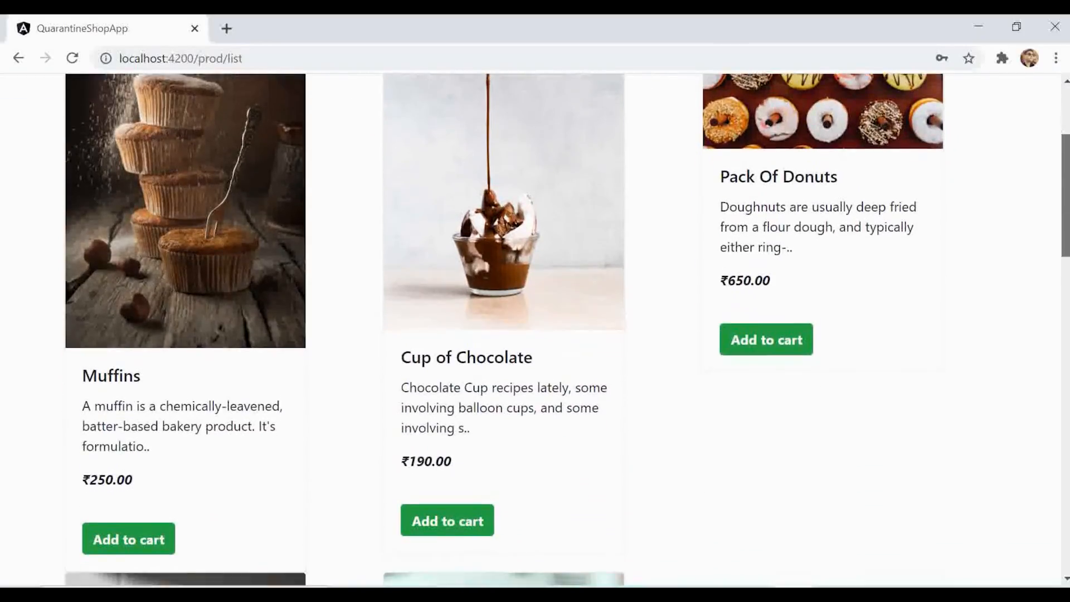
pyautogui.scroll(-3)
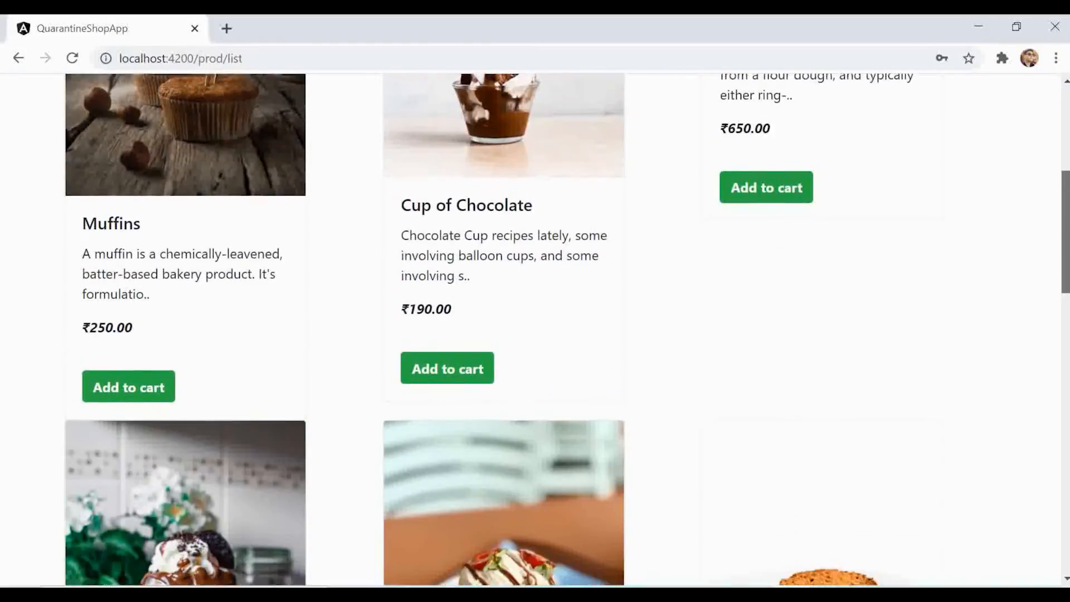
pyautogui.scroll(-3)
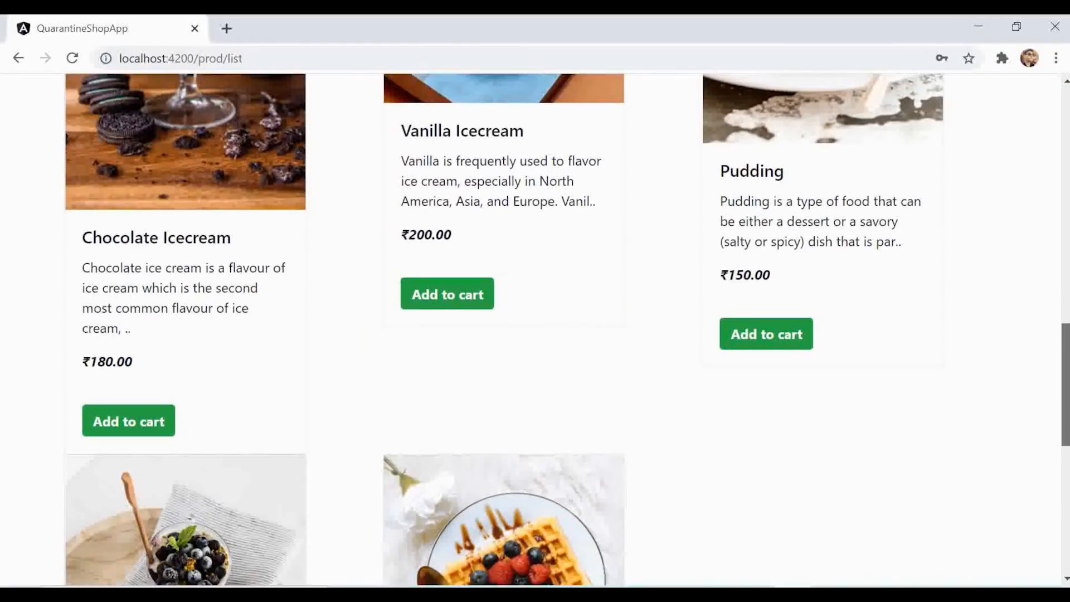
pyautogui.scroll(-3)
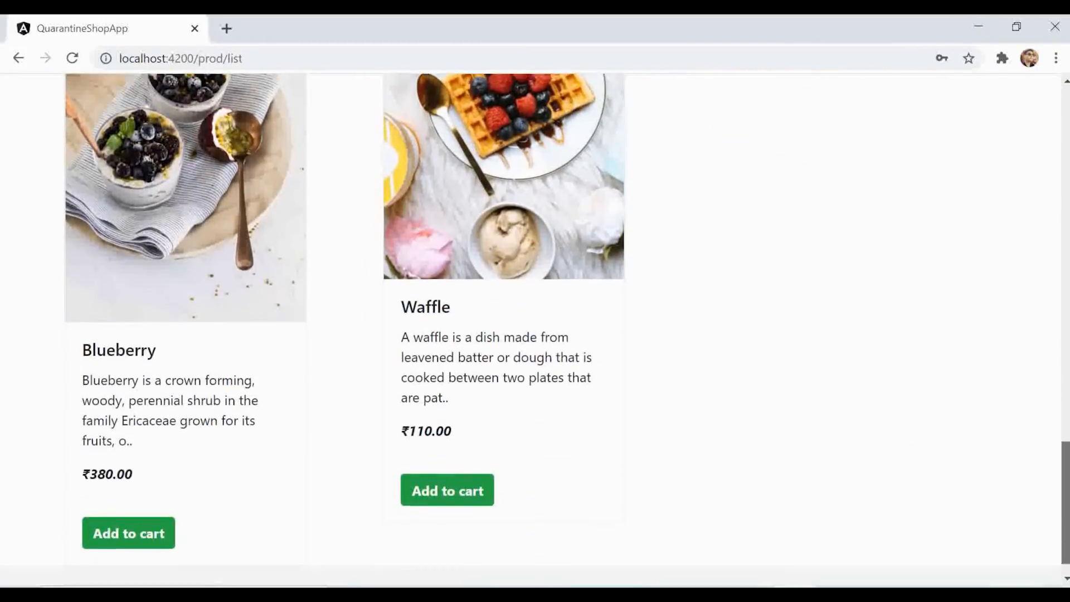